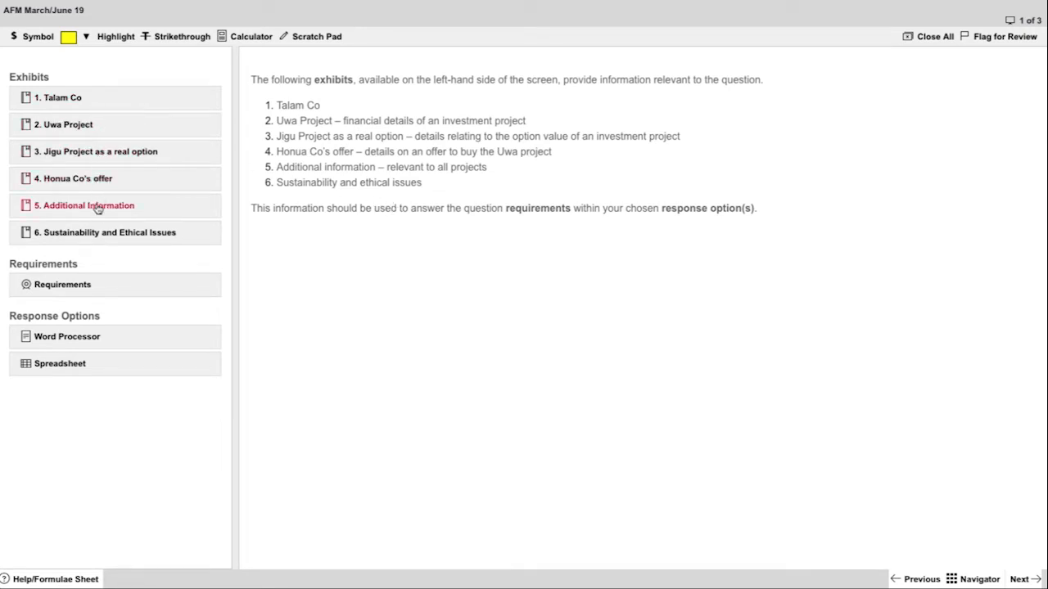
mouse_move(79, 354)
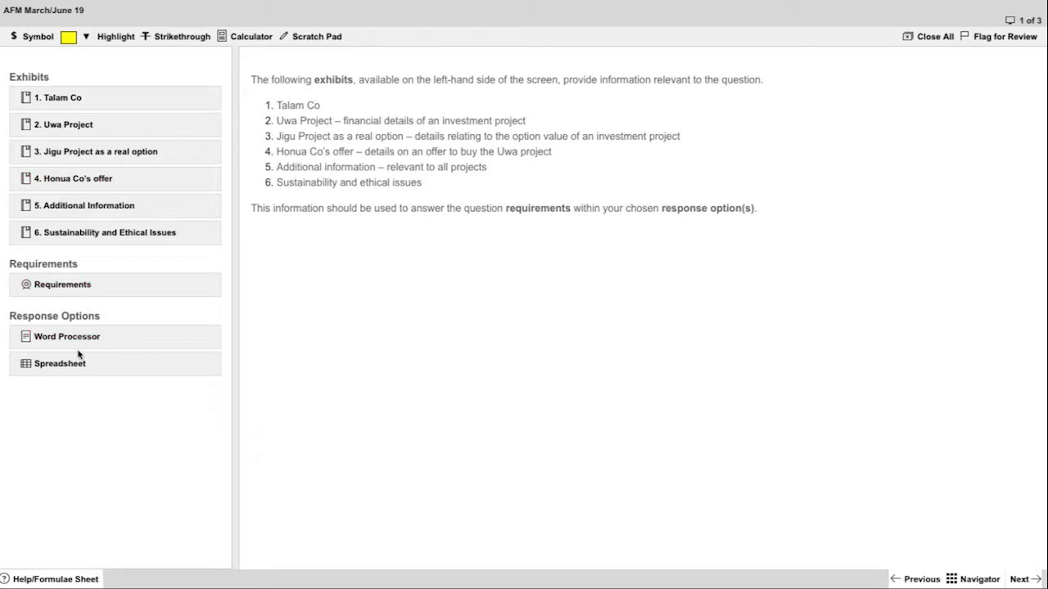
Add the word-processor and spreadsheet answer areas and bring up the exam requirements
click(66, 337)
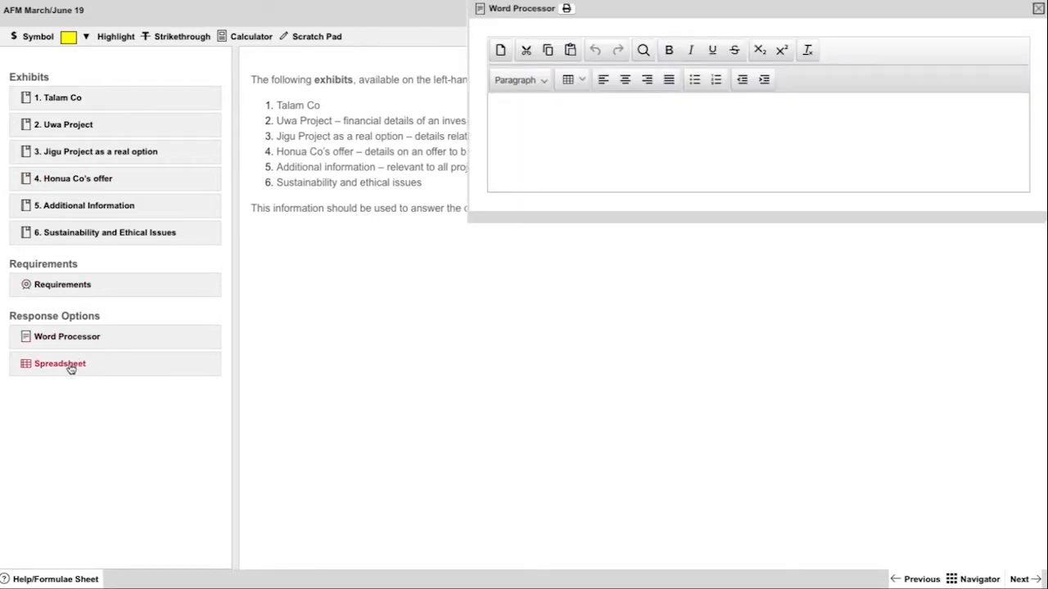
click(59, 363)
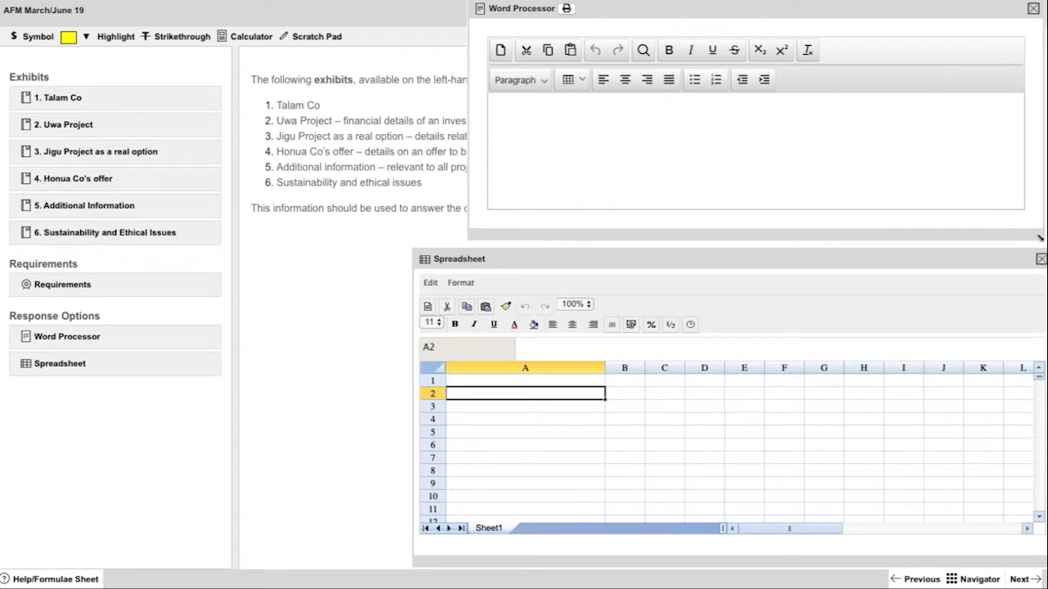
click(63, 284)
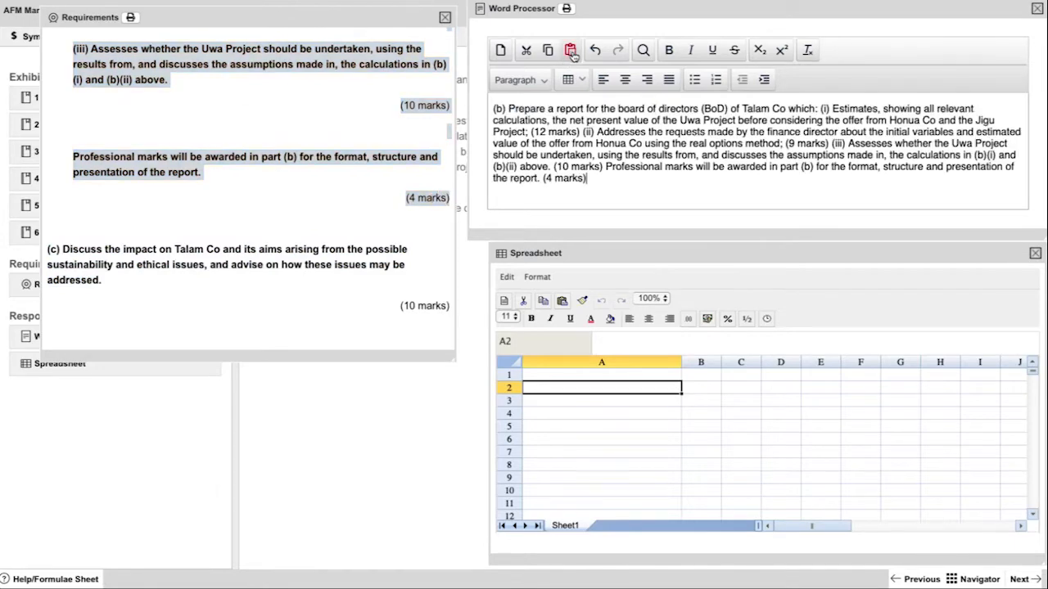
Paste requirement (b) into the report, split it into paragraphs with key phrases in bold
click(570, 49)
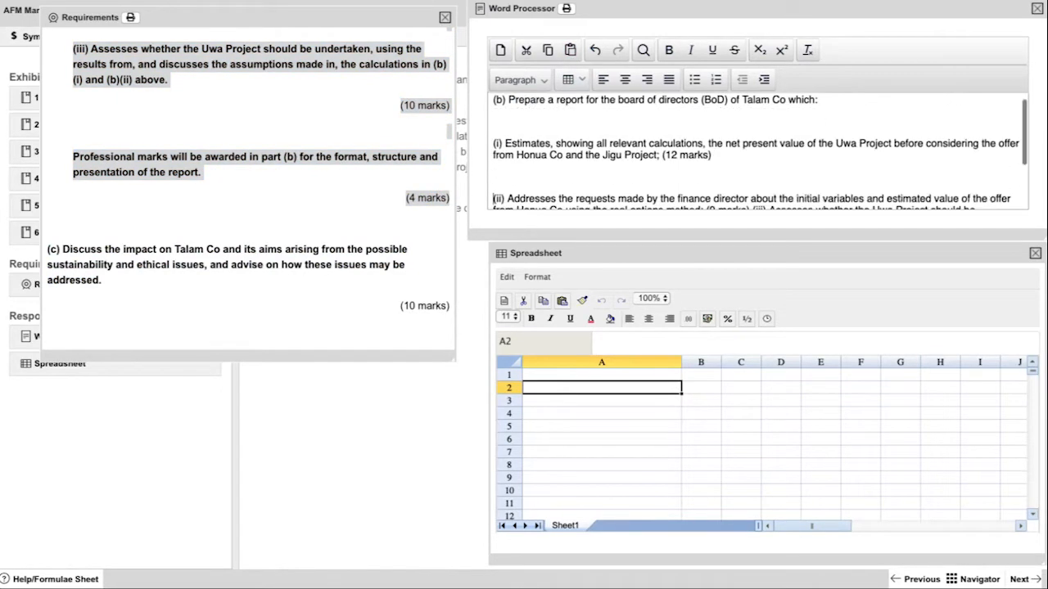
scroll(up, 3)
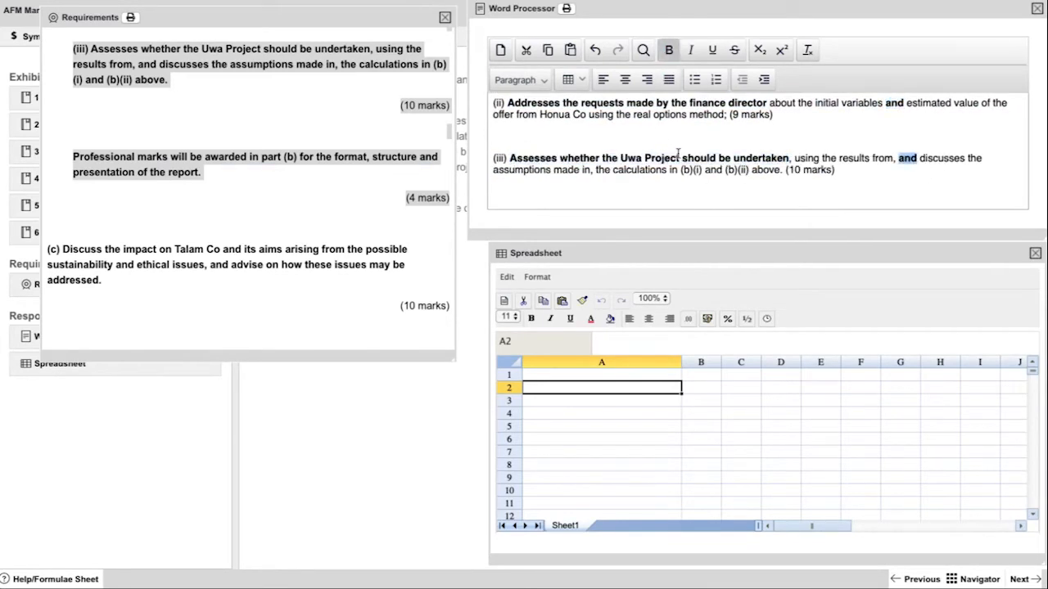
click(445, 17)
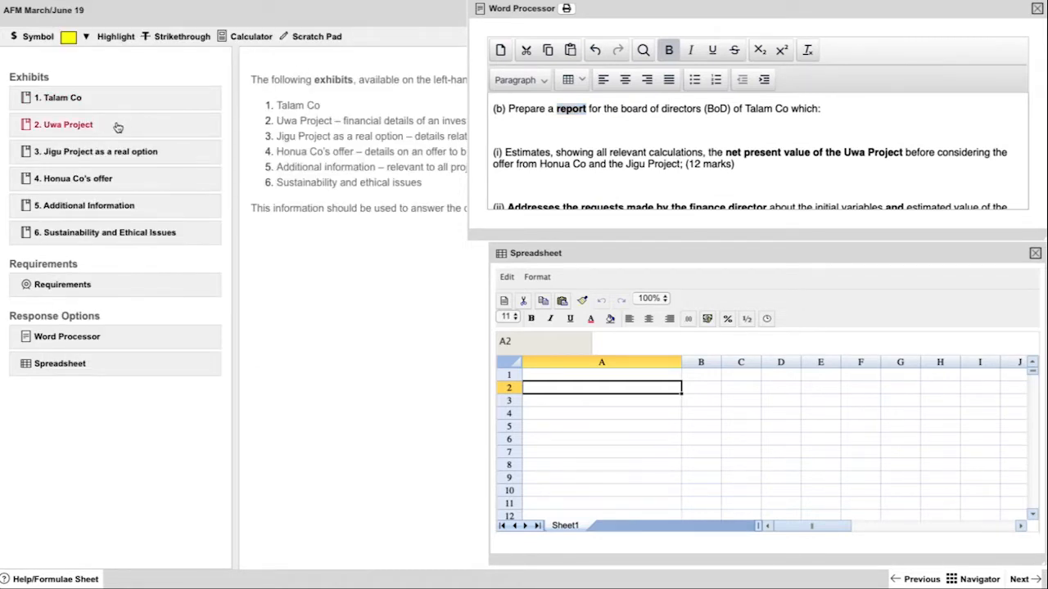
Keep the Uwa Project exhibit open to the left and head cell A1 with 'Appendices'
click(64, 124)
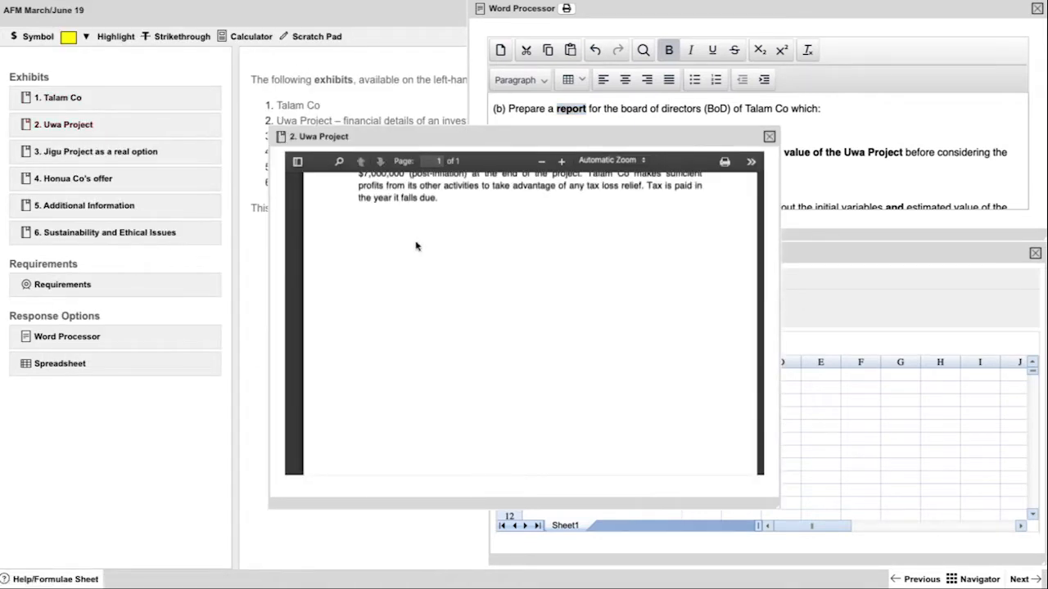
scroll(up, 3)
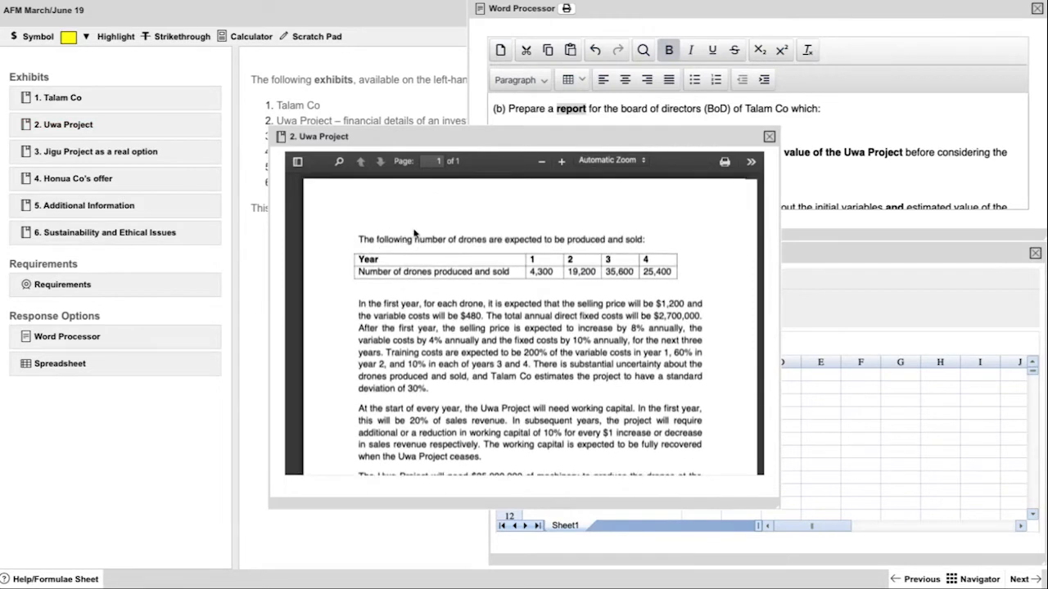
mouse_move(347, 249)
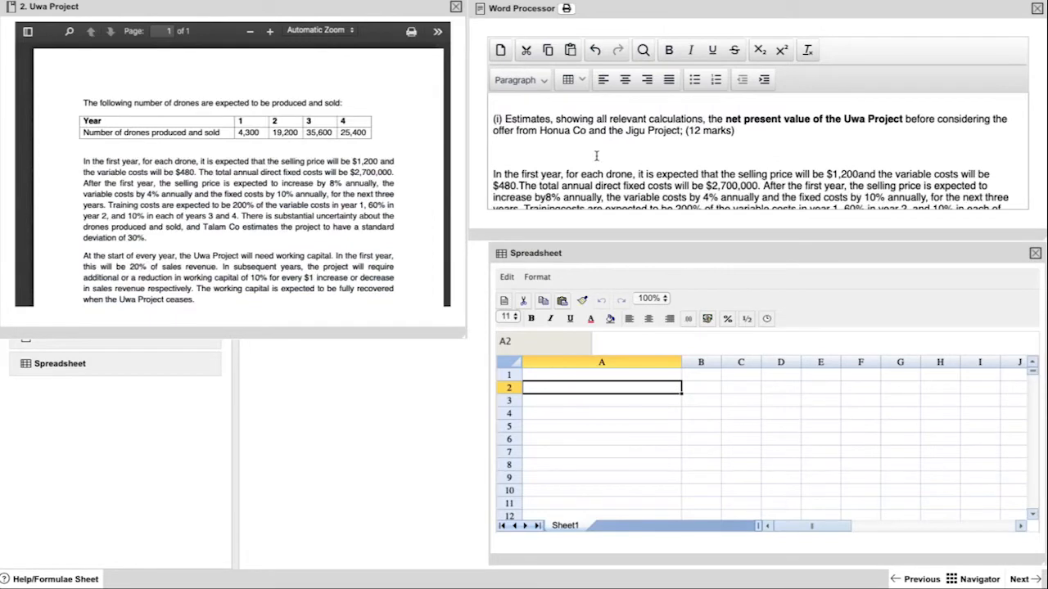
click(601, 373)
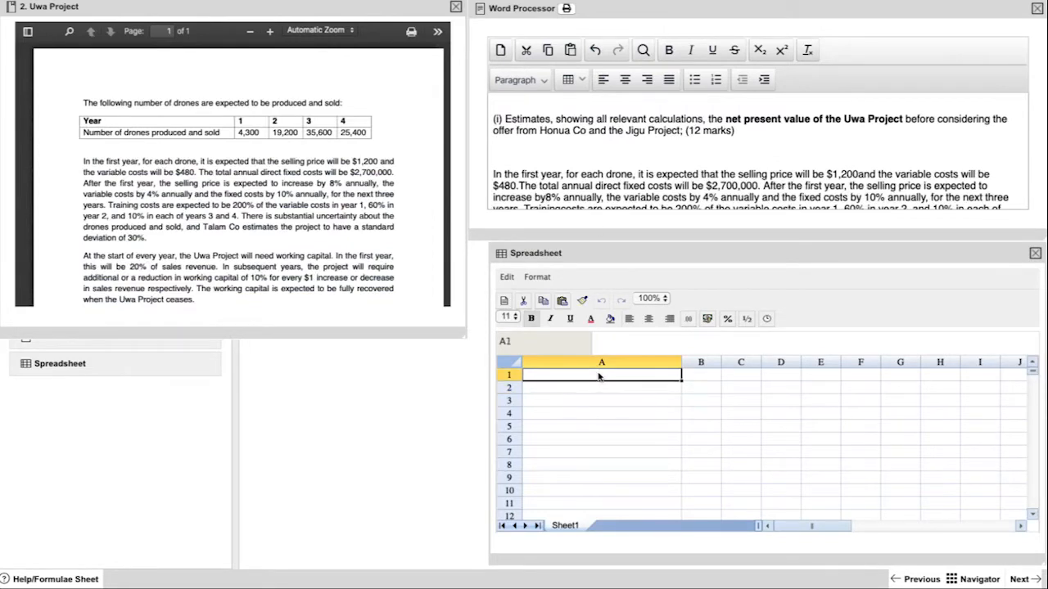
text(Appen)
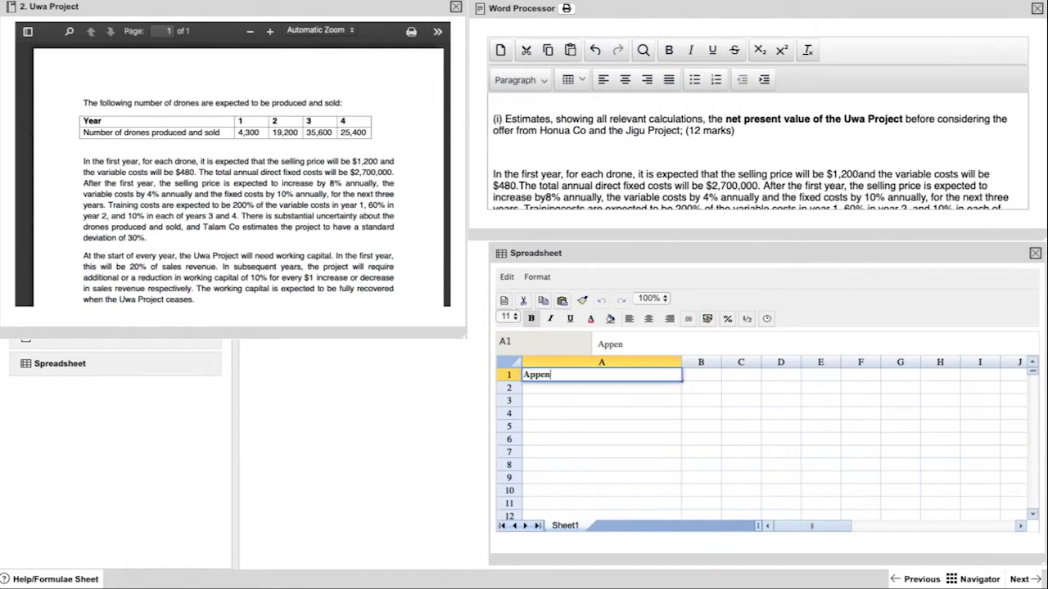
key(Return)
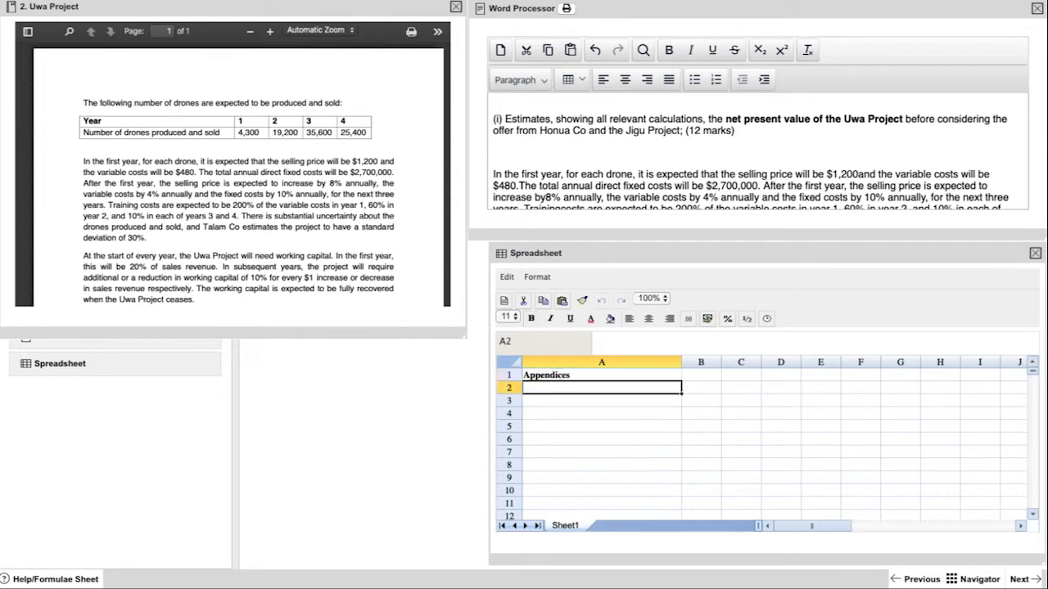
Enter the '1 - B(i) NPV Uwa Project' title in A3 and a 'Workings:' label in A22
click(600, 399)
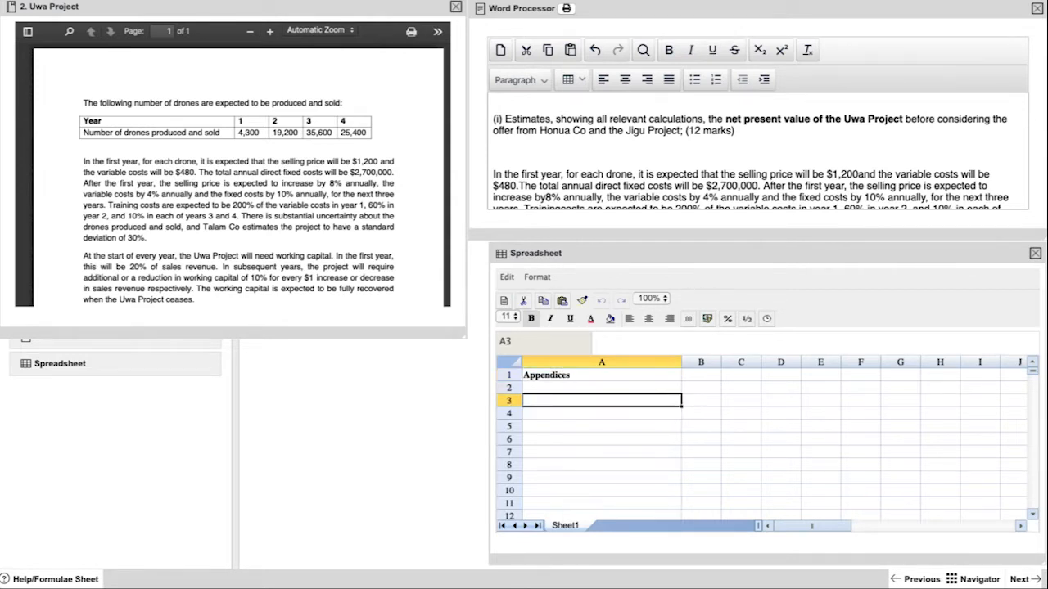
text(1 - B(i) NPV Uwa Pr)
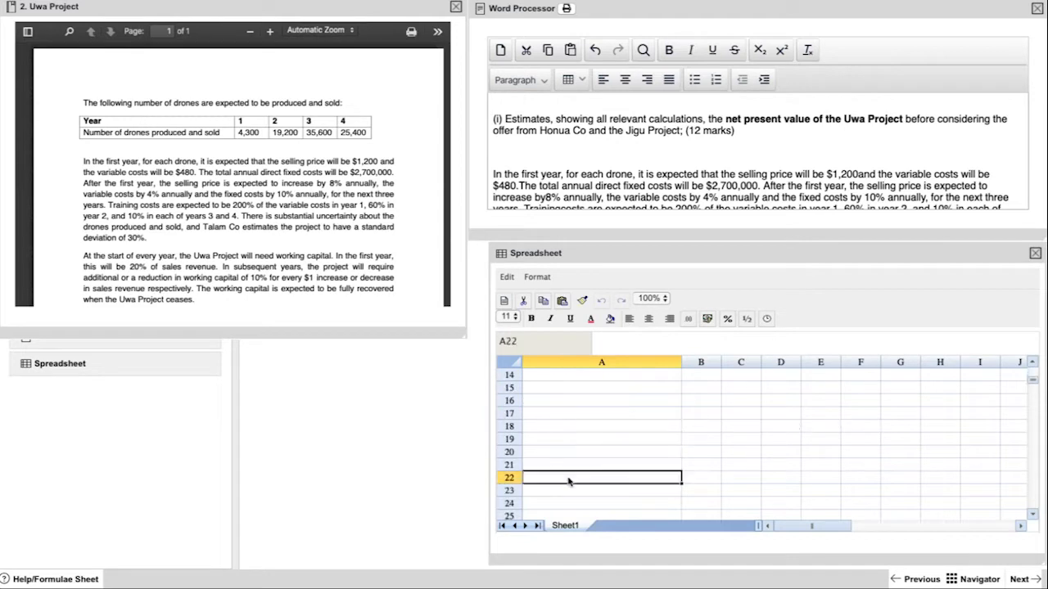
text(Working)
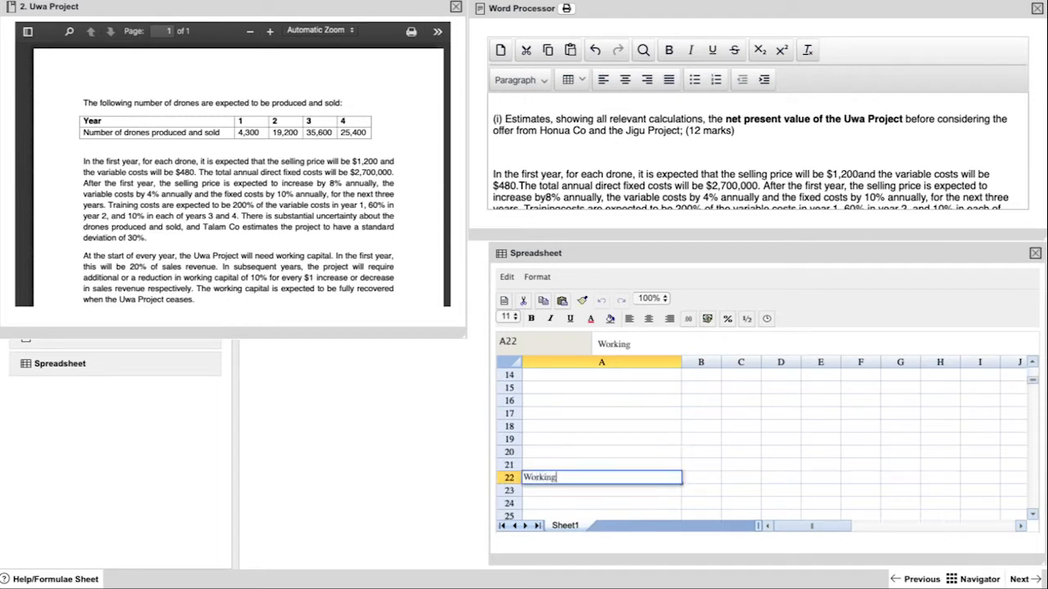
text(s:)
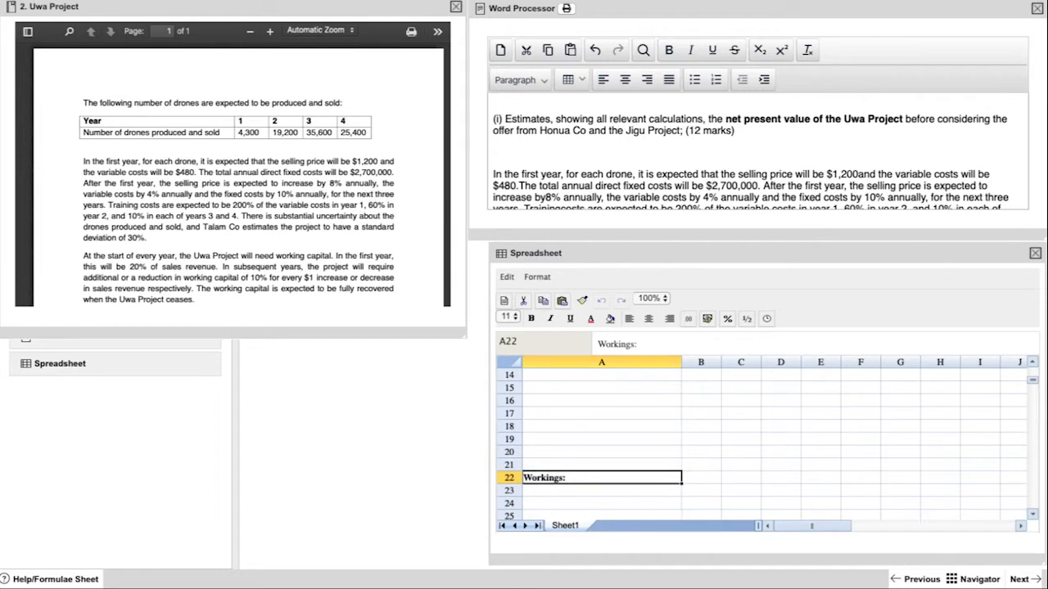
Lay out the Year 0–4 and Sales revenue rows and add a bold '1 - Sales Revenue' working heading
scroll(up, 3)
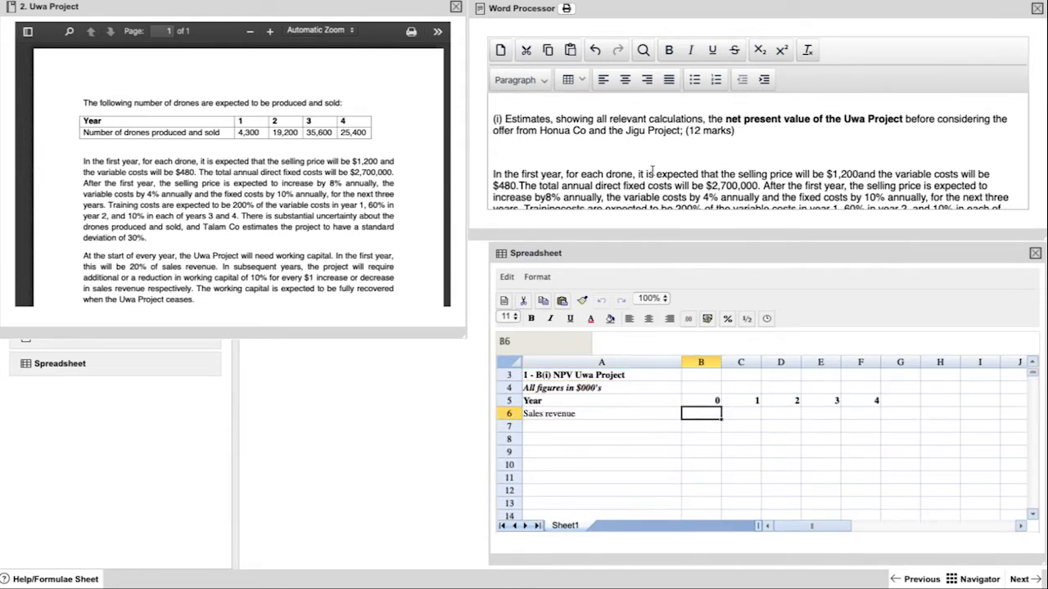
click(601, 413)
text(1 - Sales Rev)
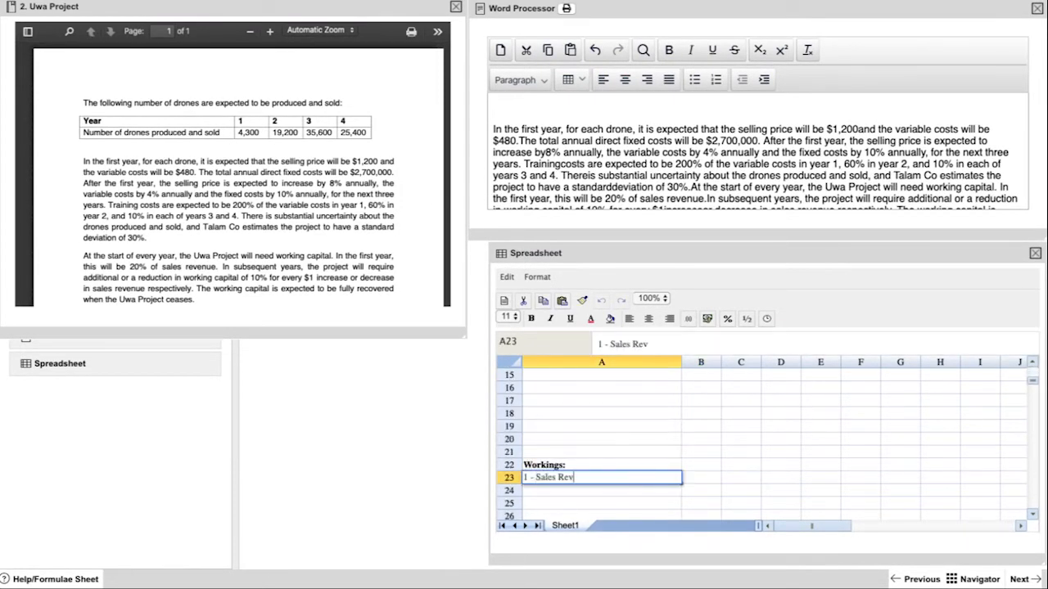
text(enue)
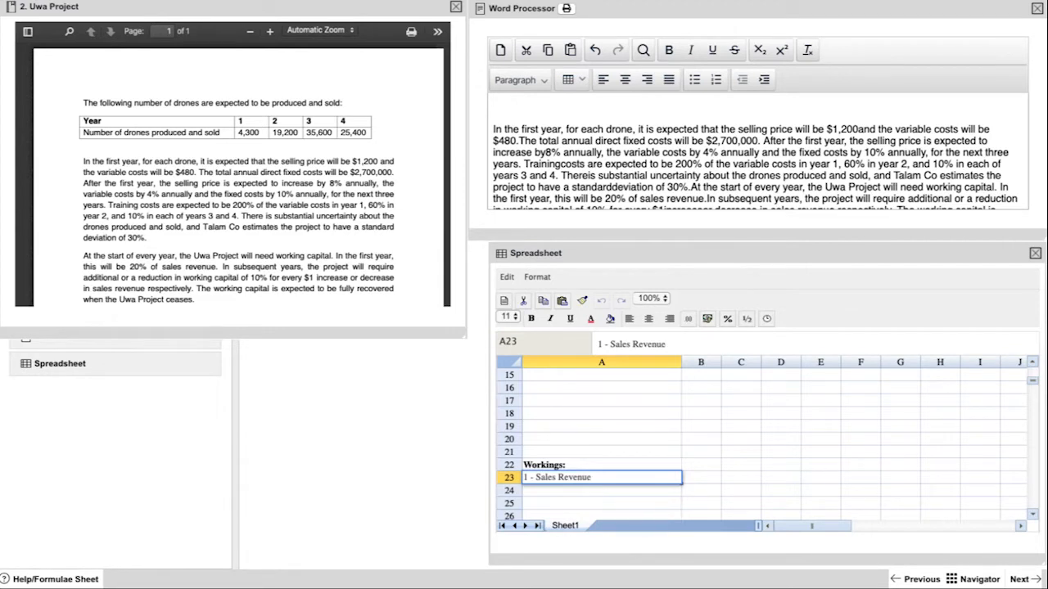
key(Return)
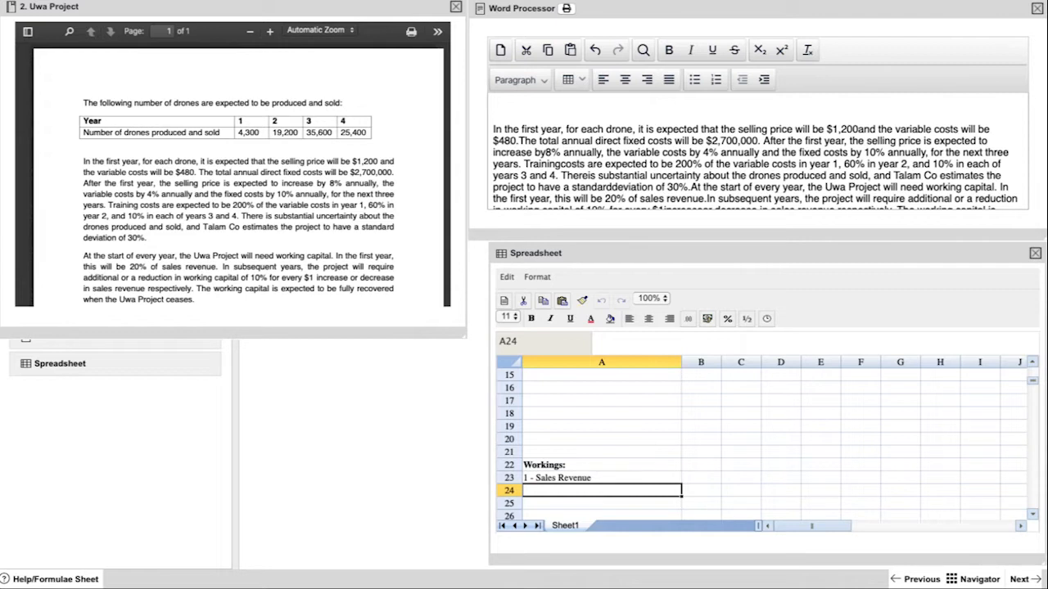
click(600, 478)
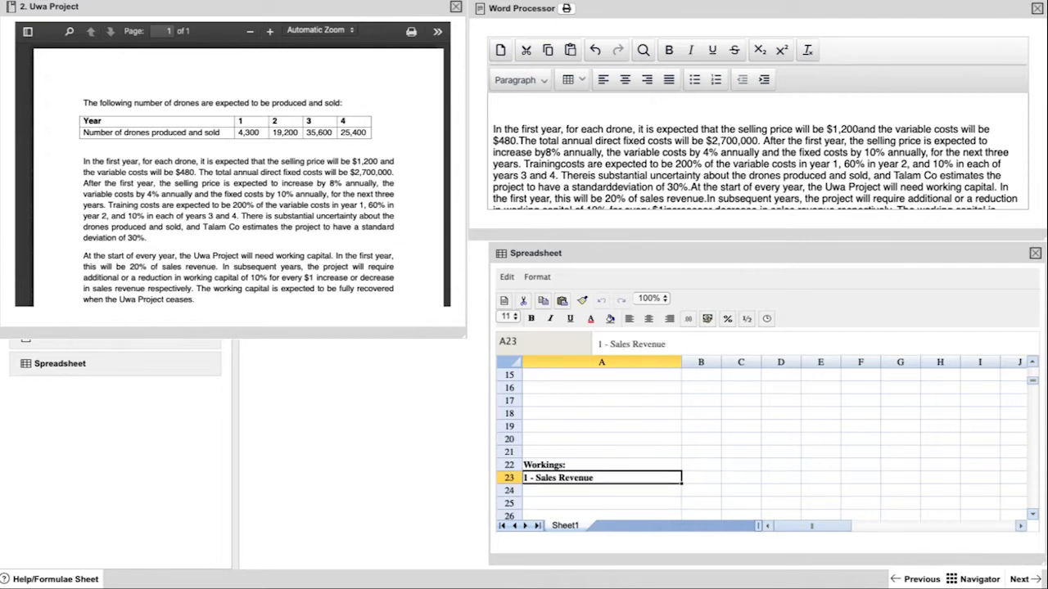
click(740, 478)
text(1)
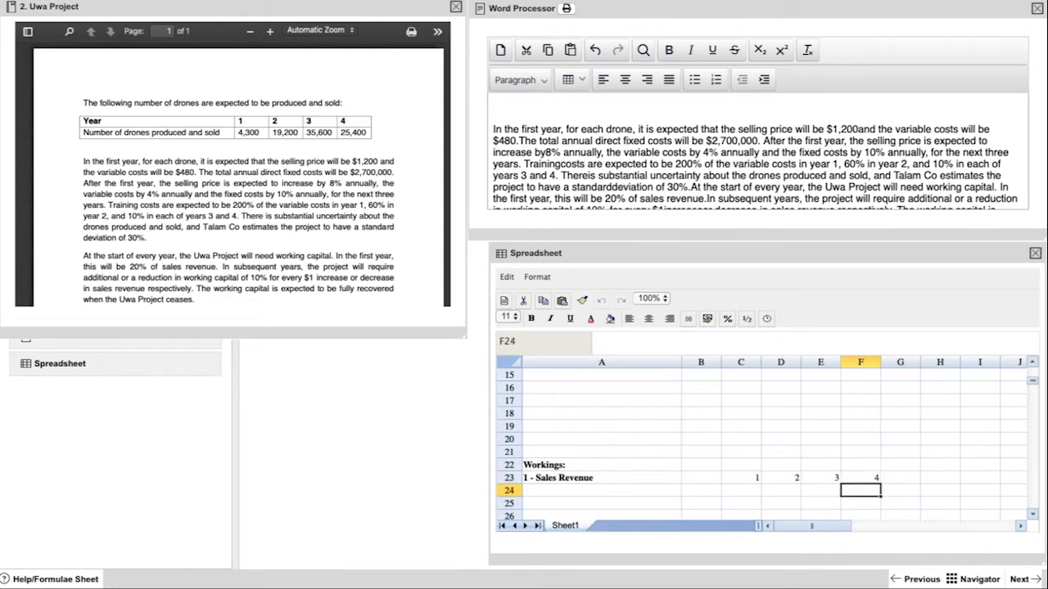
Add a 'Units produced and sold' row with 4300, 19200, 35600, 25400 for years 1–4
click(700, 490)
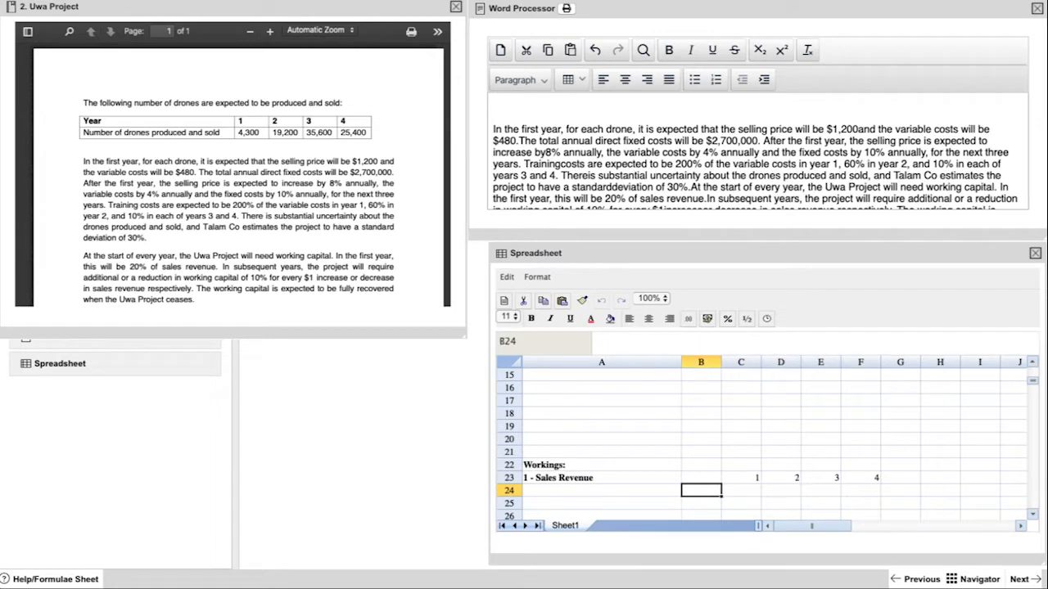
text(Units p)
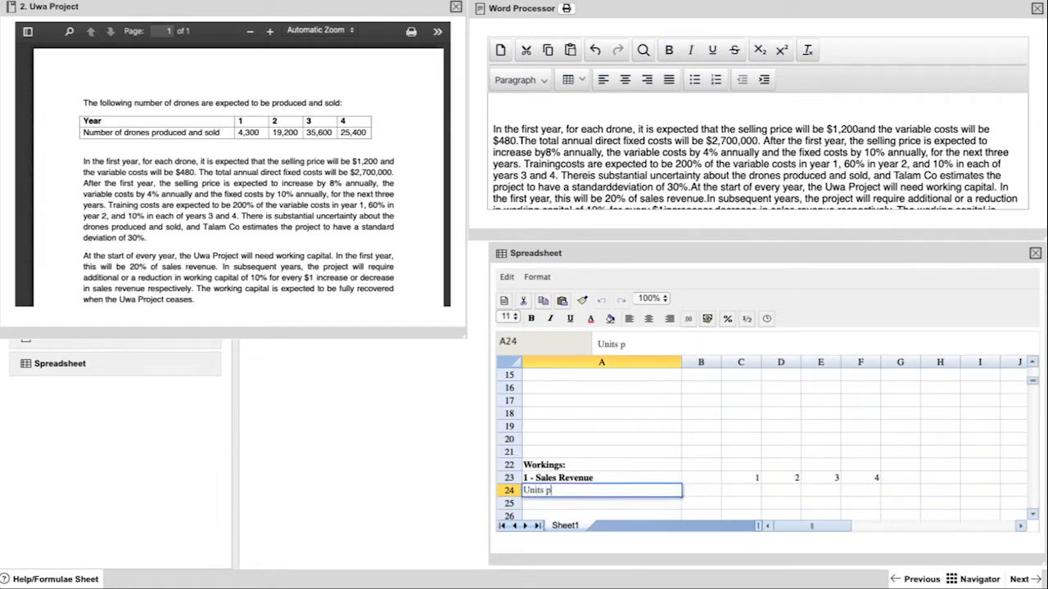
text(roduced and)
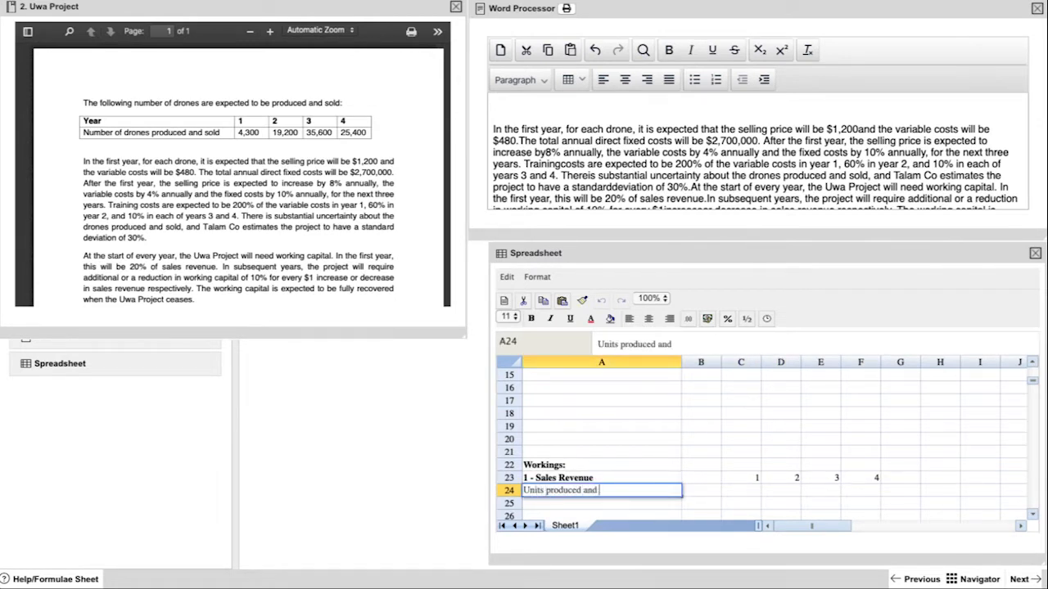
text(sold)
click(861, 491)
text(254)
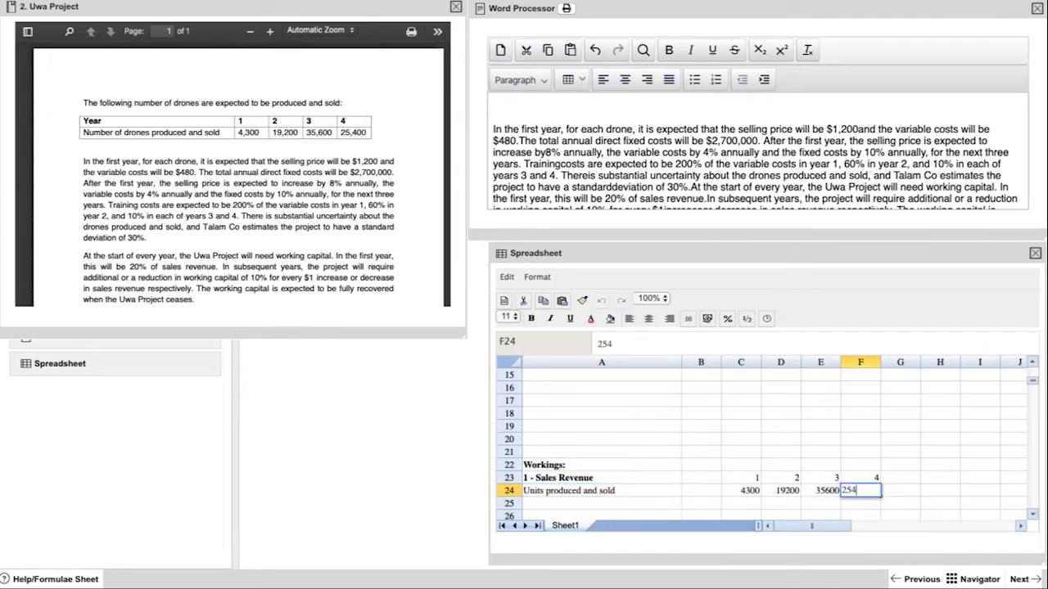
key(Return)
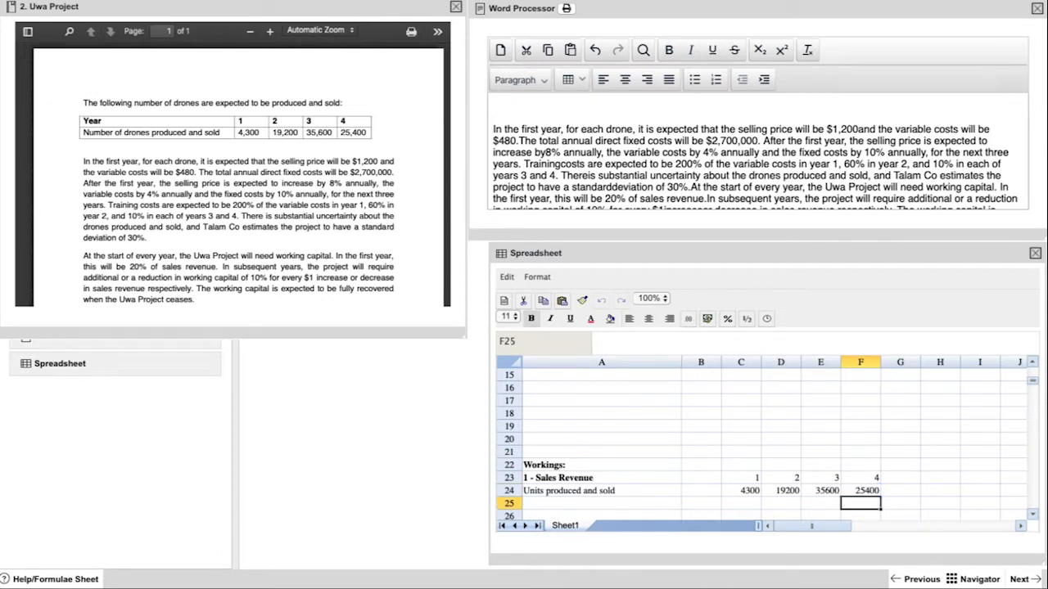
Fill the Selling price row with 1200 in year 1 growing 8% a year to year 4 (=C25*108%)
text(Selling Pric)
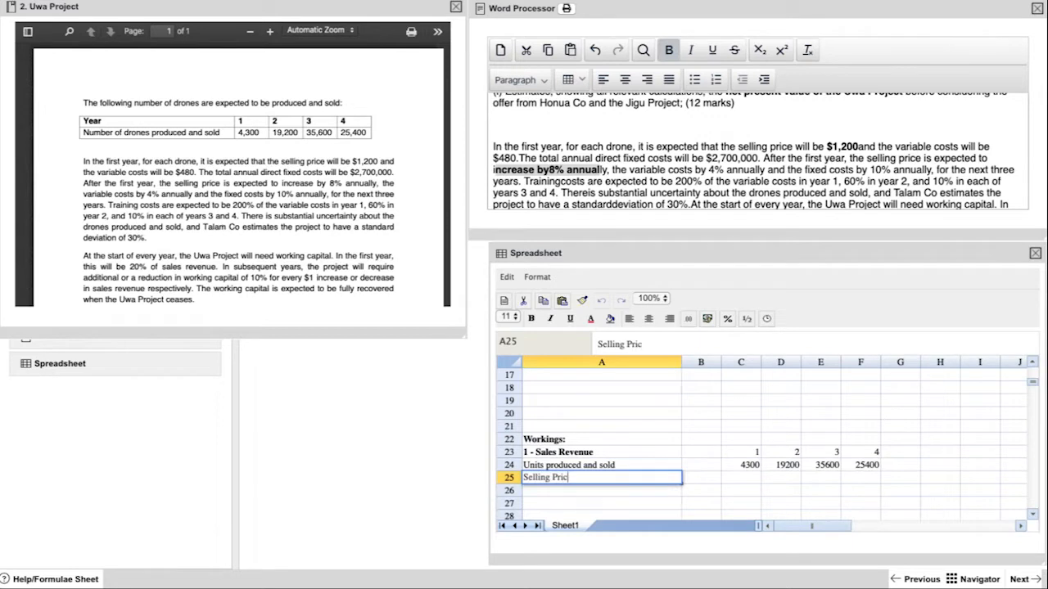
text(e)
click(740, 478)
text(1200)
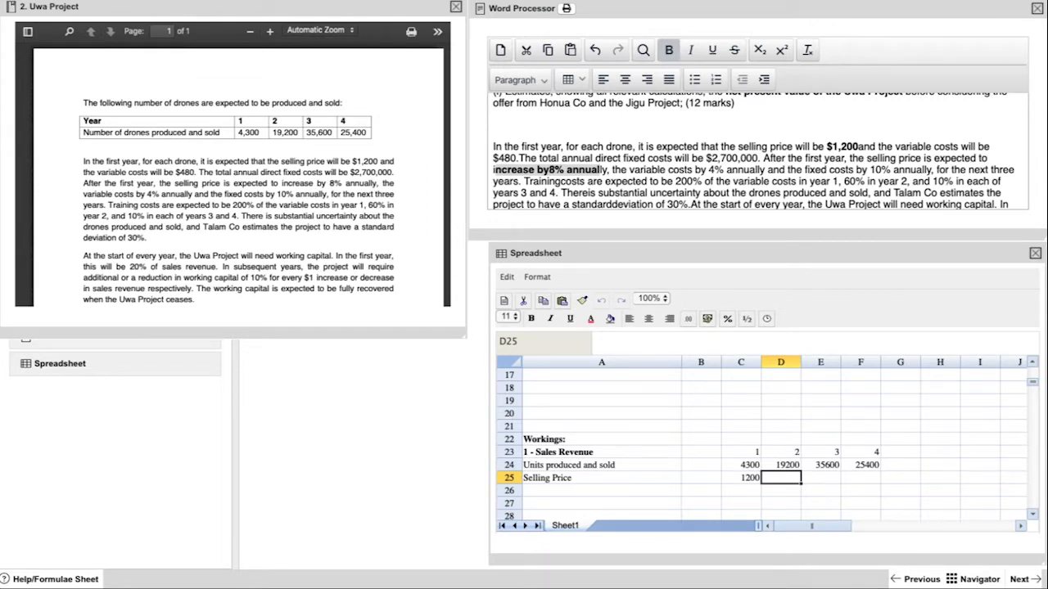
text(=C25)
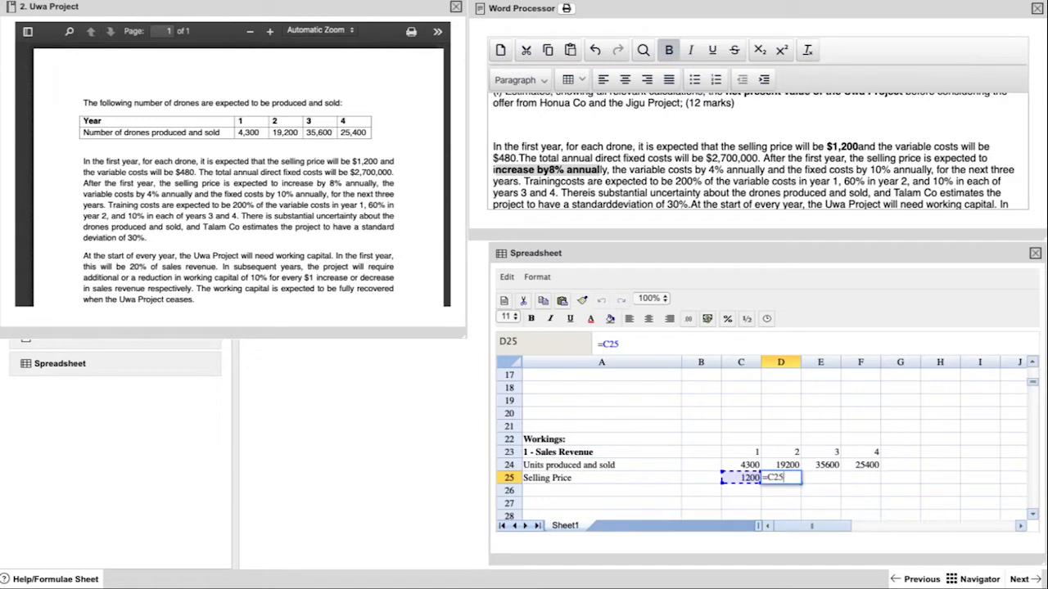
text(*107)
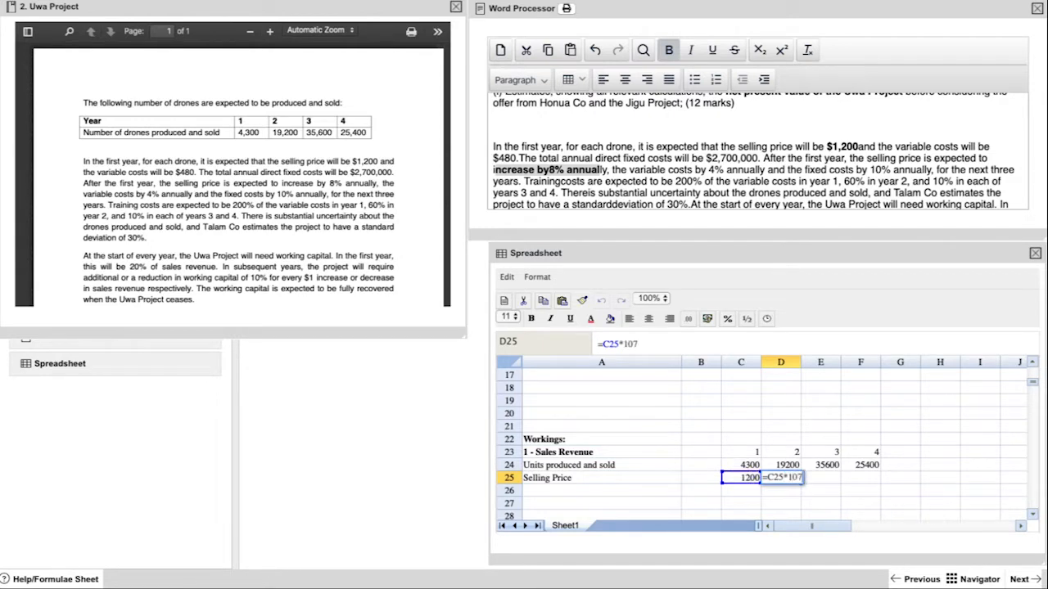
text(8%)
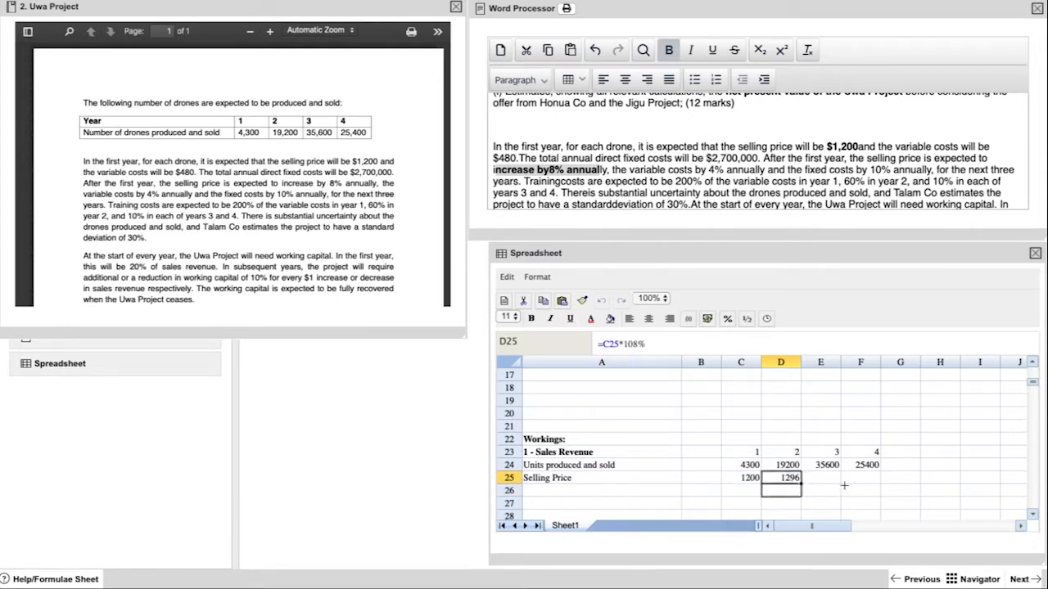
drag(779, 478, 861, 478)
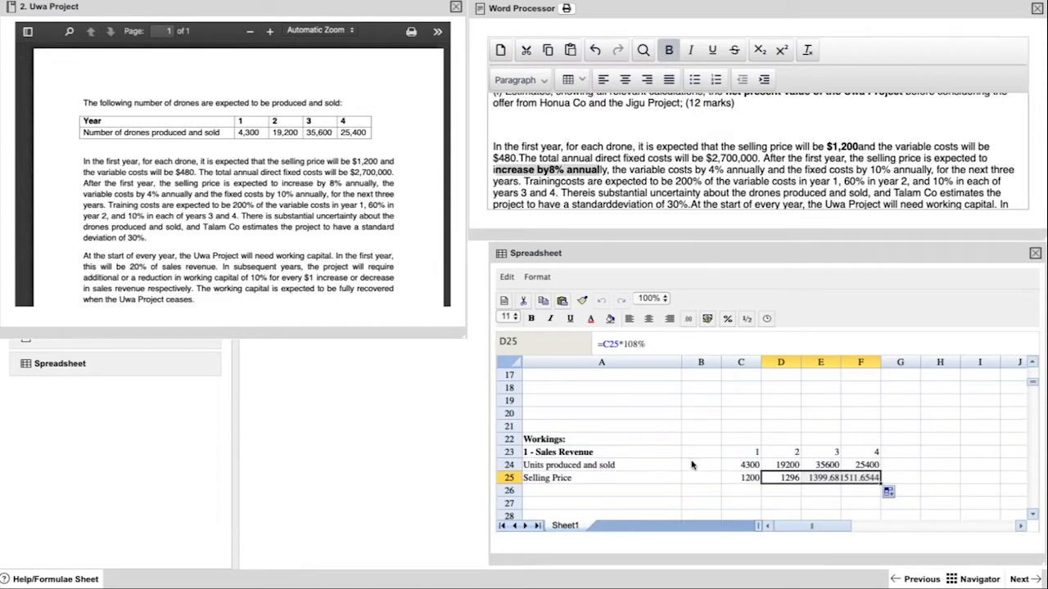
mouse_move(596, 491)
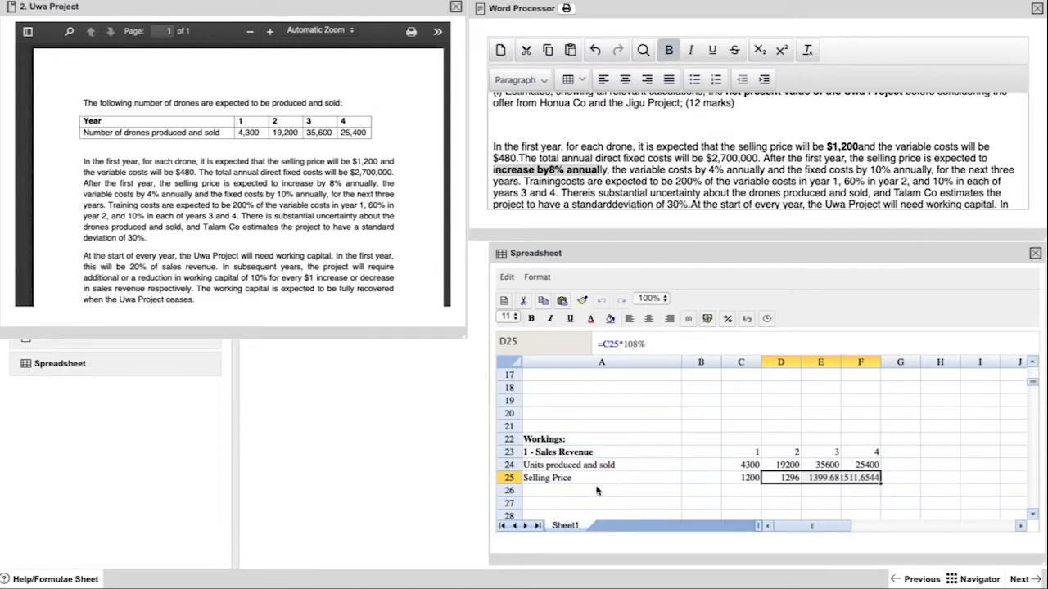
click(600, 491)
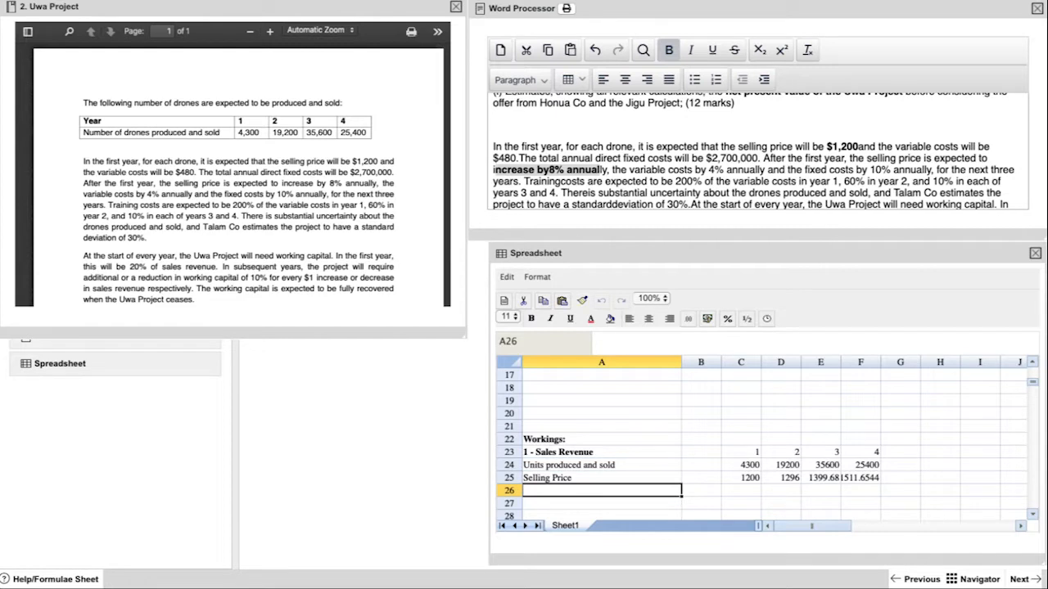
Add a Sales revenue (000s) row as =(C24*C25)/1000 filled across years 1–4
text(Sales reve)
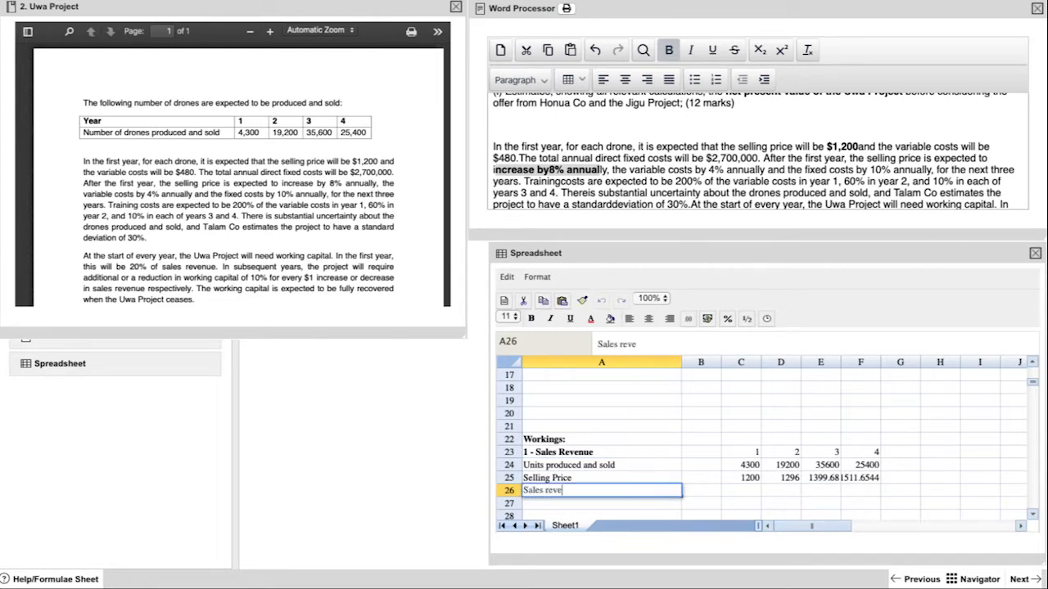
text(nue)
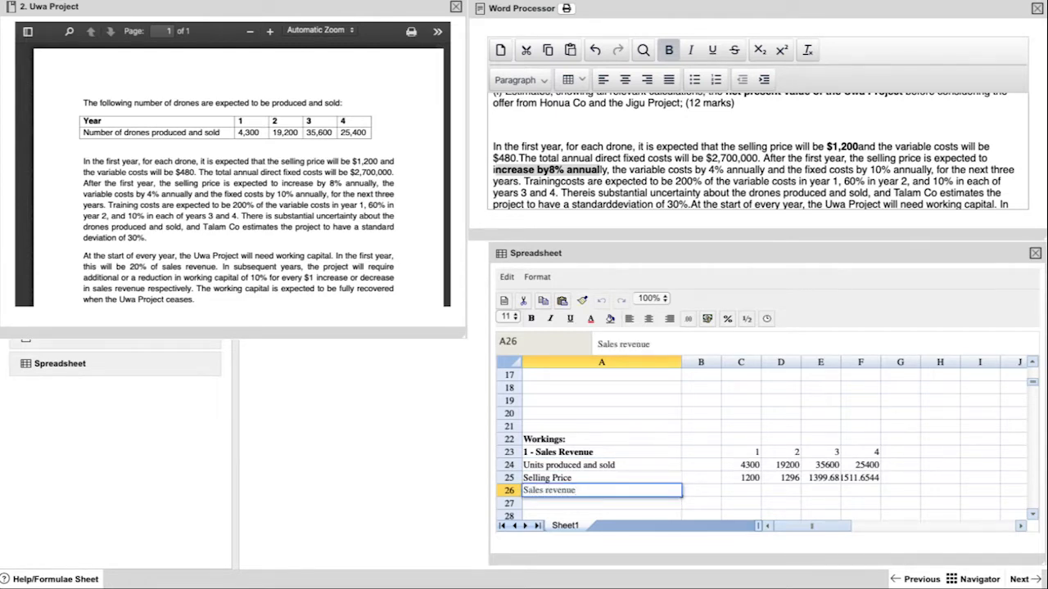
text((00)
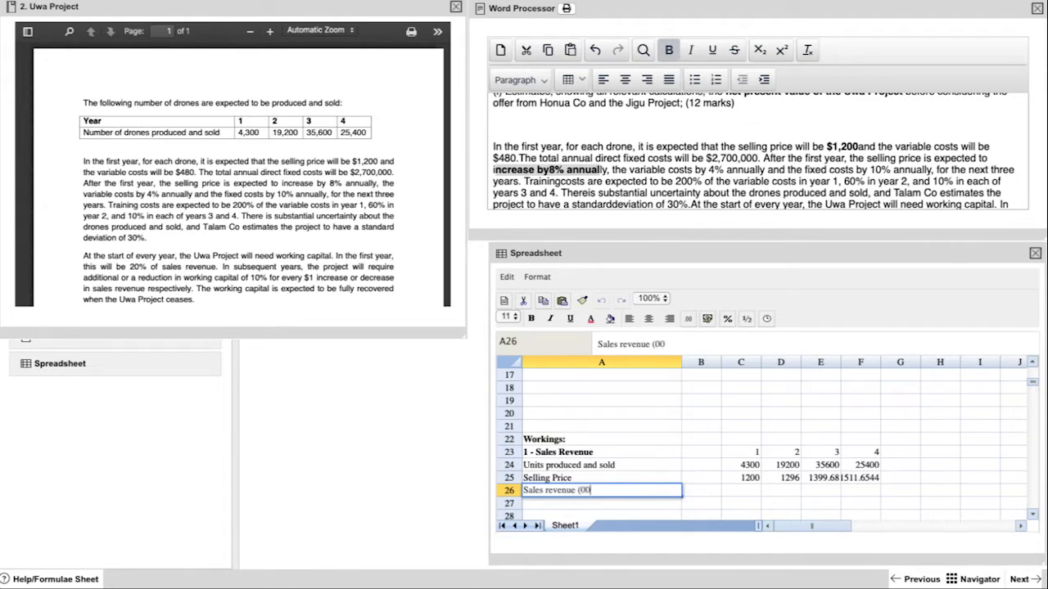
click(739, 490)
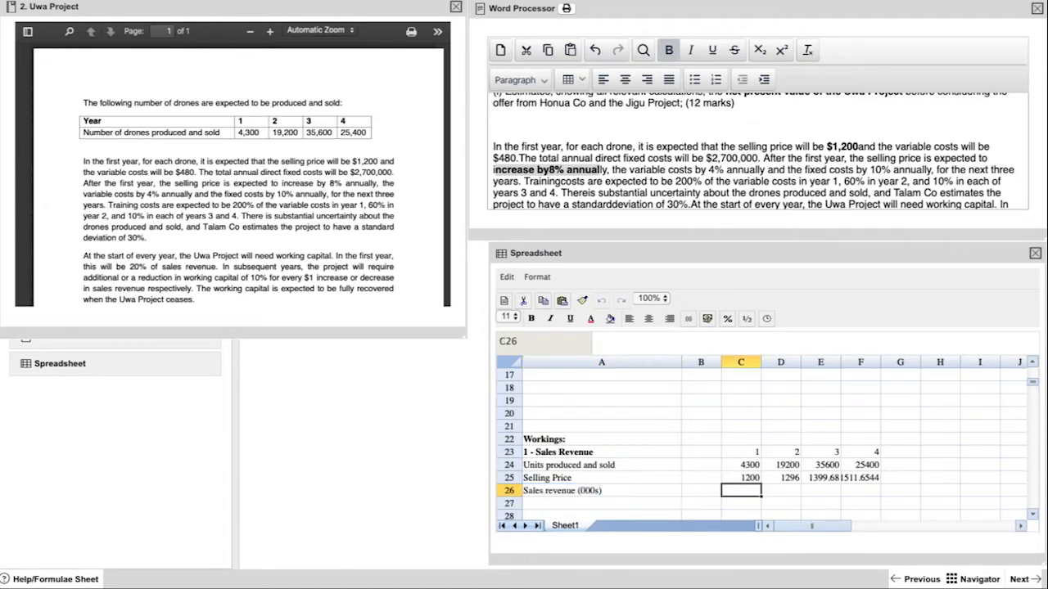
text(=()
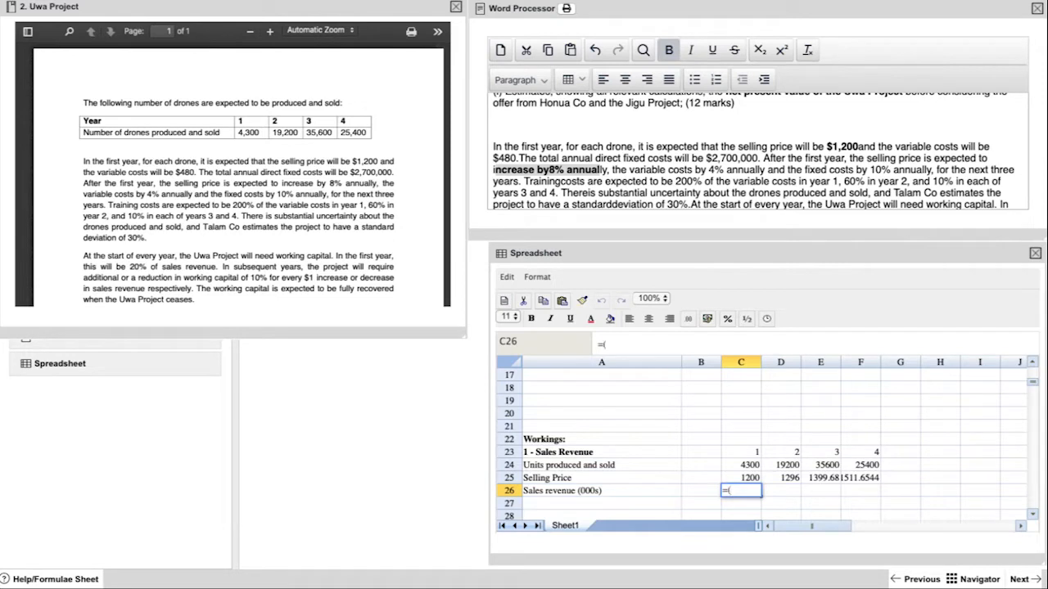
click(740, 465)
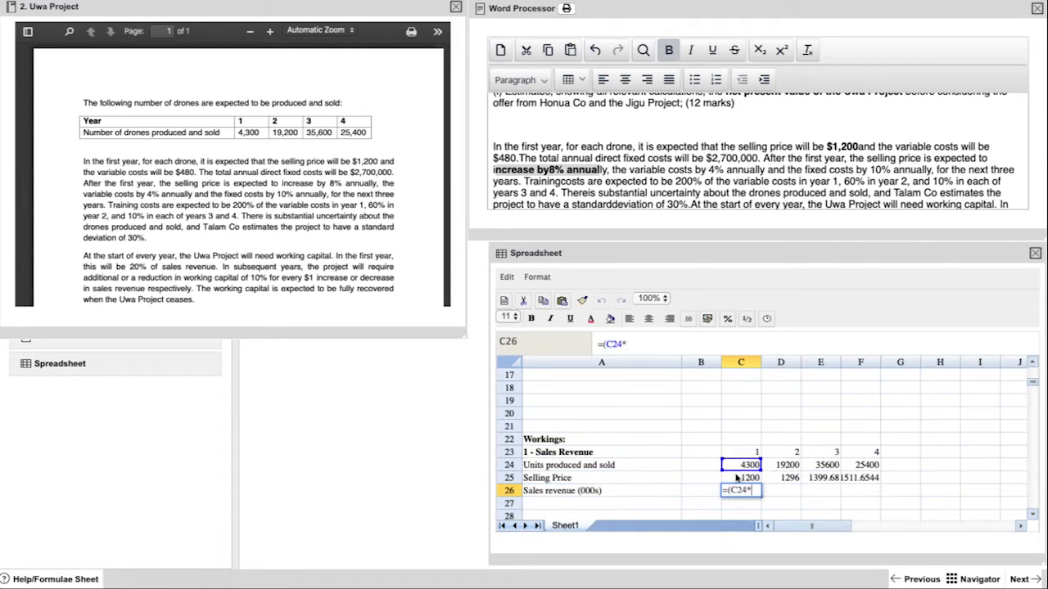
text(C25)/)
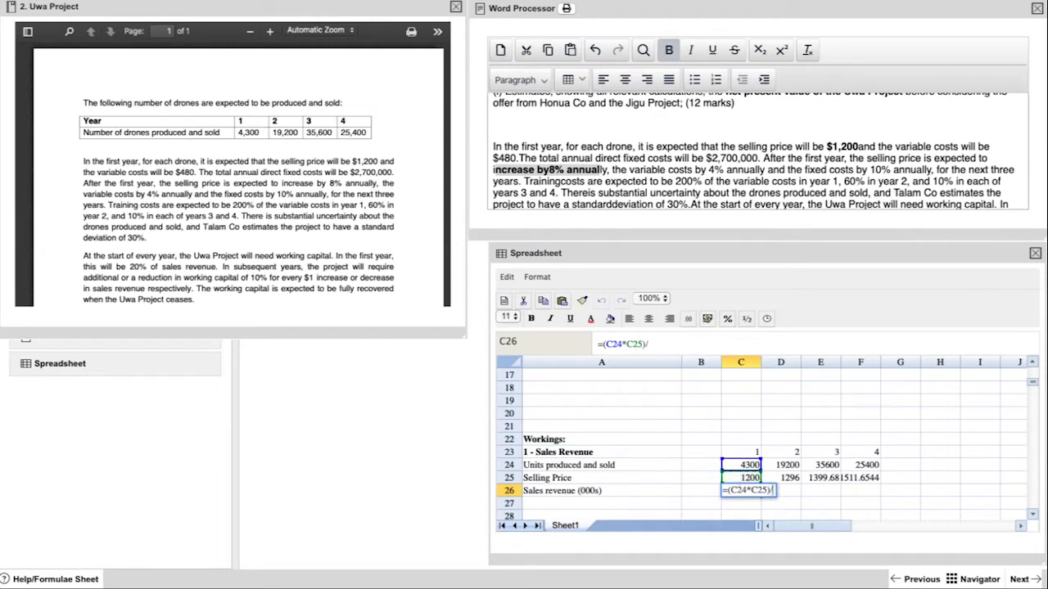
text(/1000)
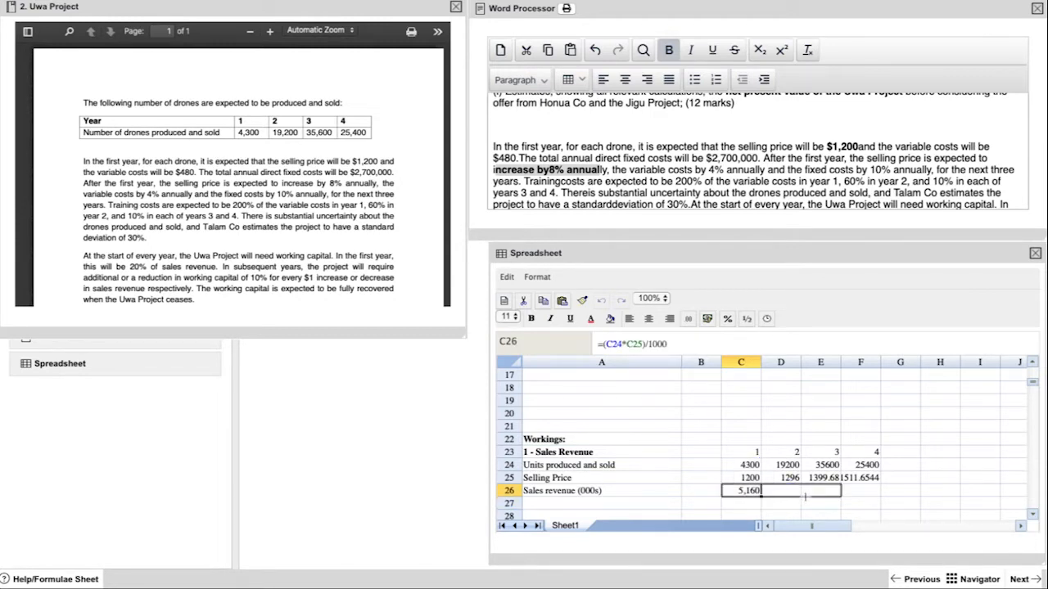
drag(837, 494, 880, 491)
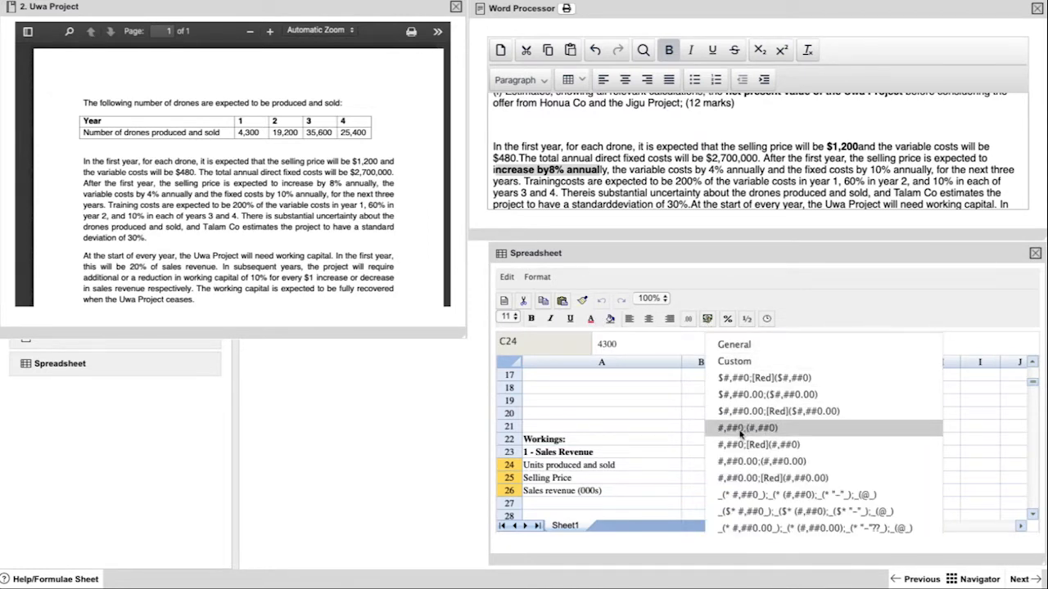
Format the workings block with #,##0 thousands separators
click(745, 427)
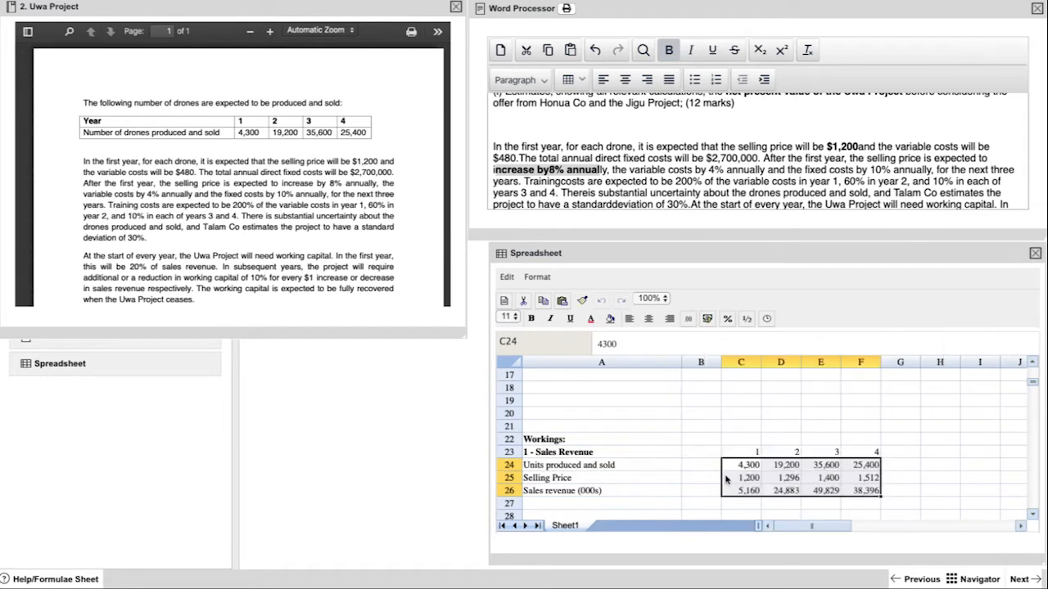
click(740, 478)
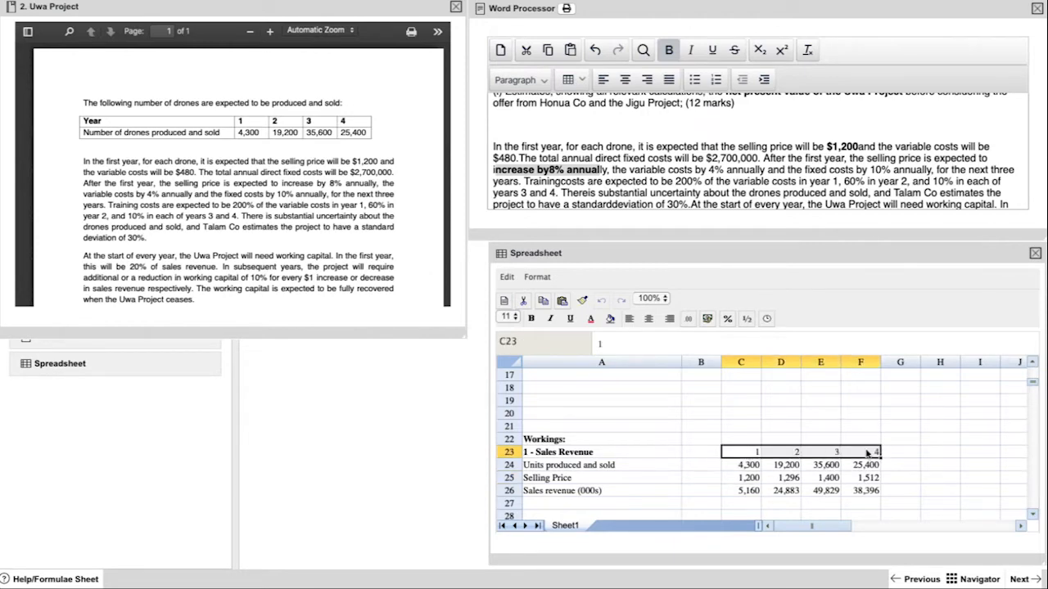
Link the appendix sales revenue row to the working (=C26) across years 1–4
scroll(up, 3)
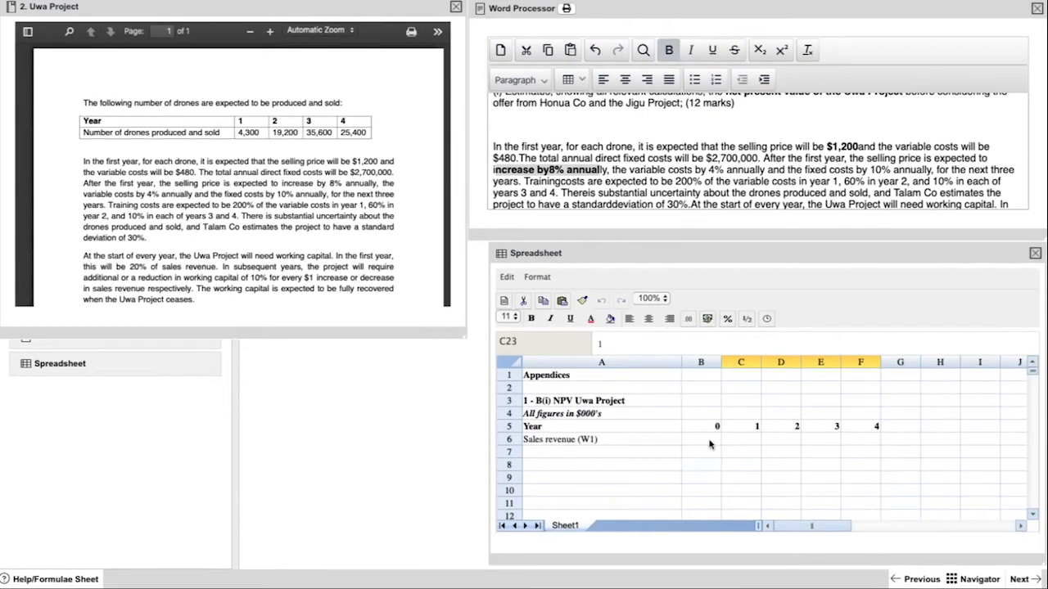
click(740, 434)
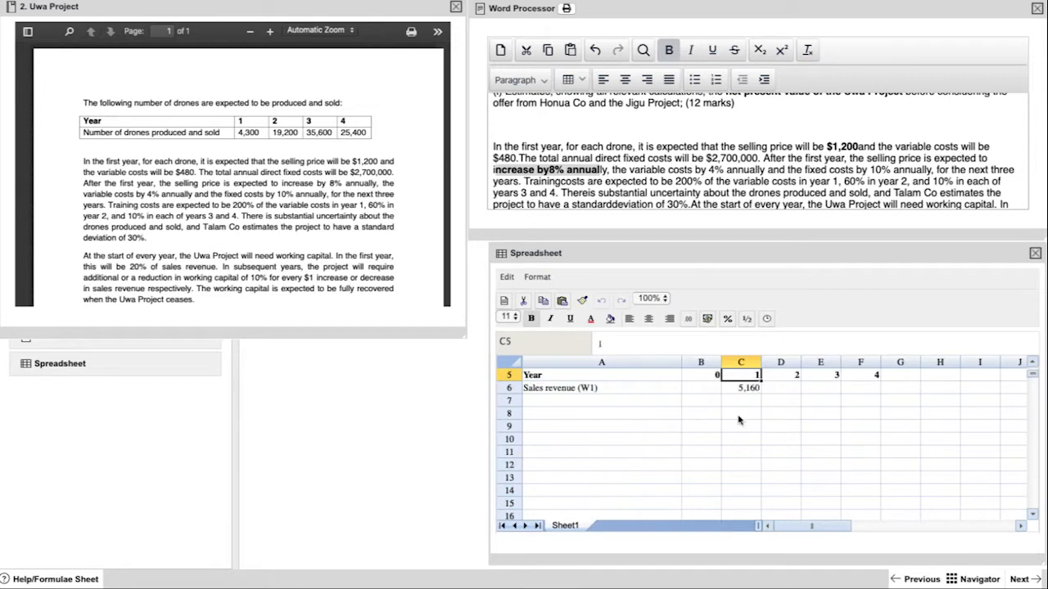
click(740, 386)
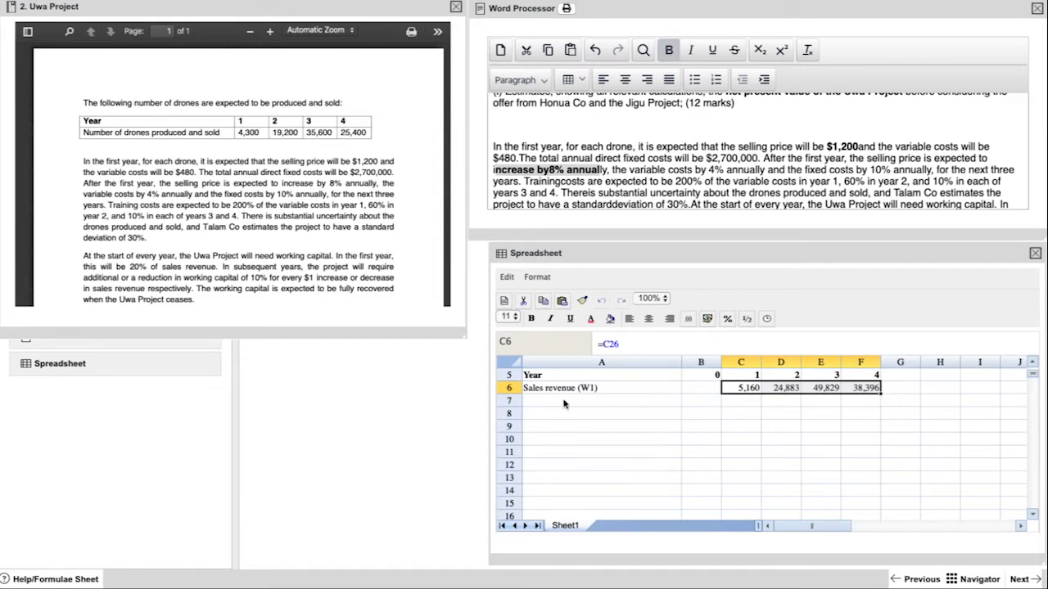
Label the next appendix rows 'Less' and 'Variable costs'
click(601, 399)
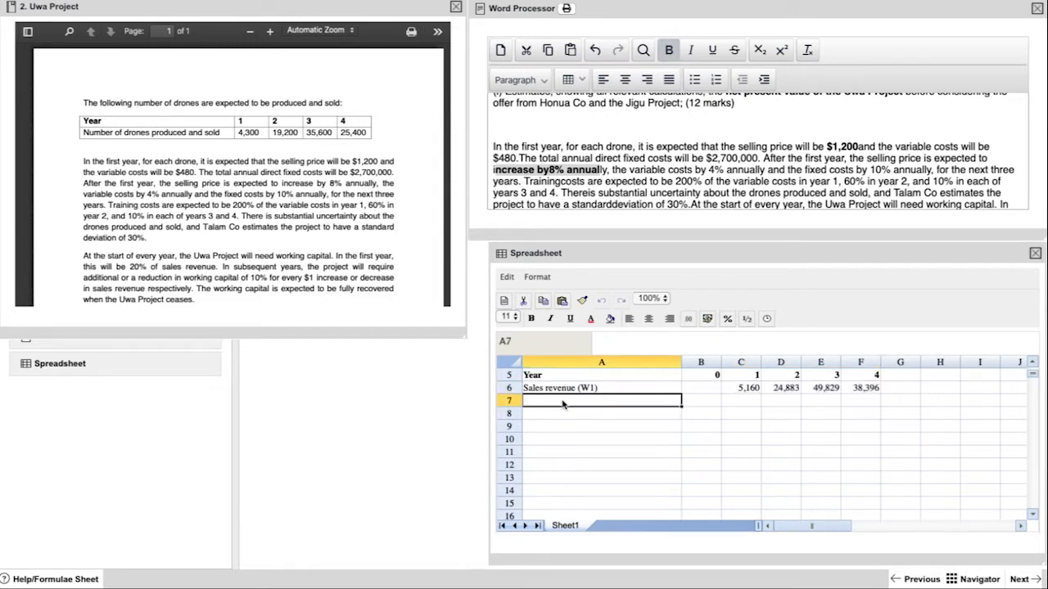
text(Less)
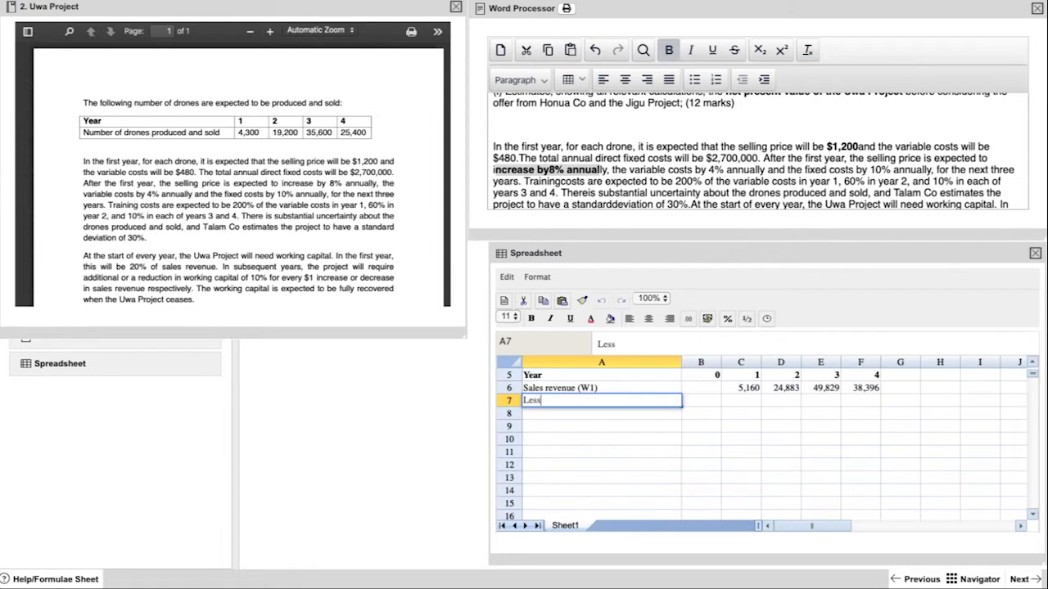
scroll(right, 3)
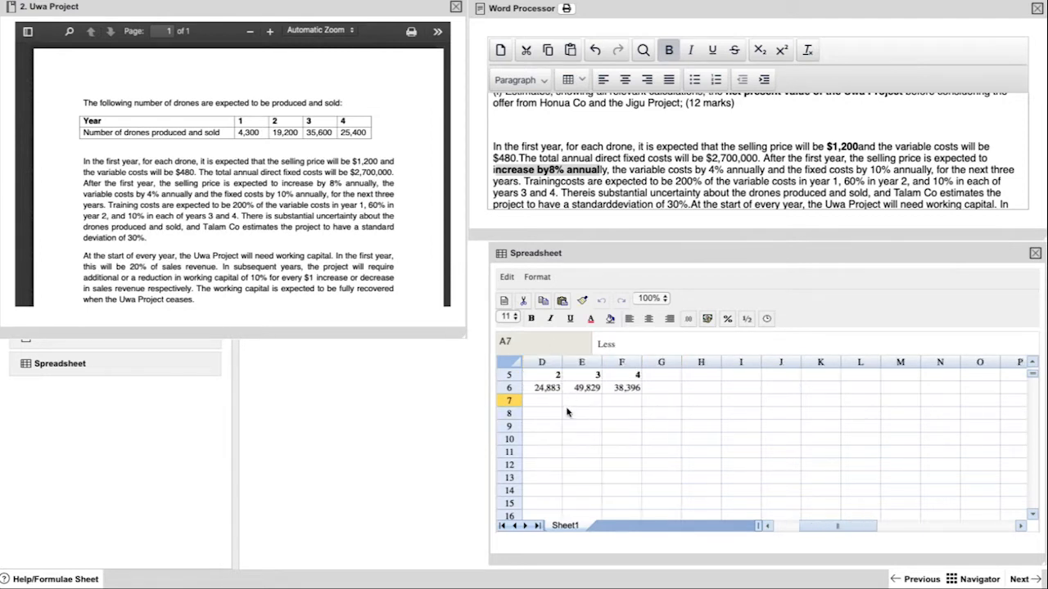
scroll(left, 3)
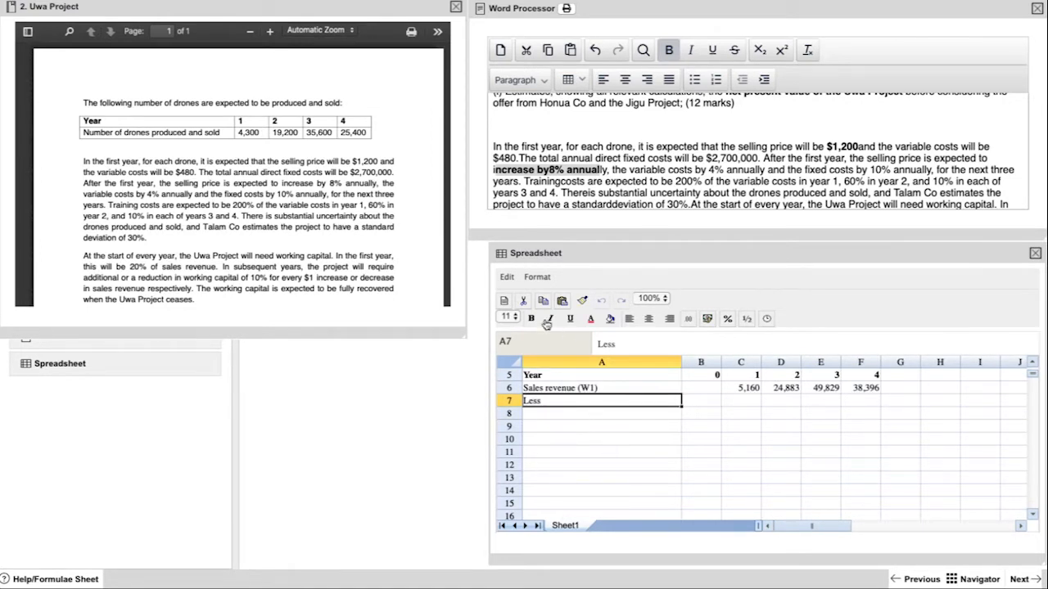
text(Variable costs)
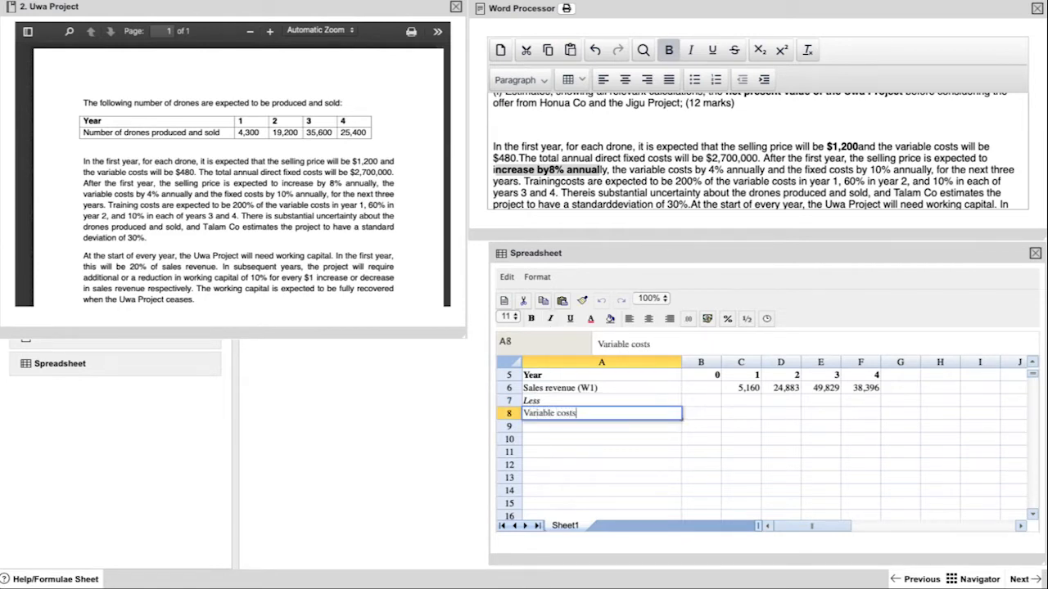
key(Return)
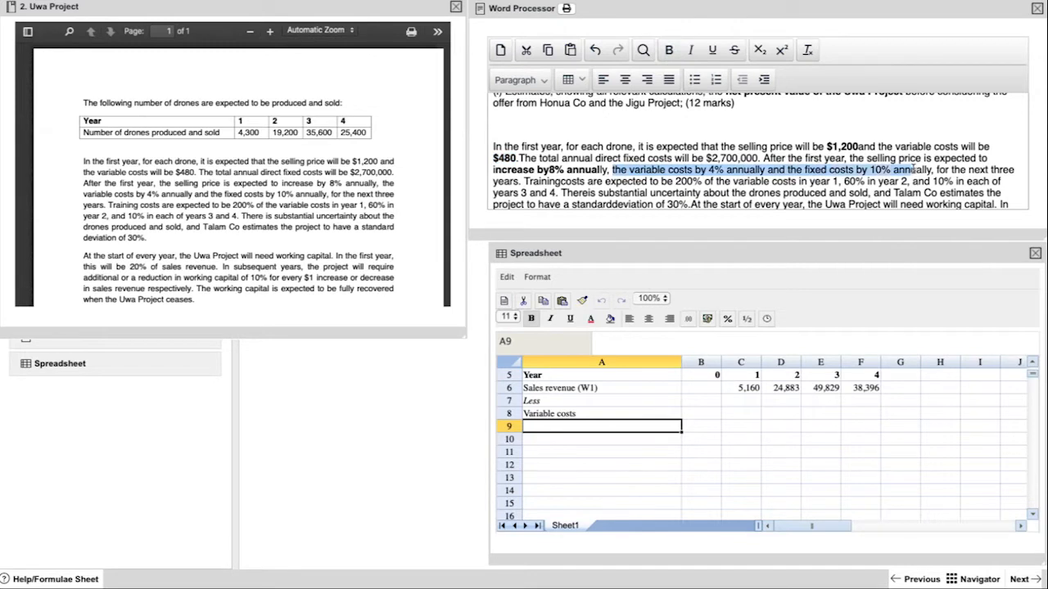
Head the variable cost working and set the year 1 unit cost to 480 rising 4% a year
click(668, 49)
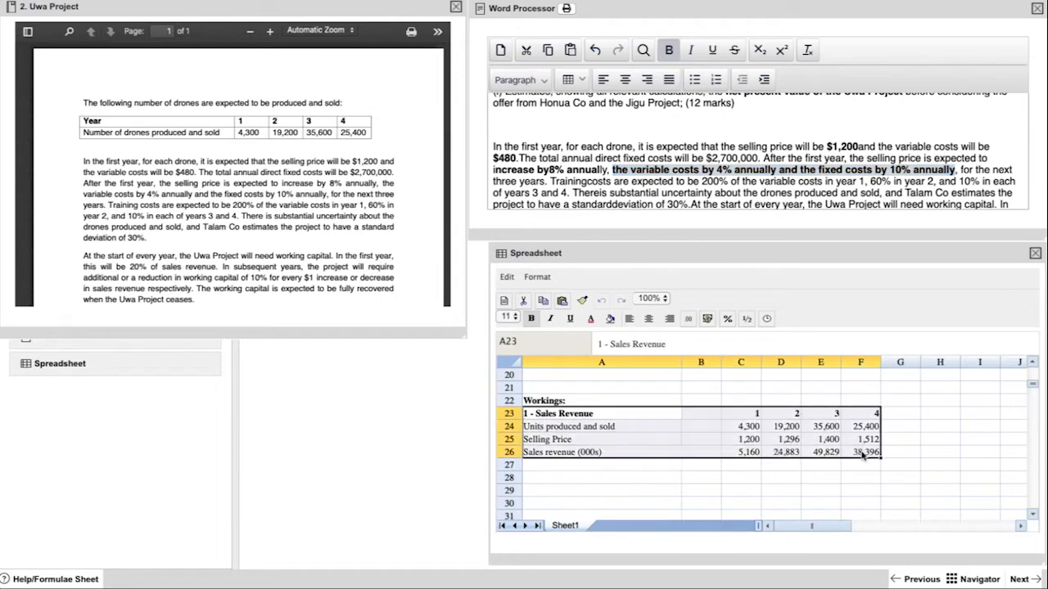
click(601, 478)
text(2 - Variable co)
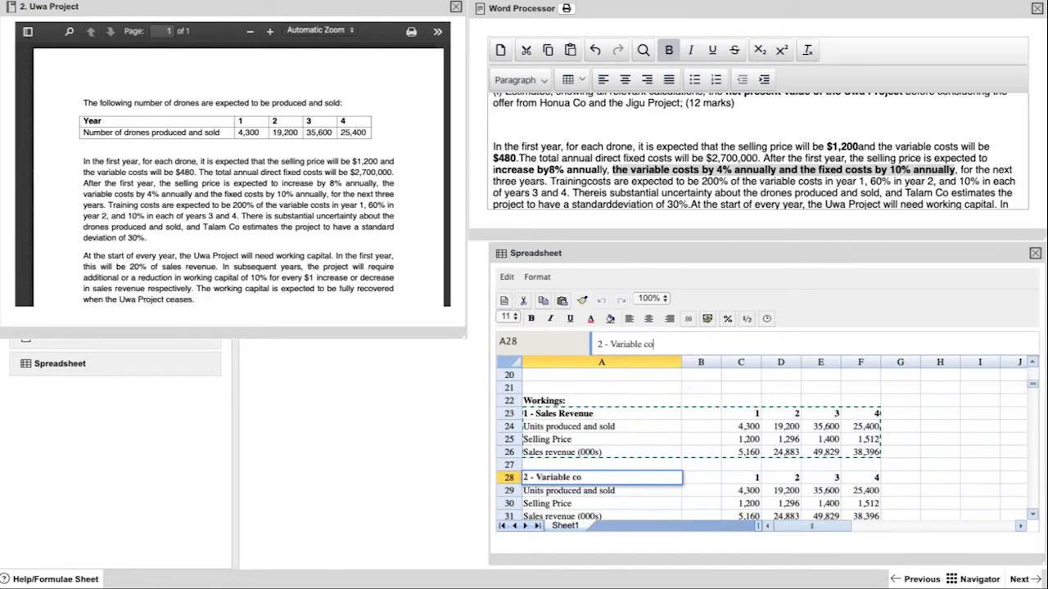
key(Return)
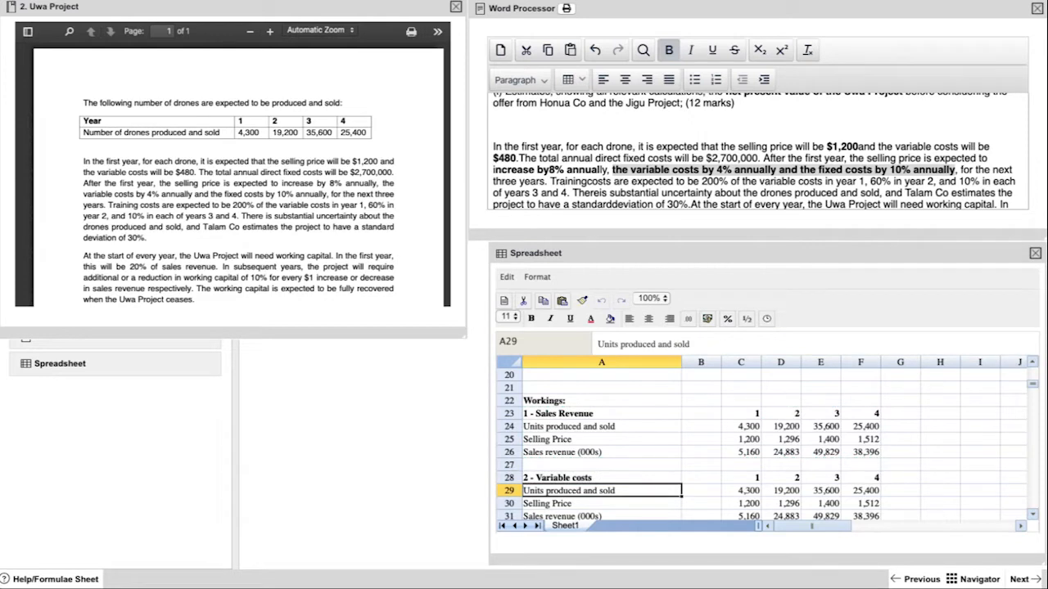
click(740, 504)
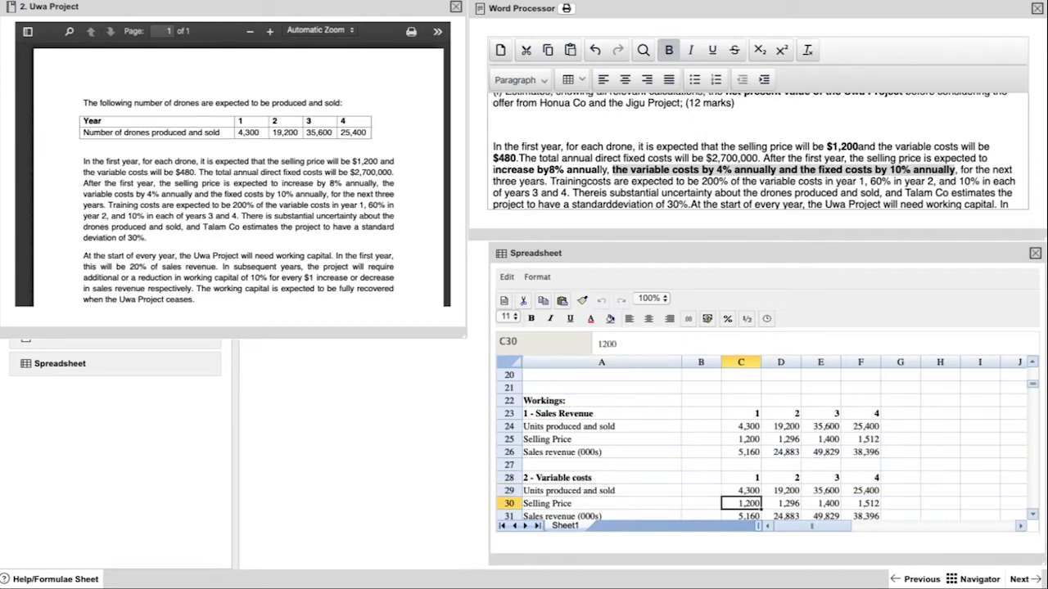
text(480)
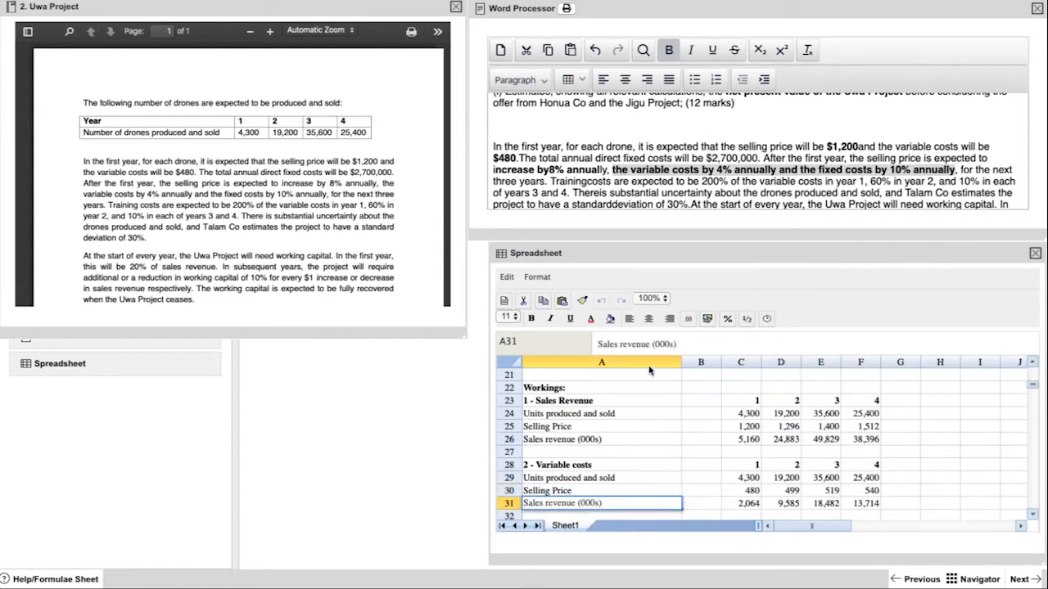
Multiply unit cost by units for a 'Variable costs (000s)' row across years 1–4
text(V (000s))
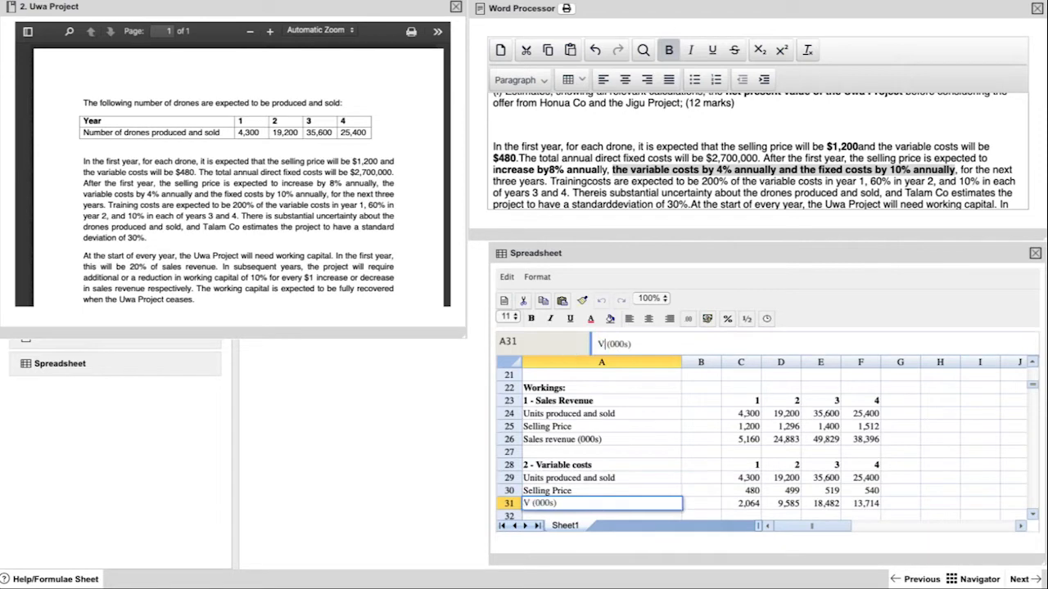
text(Variable costs)
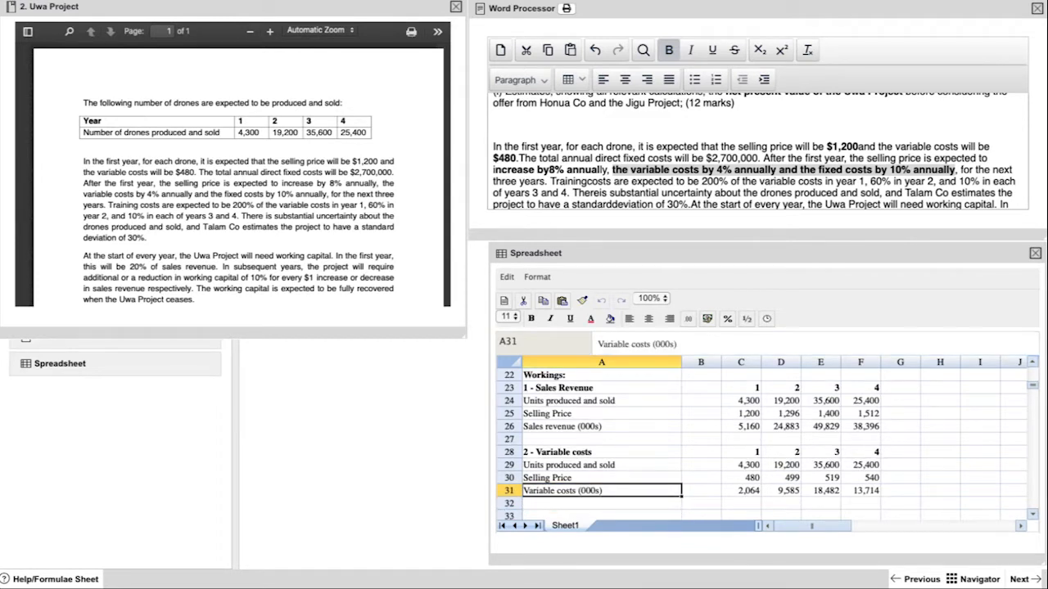
Link the appendix variable costs row to the working (=C31) across years 1–4
scroll(up, 3)
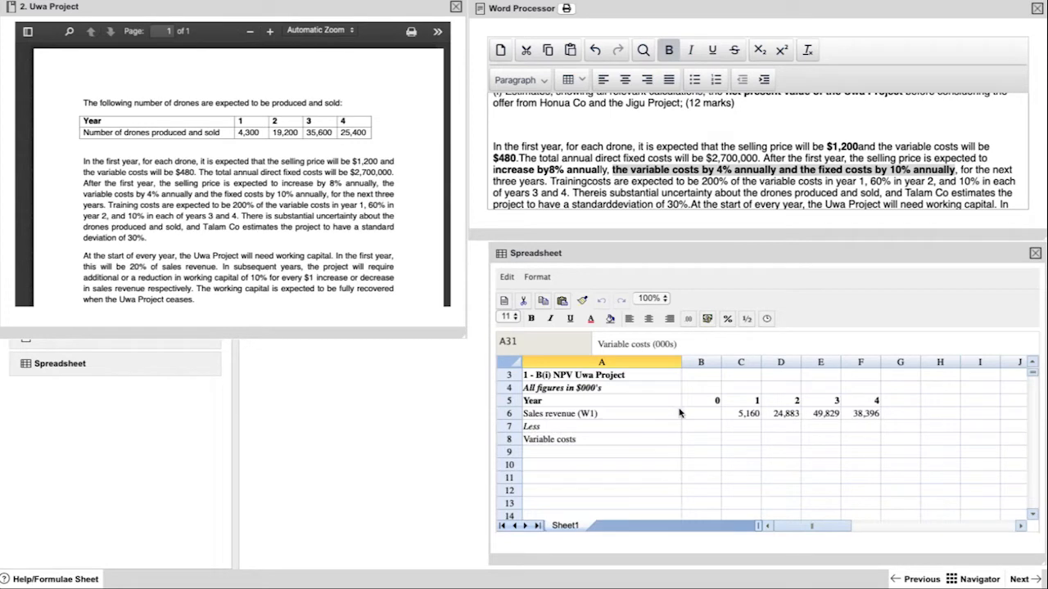
click(740, 438)
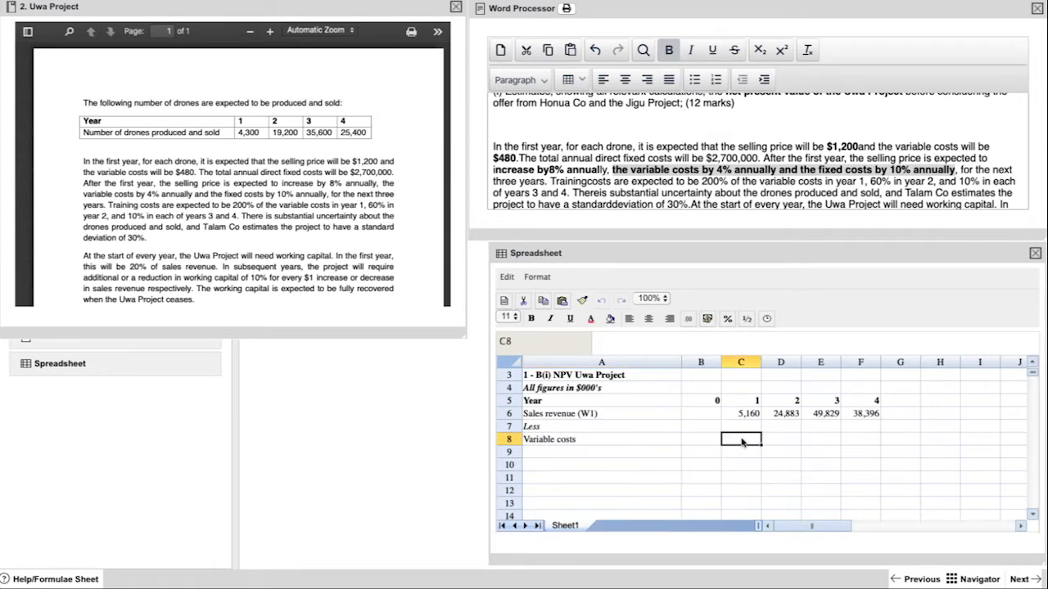
scroll(down, 3)
text(=C31)
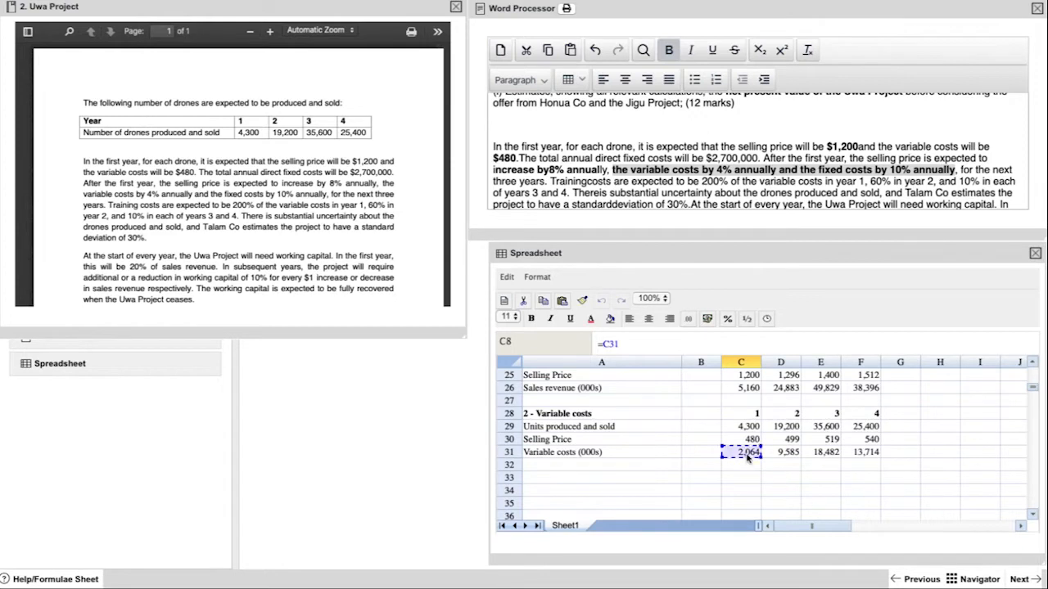
scroll(up, 3)
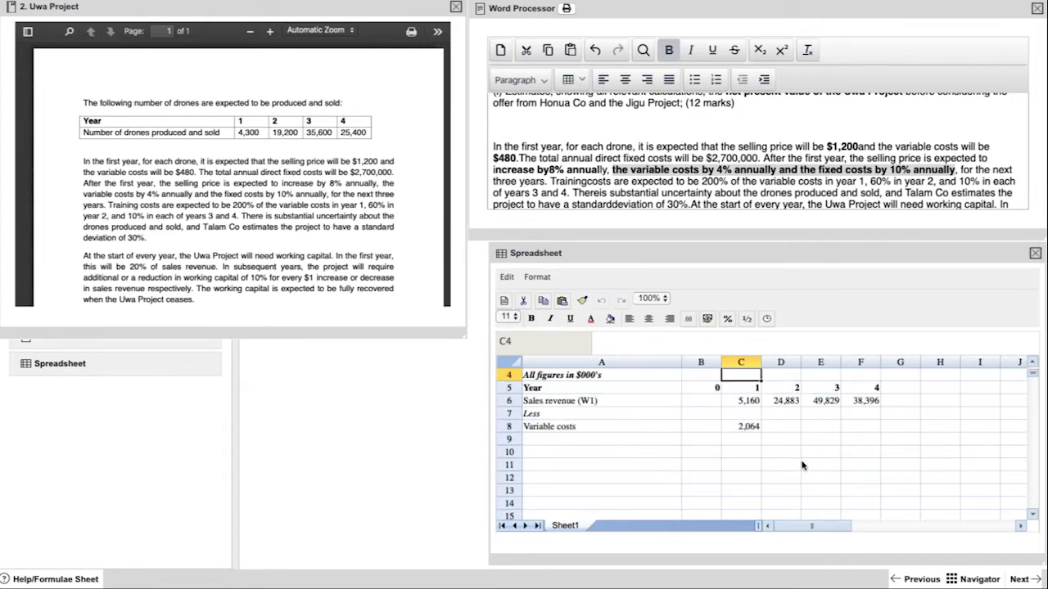
click(740, 426)
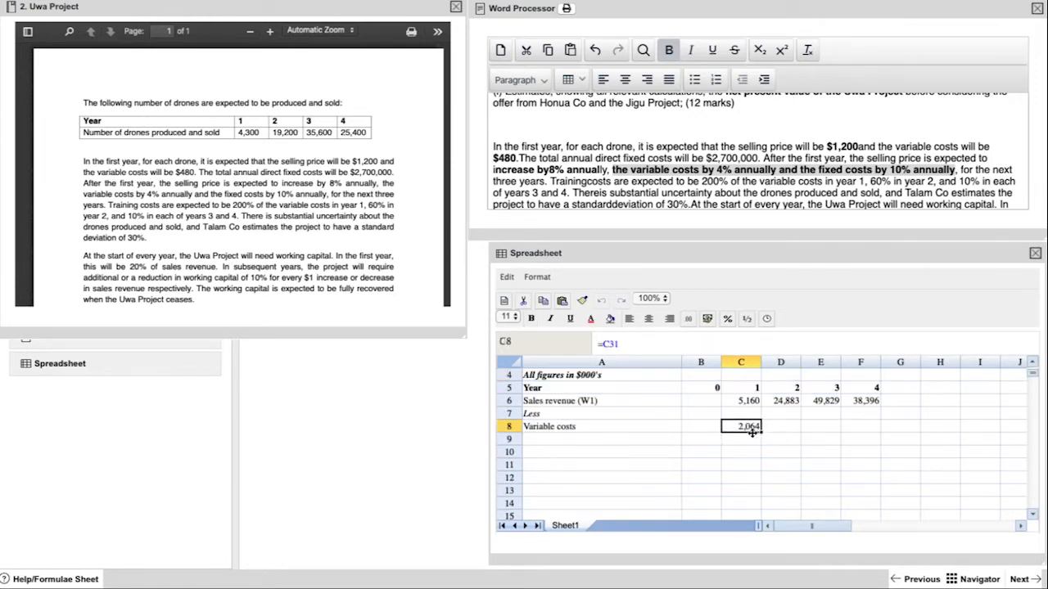
drag(740, 425, 864, 426)
text(Fixed costs)
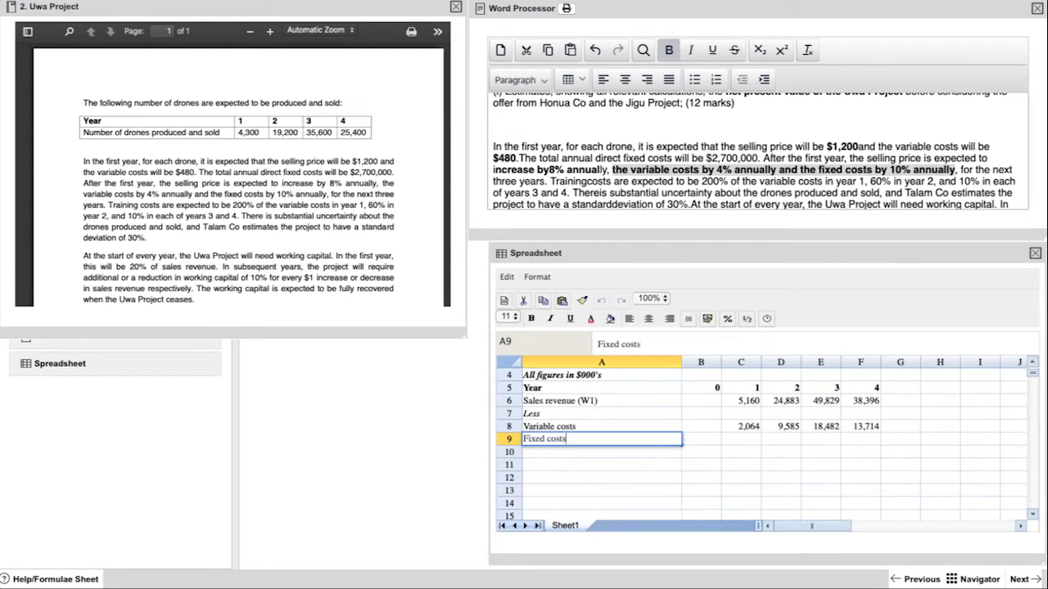
Add a Fixed costs row of 2,700 growing 10% a year (=C9*110%) to year 4
key(Return)
text(2,700)
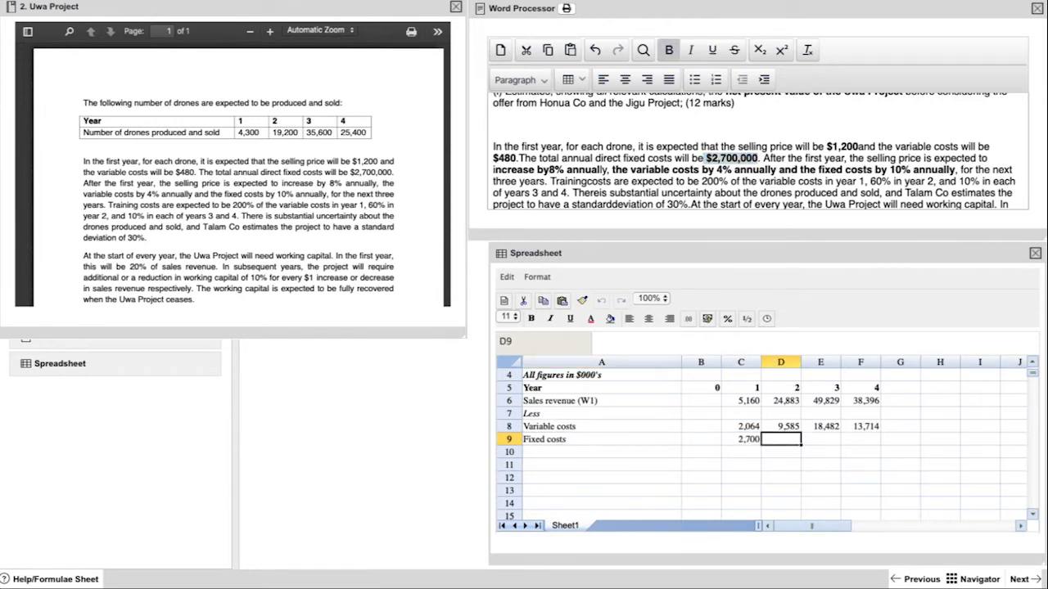
text(=C9*110%)
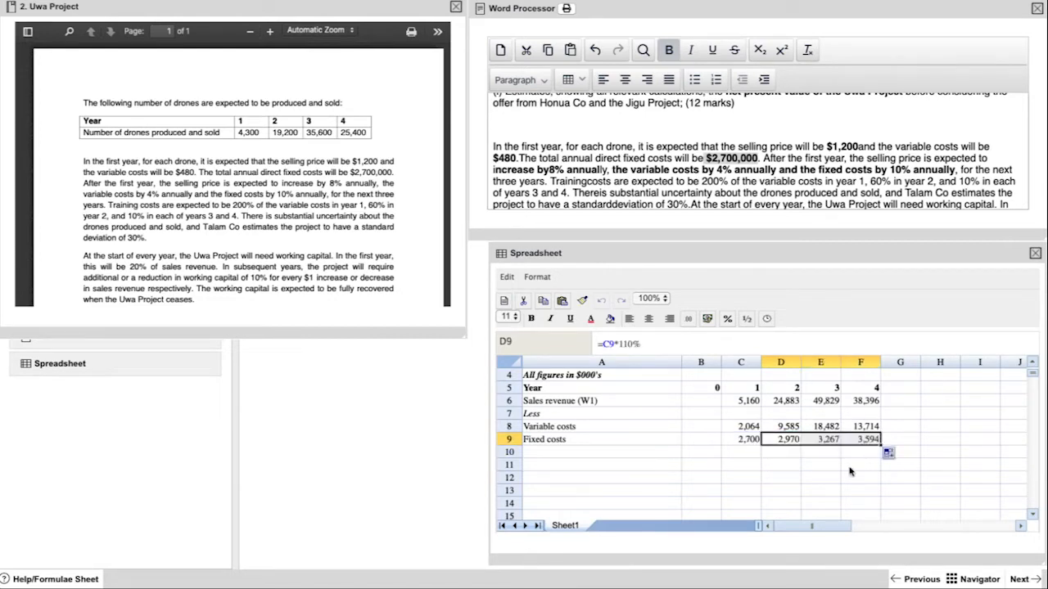
text(Training costs)
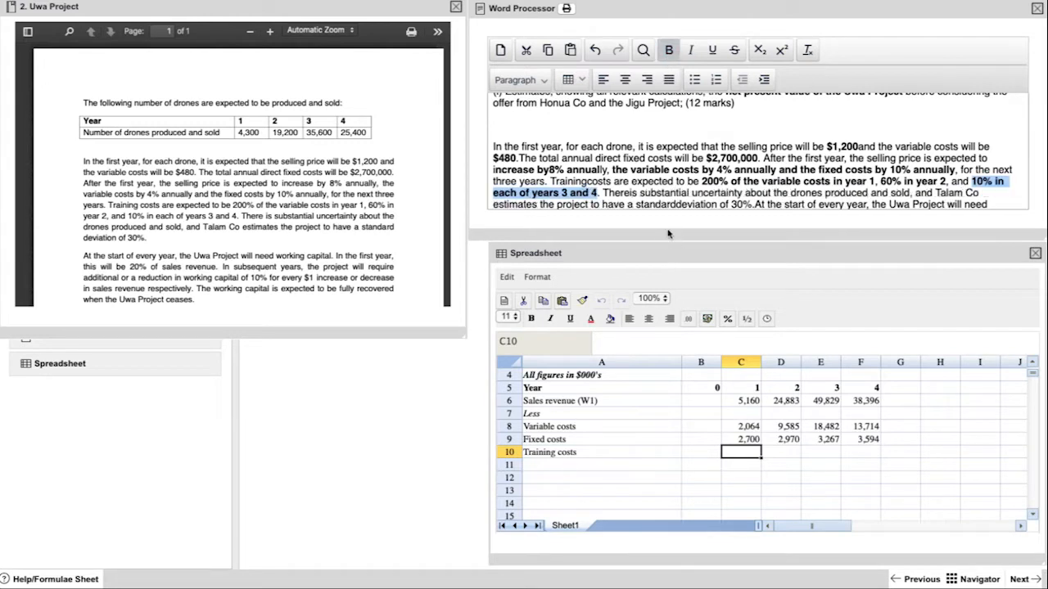
mouse_move(766, 472)
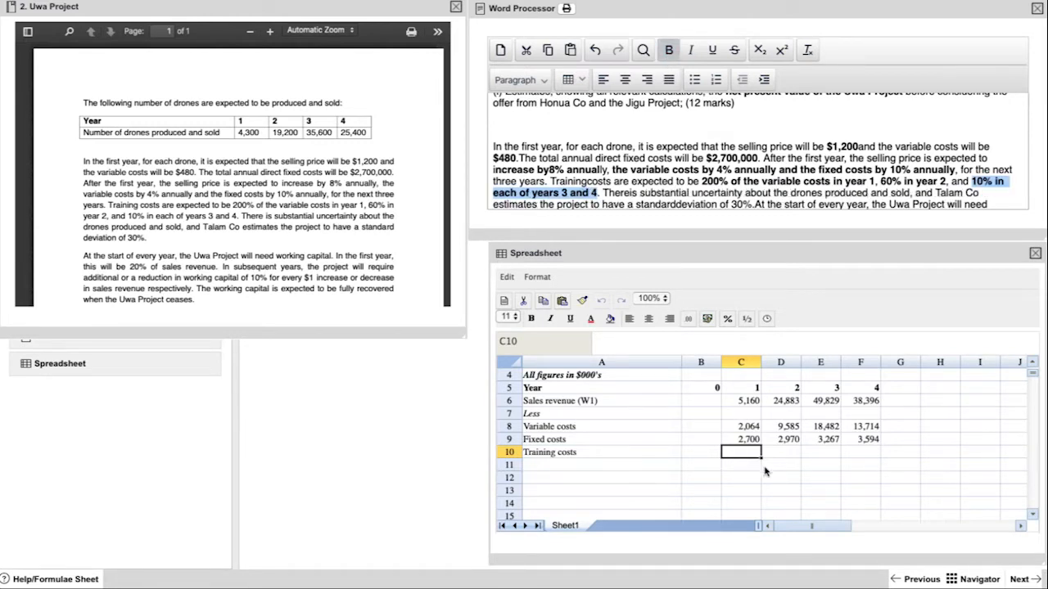
Set year 1 training costs to 200% of variable costs (=C8*200%)
text(=)
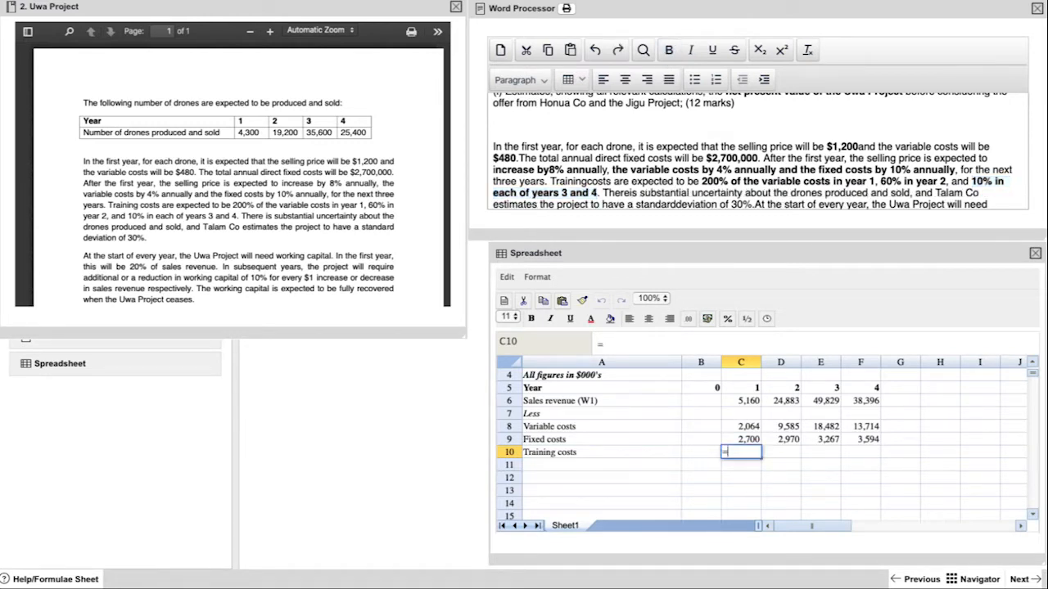
text(=C8)
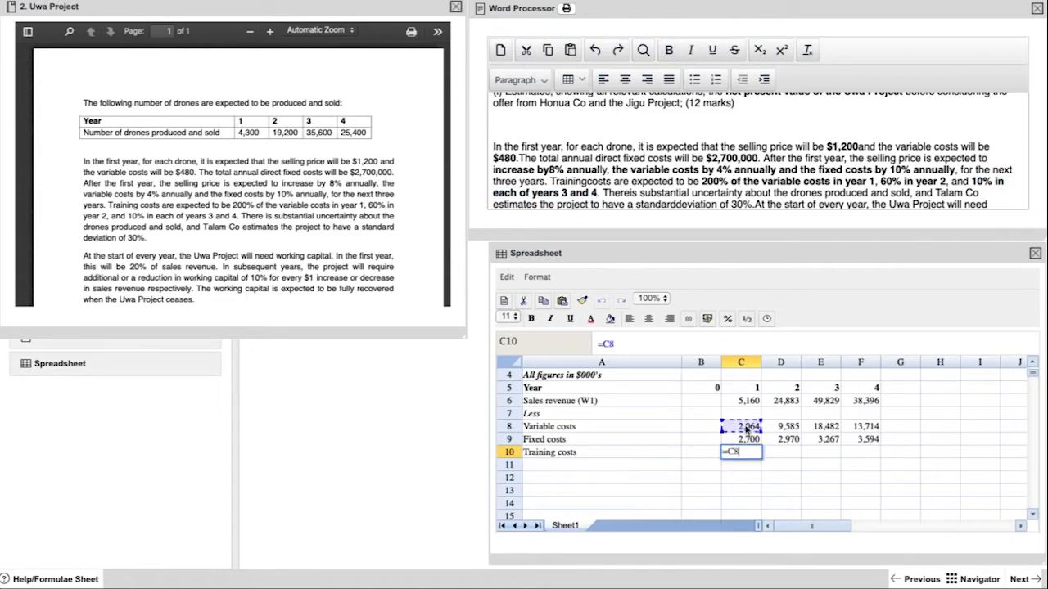
text(*)
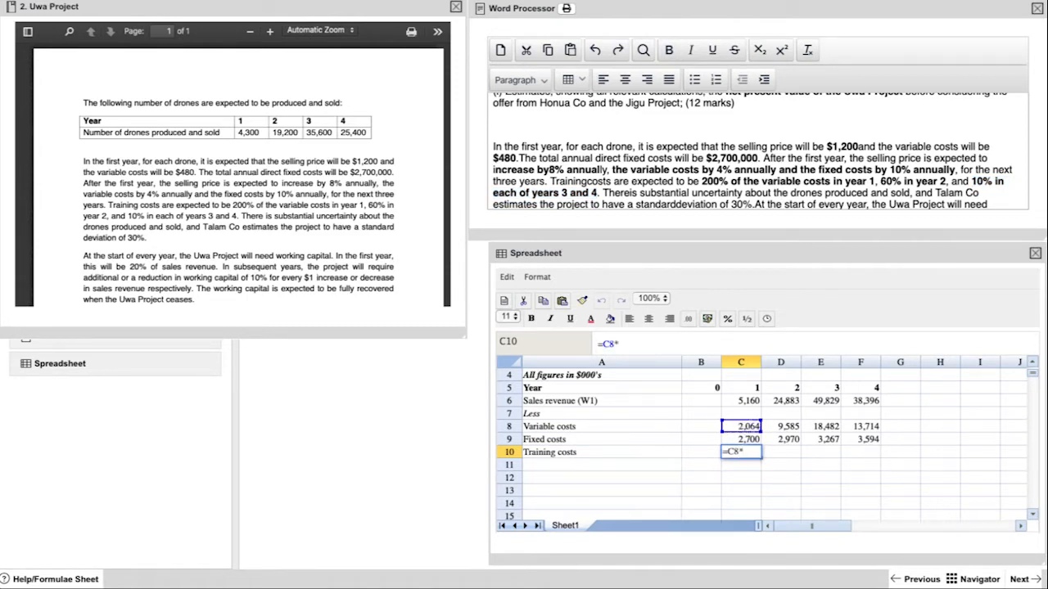
text(200%)
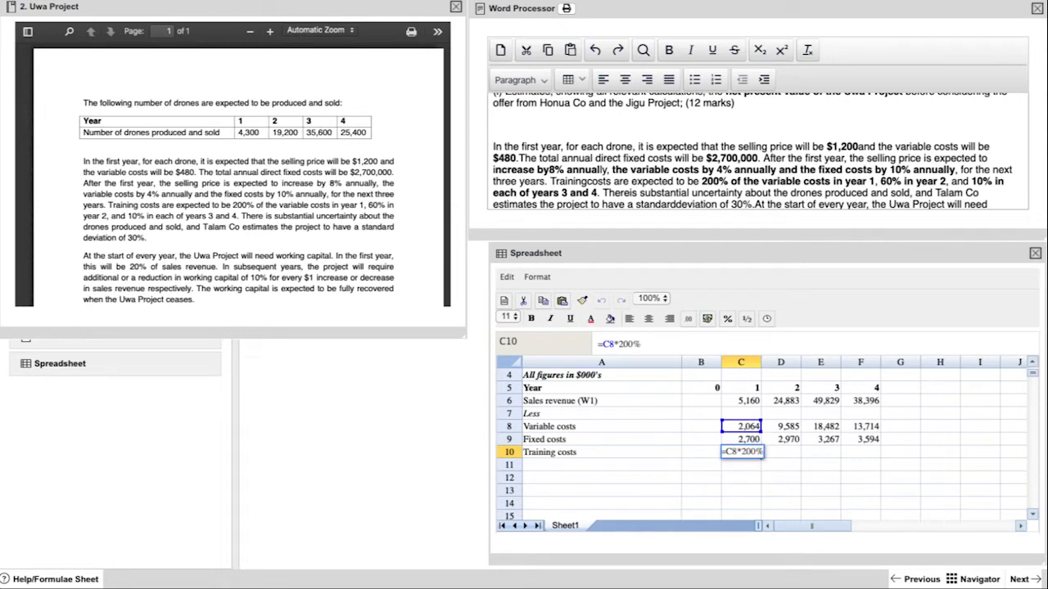
key(Return)
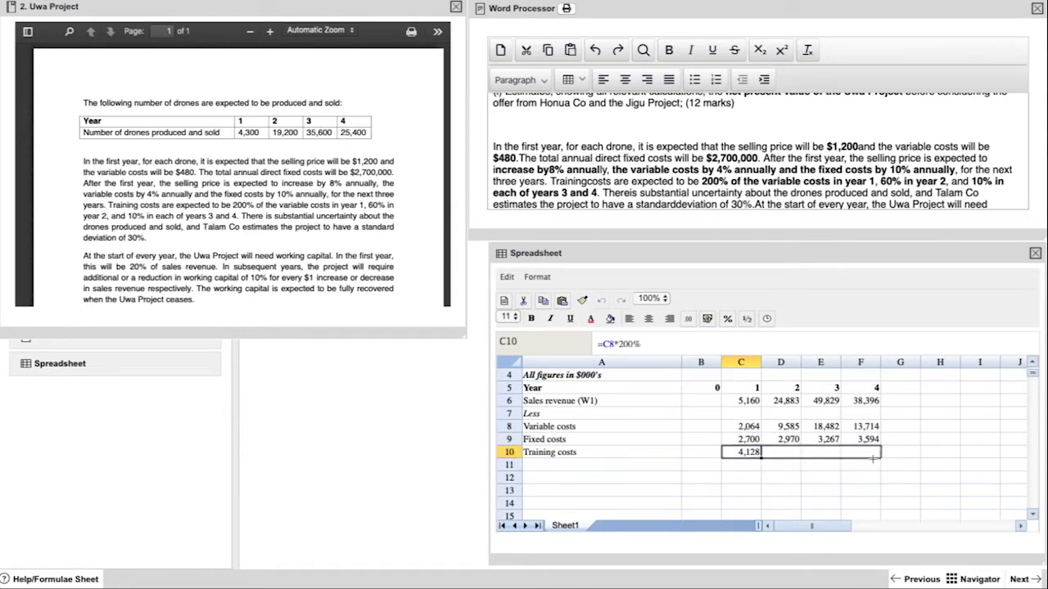
Adjust years 2–4 training costs to 60%, 10% and 10% of variable costs
click(779, 452)
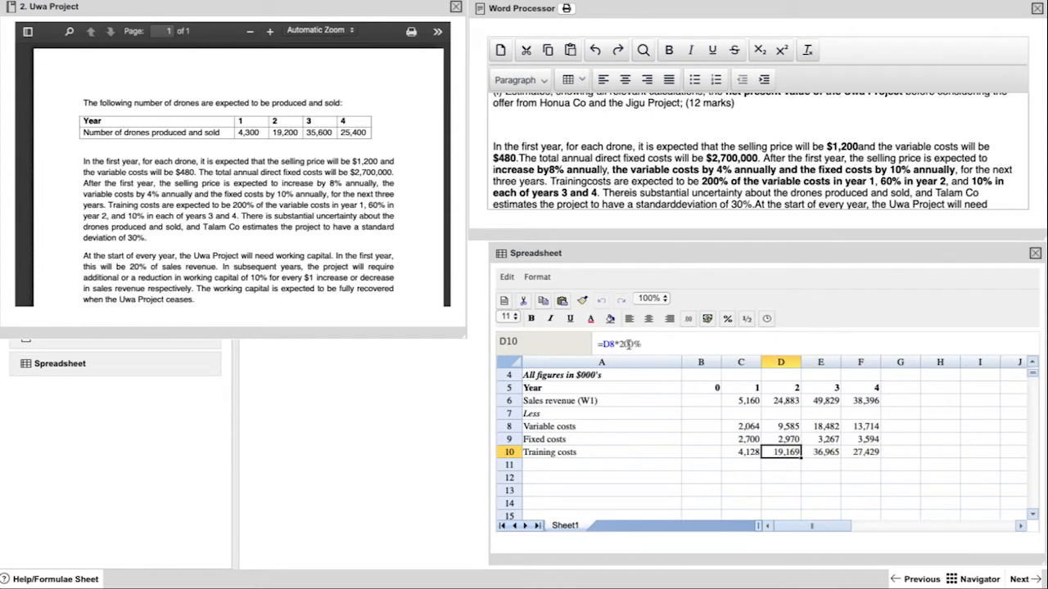
click(820, 452)
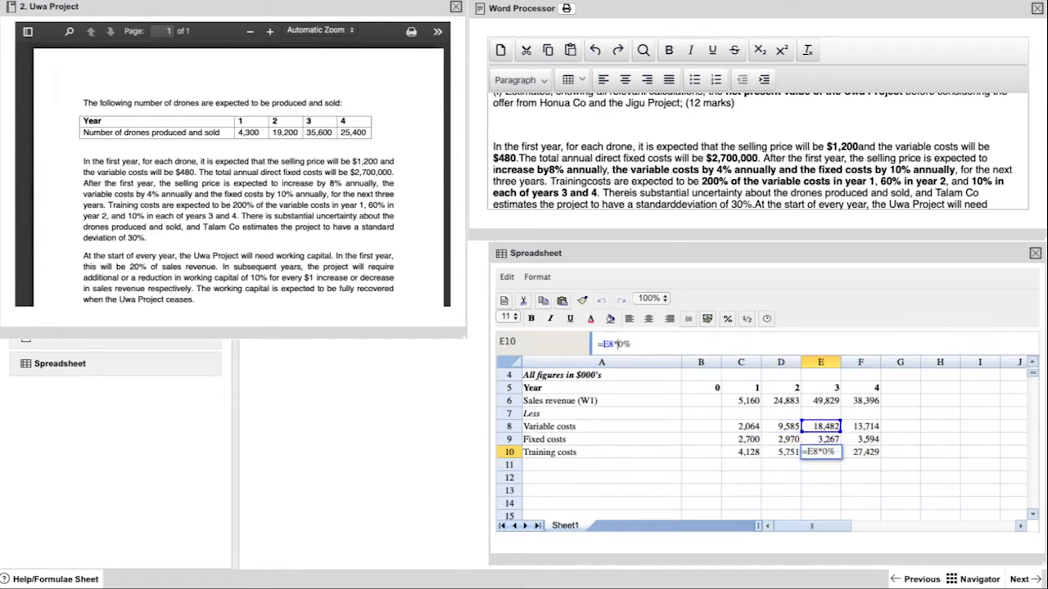
key(Return)
text(Cashflows before tax)
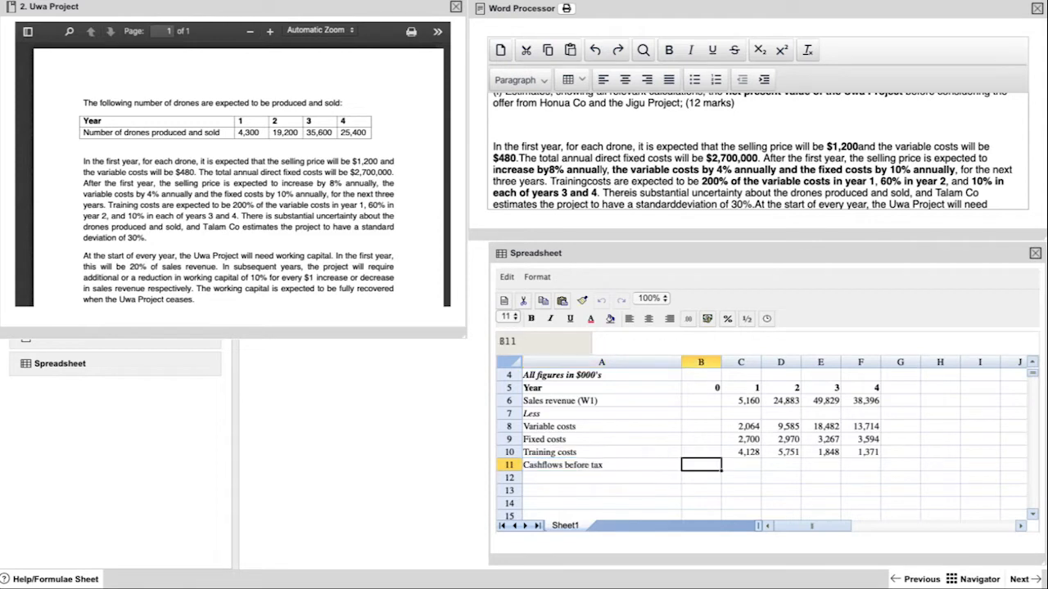
Compute cashflows before tax as =C6-C8-C9-C10 across years 1–4 and bold the label
click(740, 465)
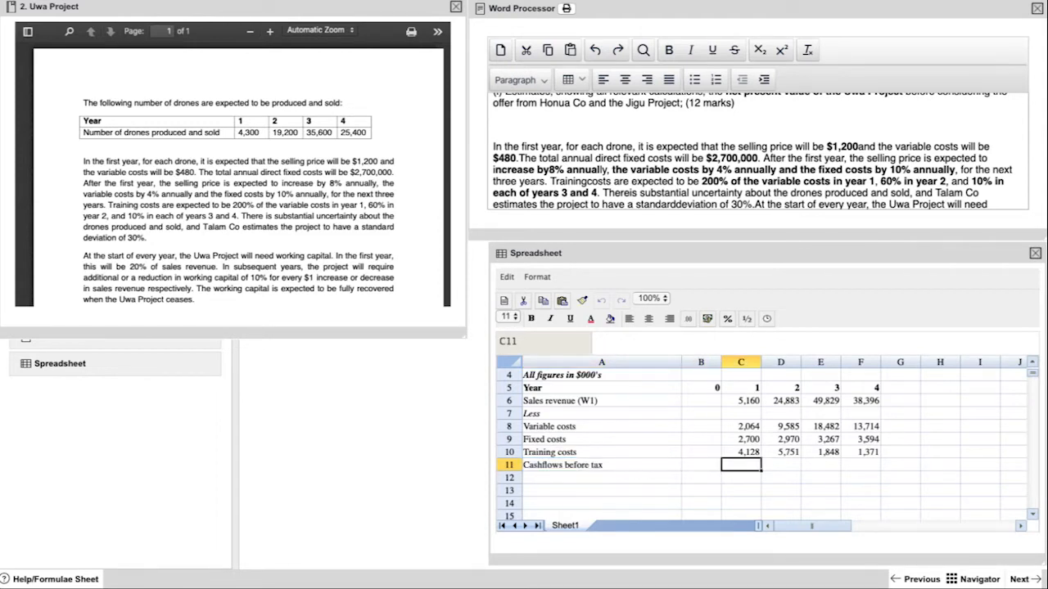
mouse_move(694, 432)
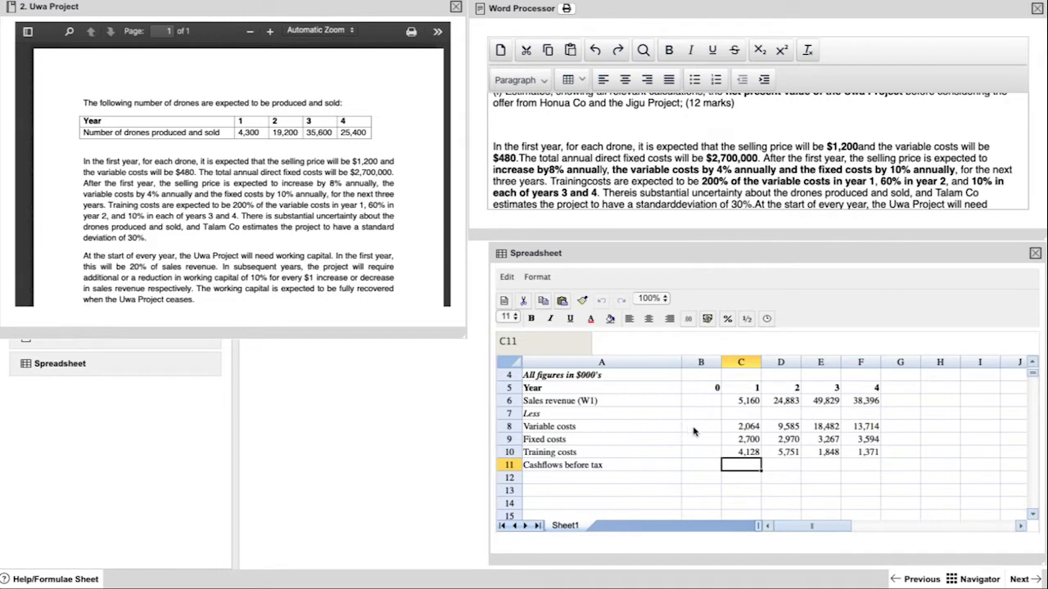
mouse_move(723, 418)
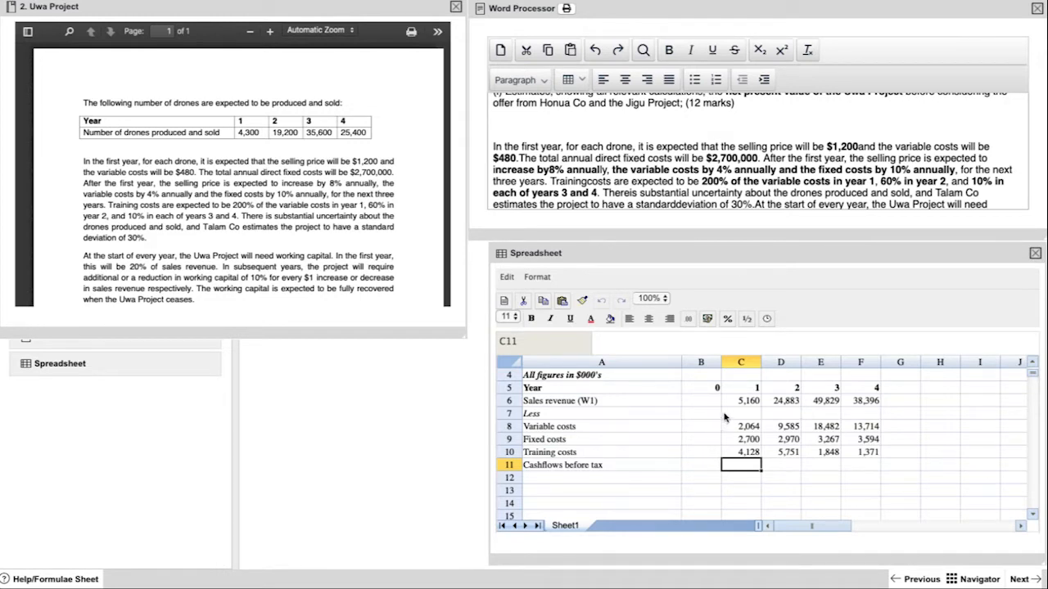
text(=)
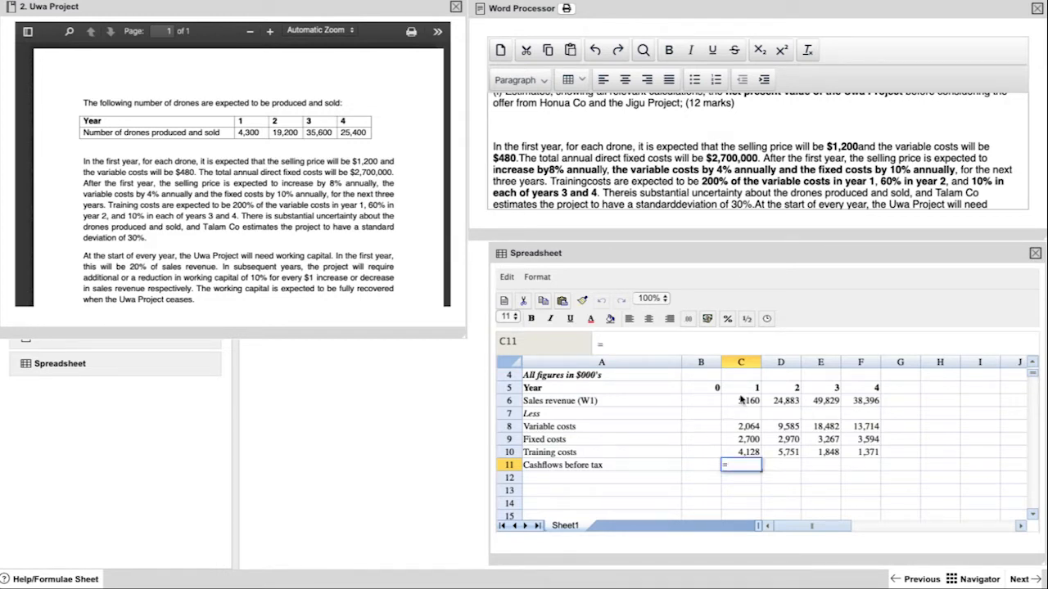
click(740, 399)
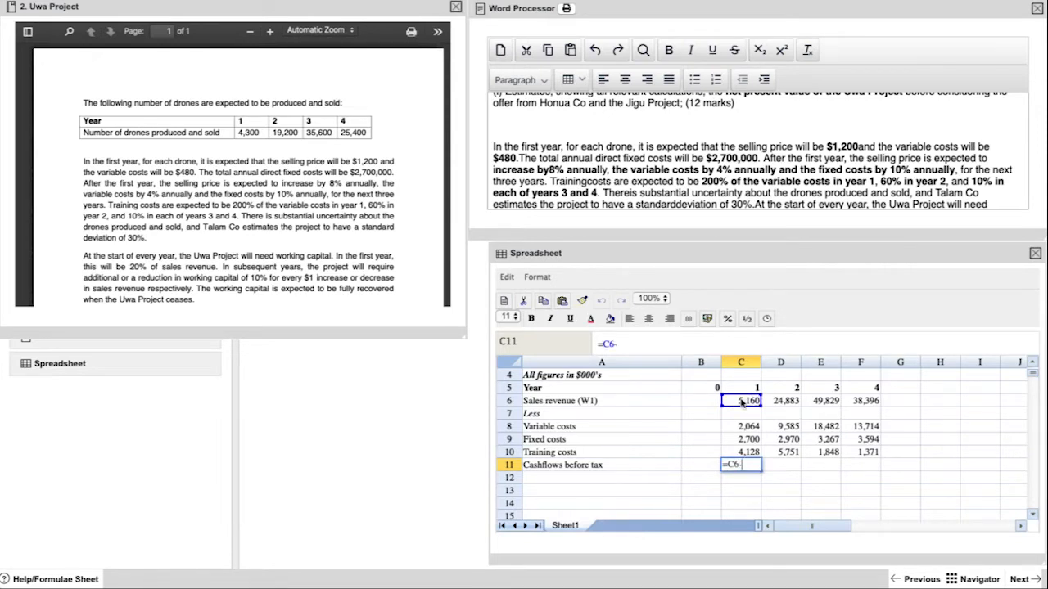
text(C8-C9-C10)
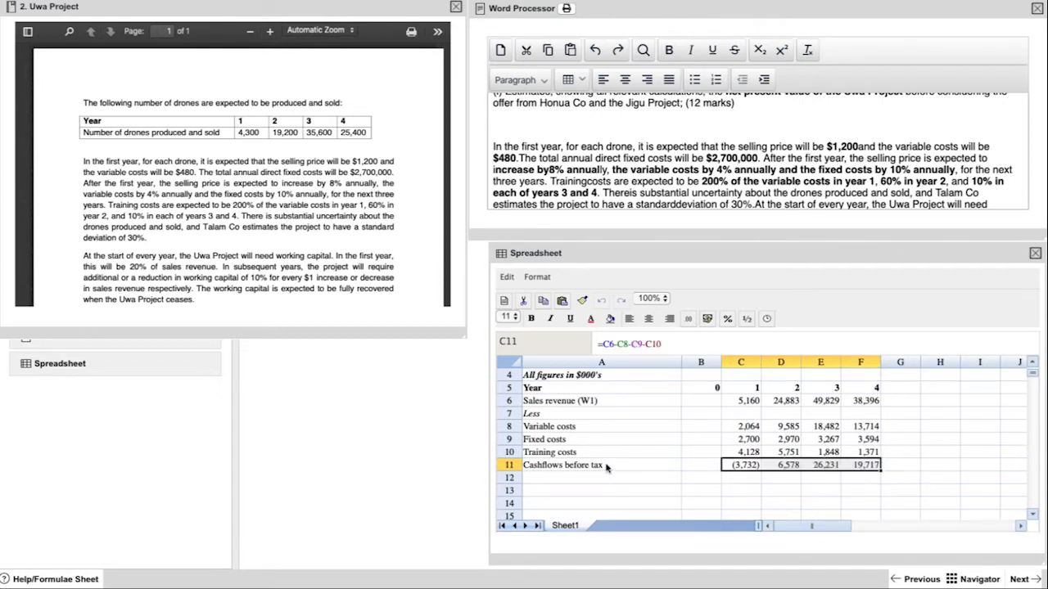
click(601, 465)
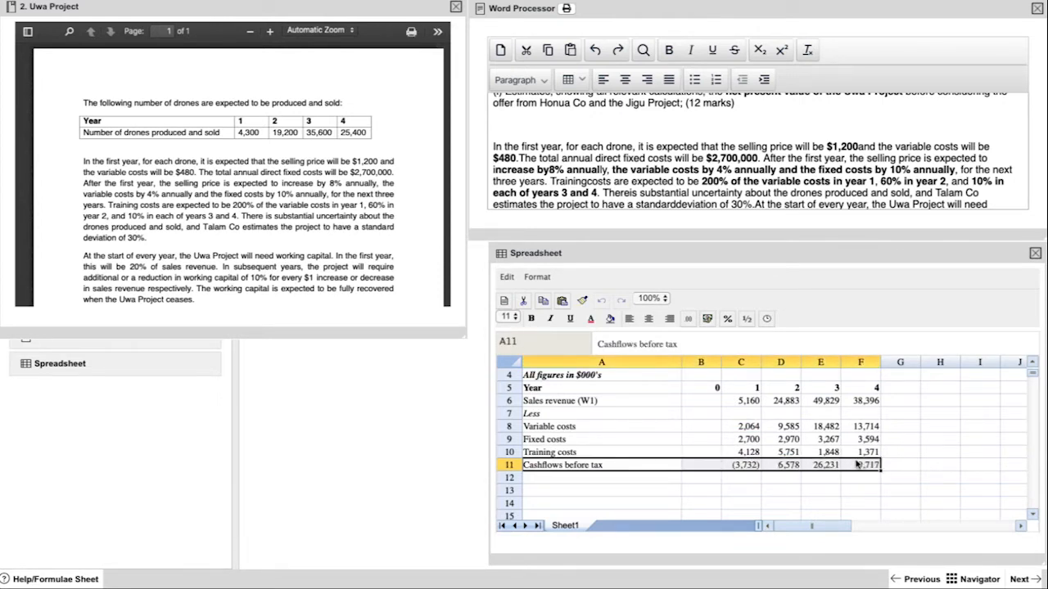
click(602, 478)
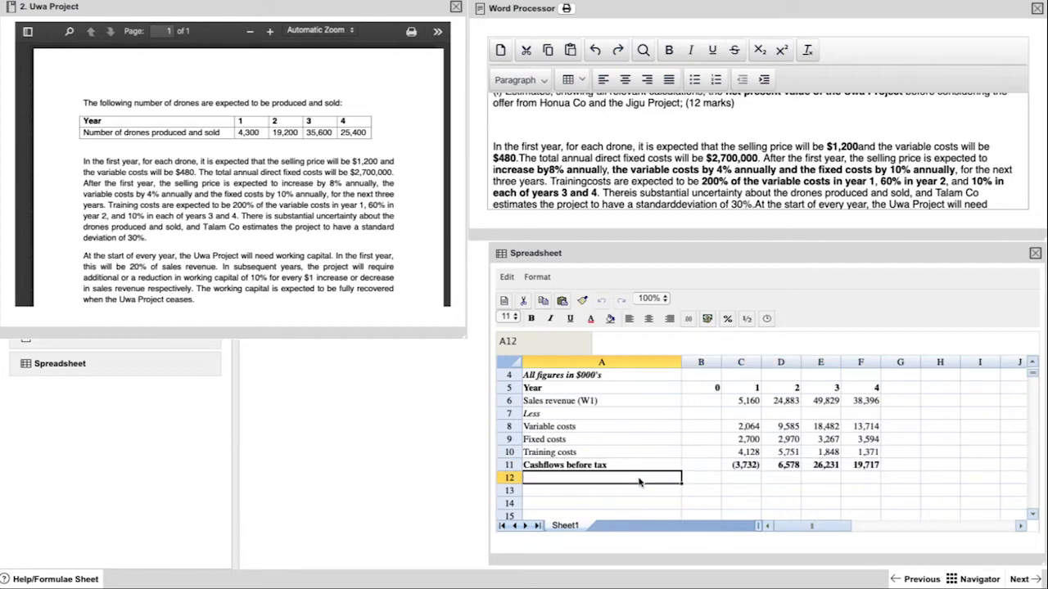
Bold the tax-allowable depreciation sentence in the scenario notes
scroll(down, 3)
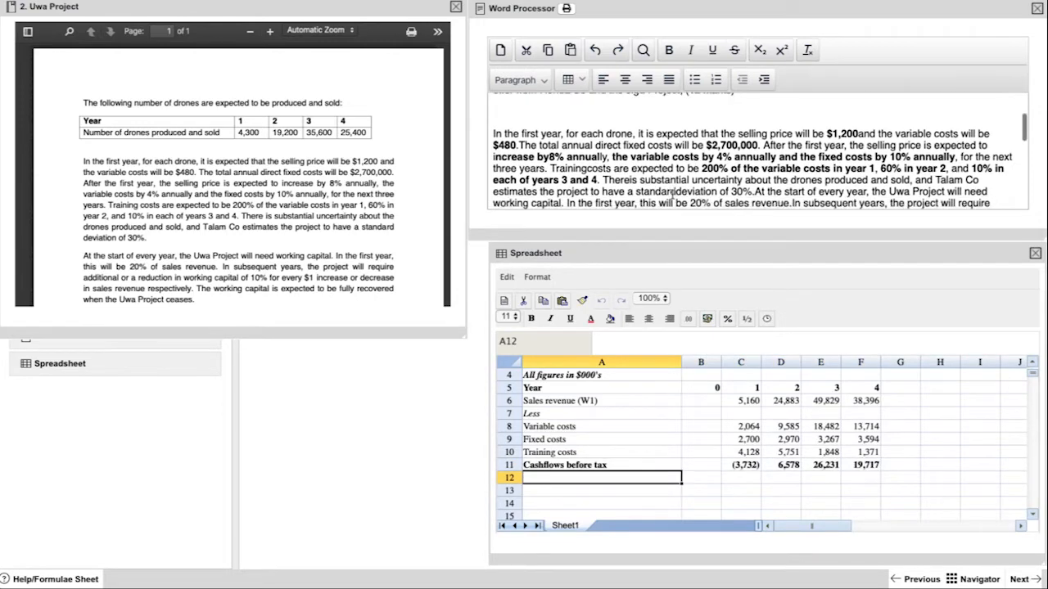
scroll(down, 3)
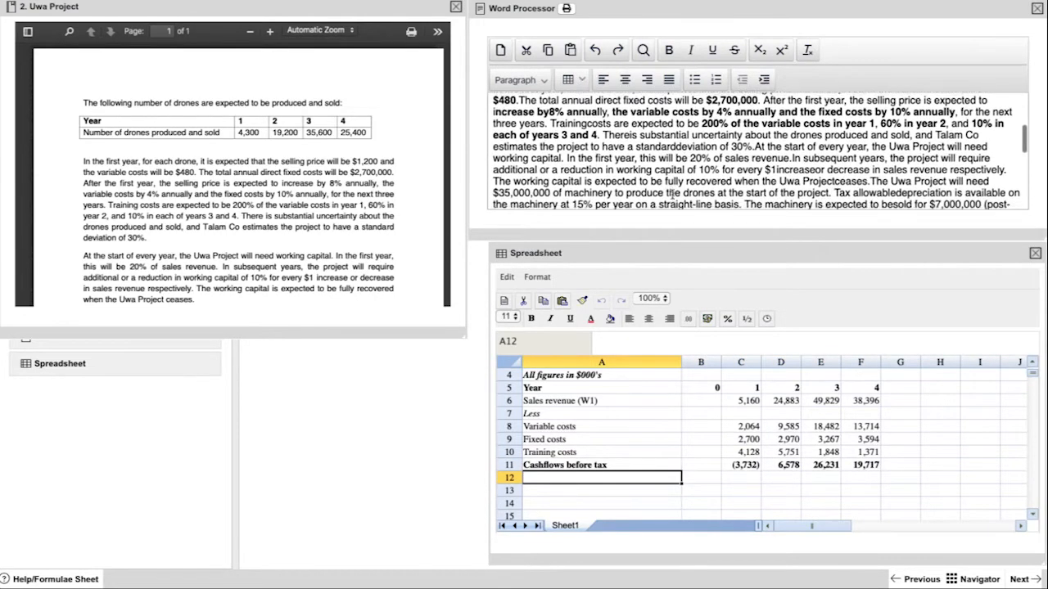
scroll(down, 3)
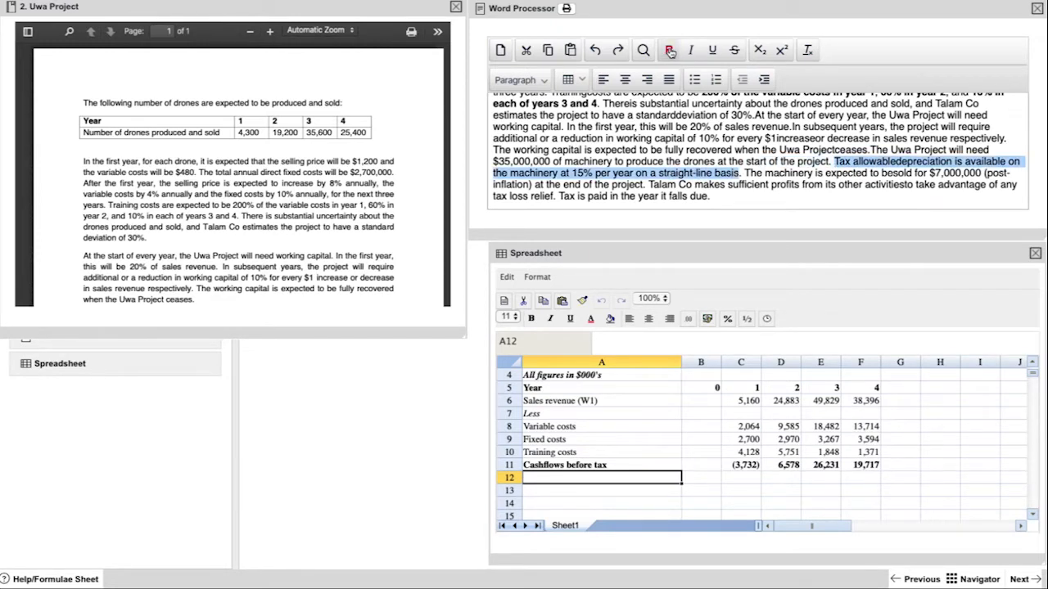
click(668, 49)
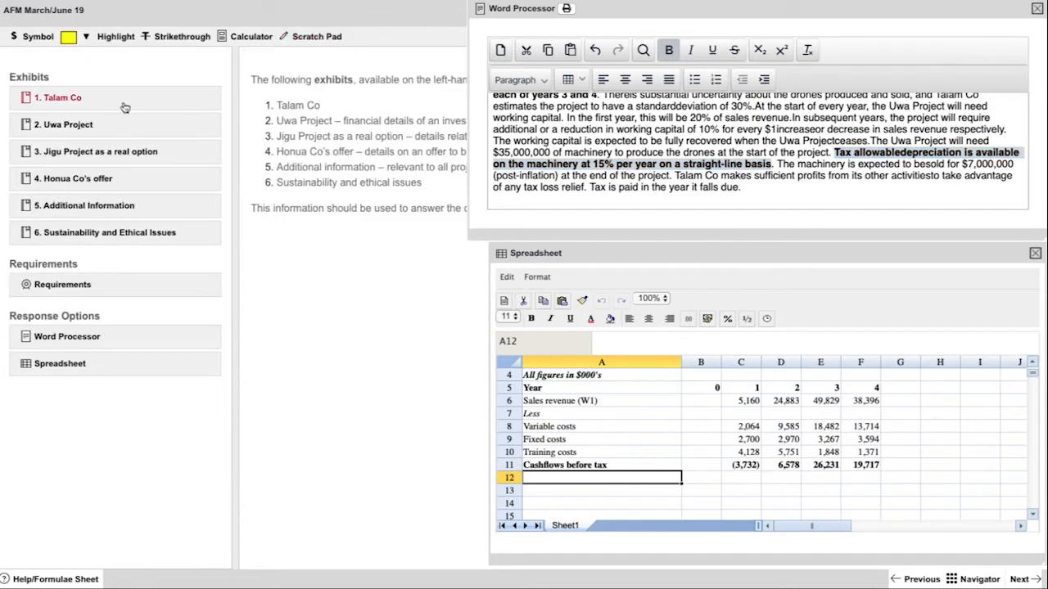
Show exhibit 5 Additional Information in the left pane in place of the Uwa Project exhibit
click(88, 206)
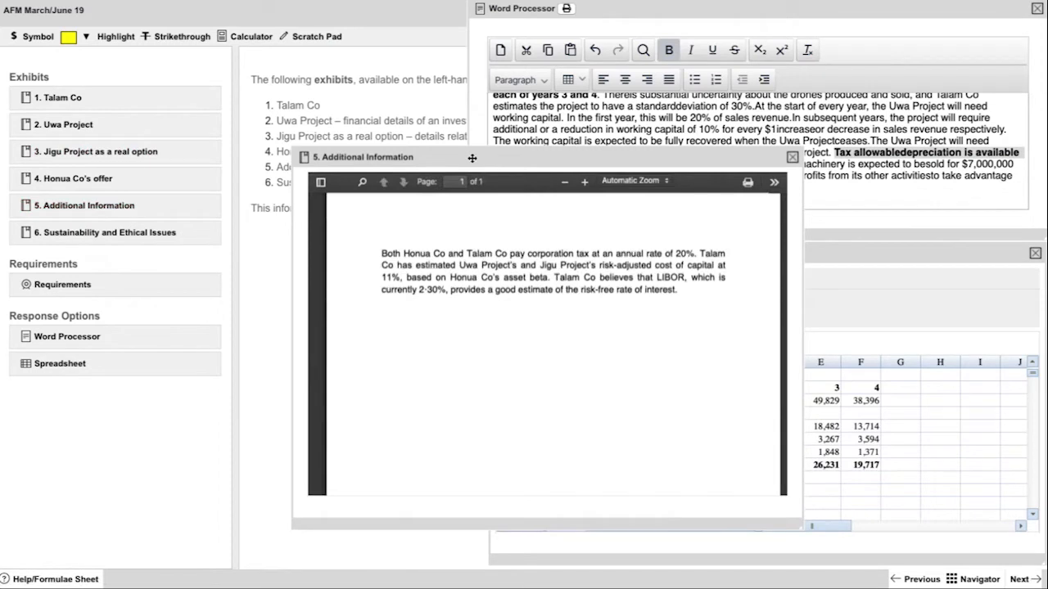
drag(403, 252, 691, 252)
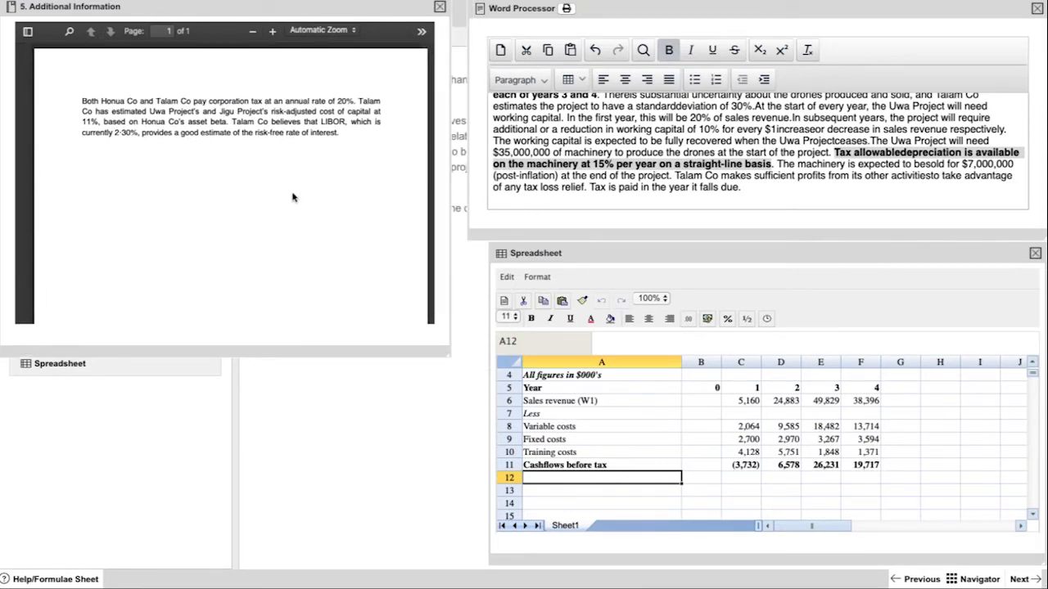
mouse_move(651, 255)
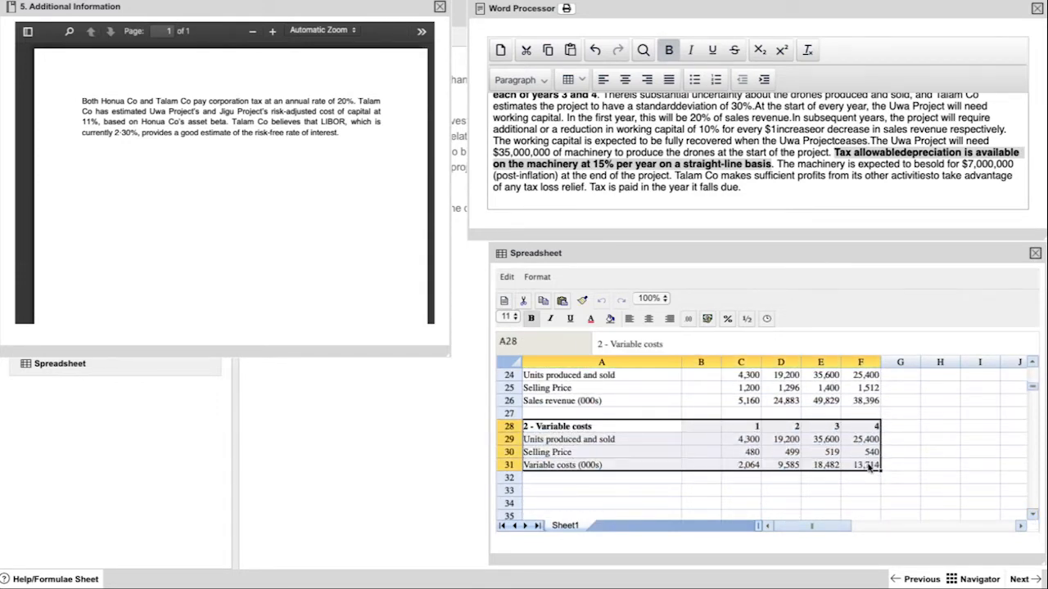
mouse_move(583, 494)
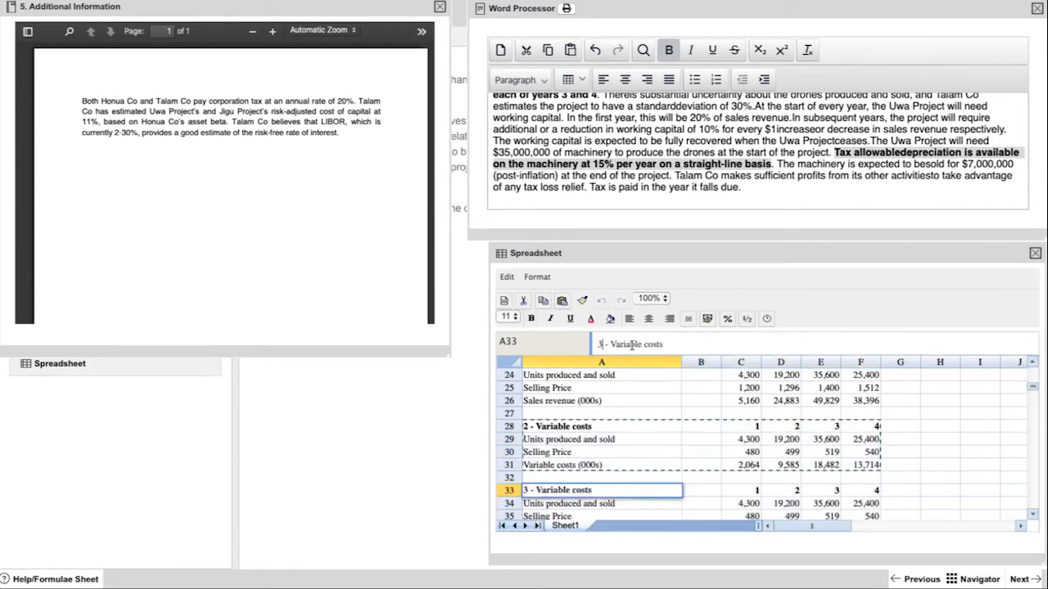
Head working 3 - Taxation and add a Cashflows before tax row linked to the NPV table (=C11)
text(3 - Taxat)
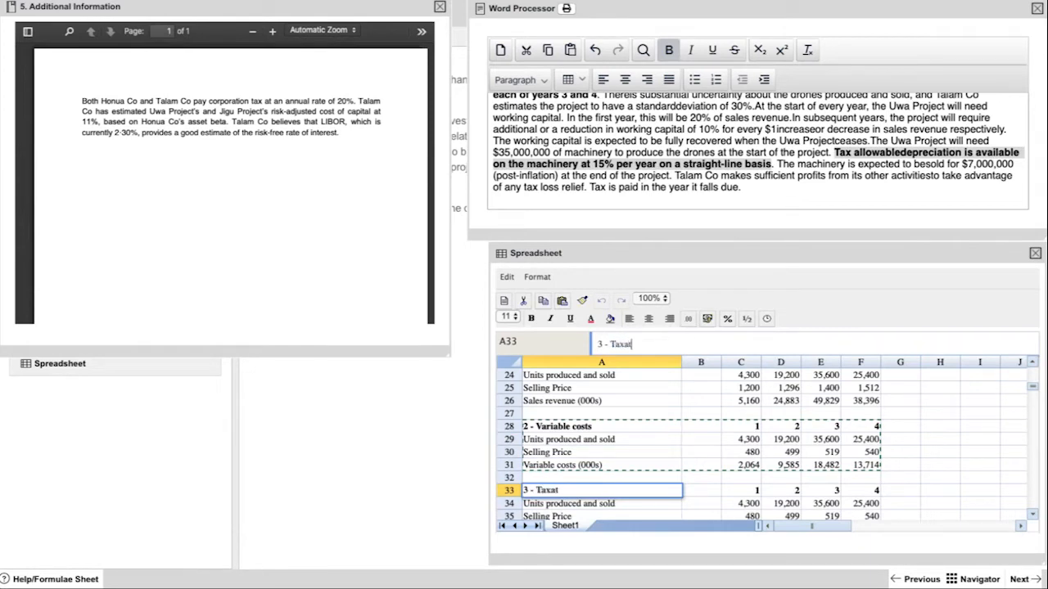
key(Return)
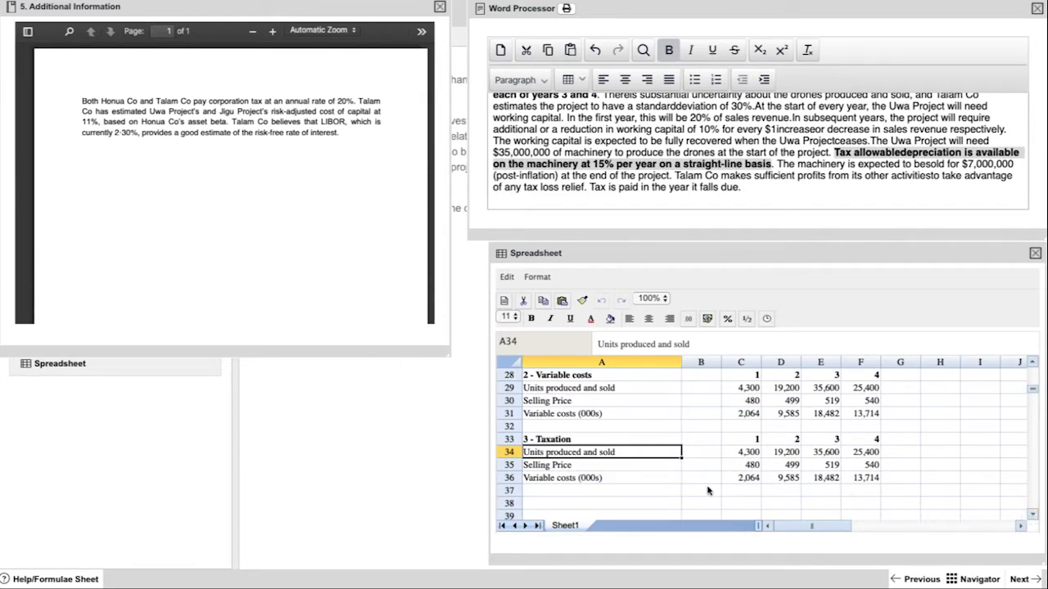
text(Cashflows)
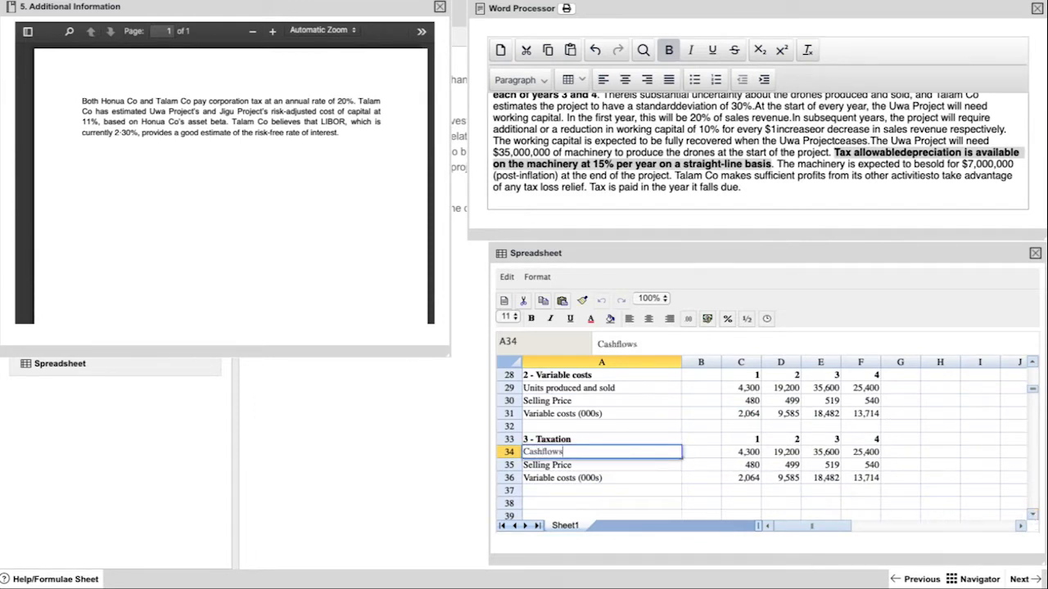
text(before tax)
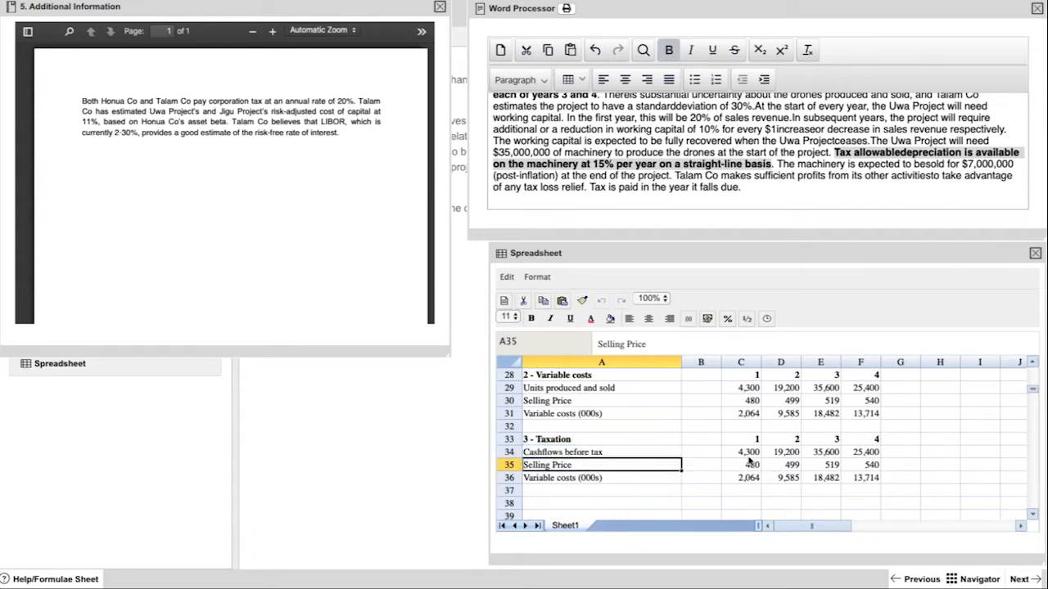
click(740, 451)
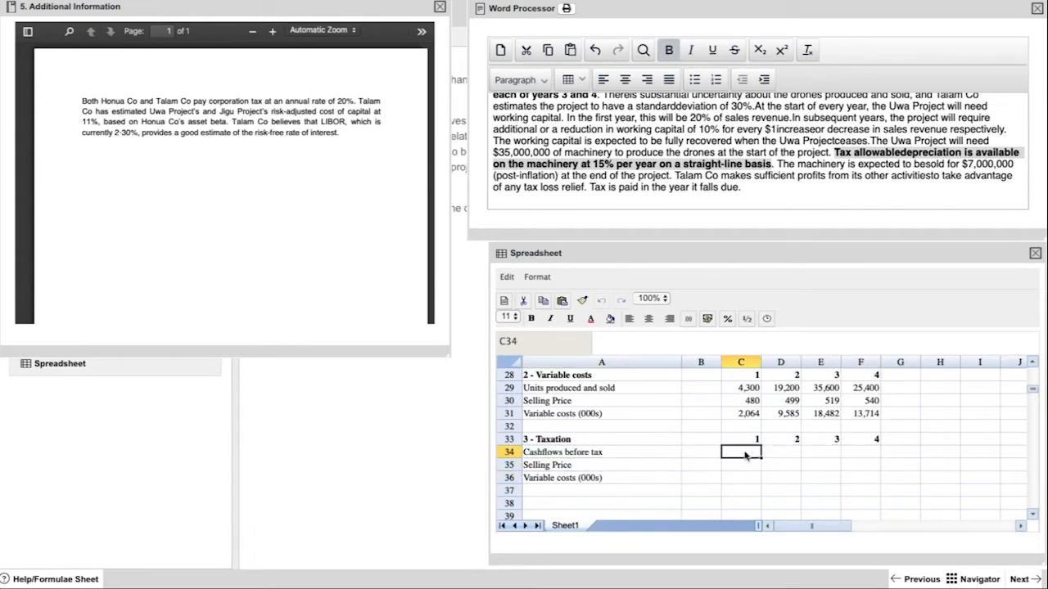
scroll(up, 3)
text(=C11)
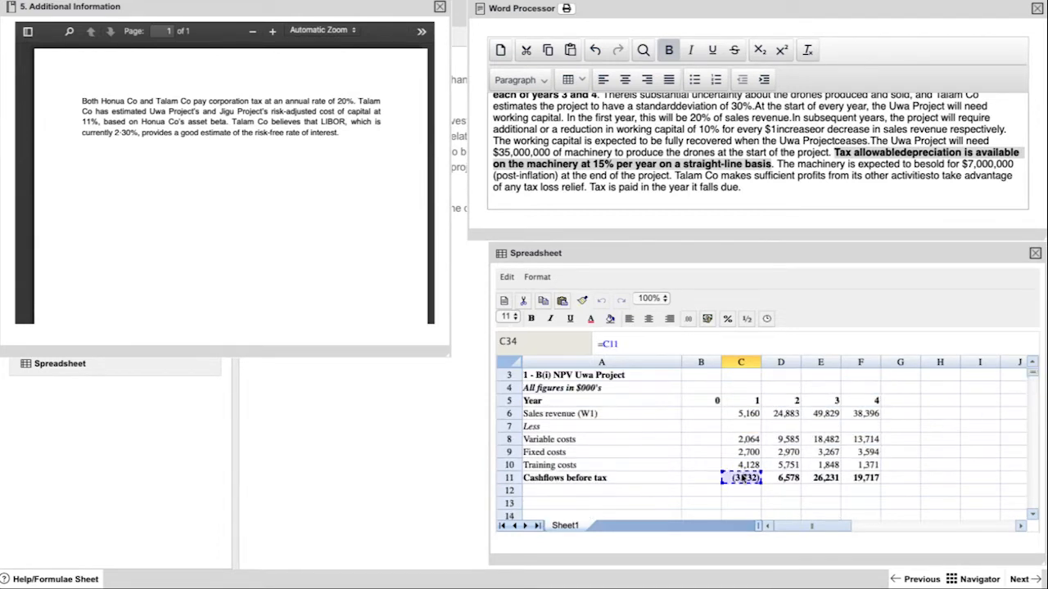
scroll(down, 3)
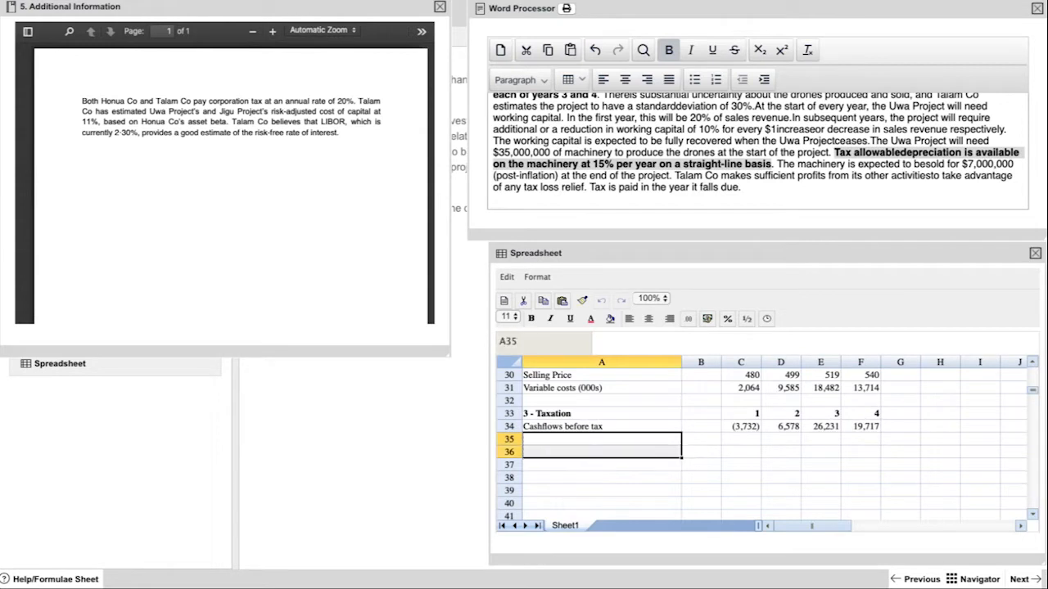
Add Tax allowable depreciation of =-35000*15% giving (5,250) each year, then begin the Taxable cashflows row
text(Tax allowable)
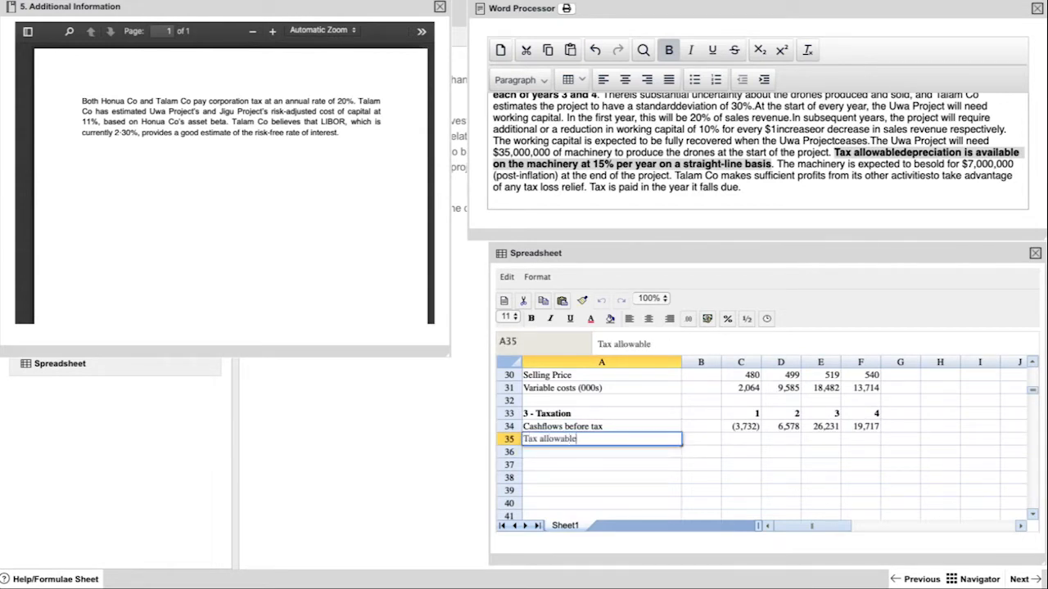
text(depreciation)
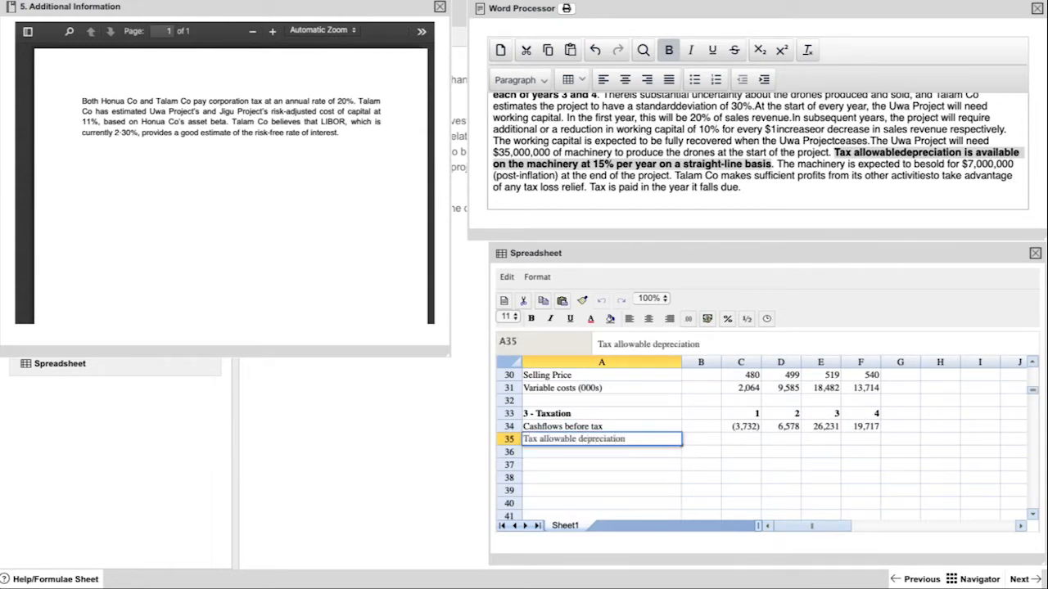
click(740, 439)
text(=-35)
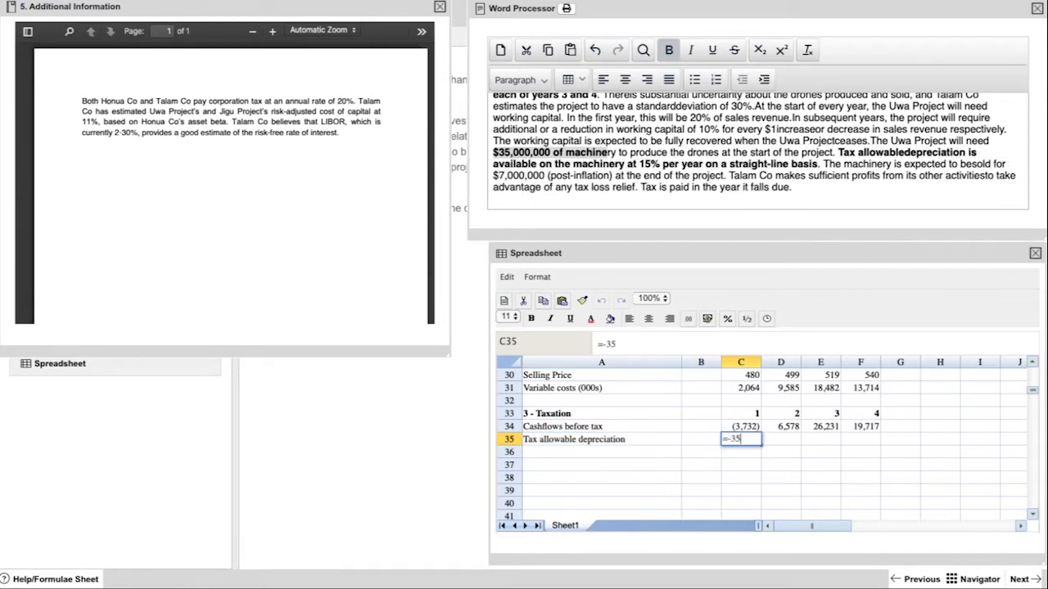
text(000*)
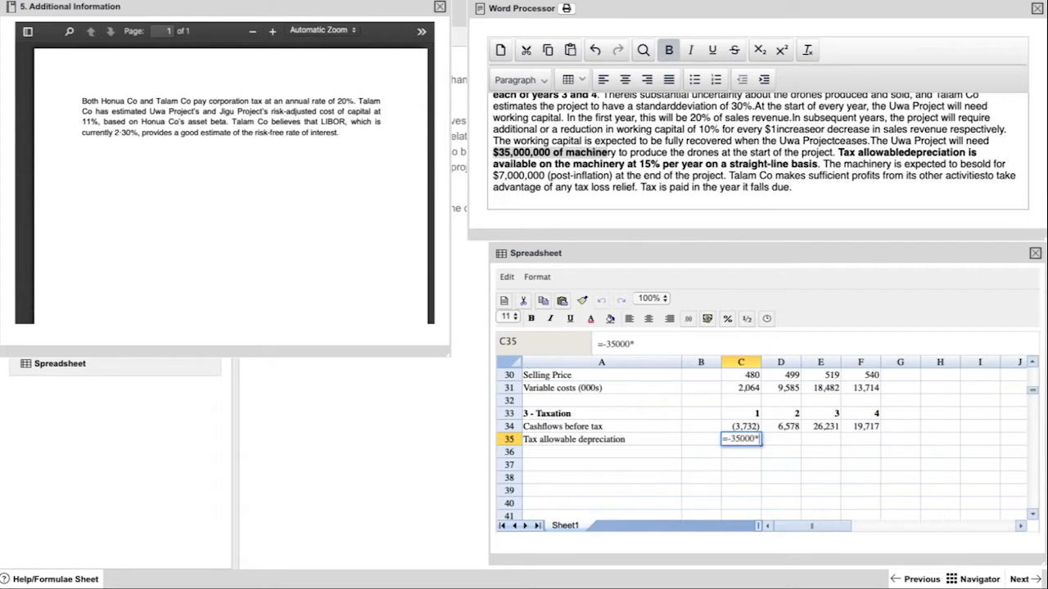
text(15%)
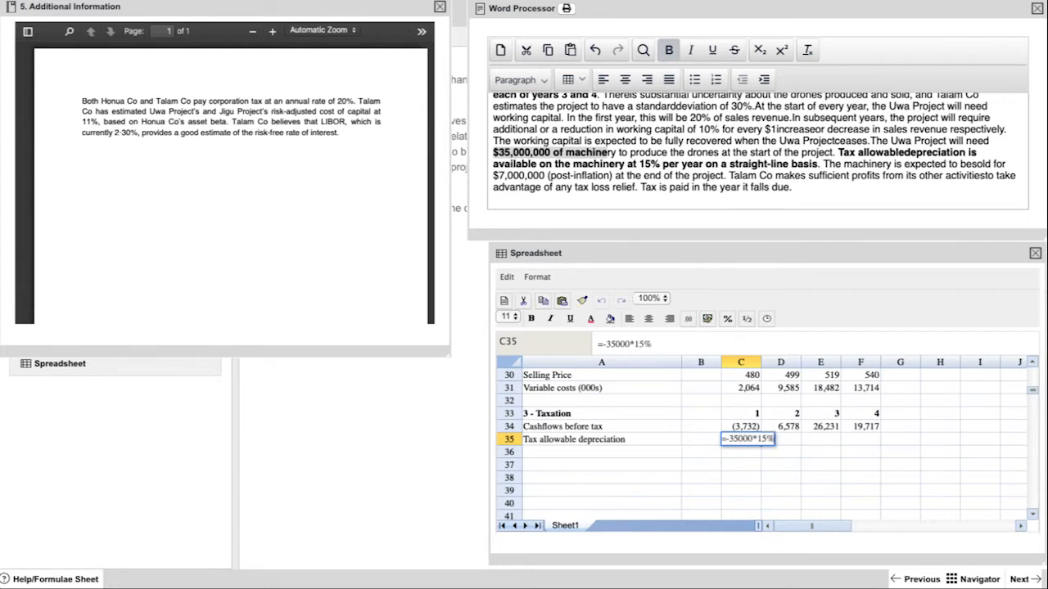
key(Return)
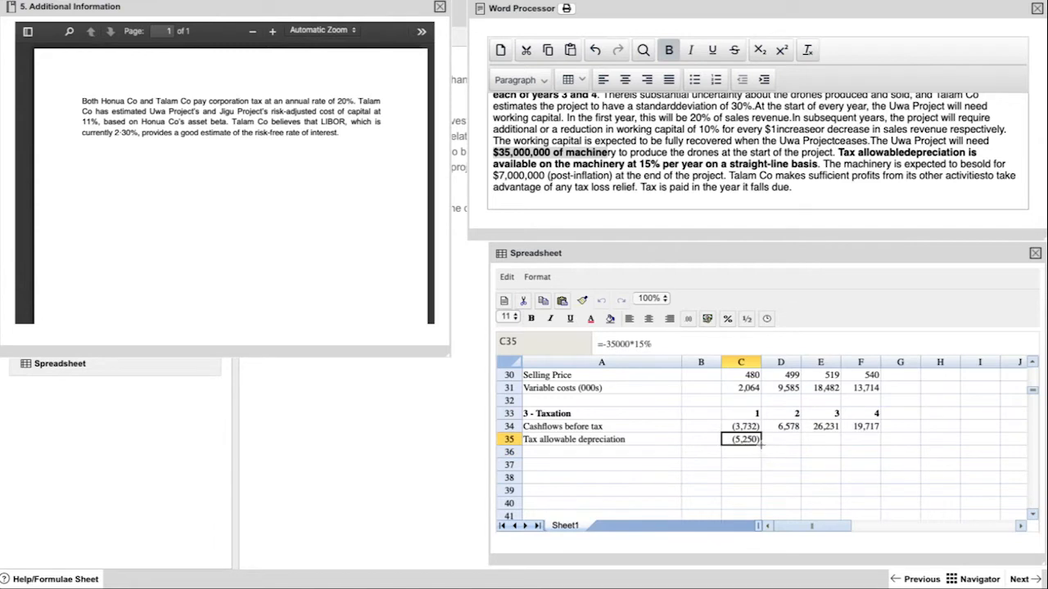
drag(739, 439, 861, 439)
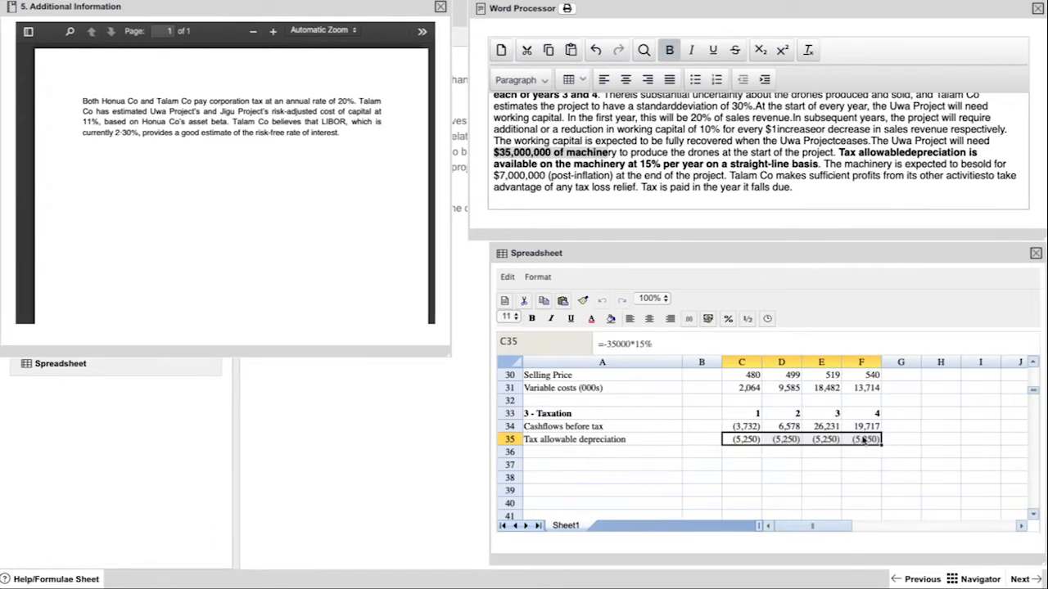
click(860, 452)
text(=C36*20%)
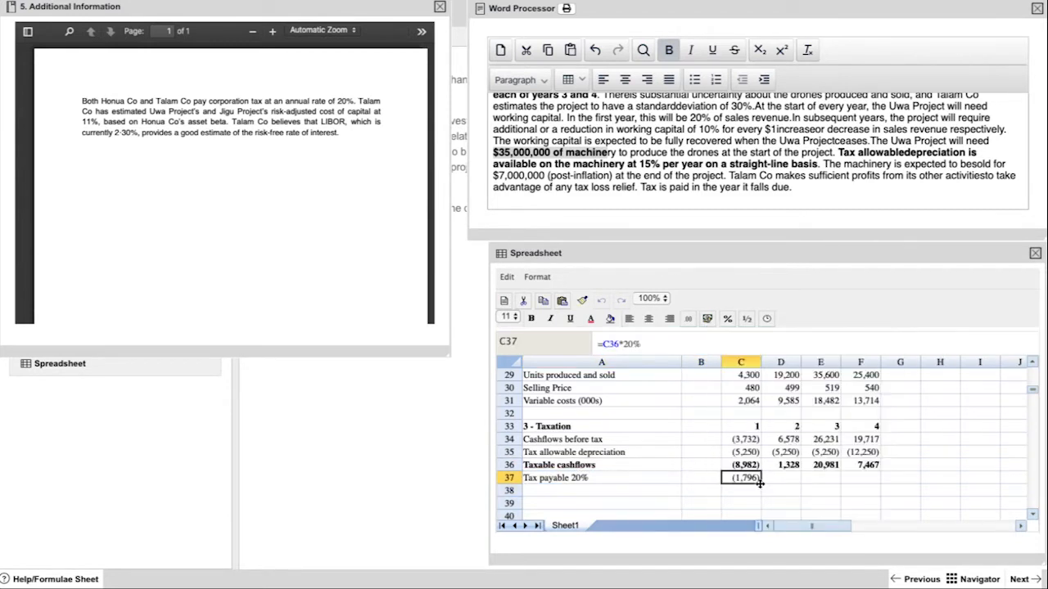
Fill tax payable across years 2-4, relabel Variable costs (W2), and bold the working-capital sentences
drag(740, 478, 859, 478)
text(Tax (W)
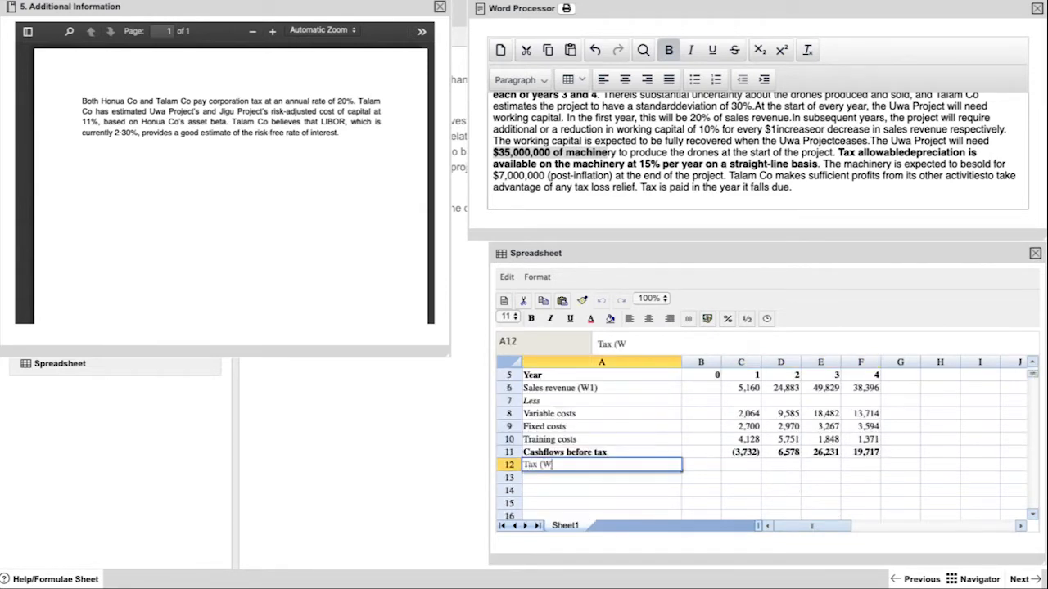
click(601, 412)
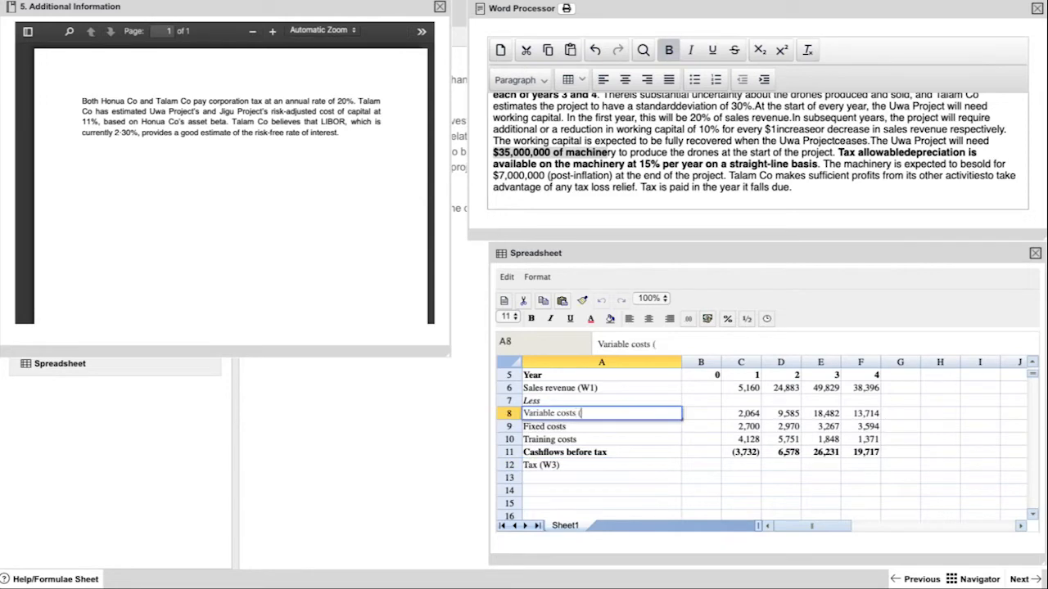
scroll(down, 3)
text(W2))
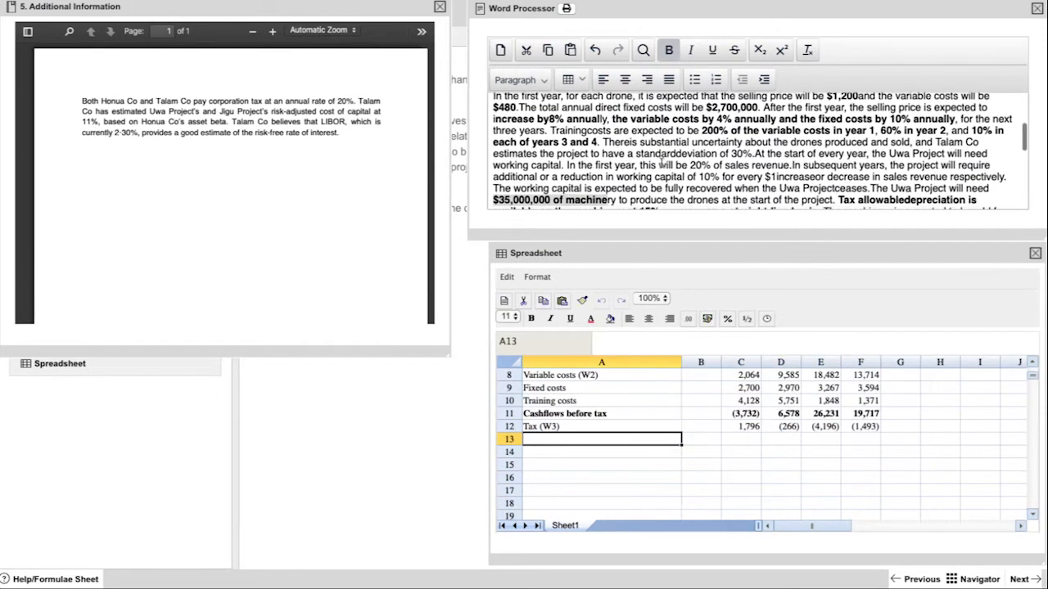
scroll(down, 3)
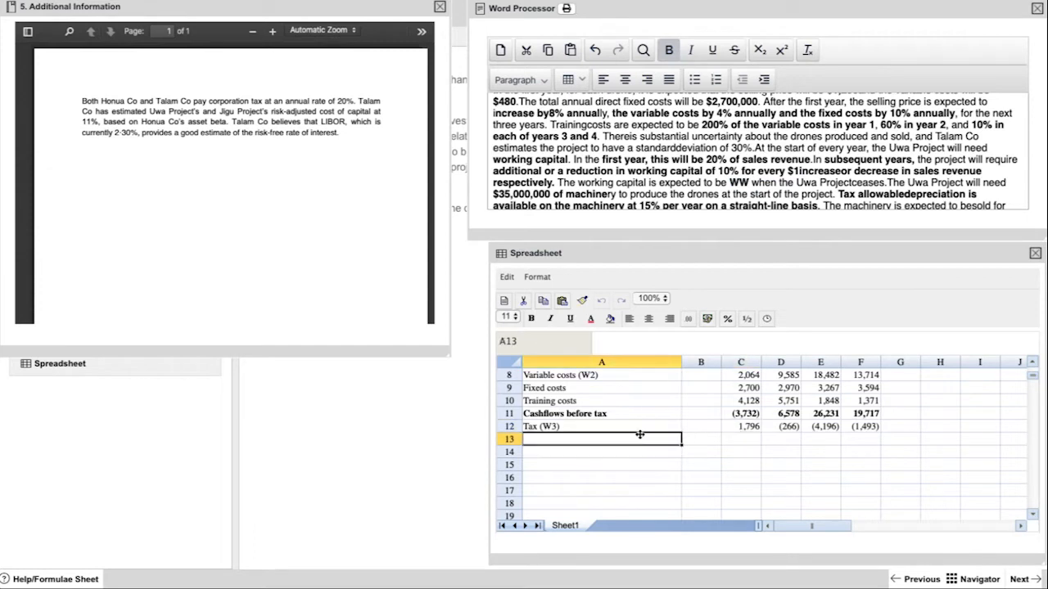
Add a Working Capital row with year 0 as 20% of year 1 sales revenue, (1,032)
text(Working)
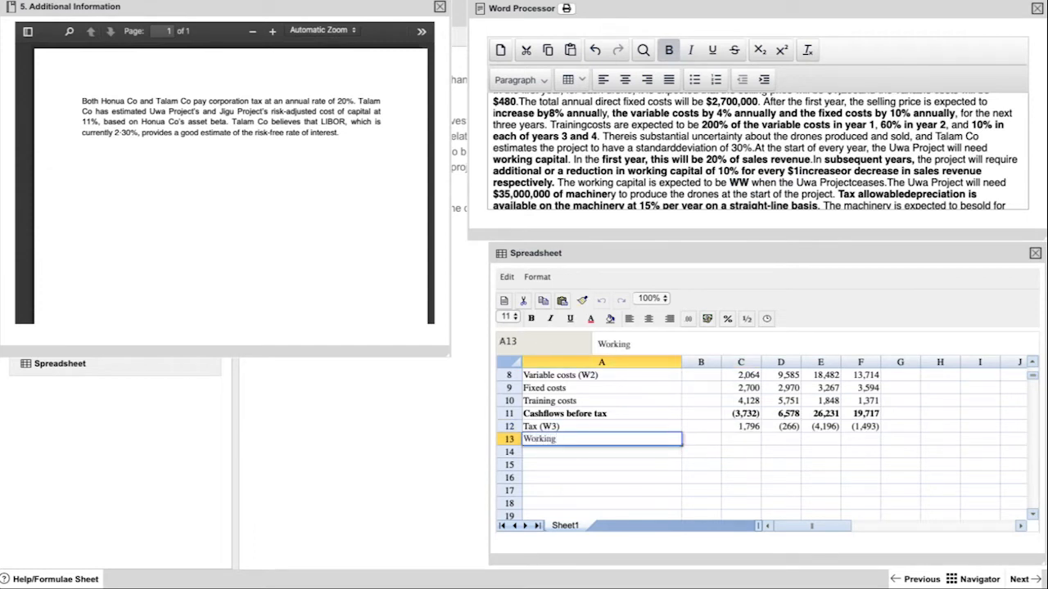
text(Capital)
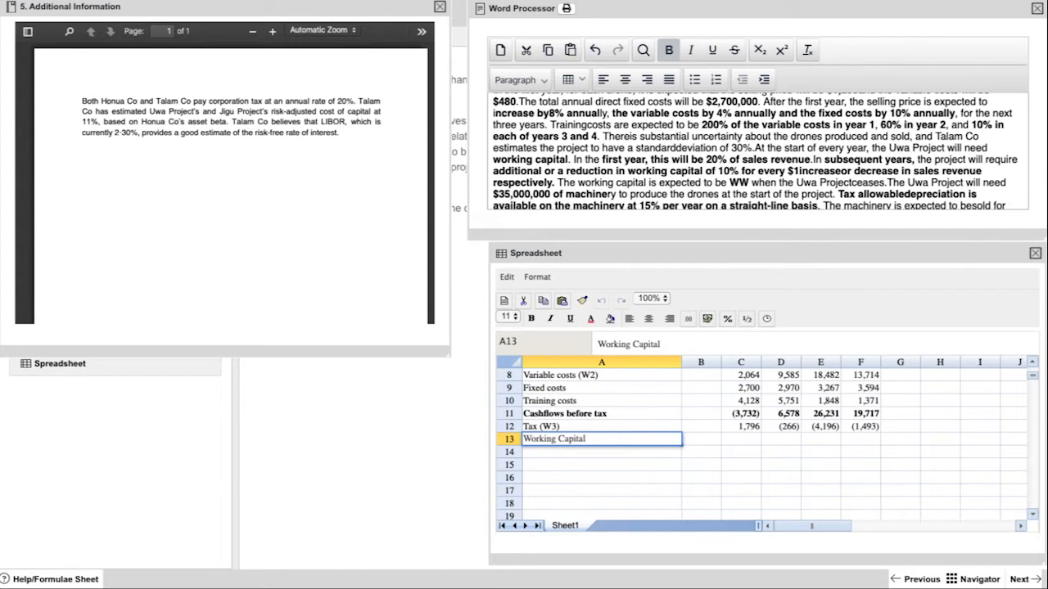
click(701, 439)
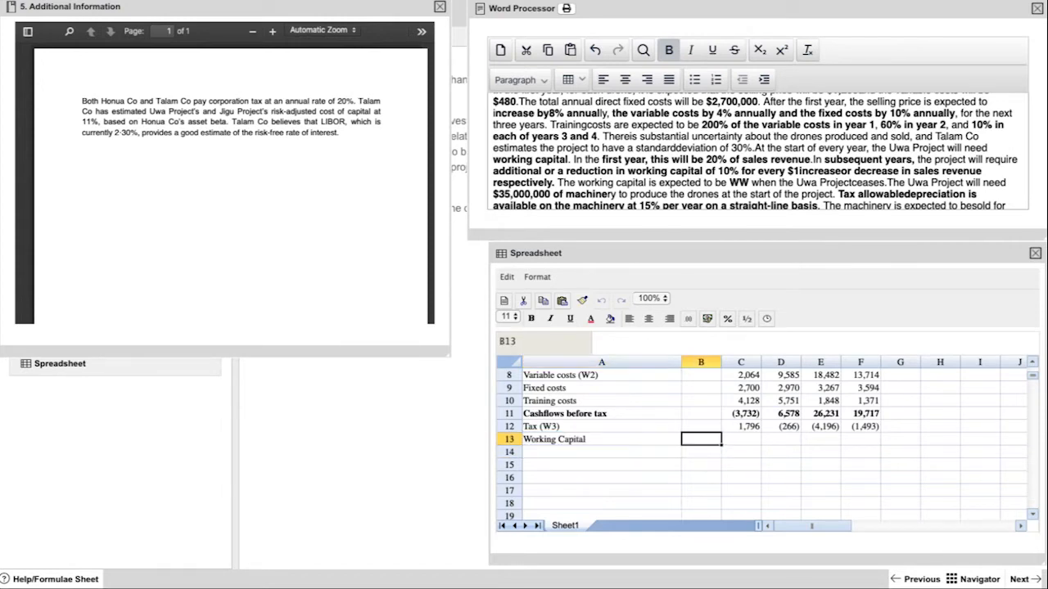
text(=)
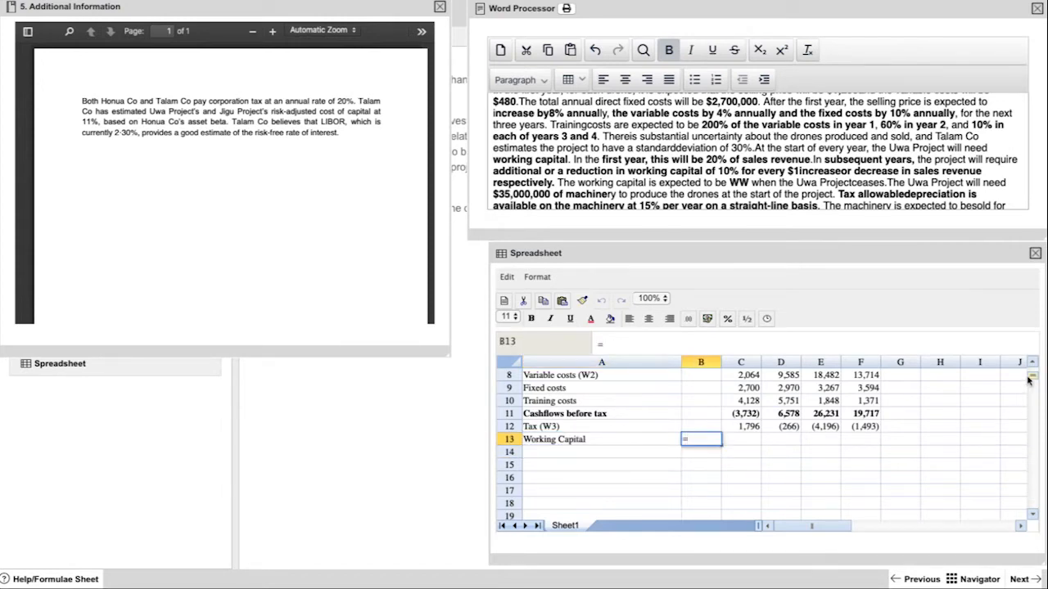
scroll(up, 3)
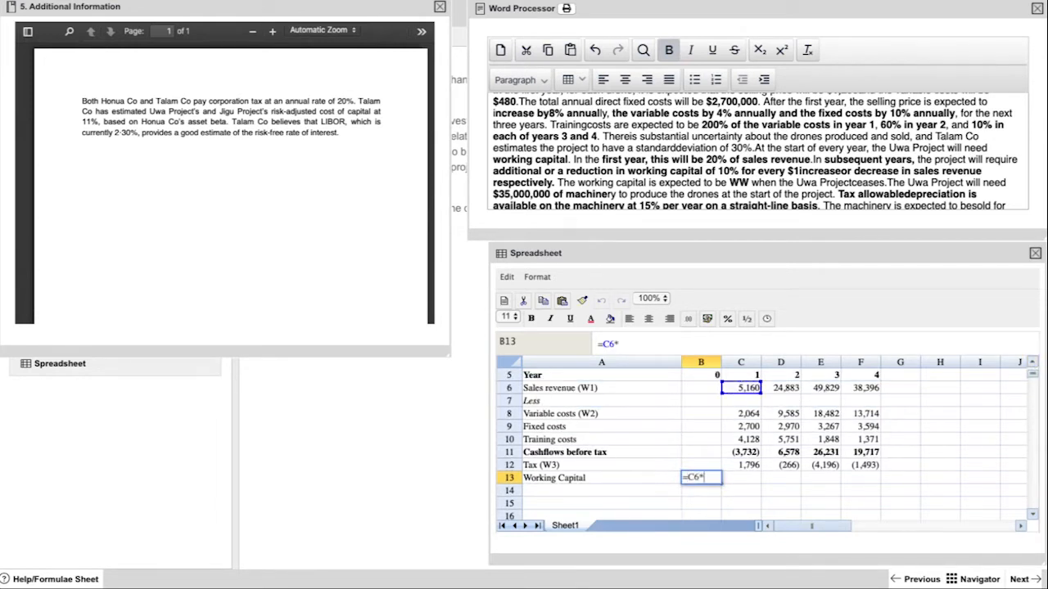
text(20%)
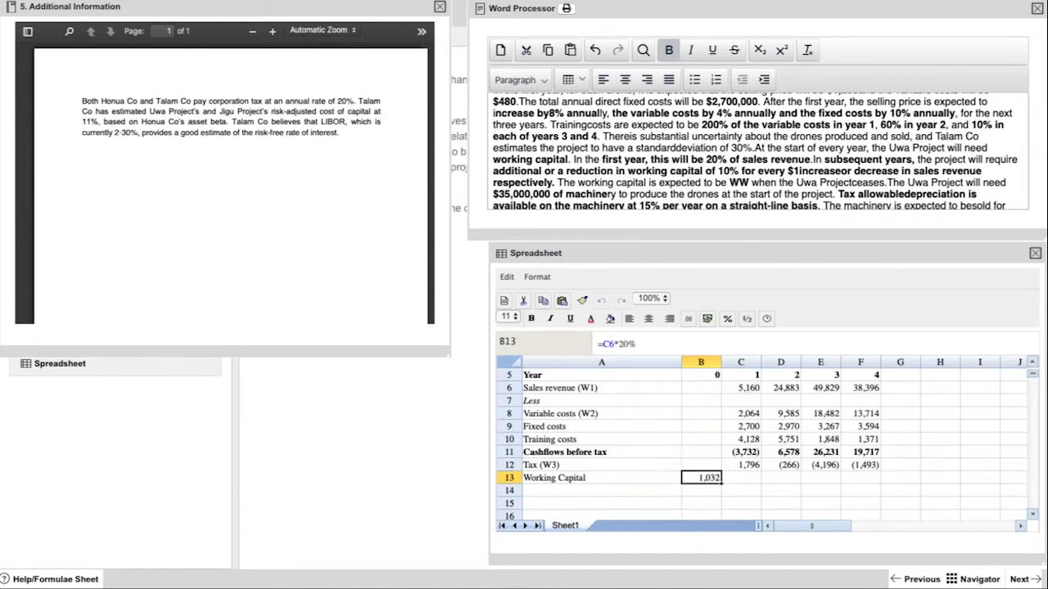
Enter yearly changes =(D6-C6)*10% across and a year-4 release of 4,356 bringing working capital to zero
click(740, 478)
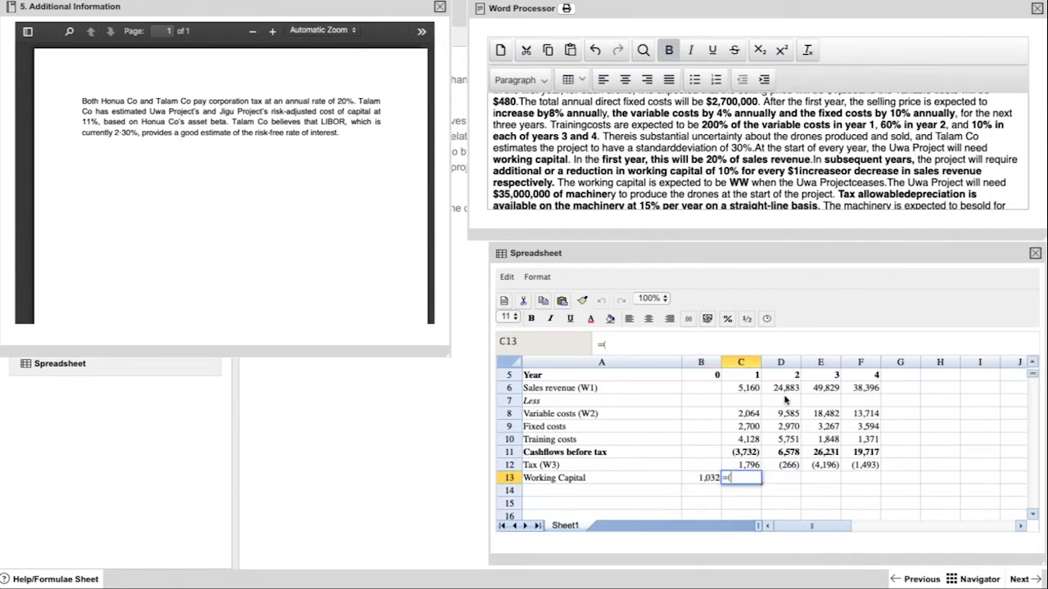
click(780, 386)
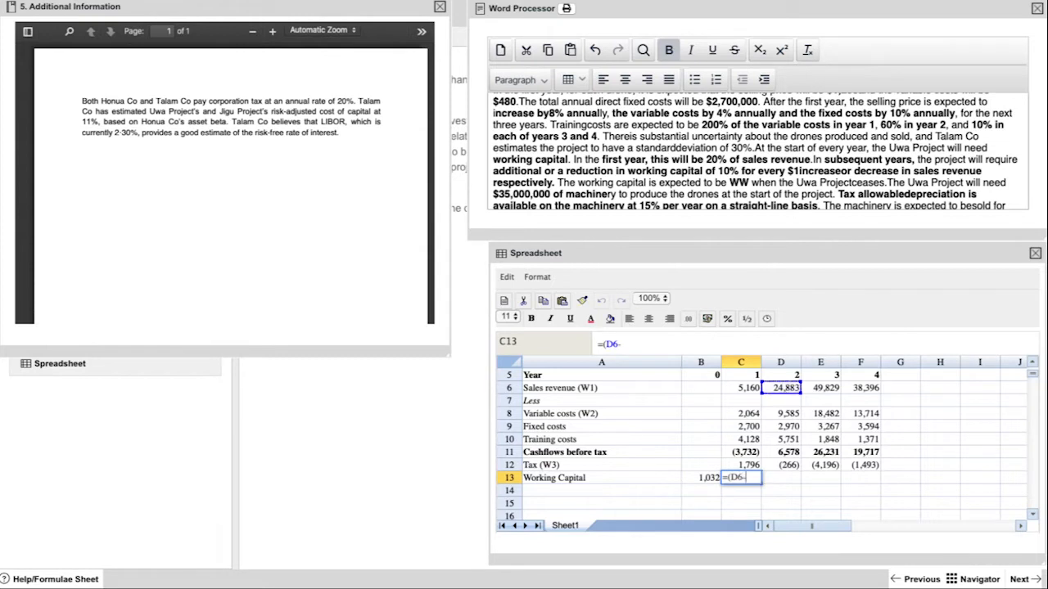
click(740, 388)
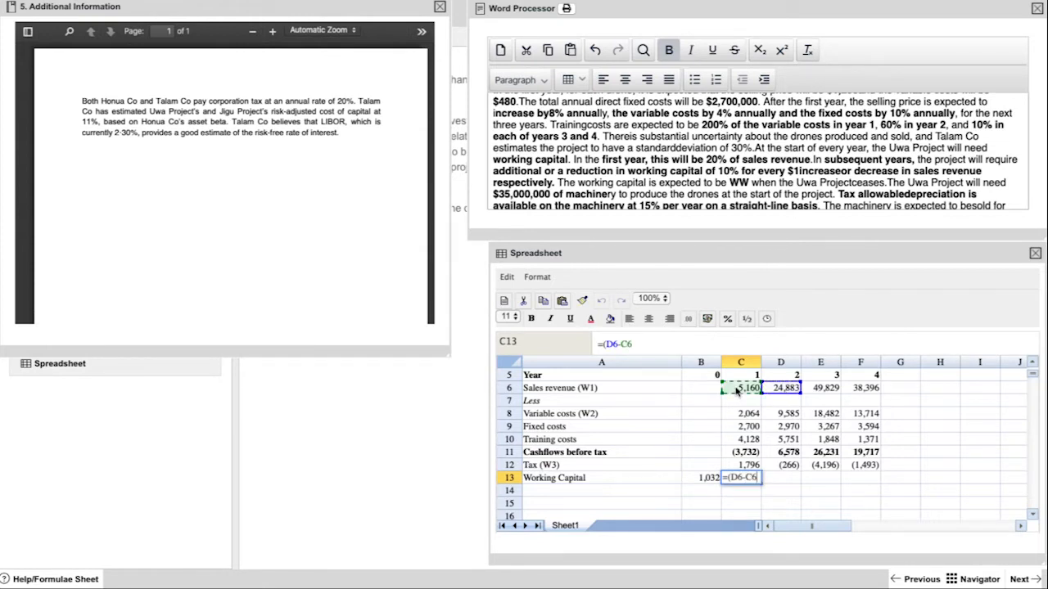
text()*10%)
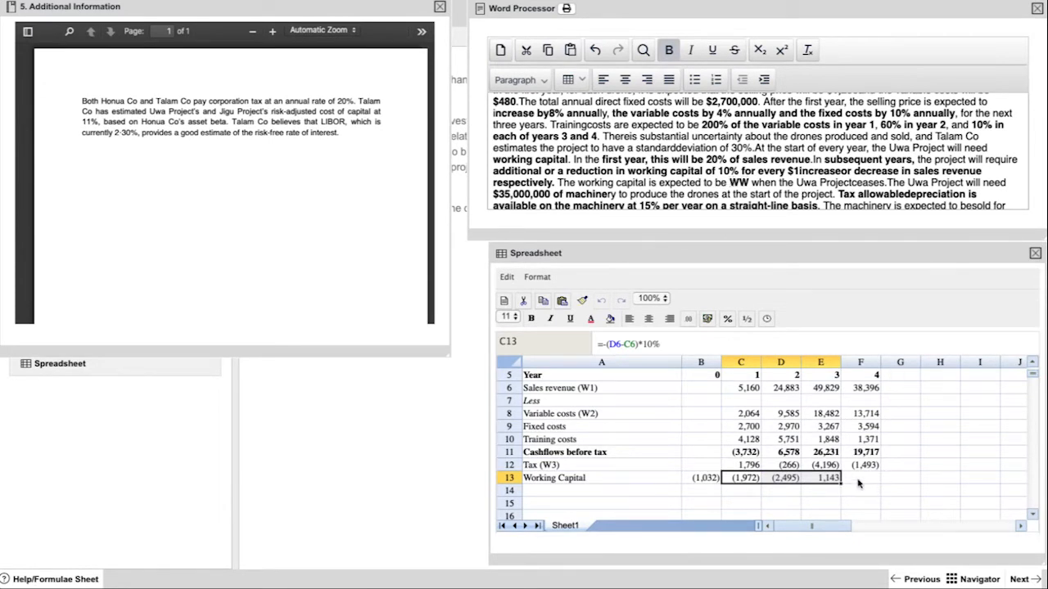
click(861, 478)
text(=B13)
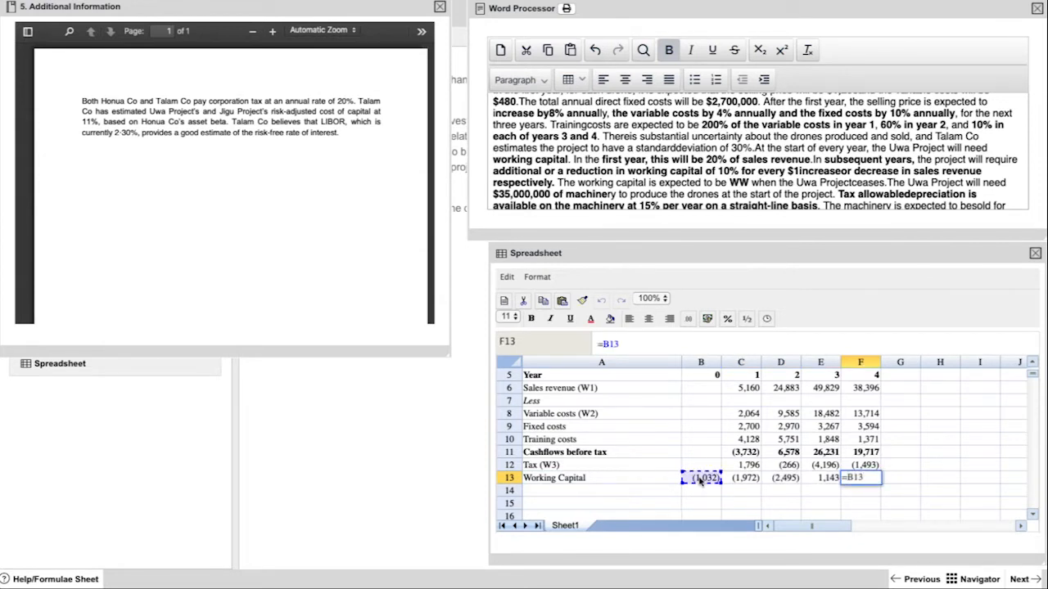
click(740, 478)
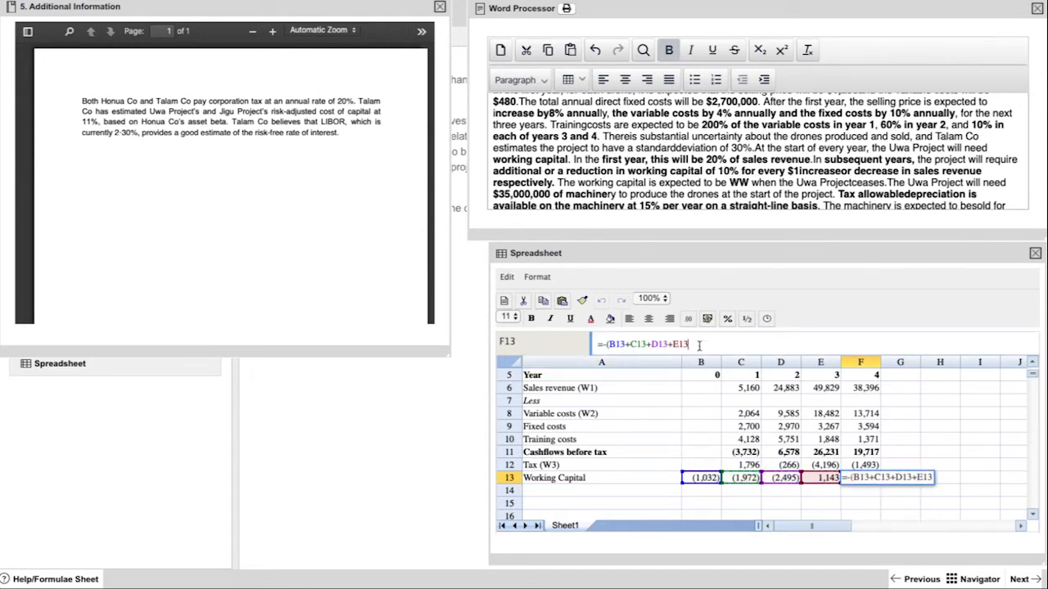
key(Return)
text(equals zero)
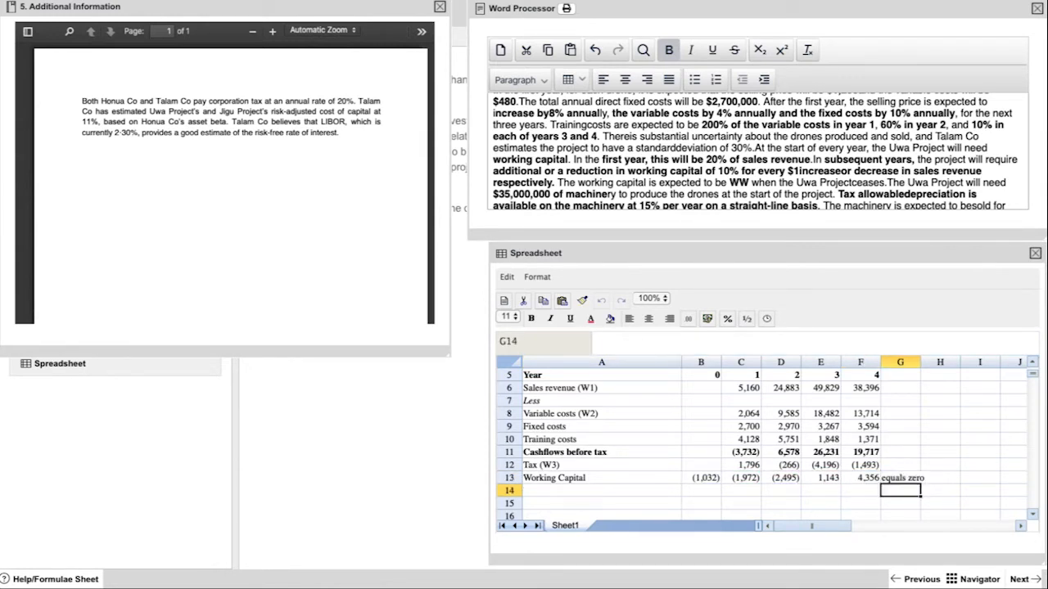
Add a Machinery row with -35000 in year 0 and 7000 in year 4
text(Mac)
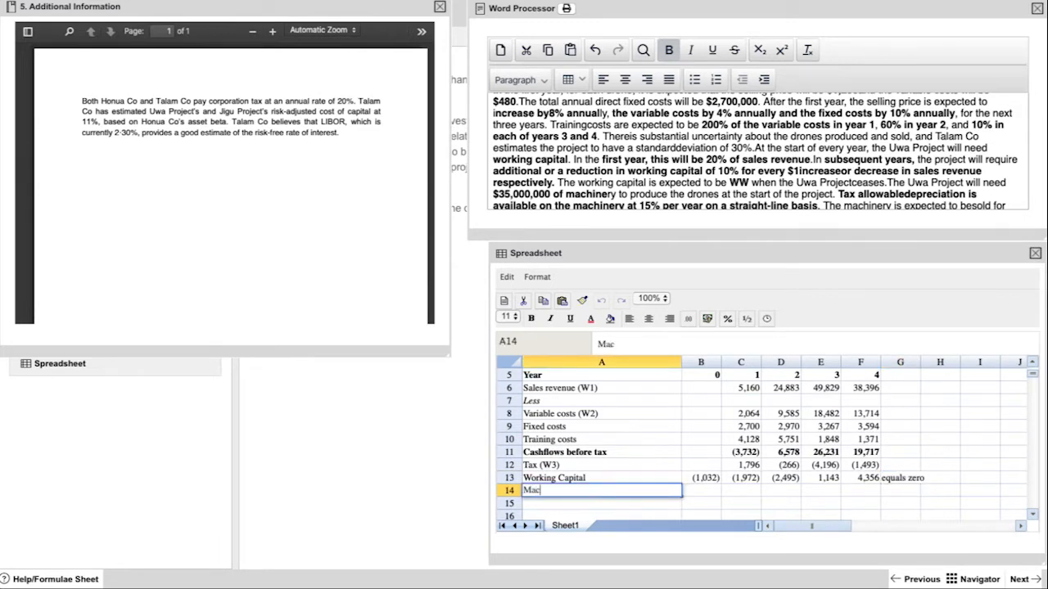
text(hinery)
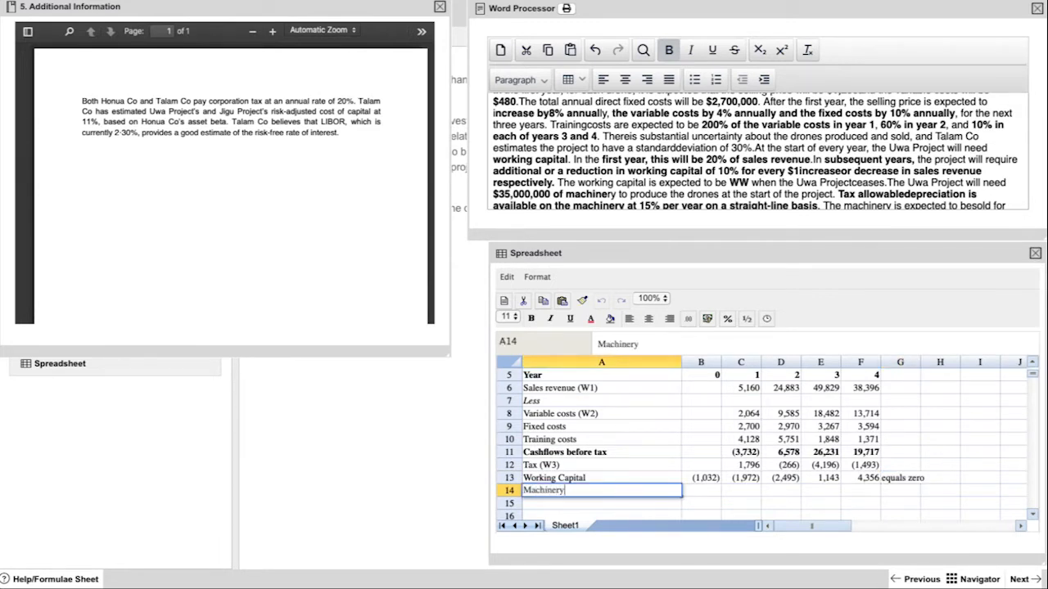
click(701, 489)
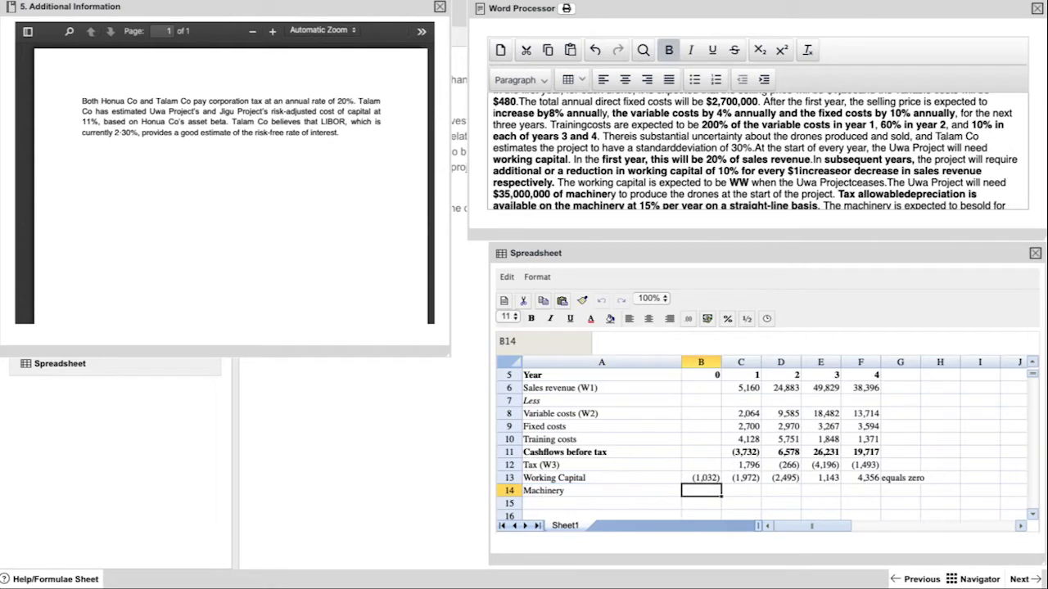
text(-35000)
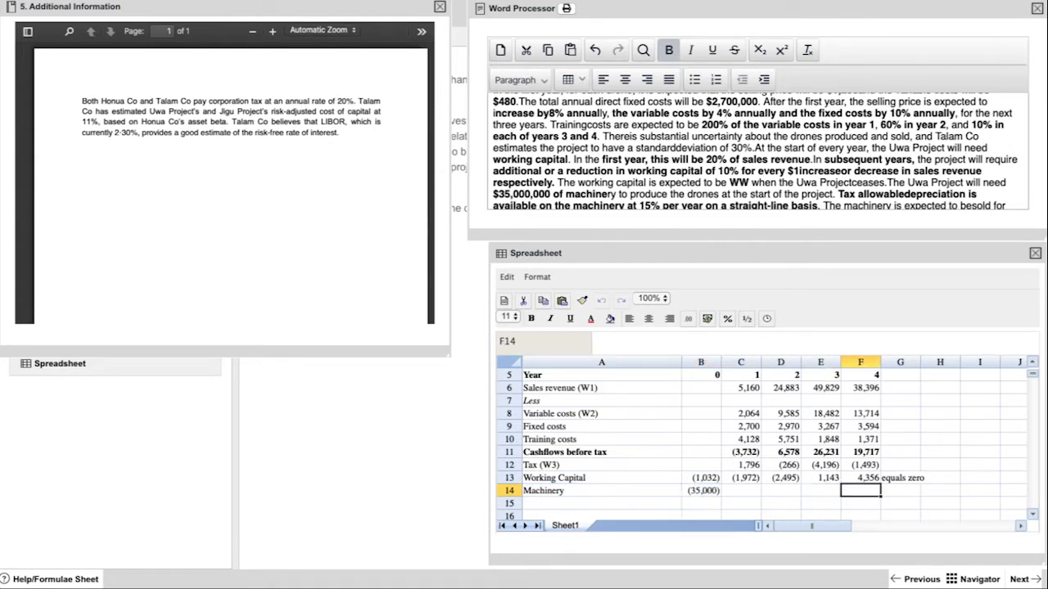
text(70)
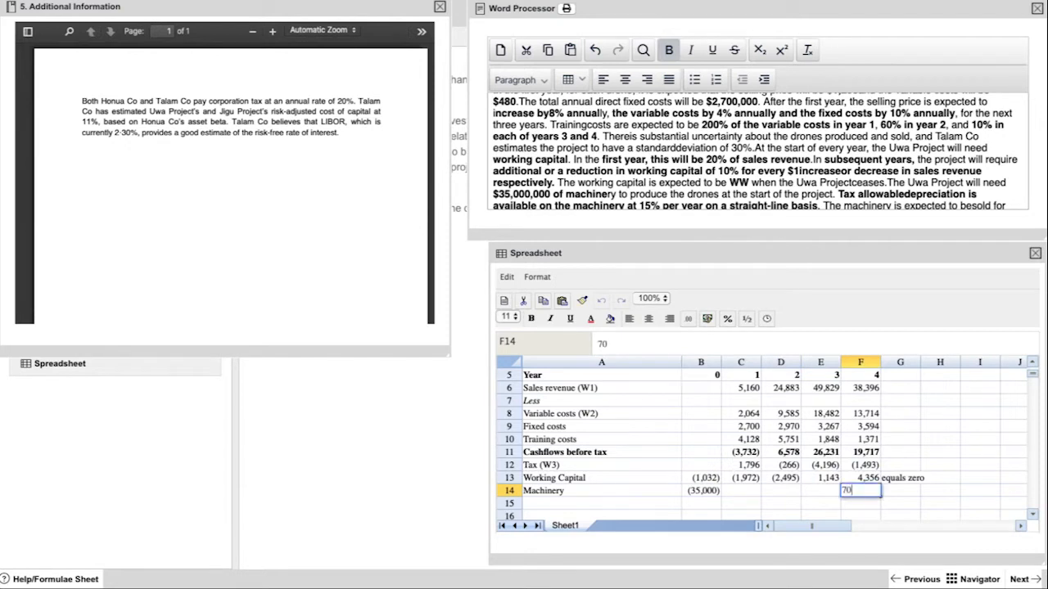
text(00)
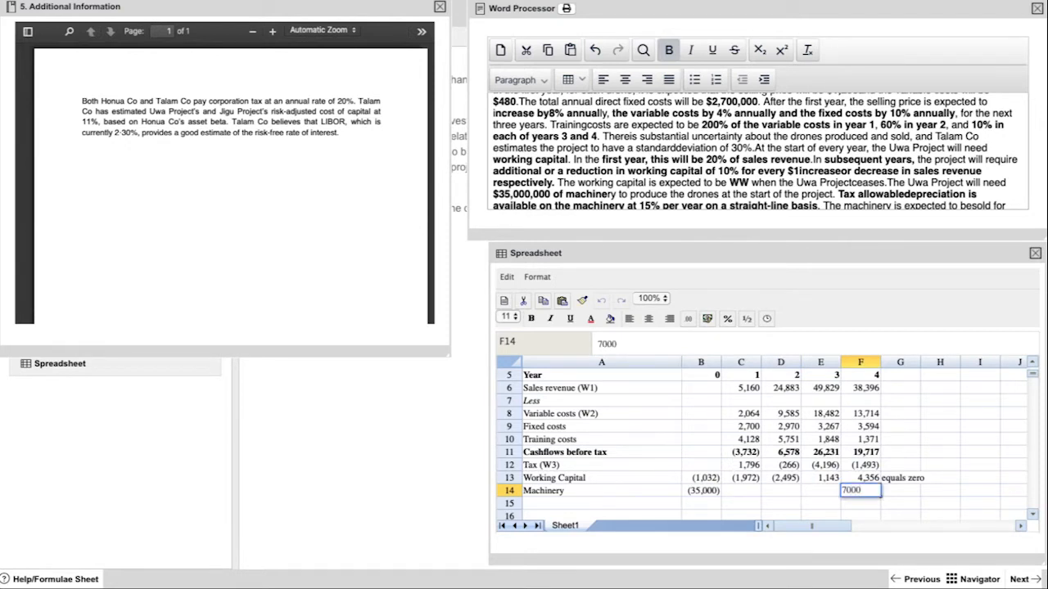
Add a Net cashflows row summing rows 11-14, giving (36,032) in year 0
text(Net ca)
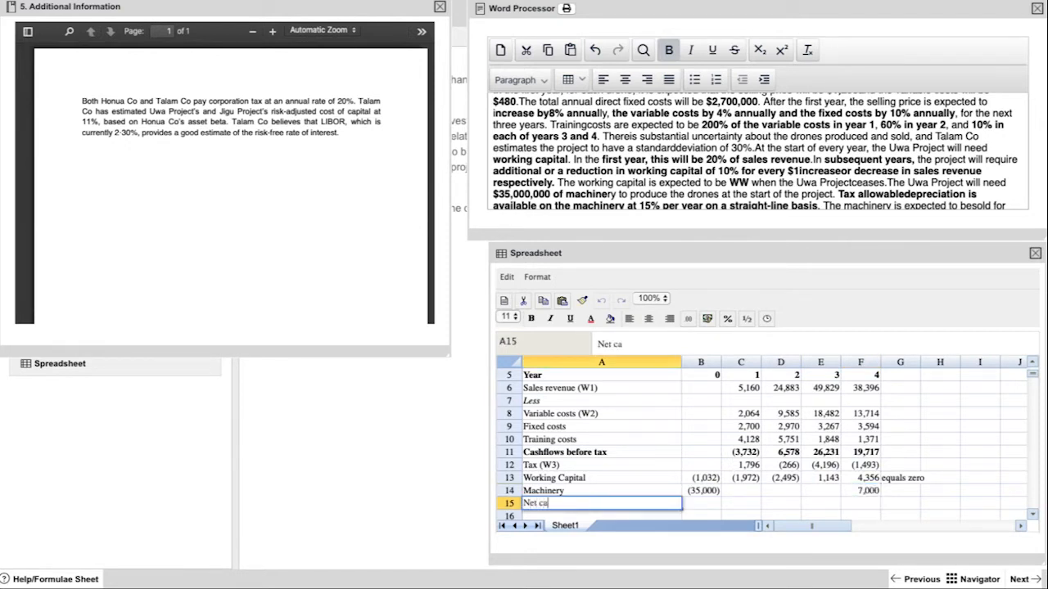
text(shflows)
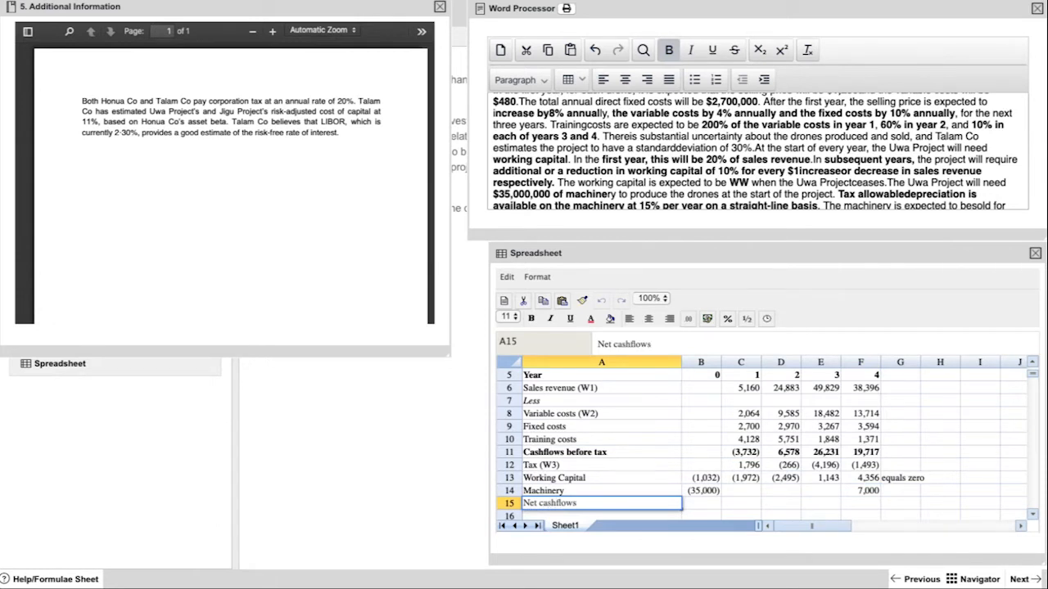
click(700, 503)
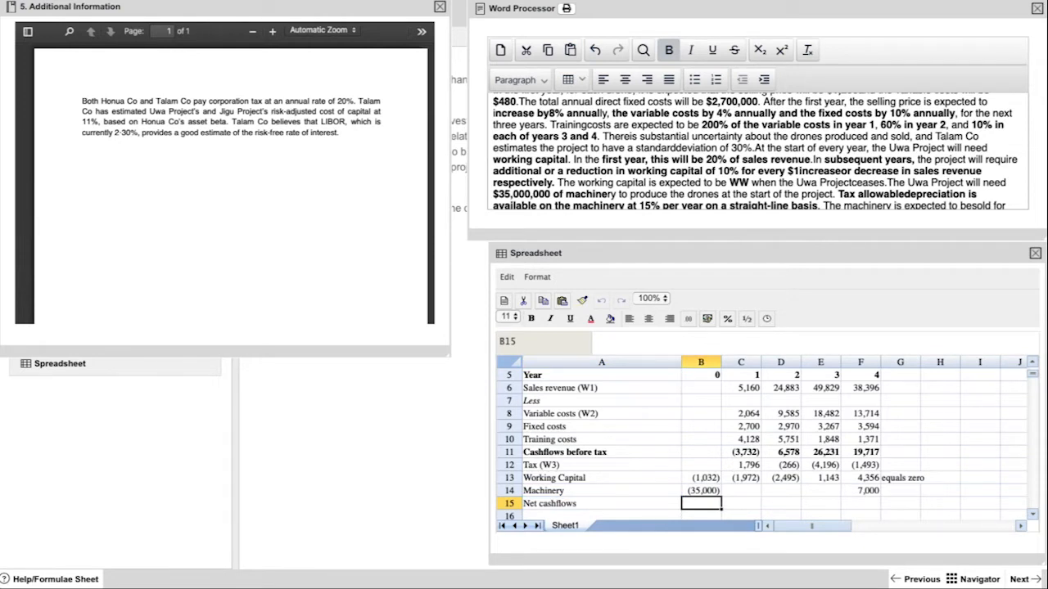
text(=B11)
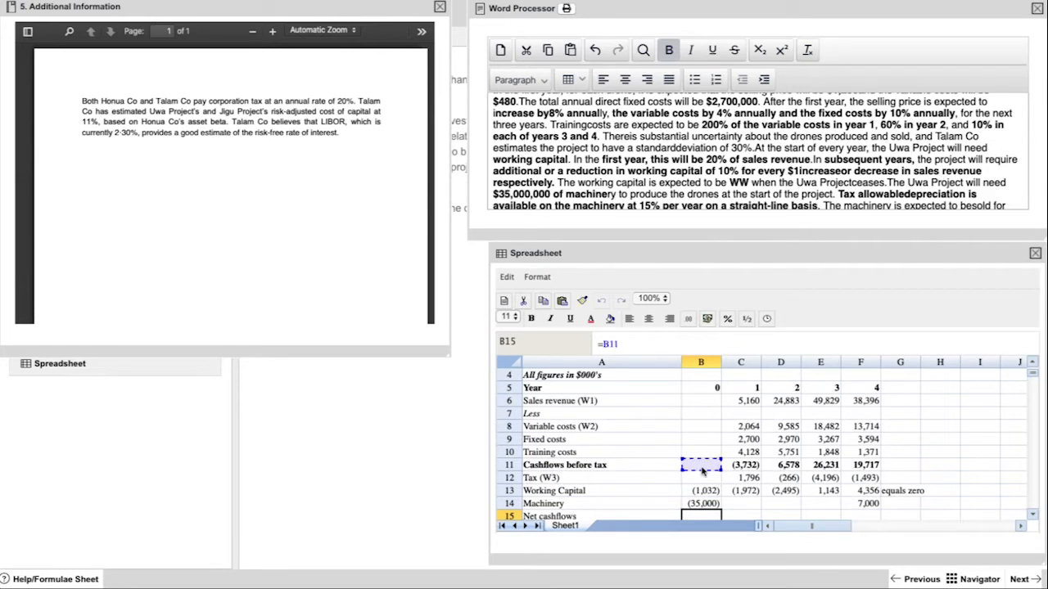
click(701, 478)
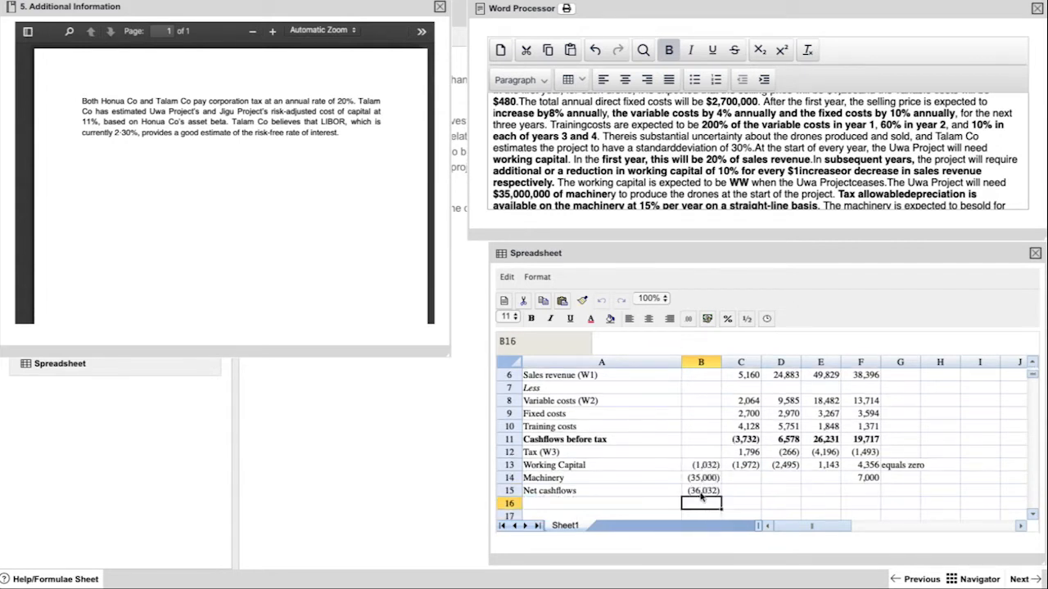
click(700, 491)
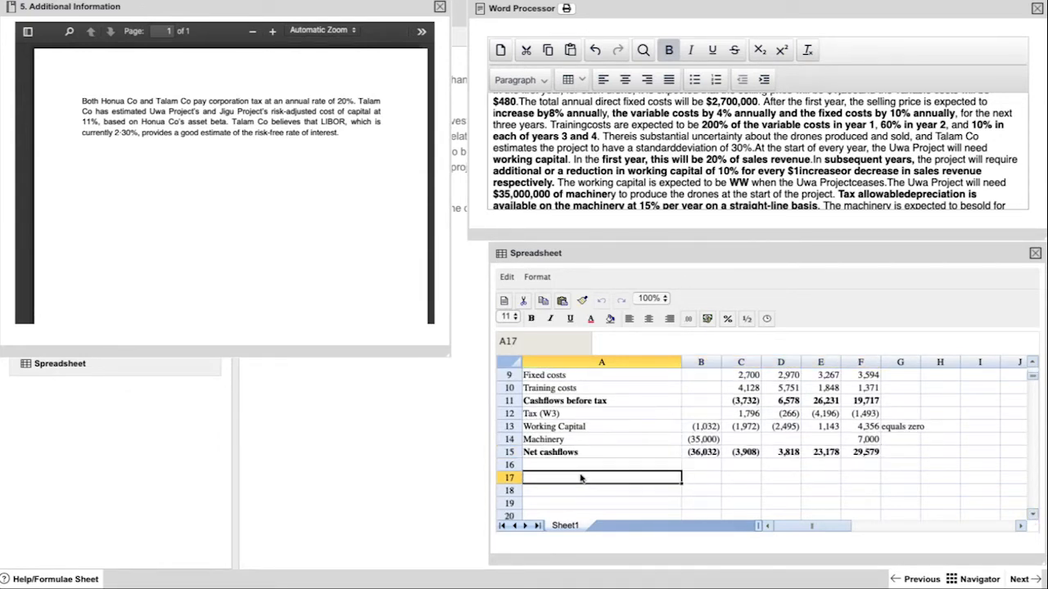
text(PV @11%)
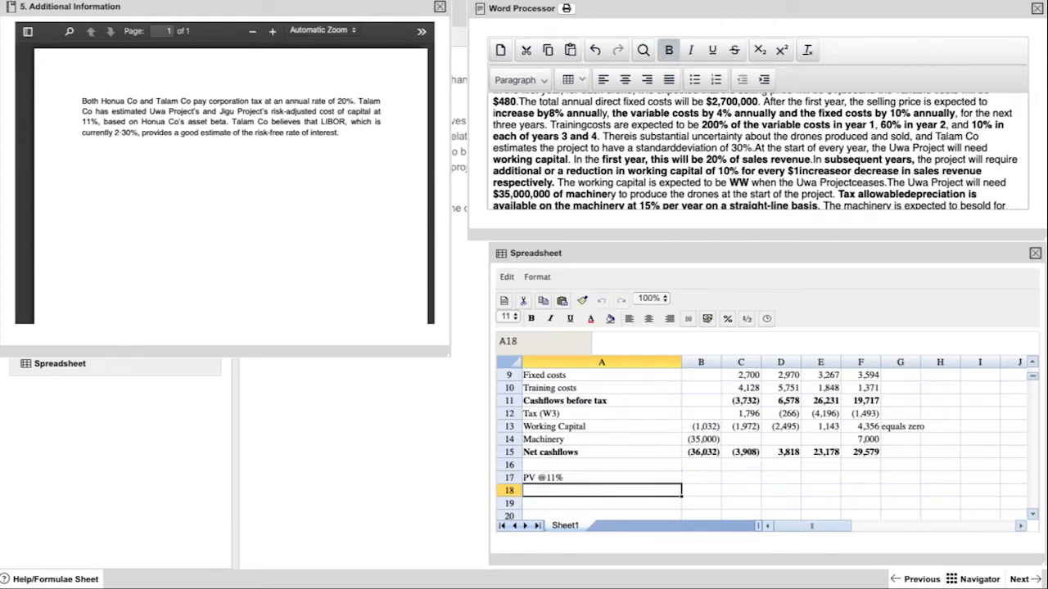
click(701, 478)
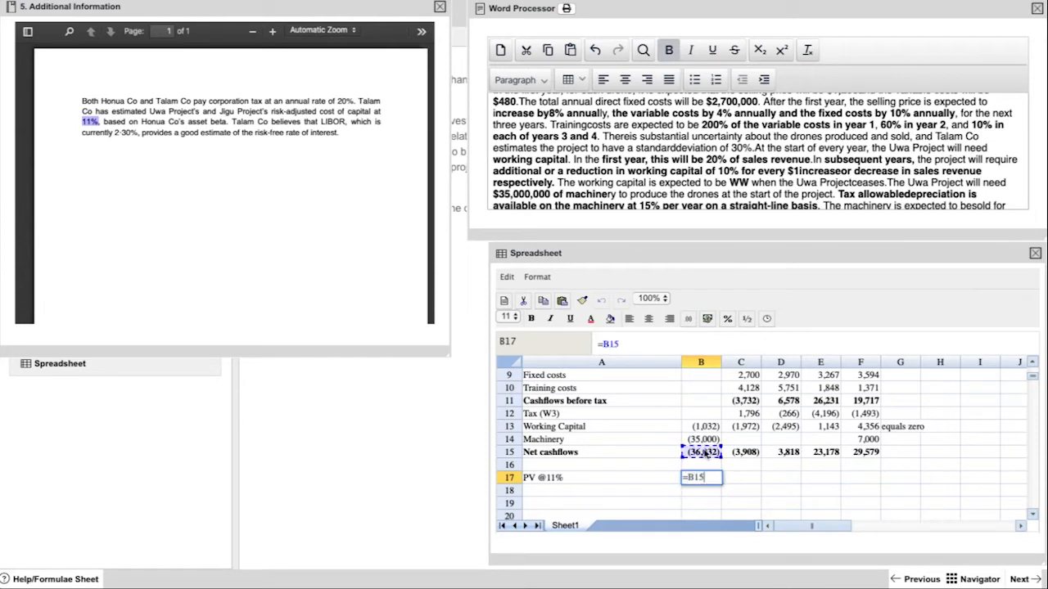
key(Return)
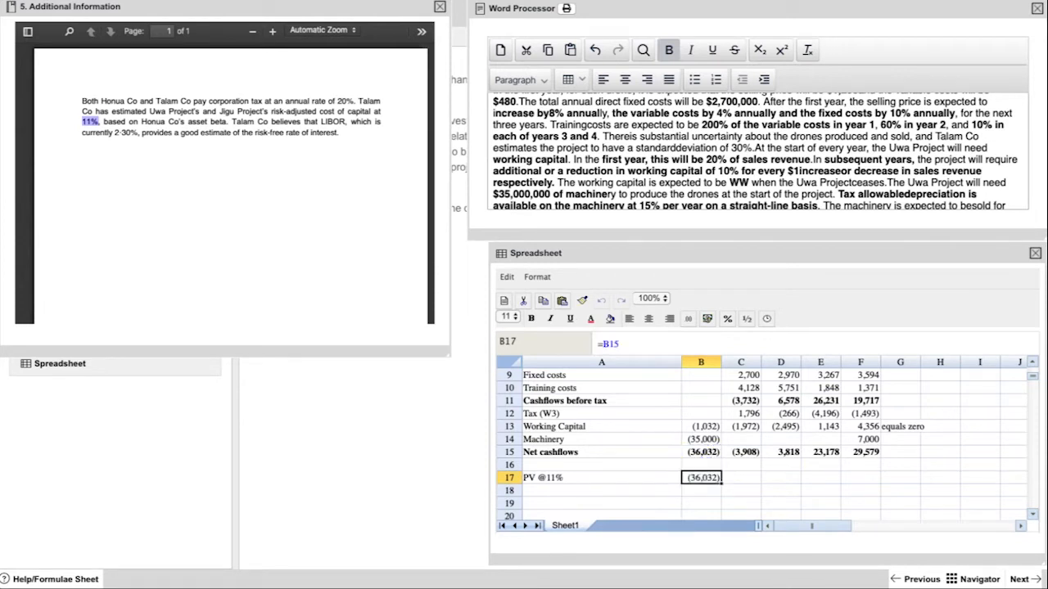
click(740, 478)
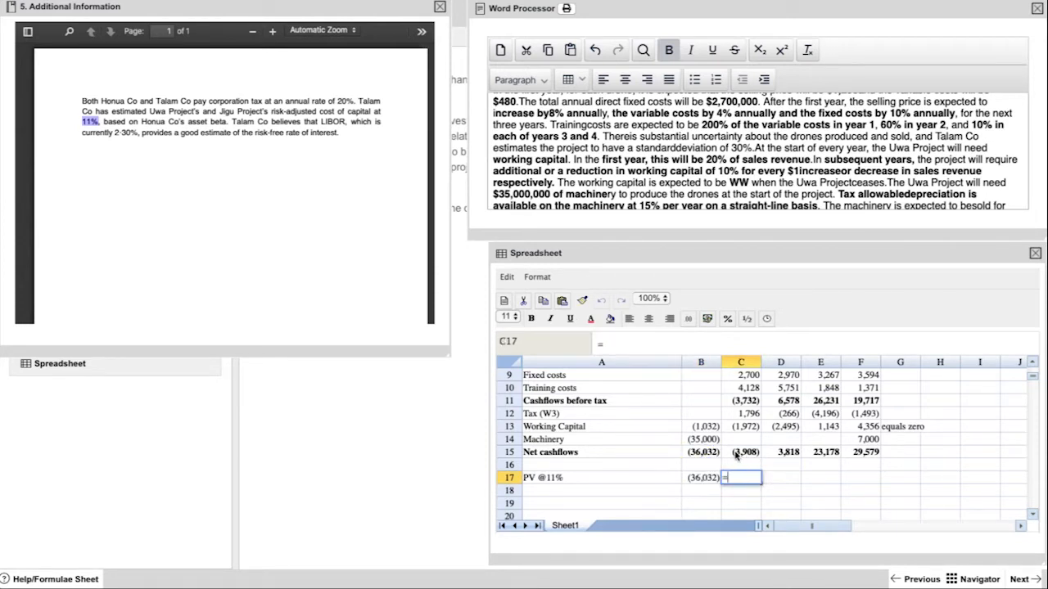
click(740, 452)
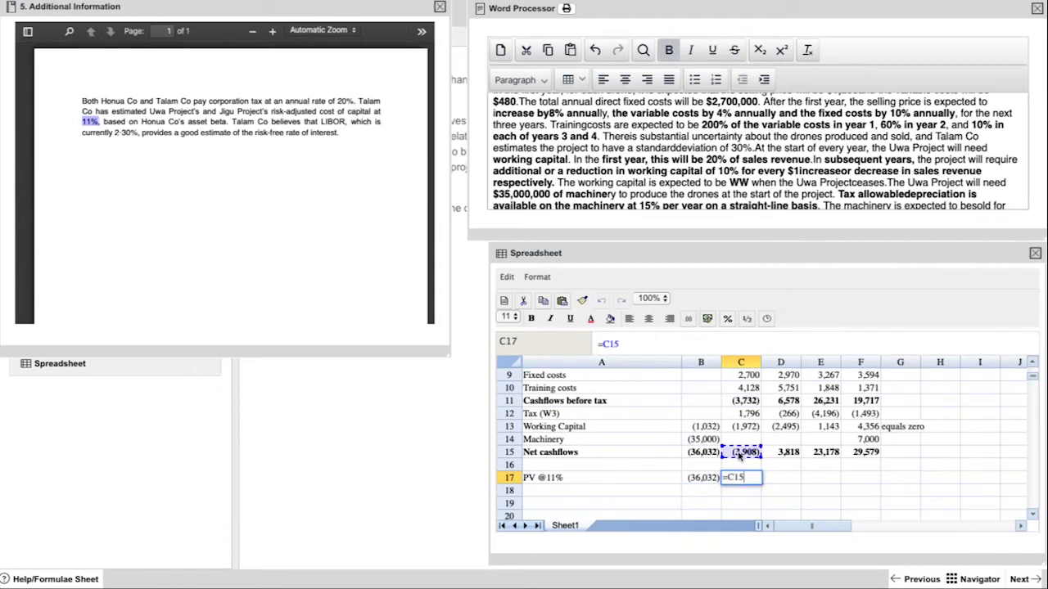
text(/)
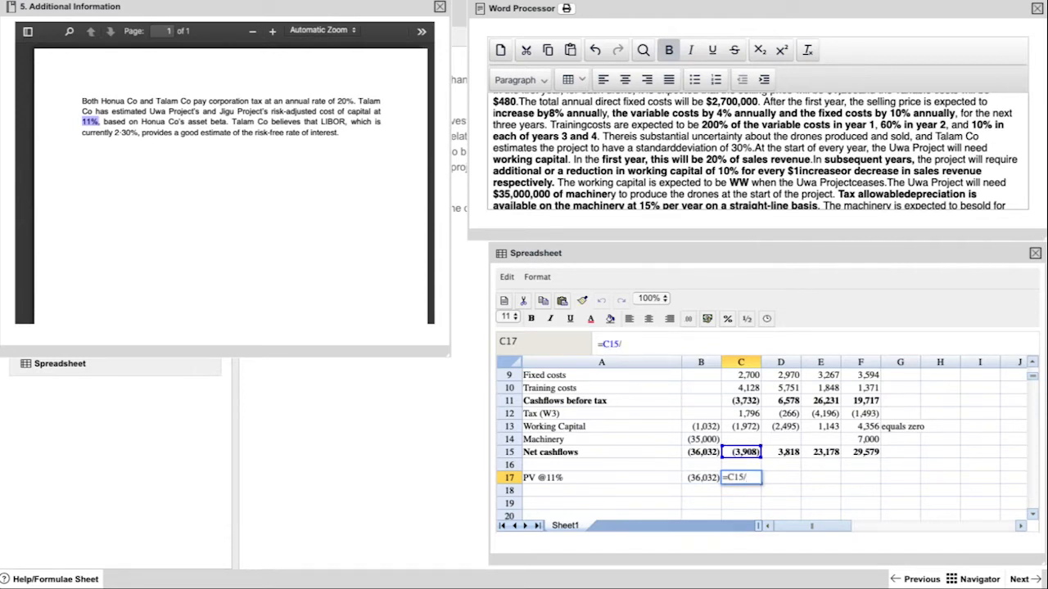
text(1.11)
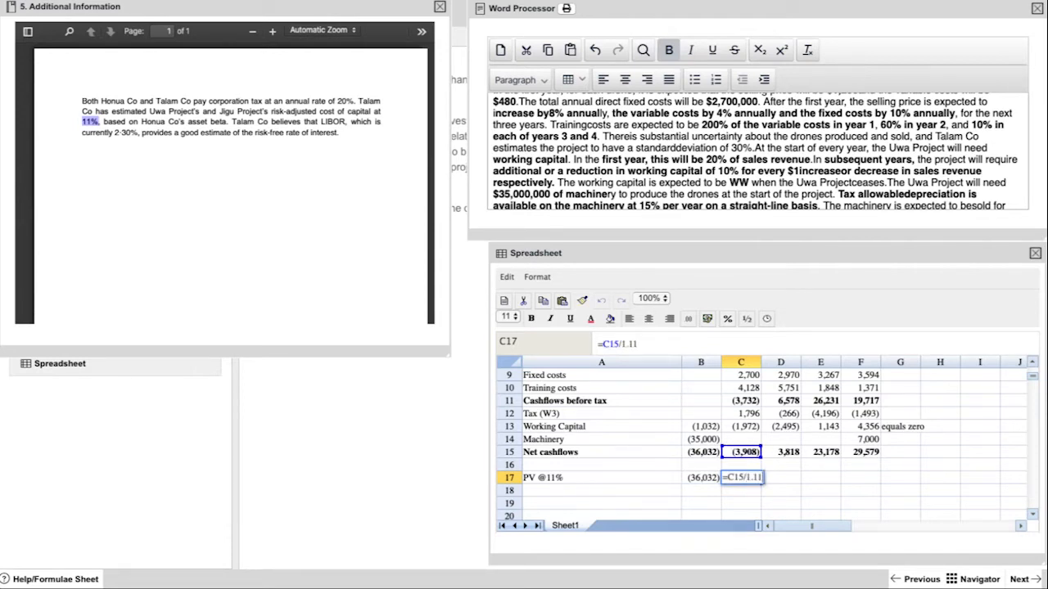
key(Return)
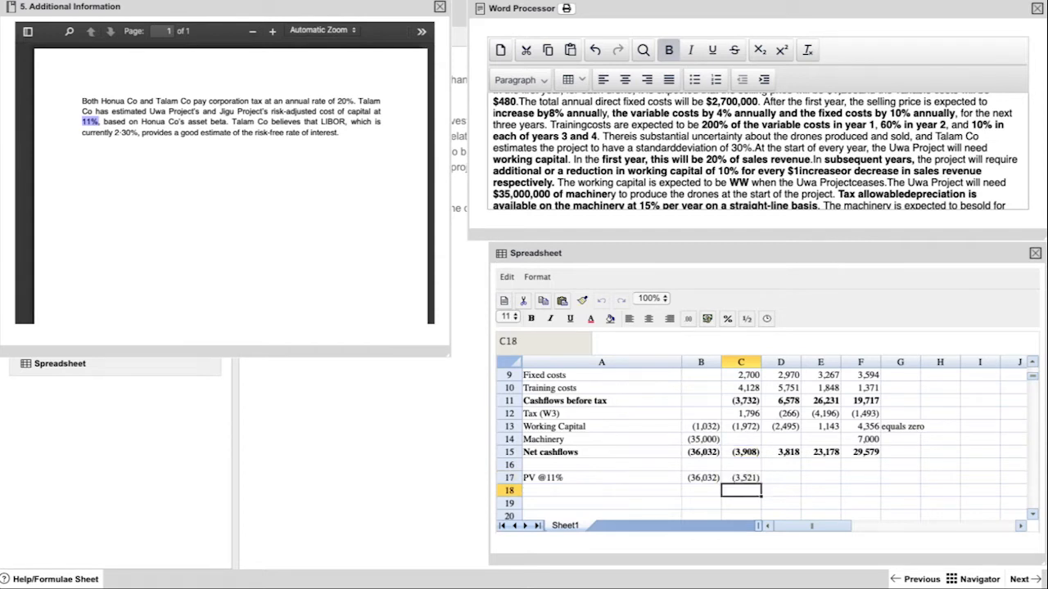
Discount years 2-4 at 1.11^2, ^3 and ^4 to give 3,099, 16,948 and 19,484
click(740, 478)
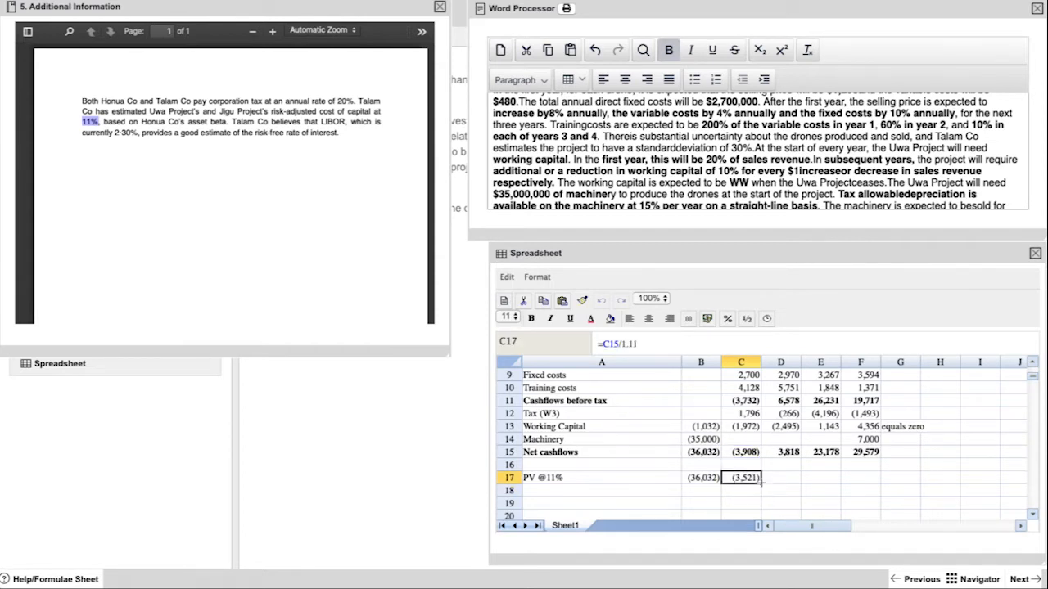
drag(740, 478, 859, 478)
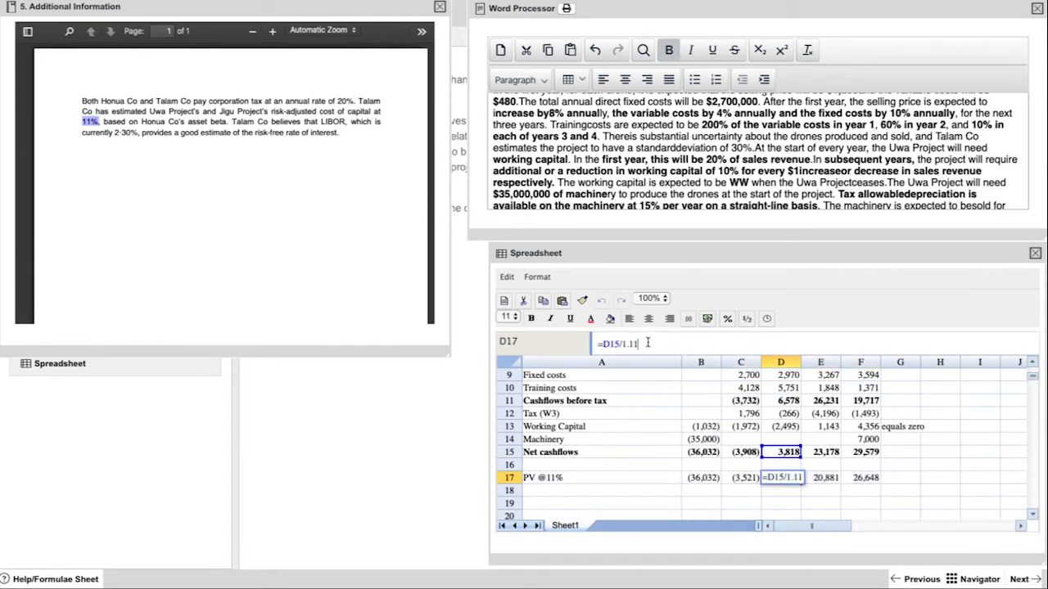
text(^2)
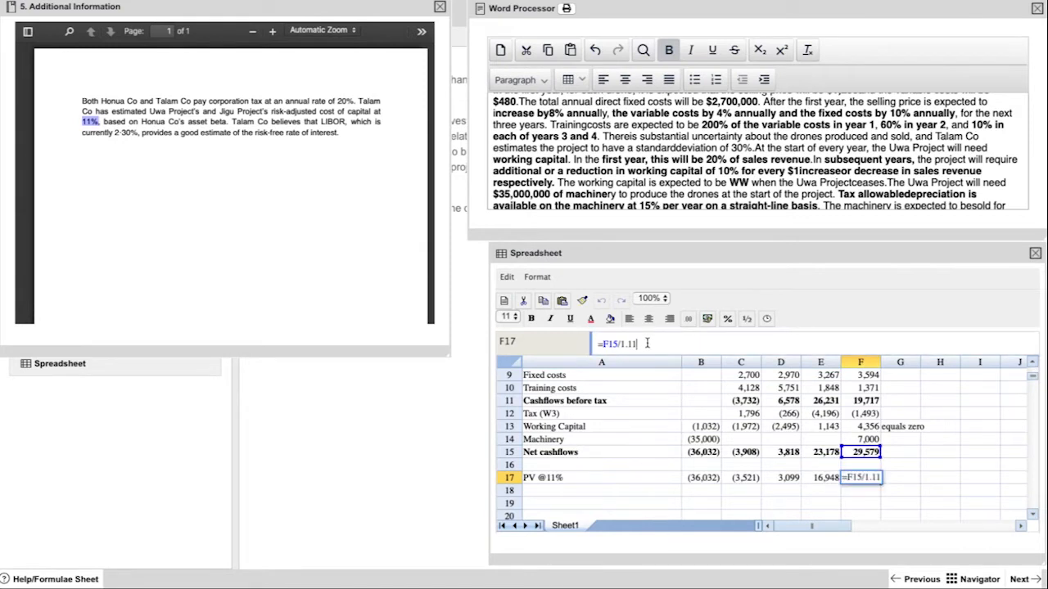
key(Return)
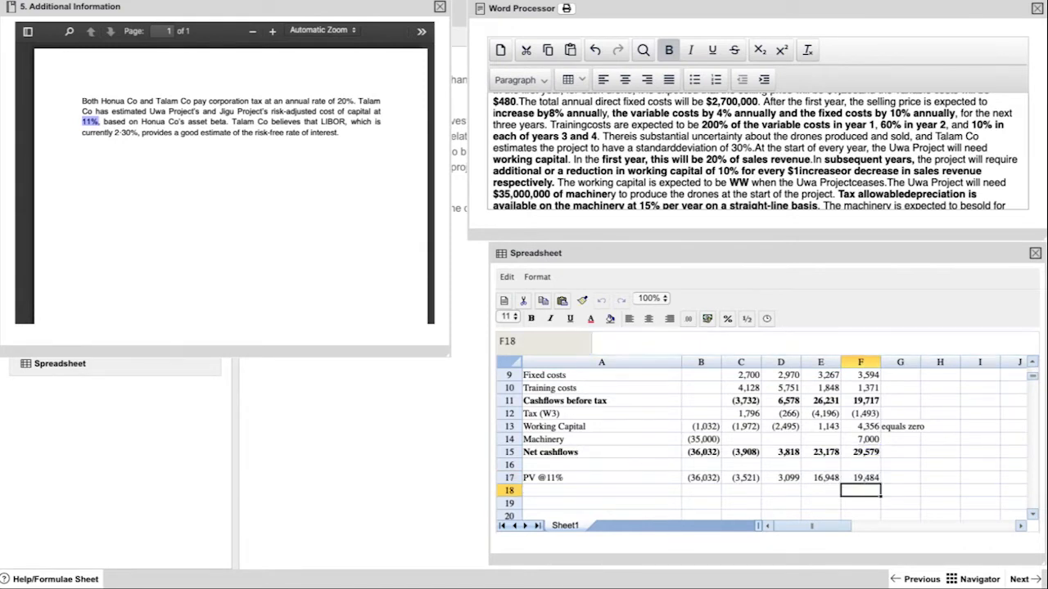
Note 'or use tables' beside the PV row and sum the present values into an NPV of project
click(901, 478)
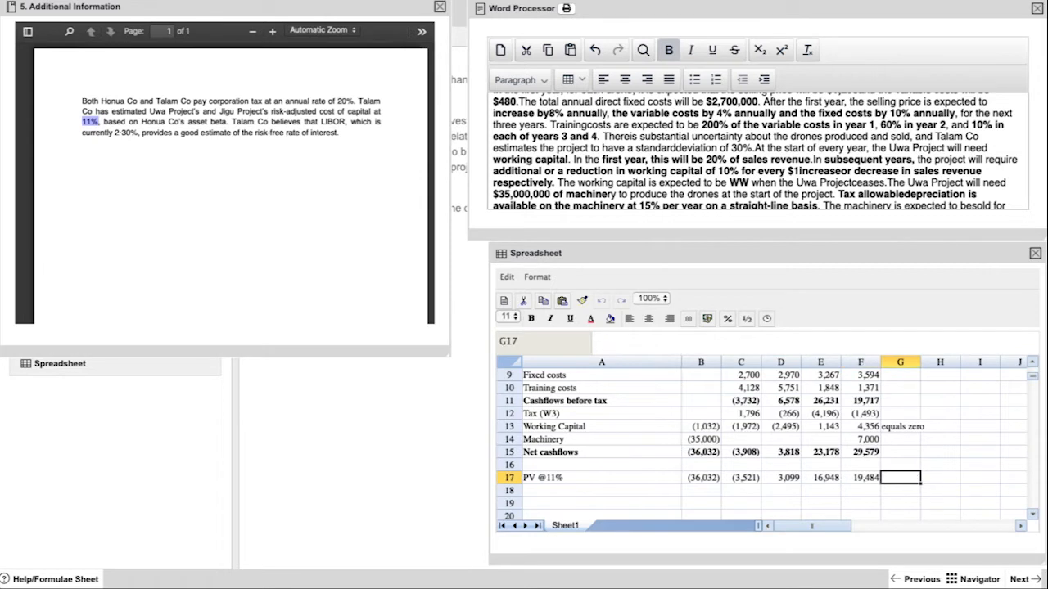
text(or use table)
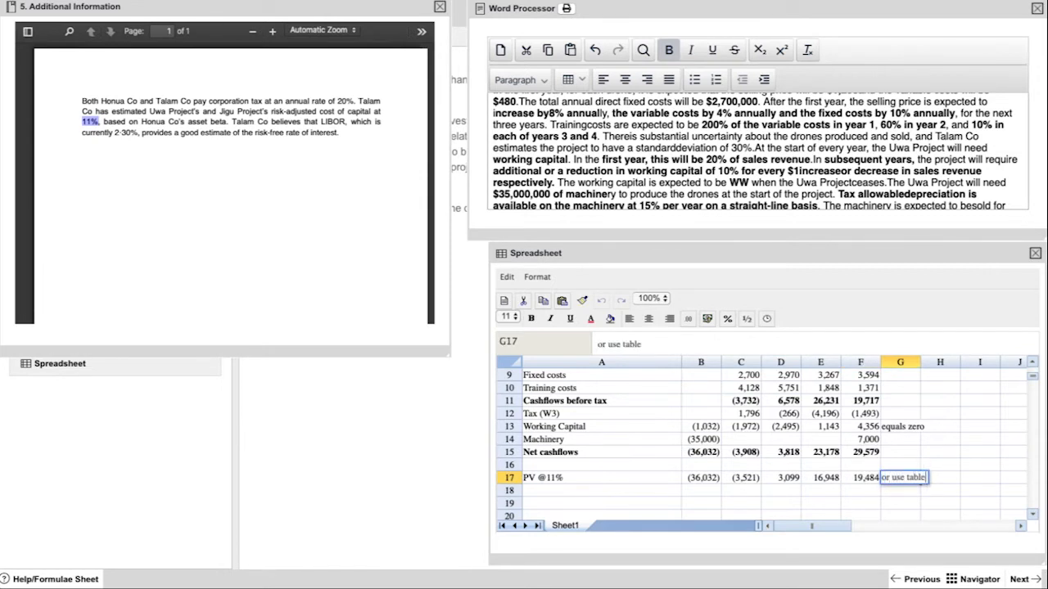
text(NP)
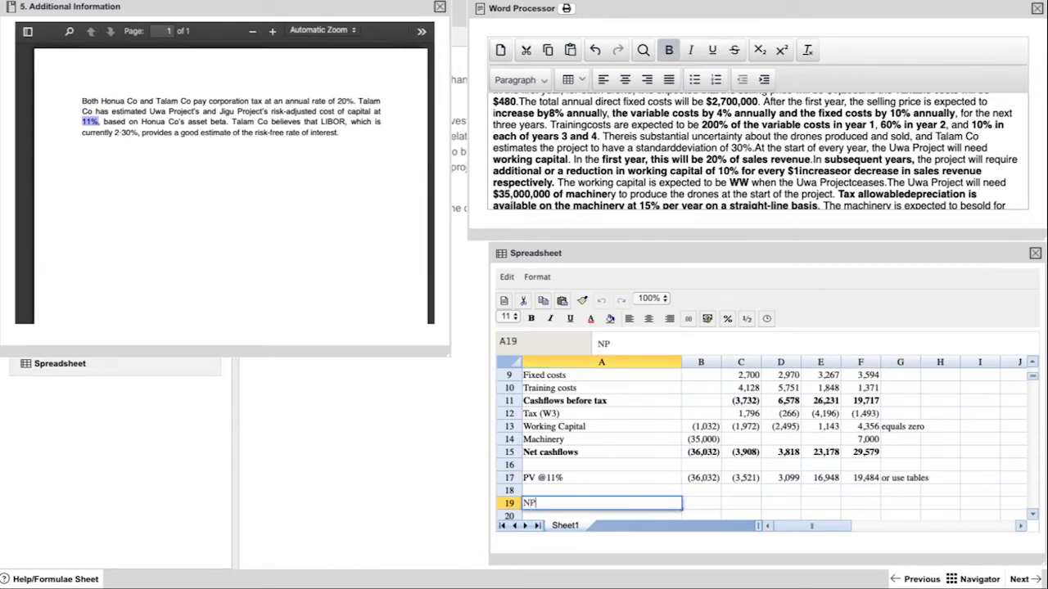
text(PV of proj)
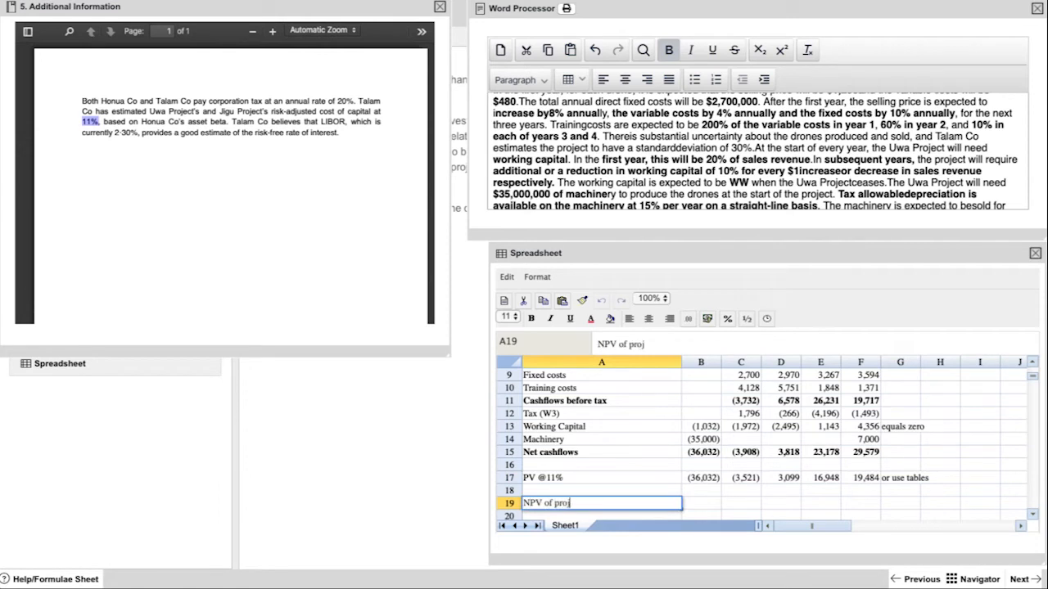
click(701, 478)
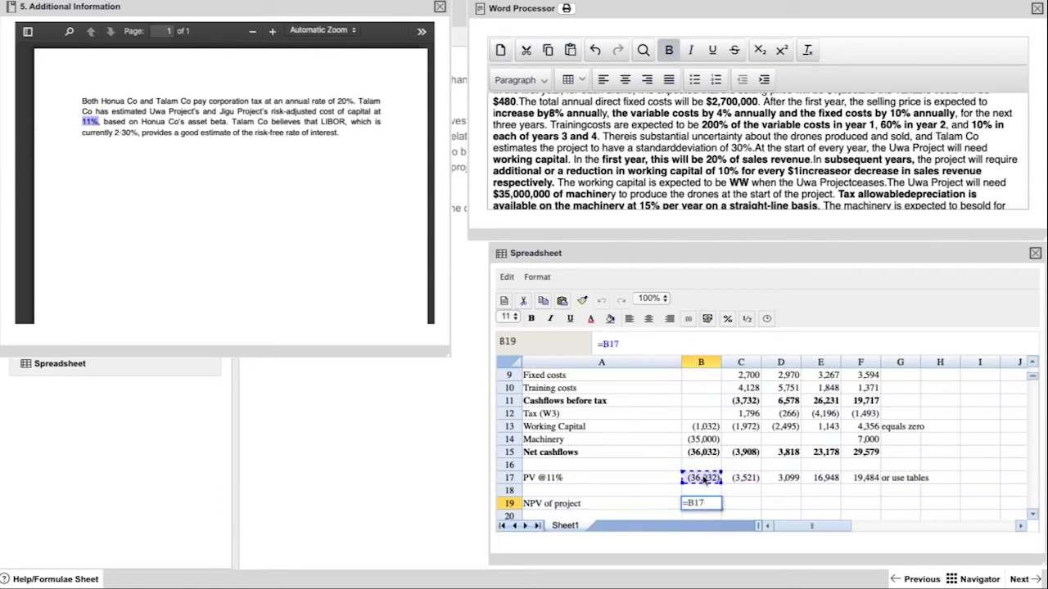
click(779, 478)
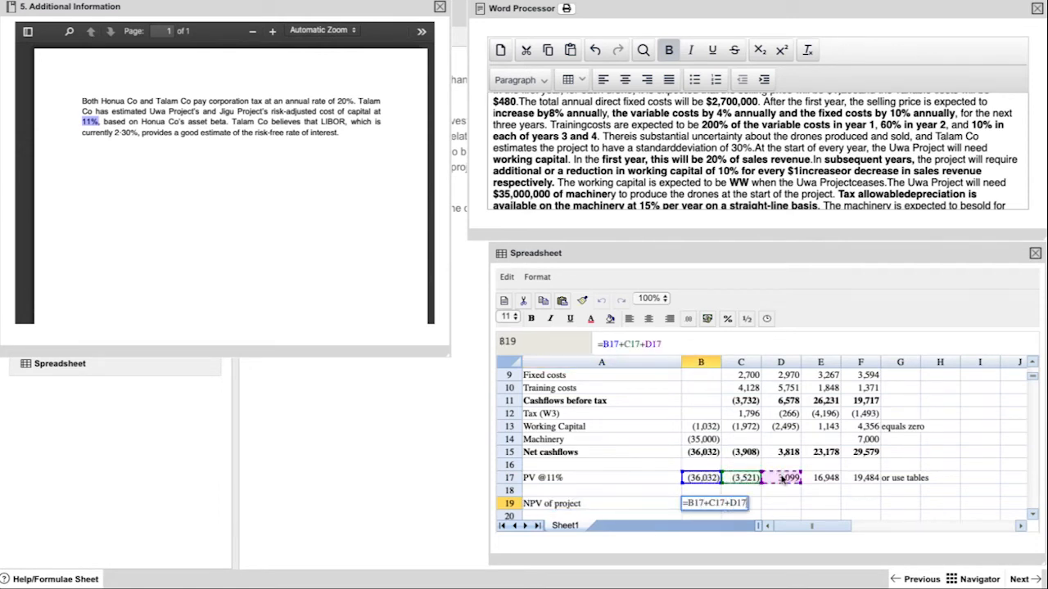
click(864, 478)
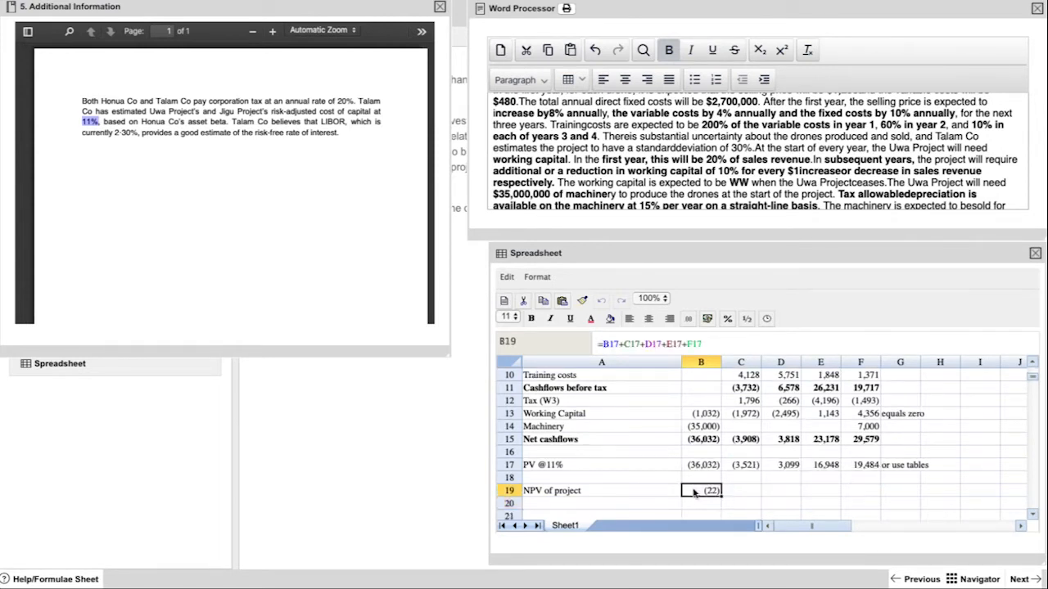
mouse_move(671, 478)
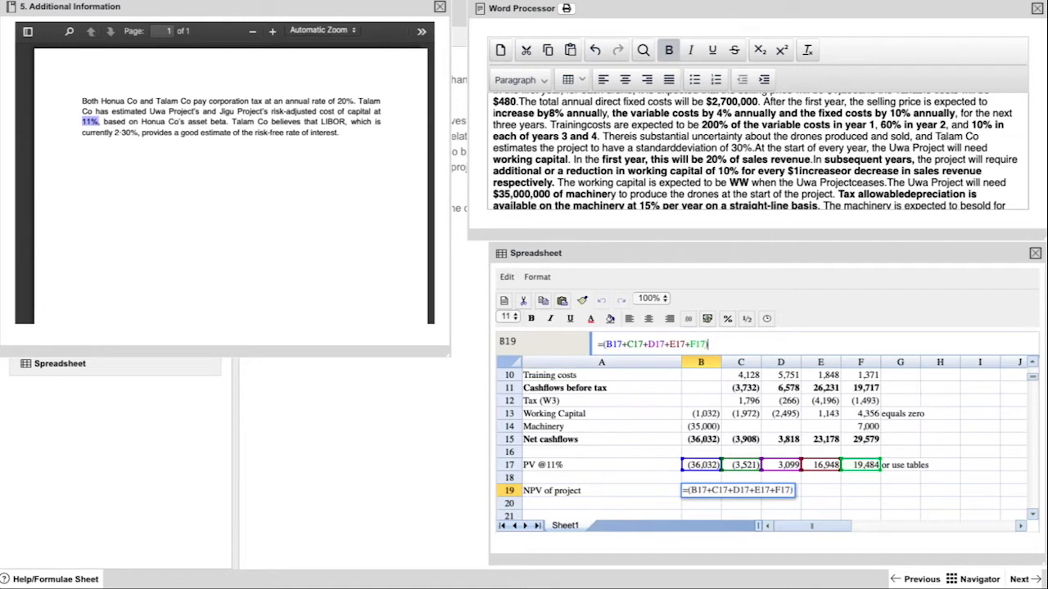
Confirm the NPV of project as (22,046) and carry the figure into the report under B(i) NPV
text(*)
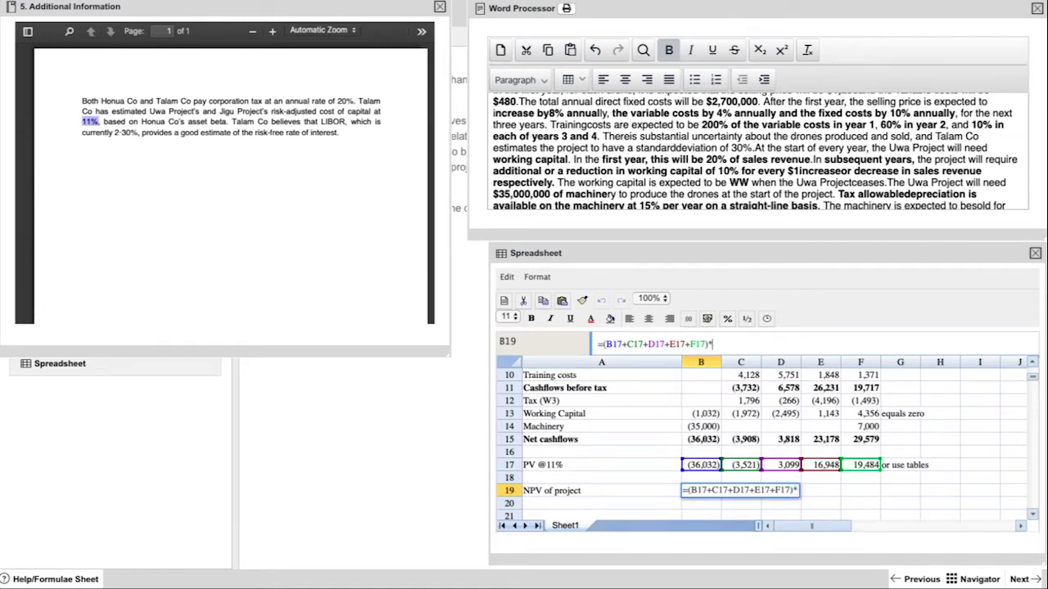
key(Return)
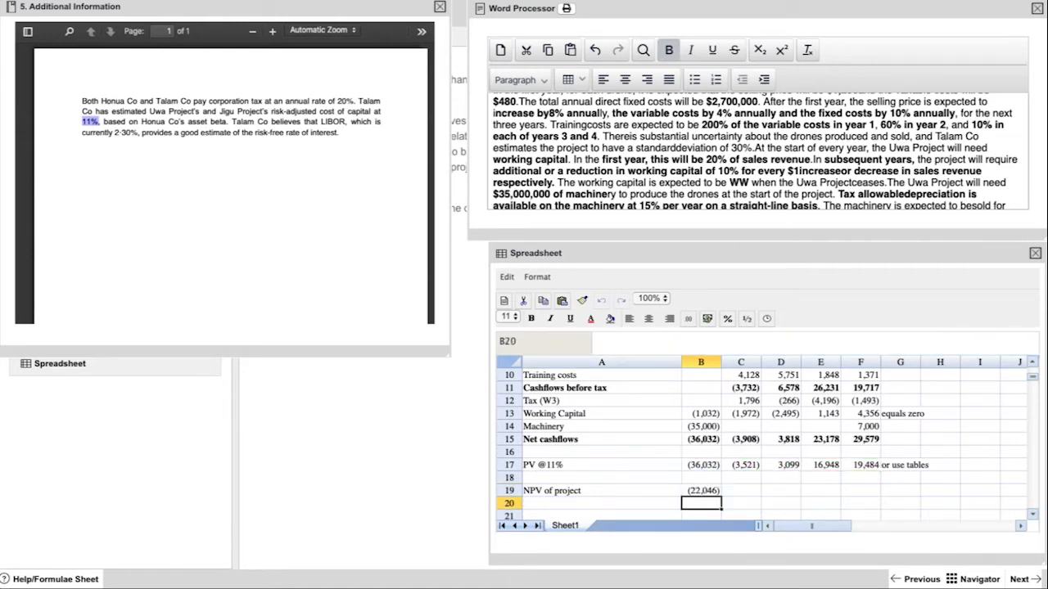
click(701, 491)
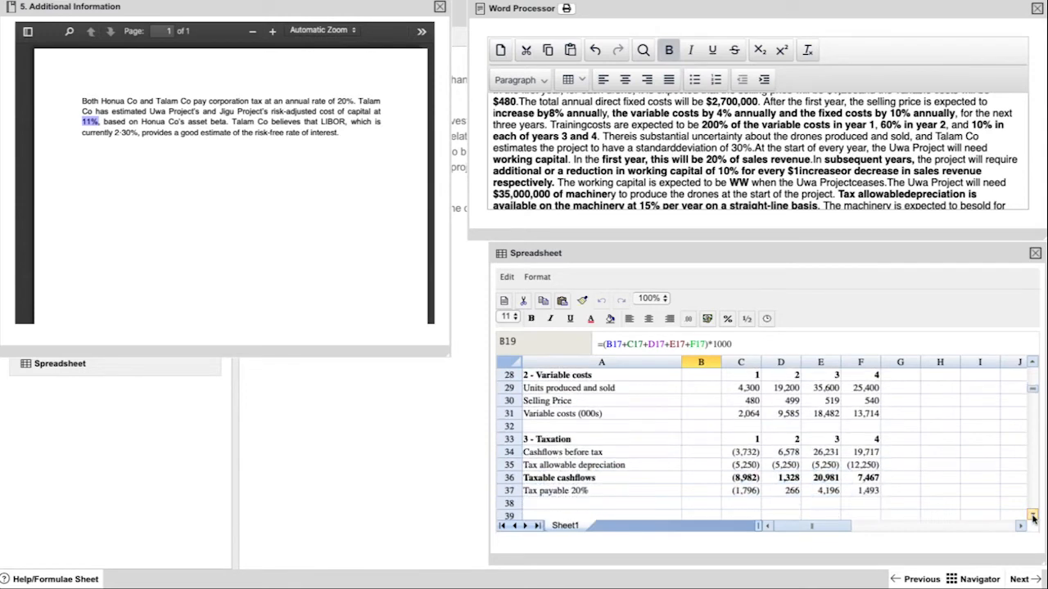
mouse_move(1029, 481)
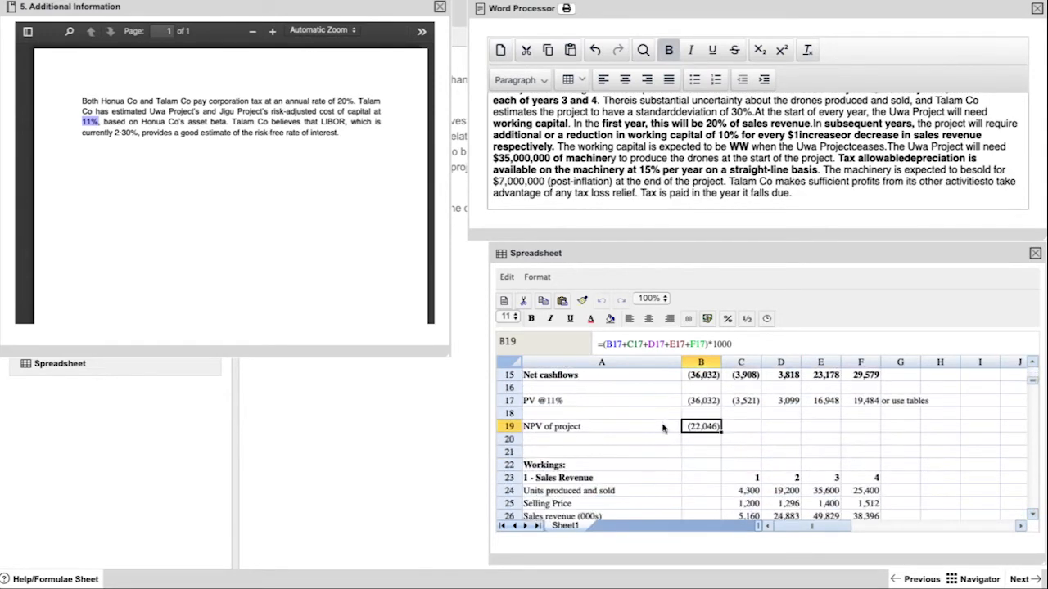
click(601, 426)
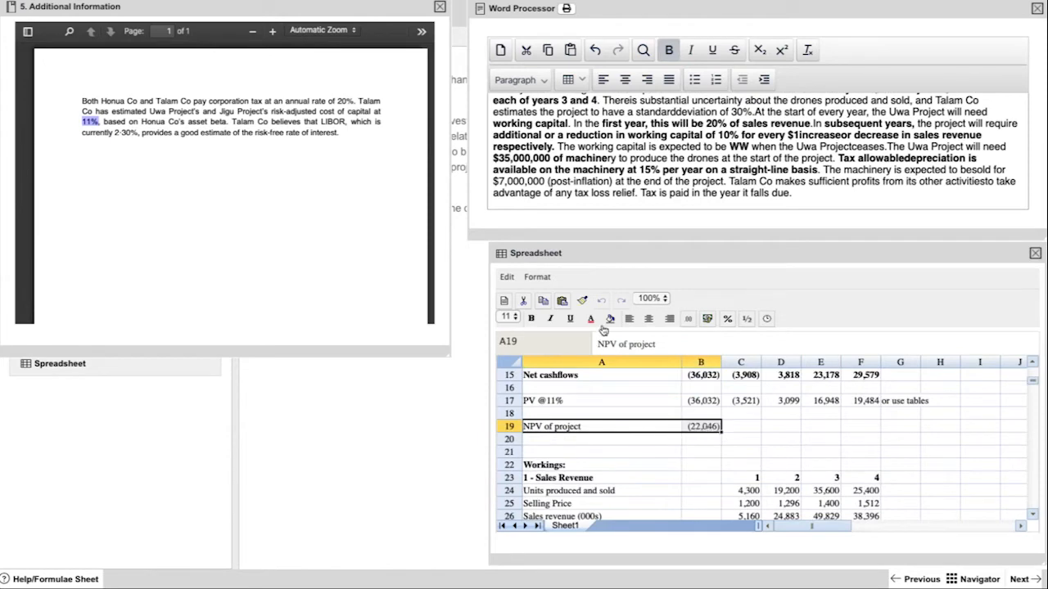
scroll(up, 3)
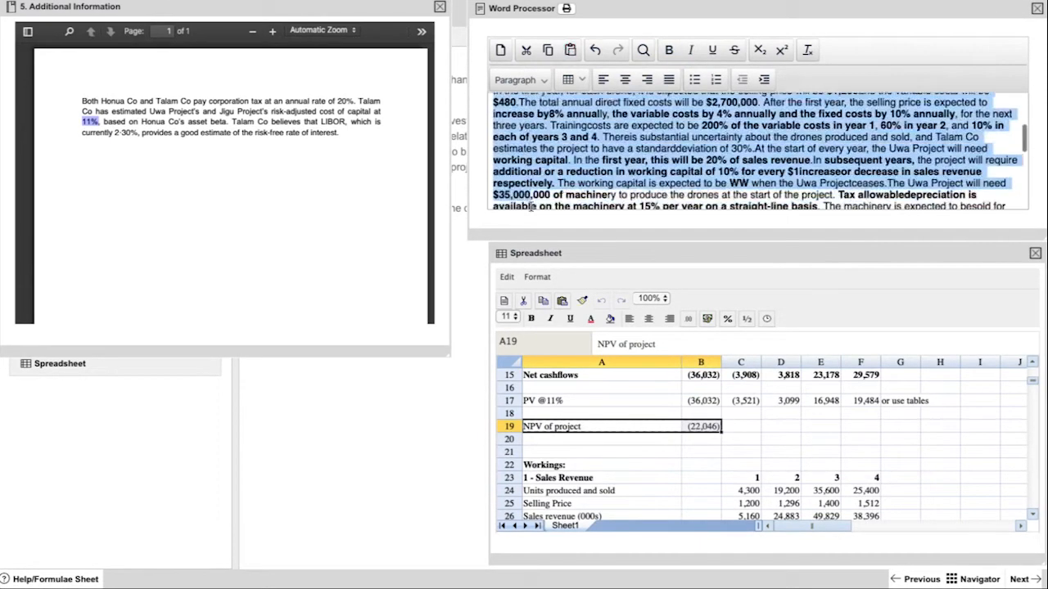
scroll(down, 3)
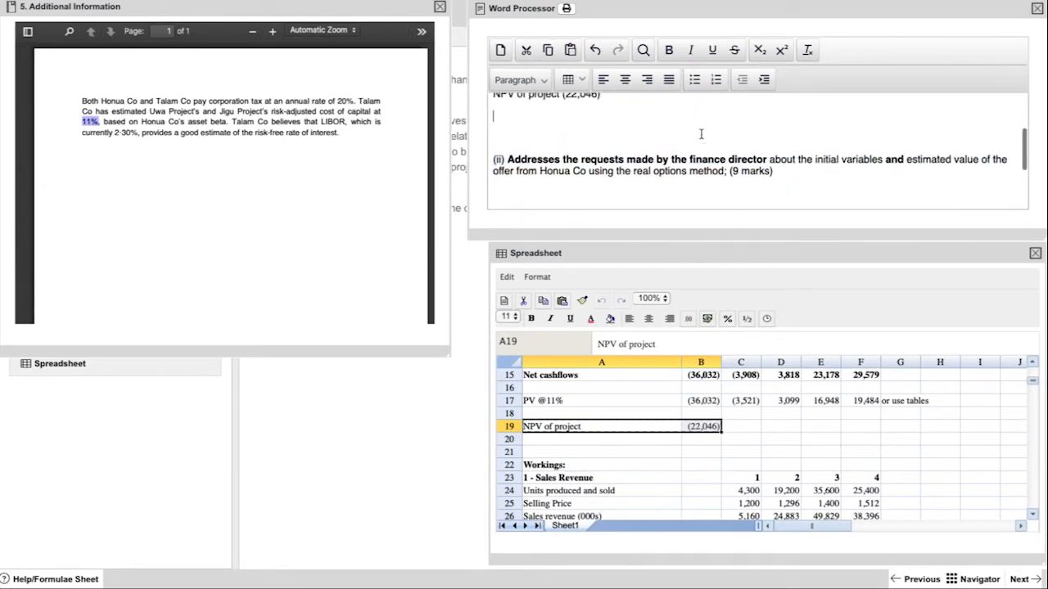
scroll(up, 3)
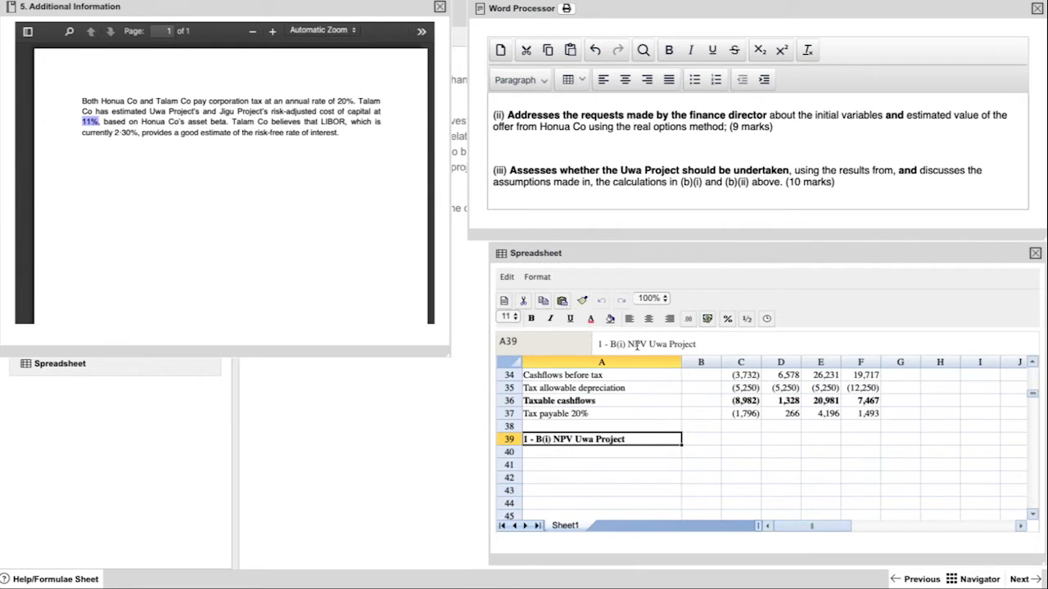
Head B(ii) Value of offer from Honua and note the Jigu Project asset value $46.1m as PV of future cashflows
text(2)
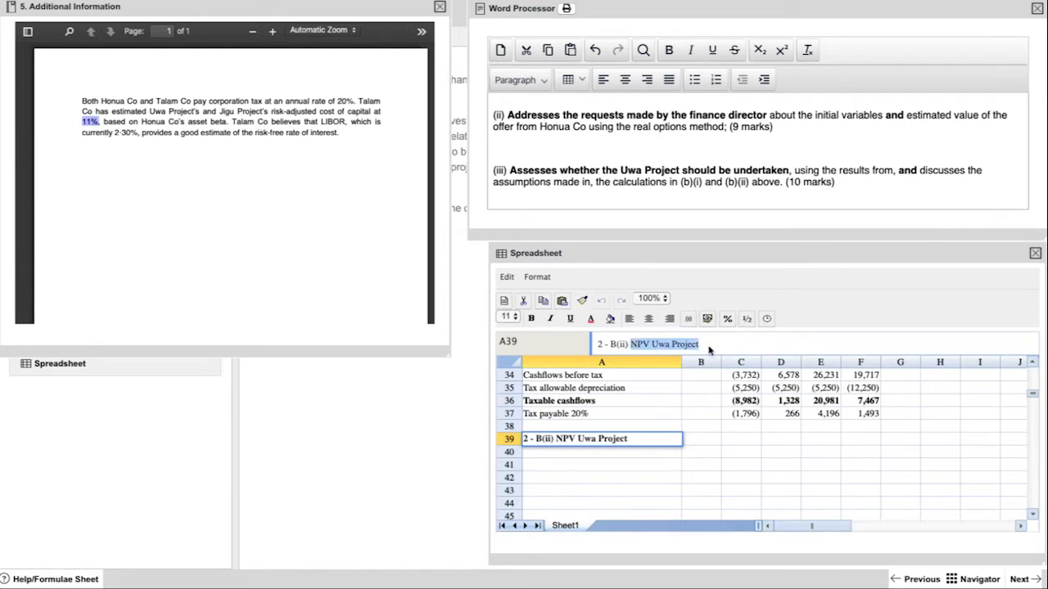
text(Value of)
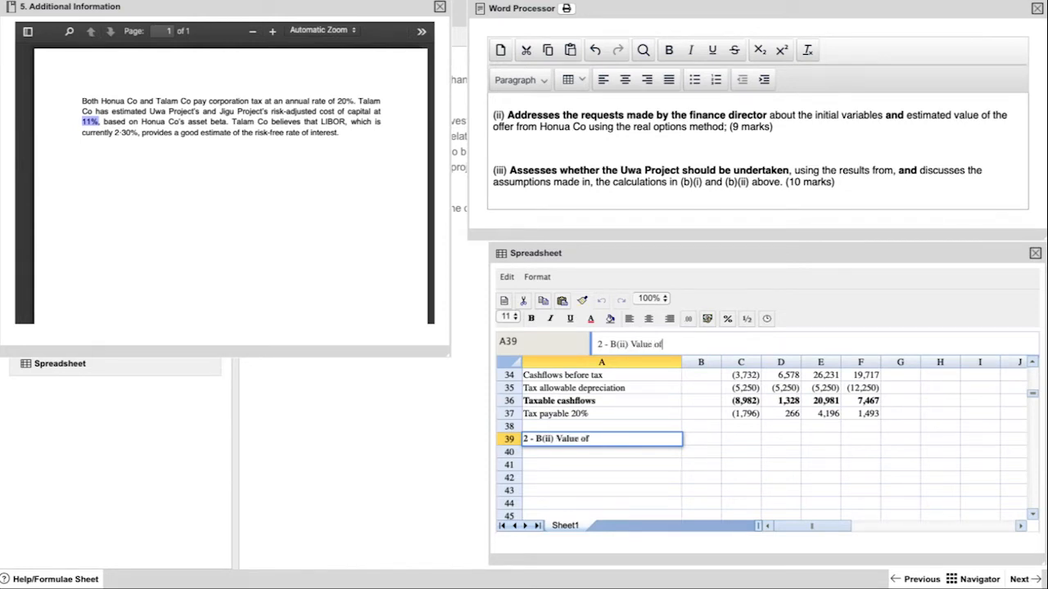
text(offer fron)
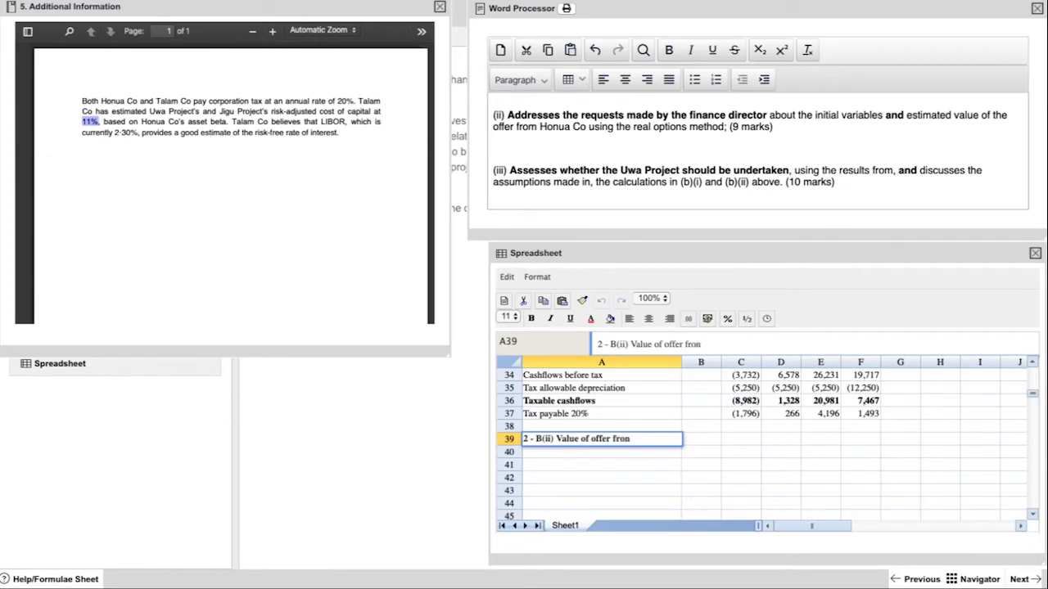
text(Honua)
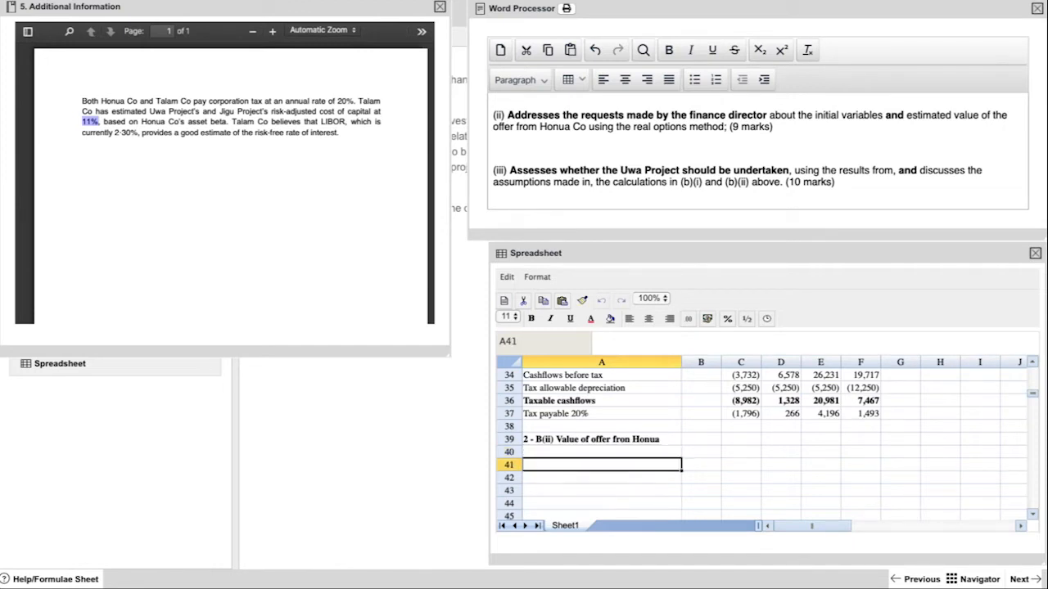
text(Jigu Project:)
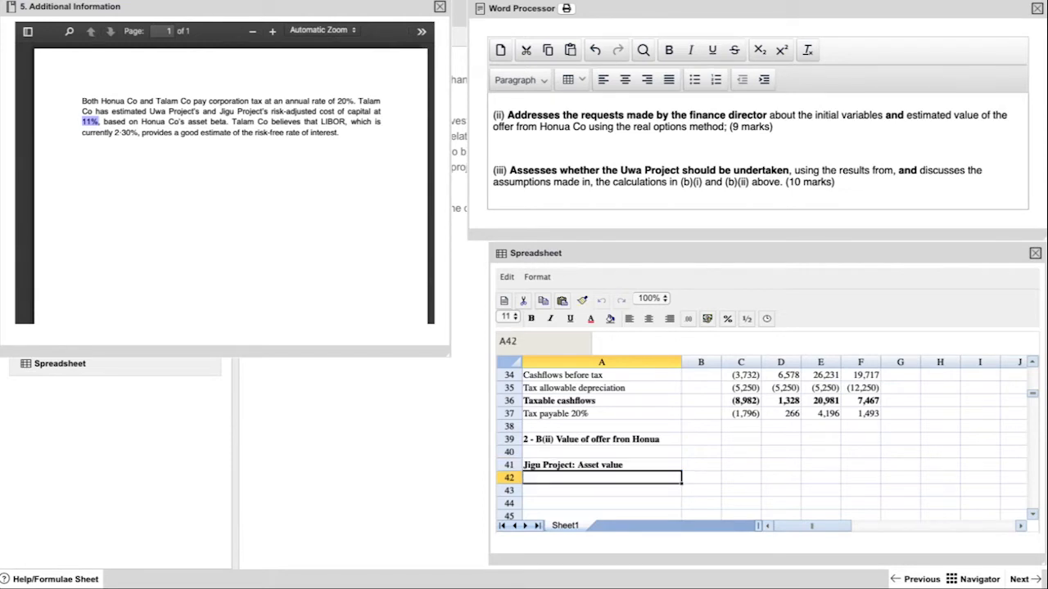
text(Asset value $)
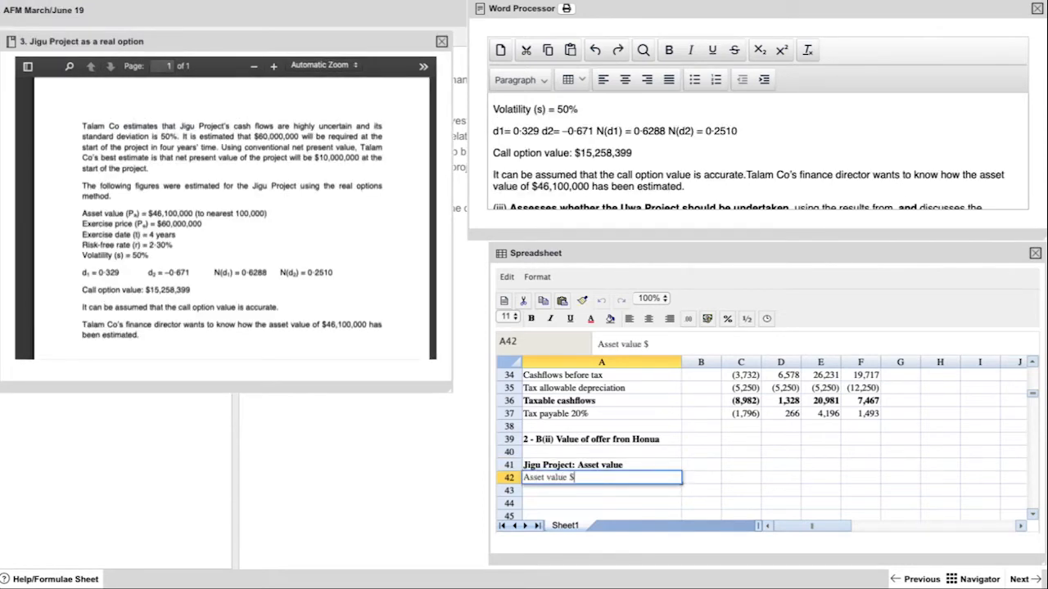
text($46.1m)
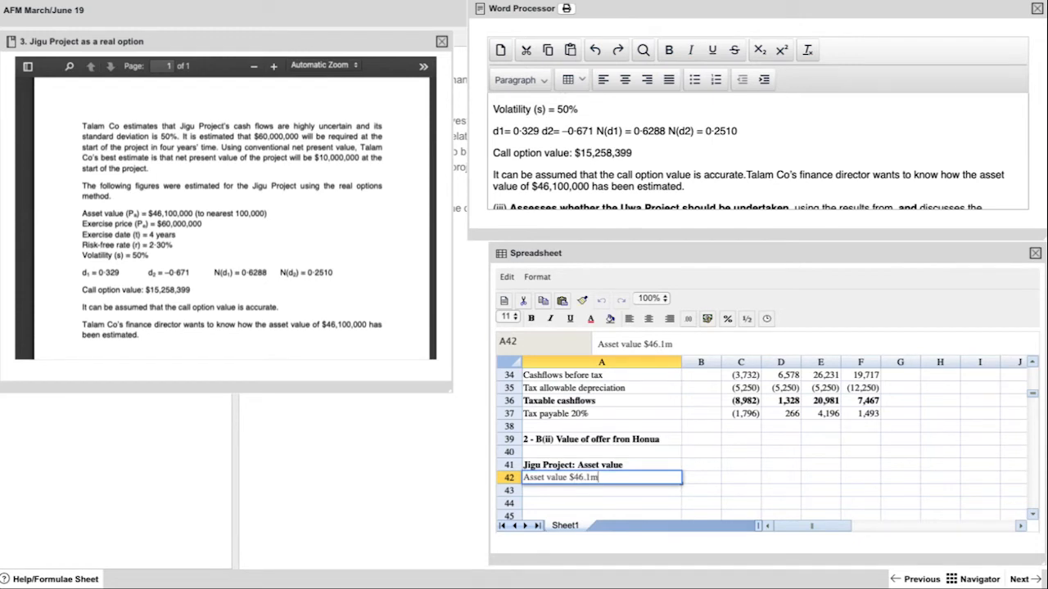
text(is estimated as P)
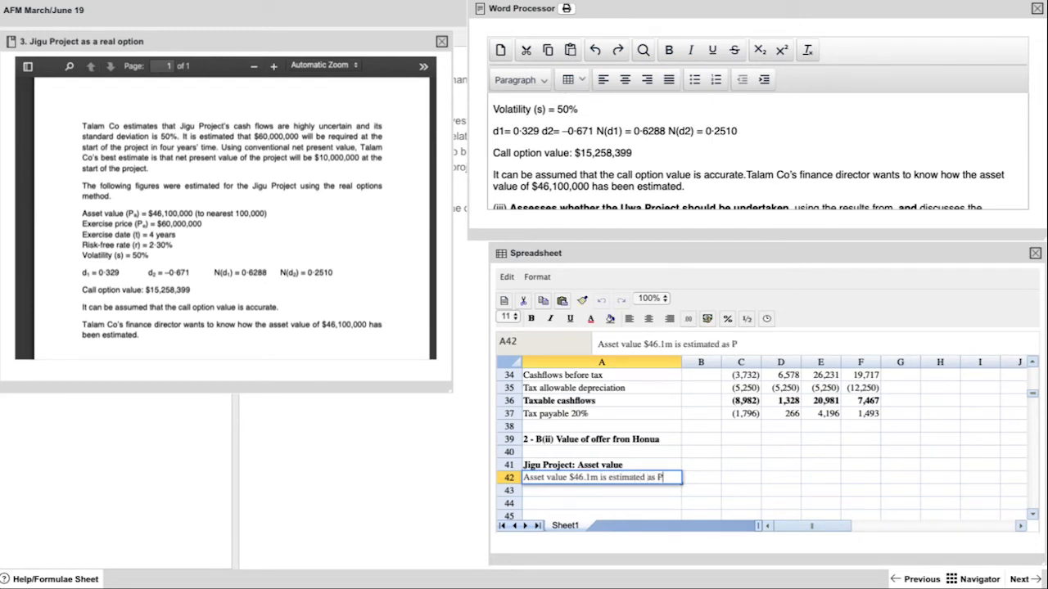
text(V of future cashflows)
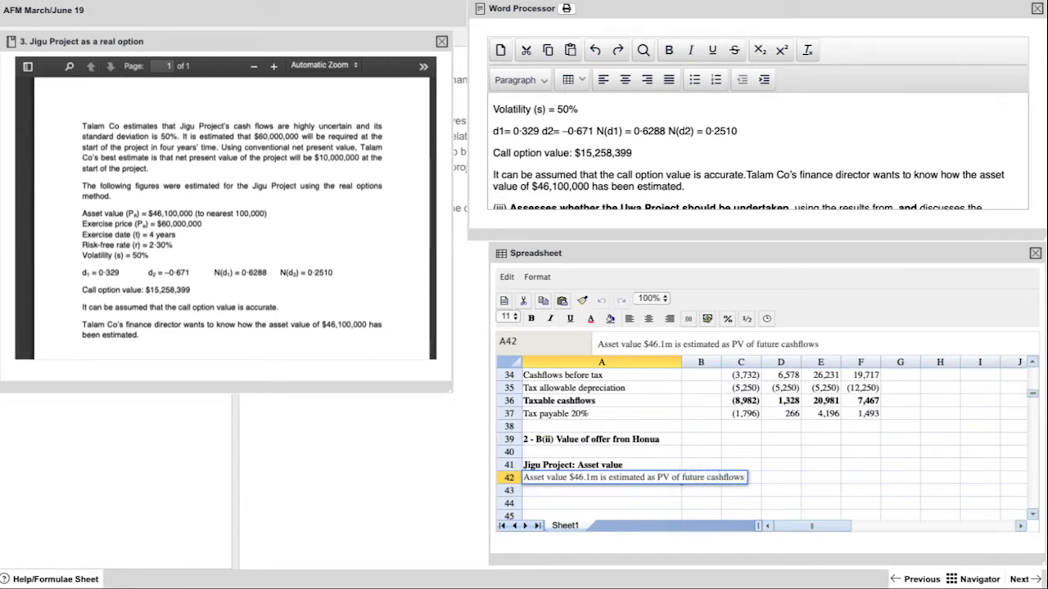
text(related to the)
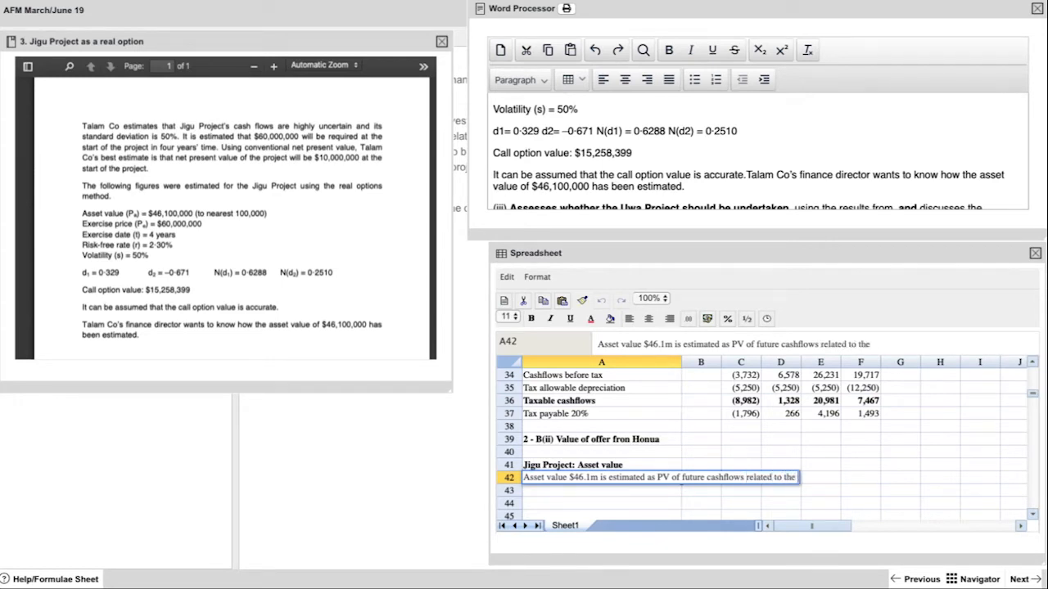
key(Return)
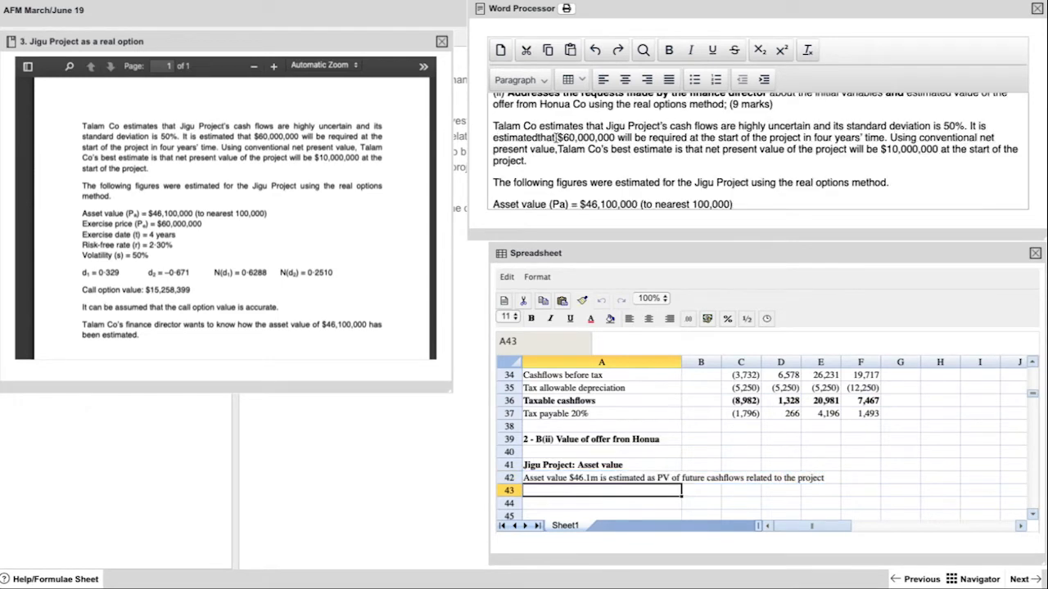
Bold the $60,000,000 figure and reconcile $60m + $10m as =70000000*1.11^-4 = 46,111,168 with comma format
double_click(586, 138)
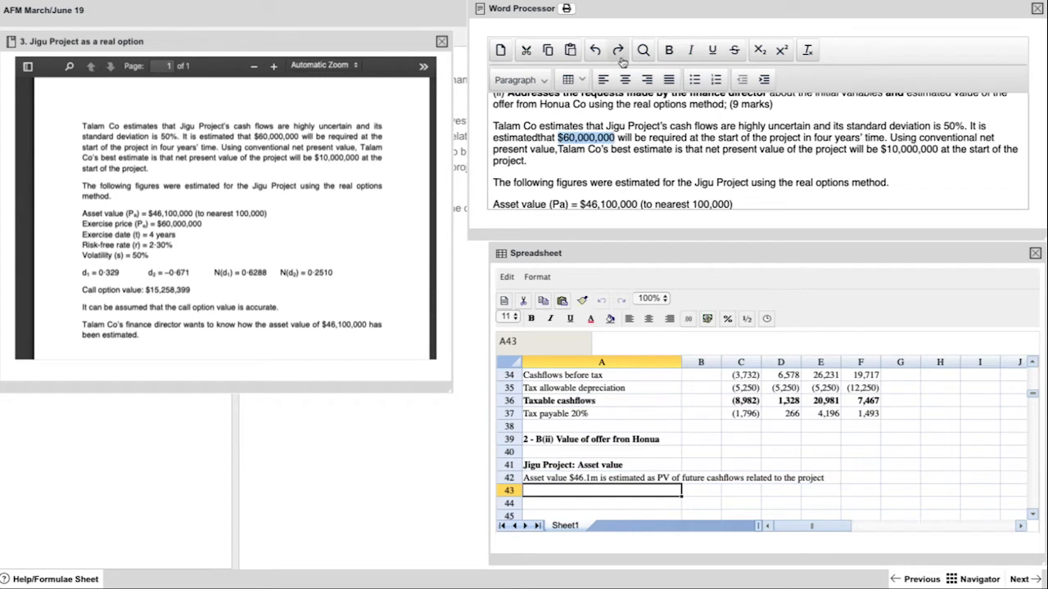
click(618, 50)
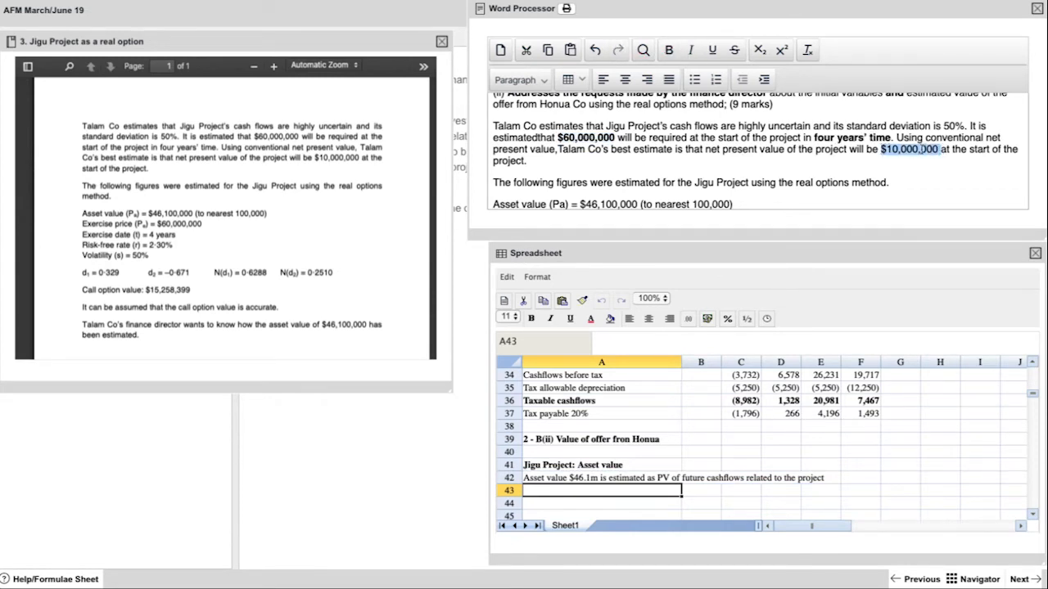
text($)
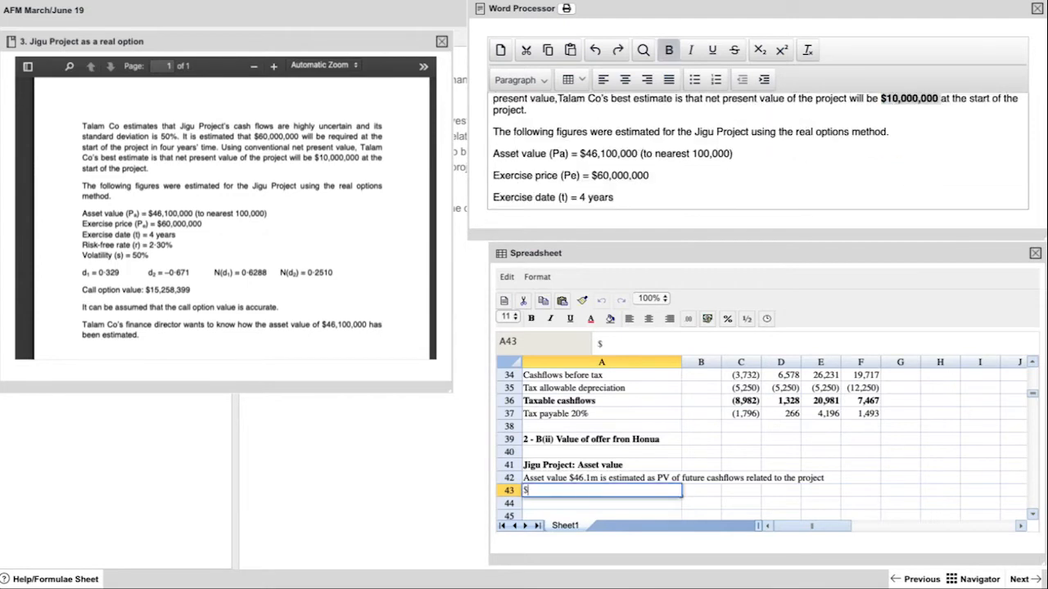
text($60m +)
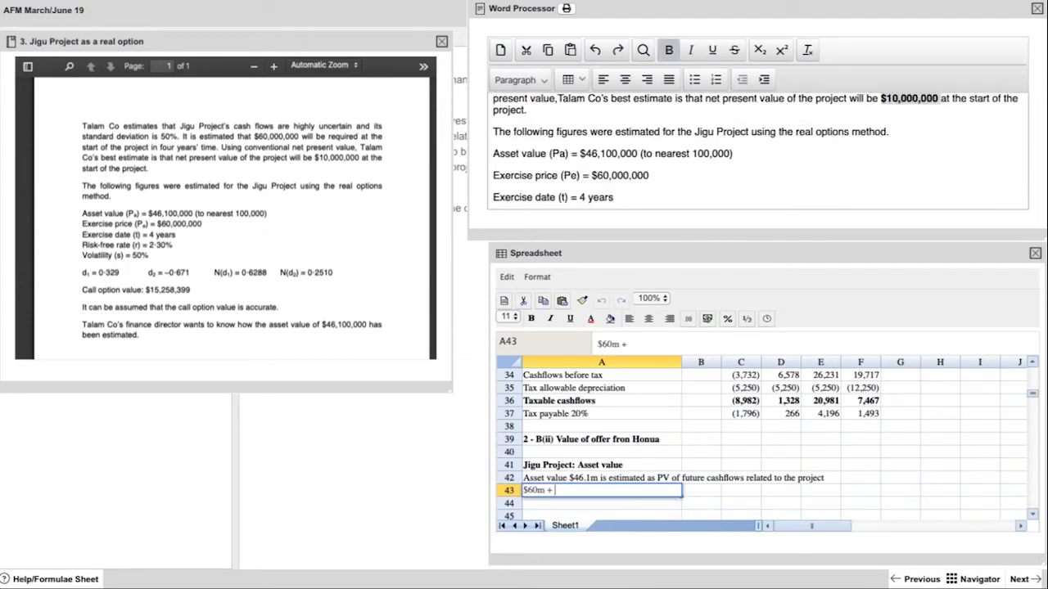
text($10m)
click(601, 502)
text(=7)
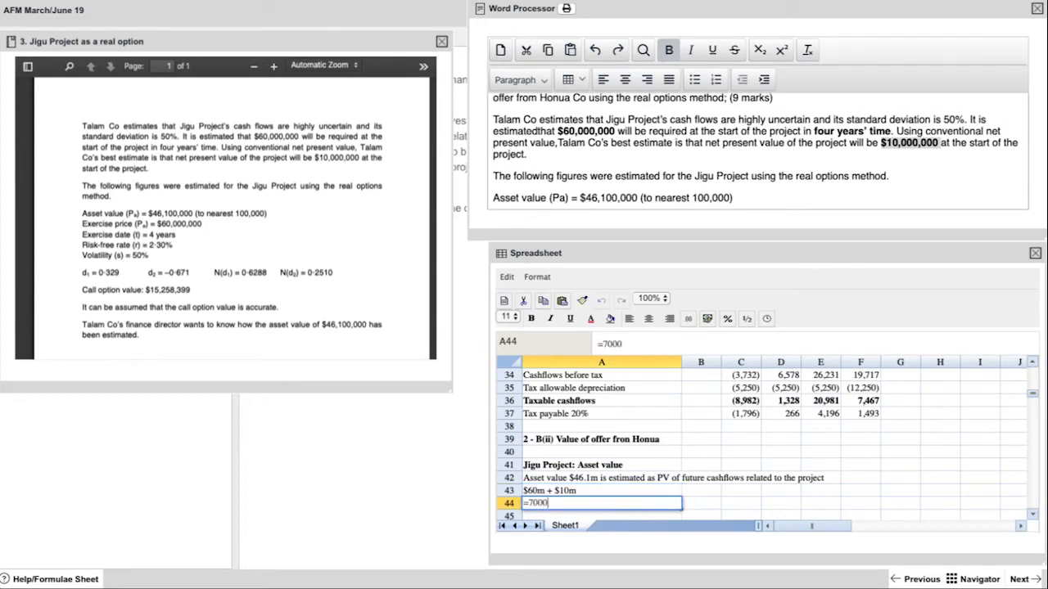
text(0000000*)
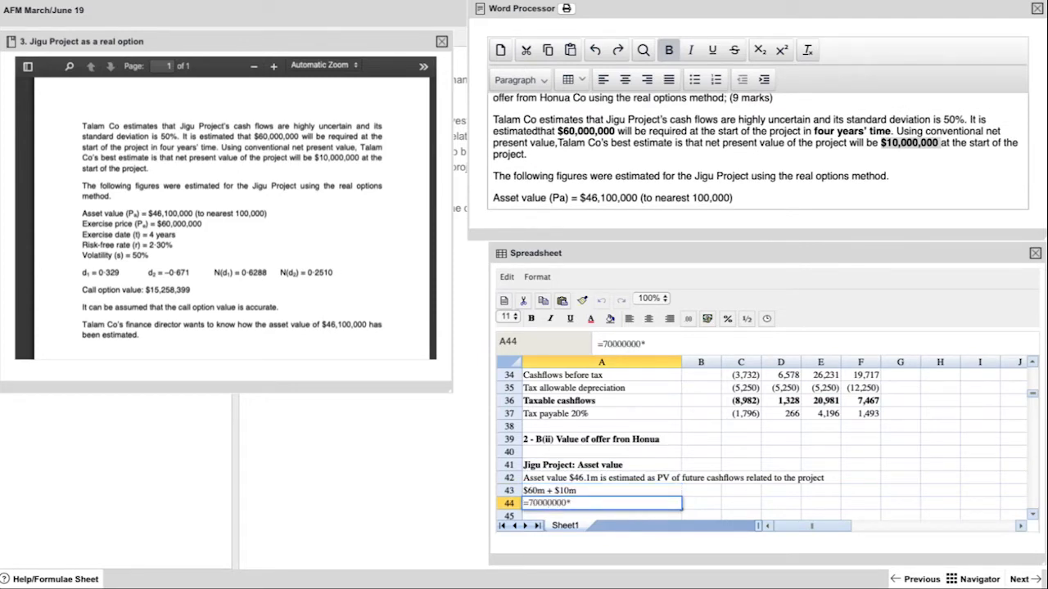
text(1.1)
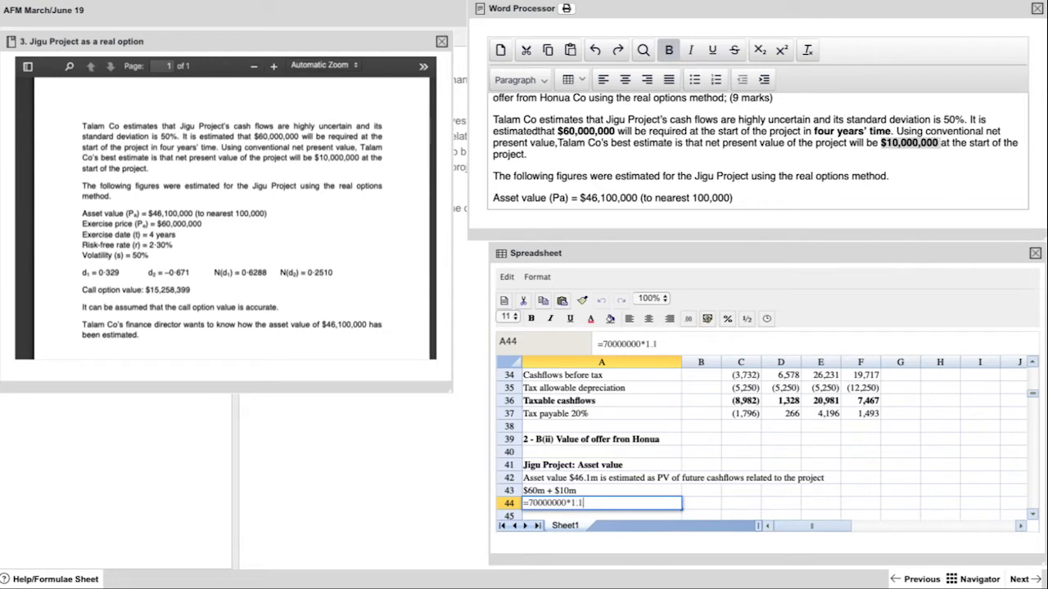
text(^)
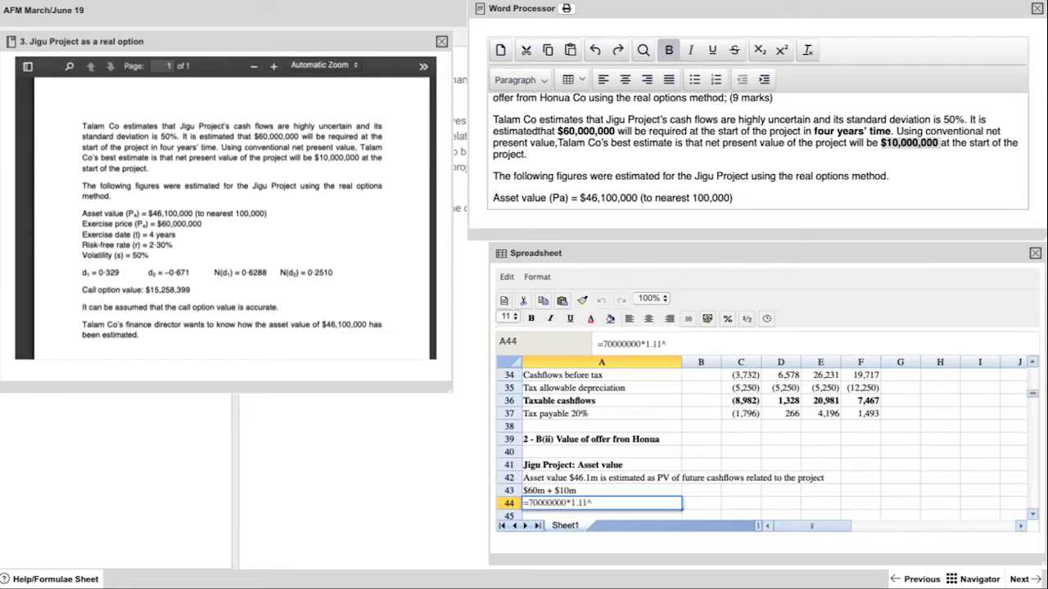
text(-4)
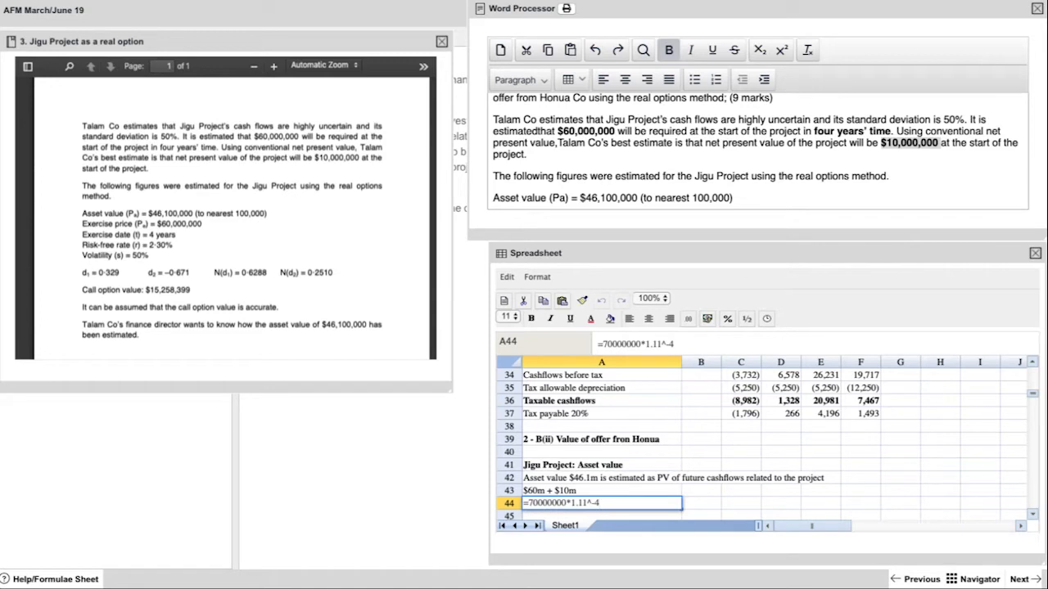
key(Return)
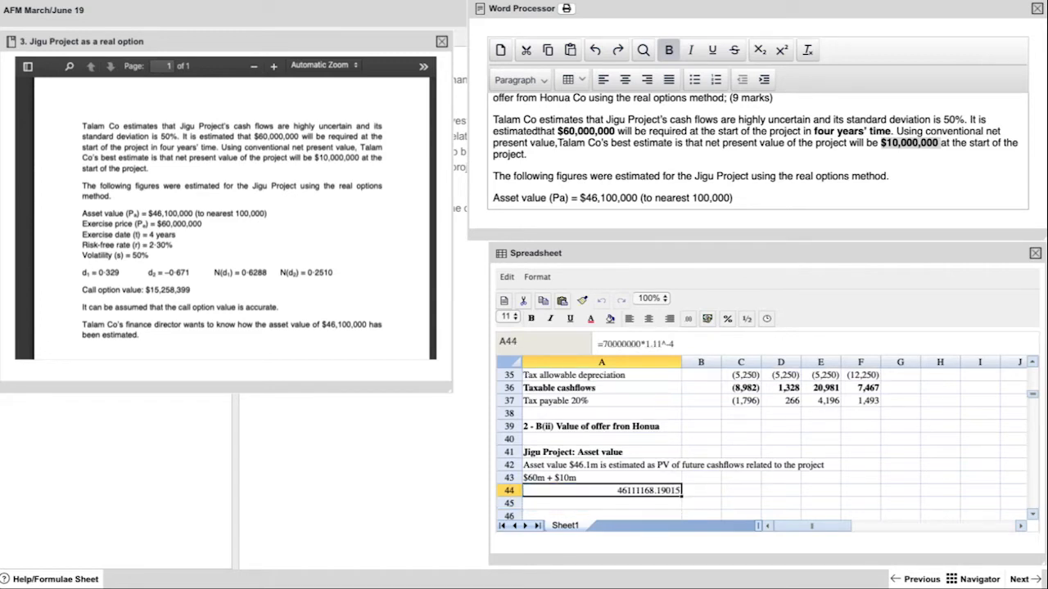
click(707, 318)
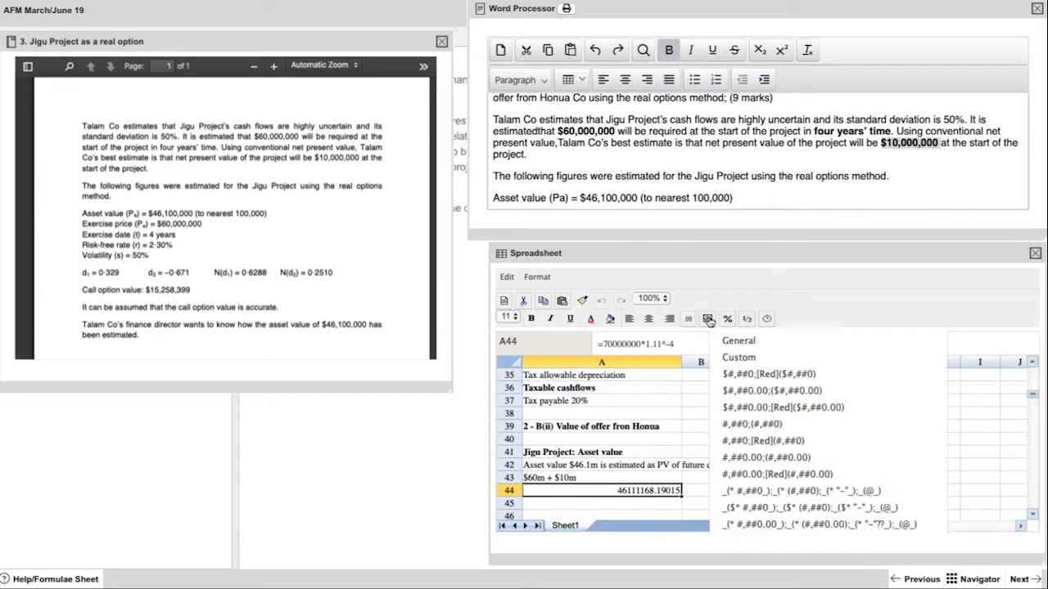
click(750, 424)
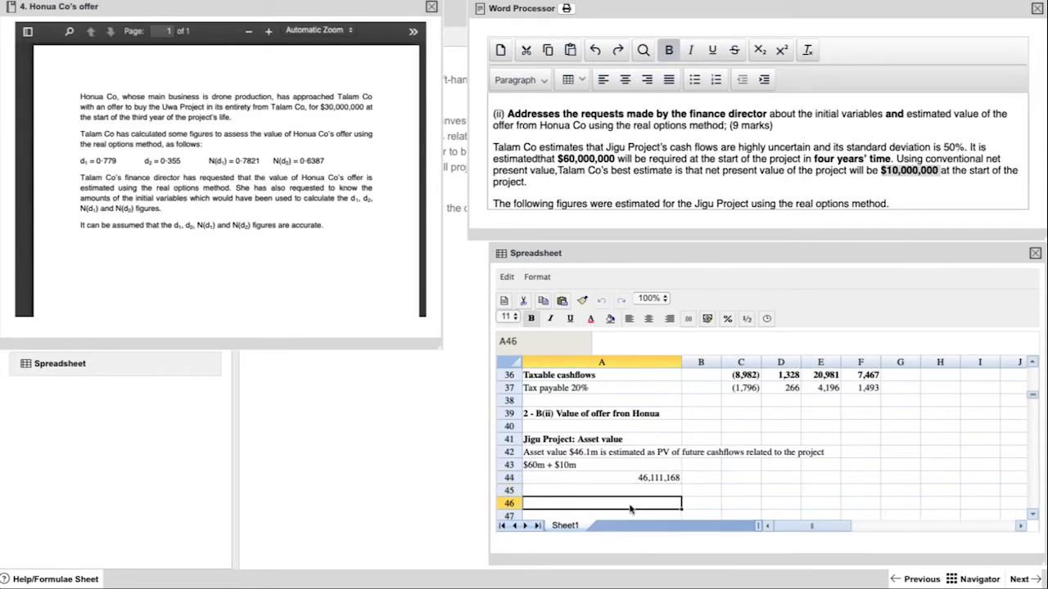
Head the Honua Co offer working and add Year 3/4 cashflows foregone of 36,432
text(Honua)
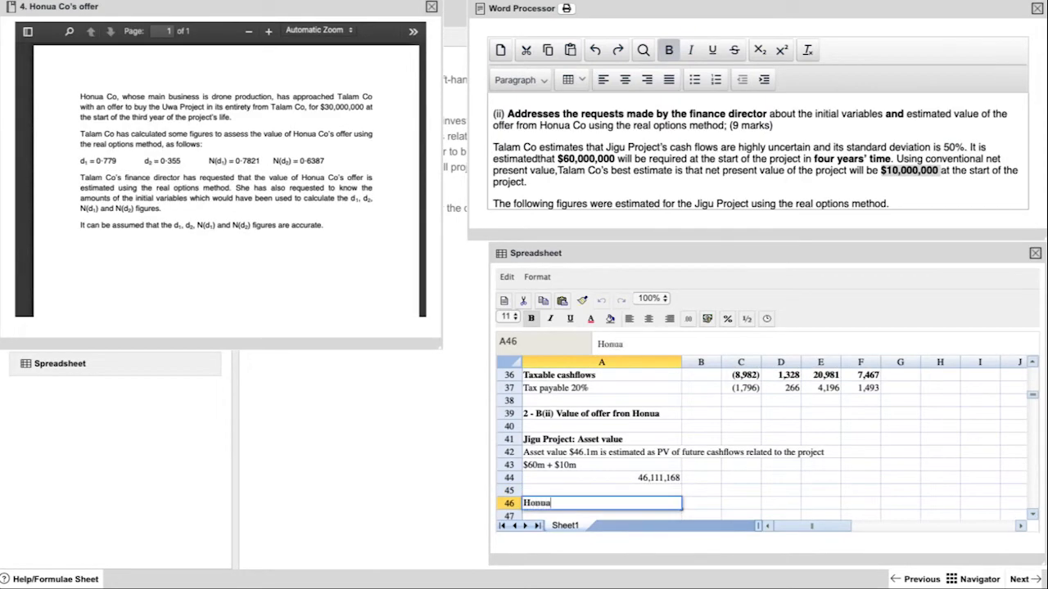
text(Co offer)
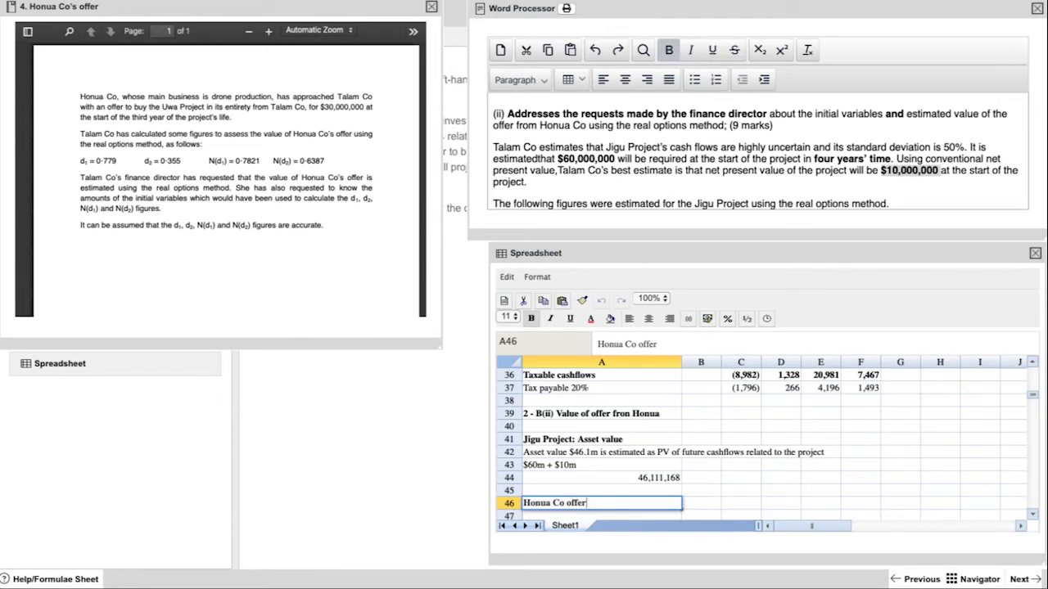
key(Return)
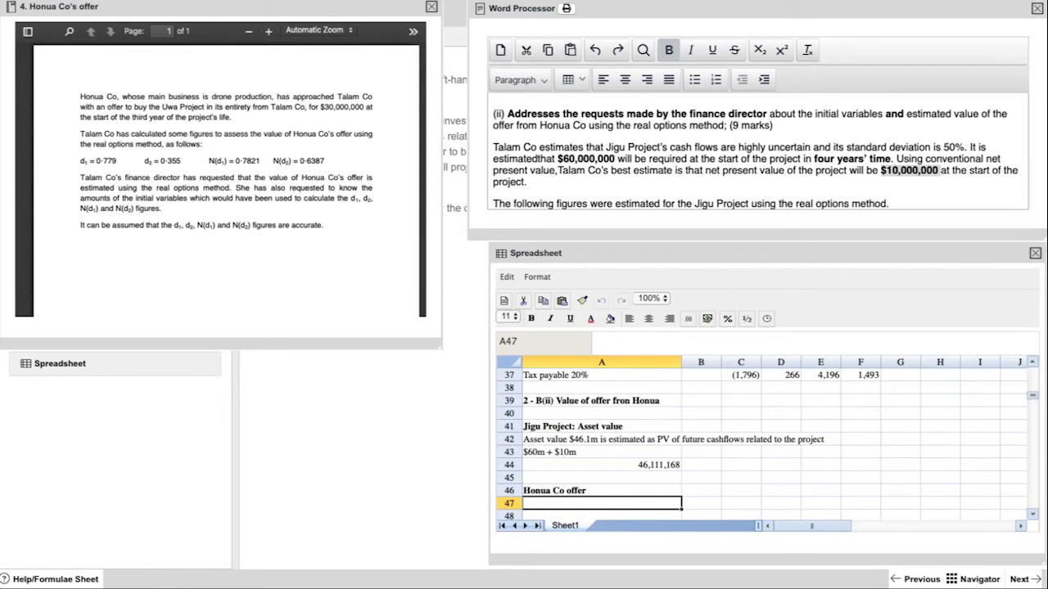
click(602, 491)
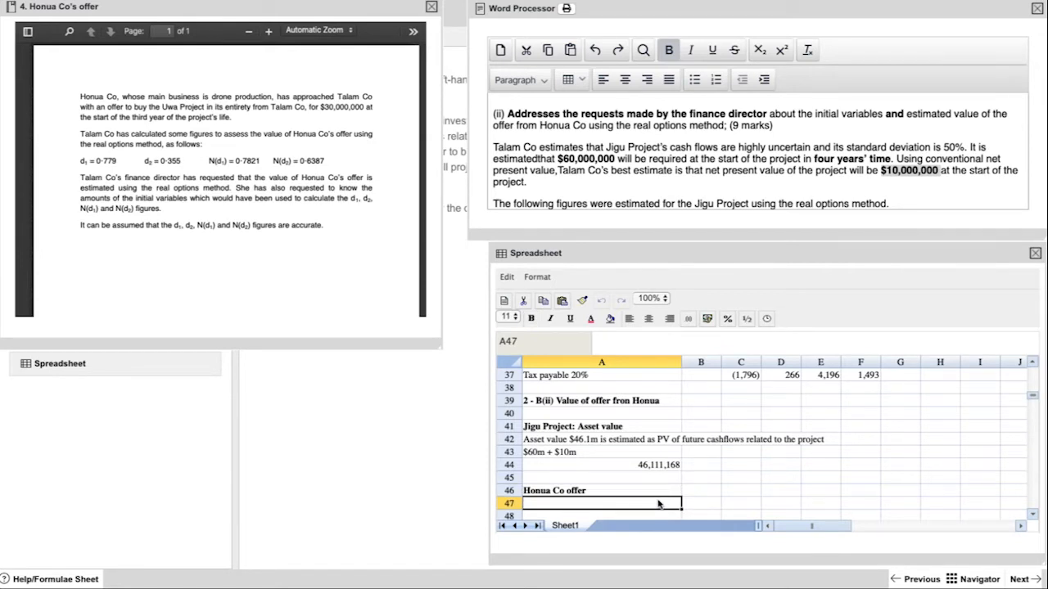
text(Year 4 cas)
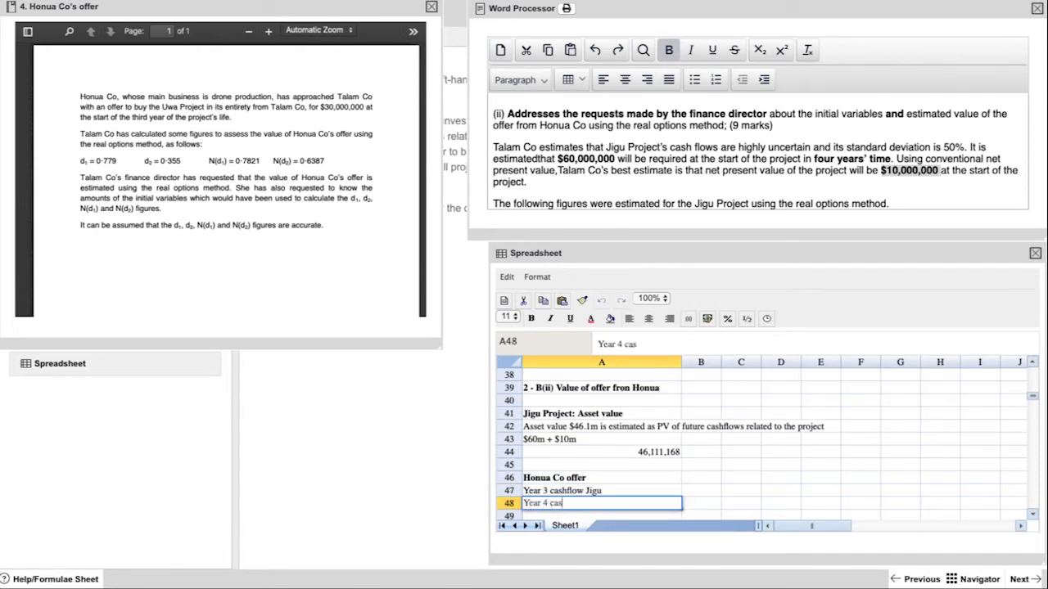
scroll(up, 3)
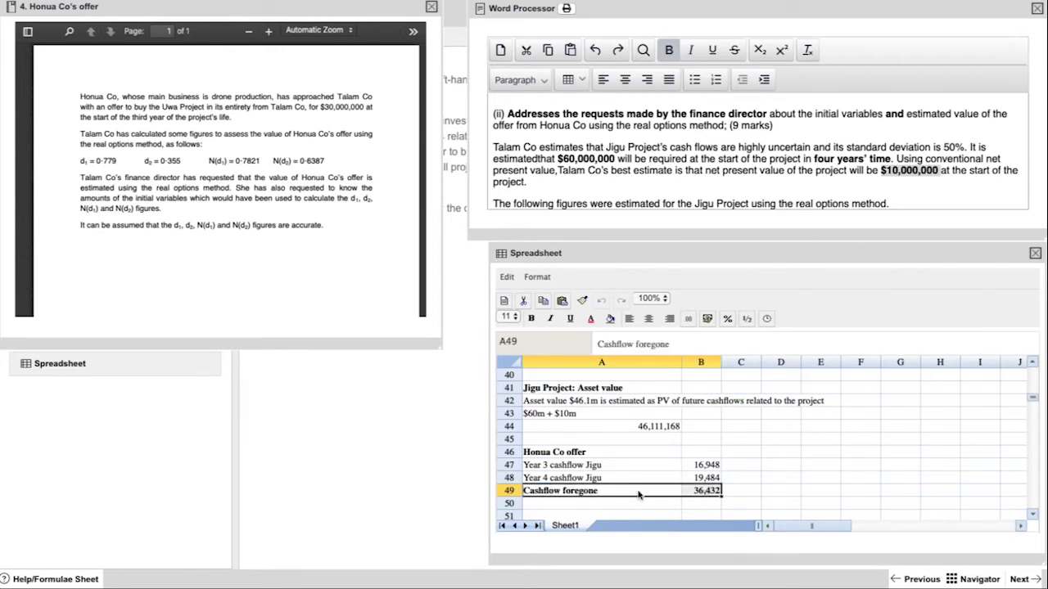
Add exercise price, exercise date (Yr 3), risk-free rate and volatility rows
text(Exercise price)
text(Exercise da)
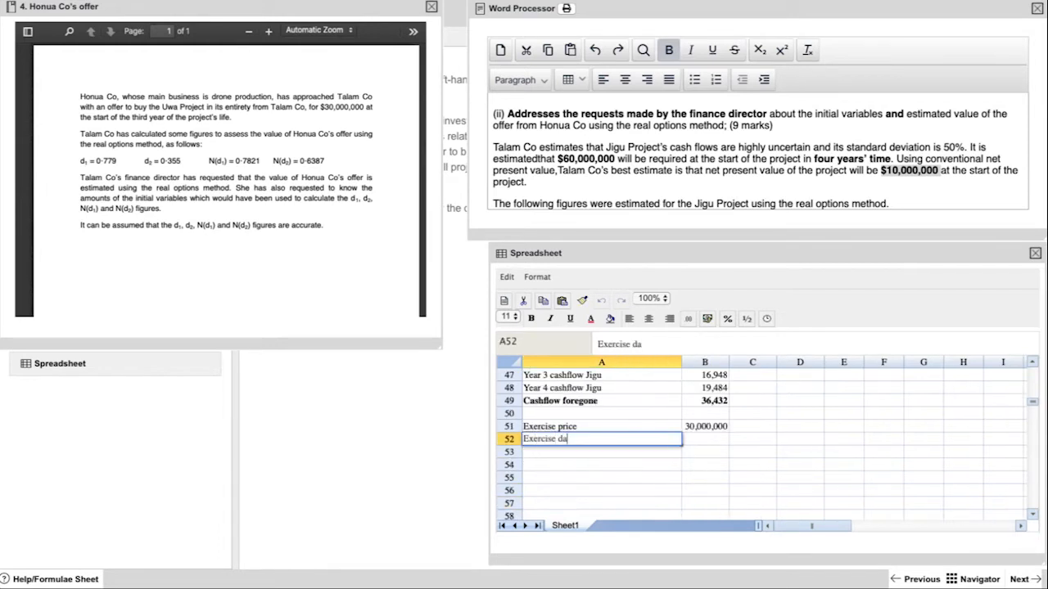
text(te (Yr 3&4)
click(704, 451)
text(2.3)
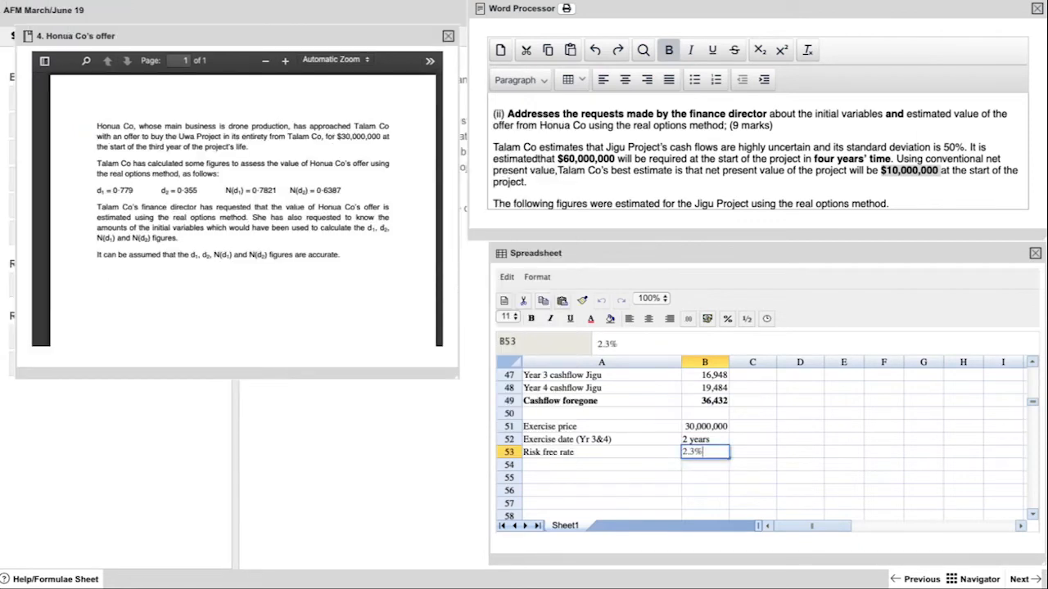
text(Volatility)
click(706, 465)
text(0.3)
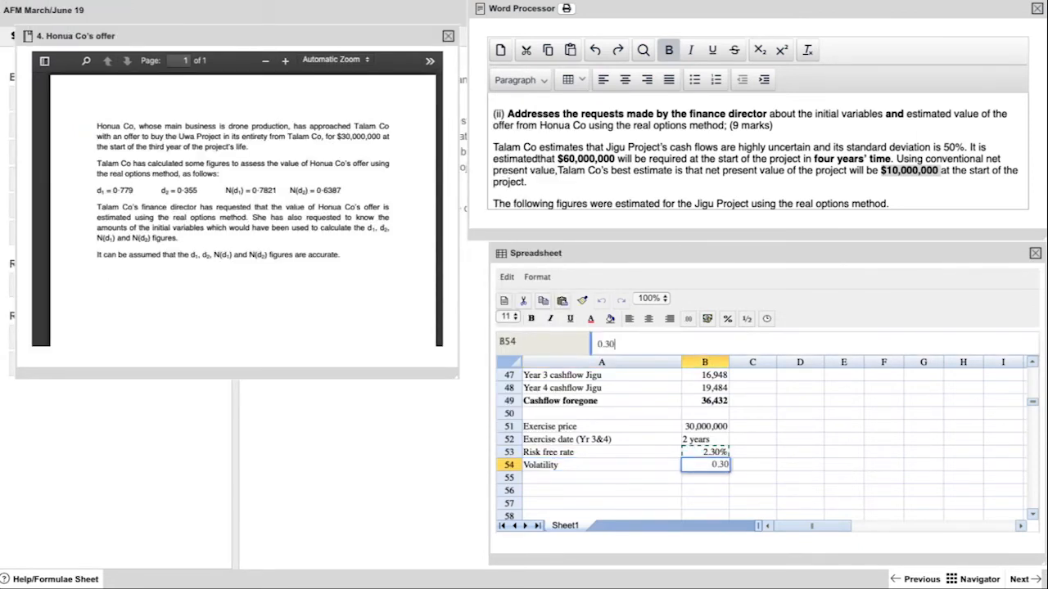
text(V)
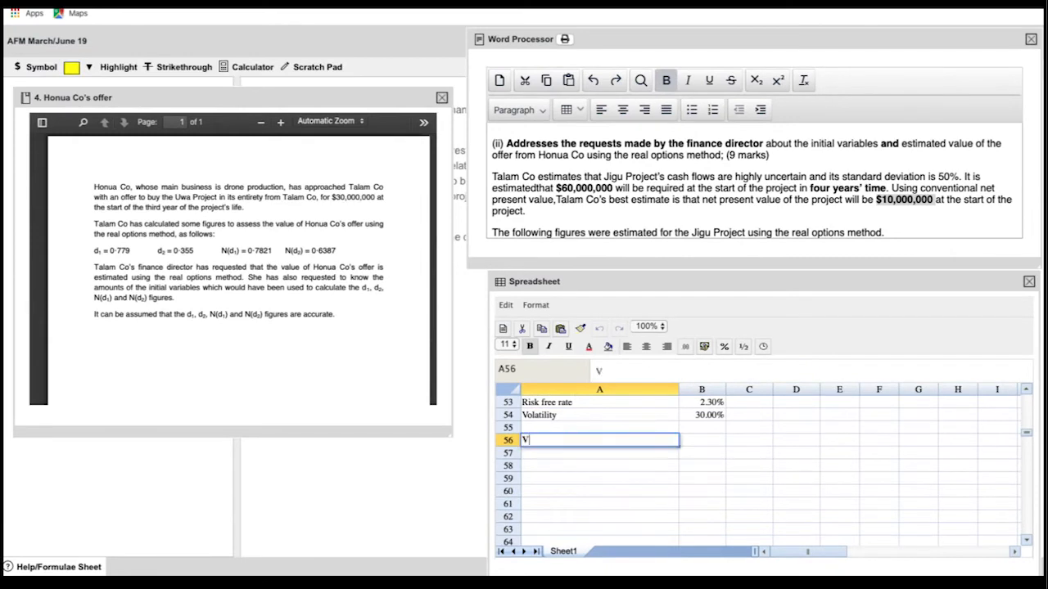
Label the value-of-offer rows, setting call value to the cashflow foregone and N(d1) at .77
text(alue of Honua)
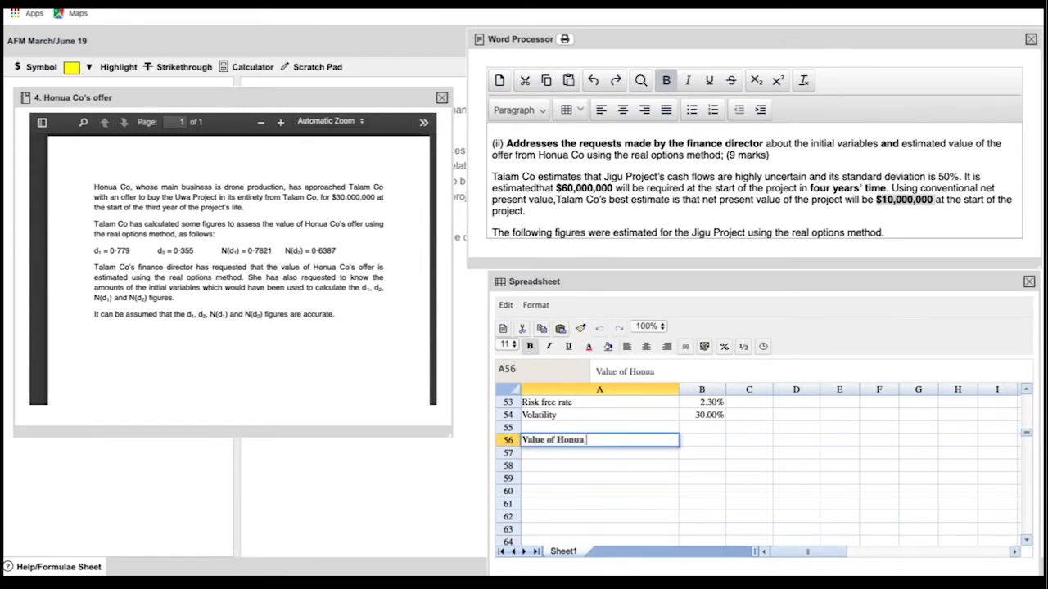
text(offer)
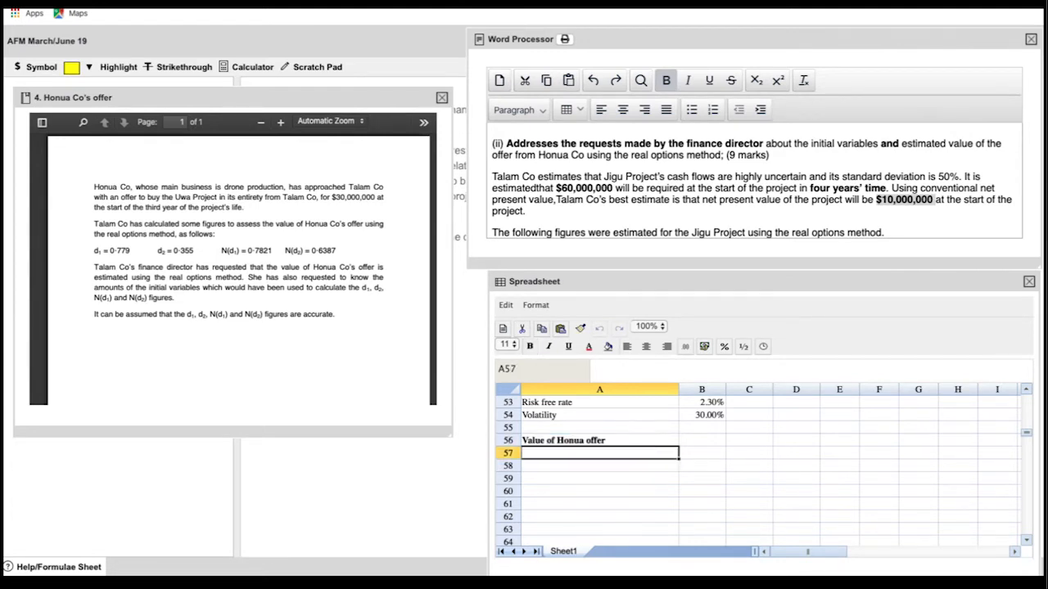
text(Call value)
click(701, 452)
text(=)
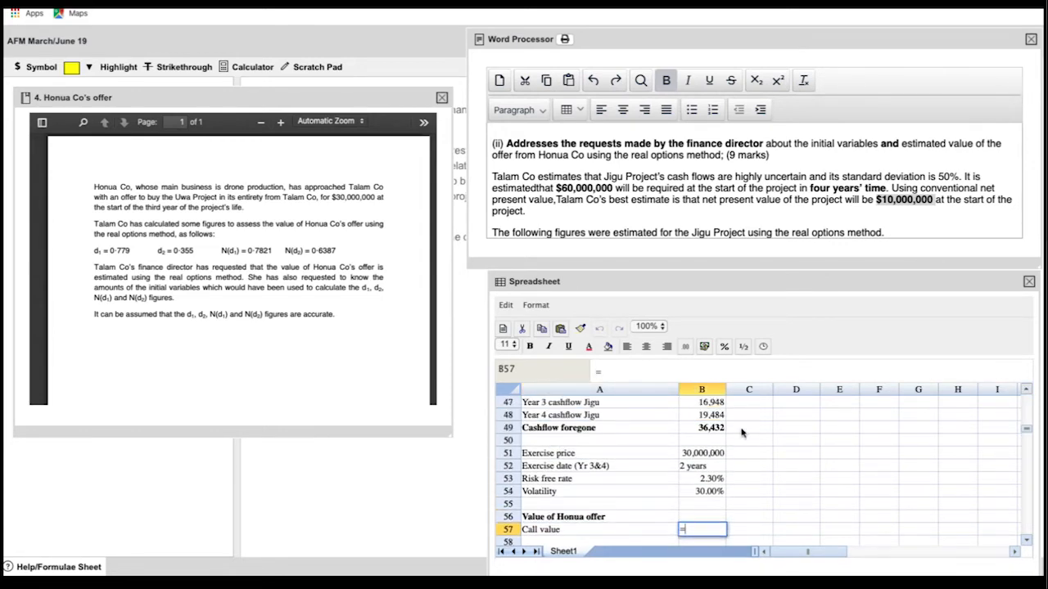
key(Return)
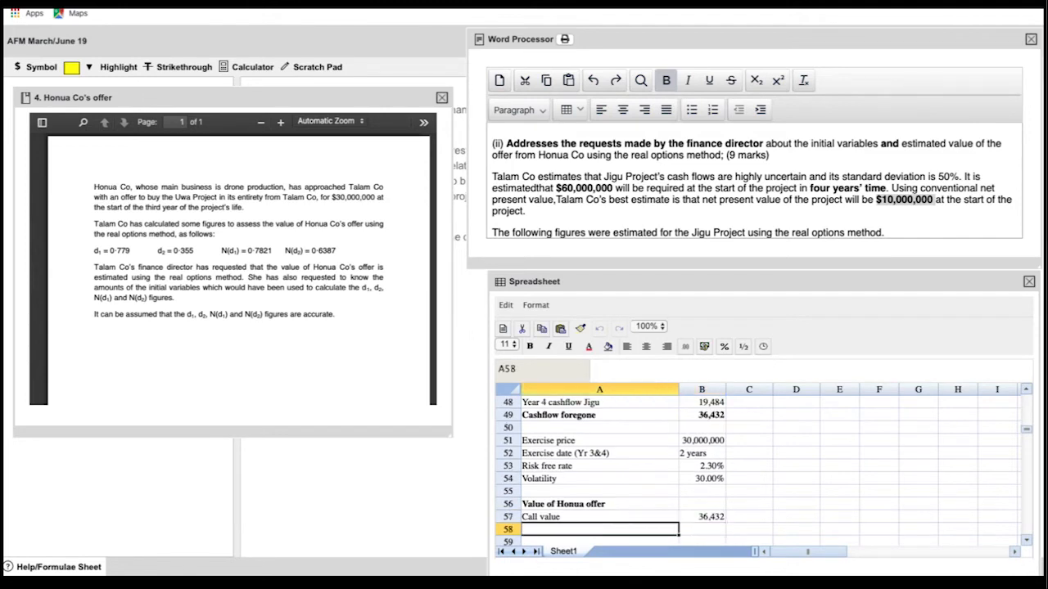
text(Nd)
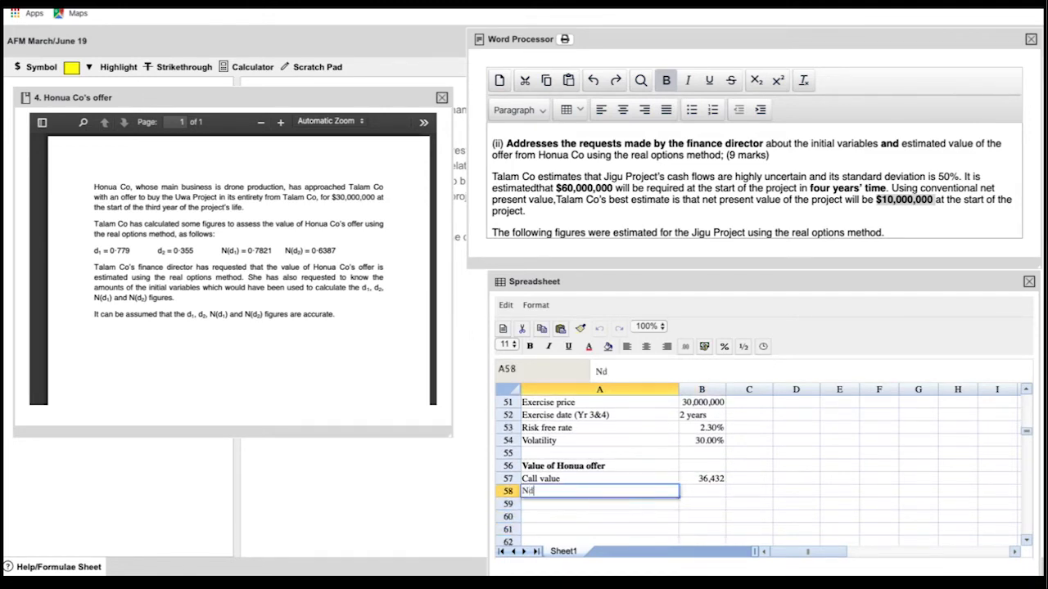
text(.77)
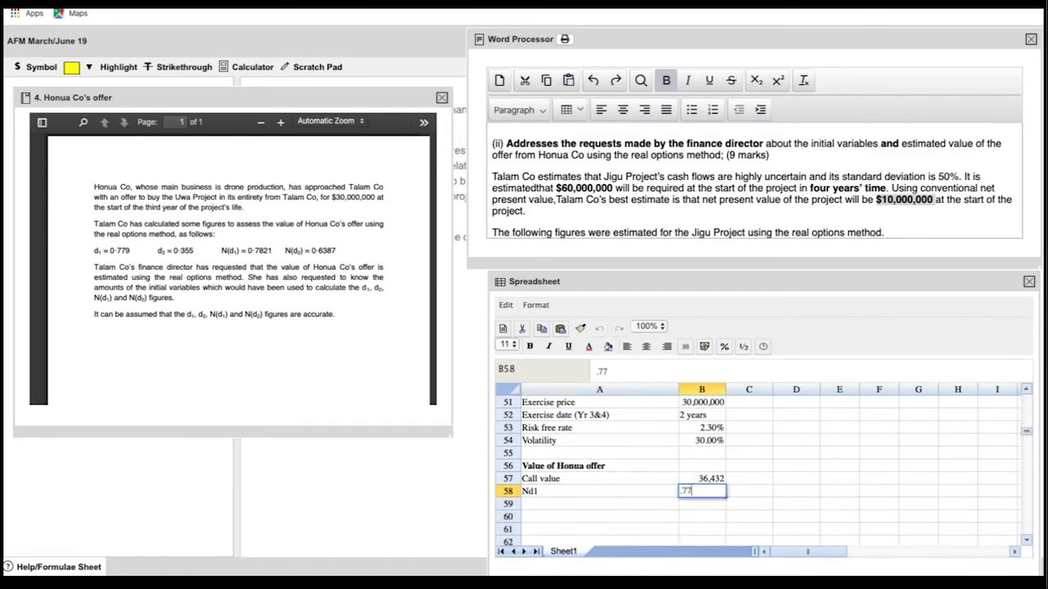
key(Return)
text(c)
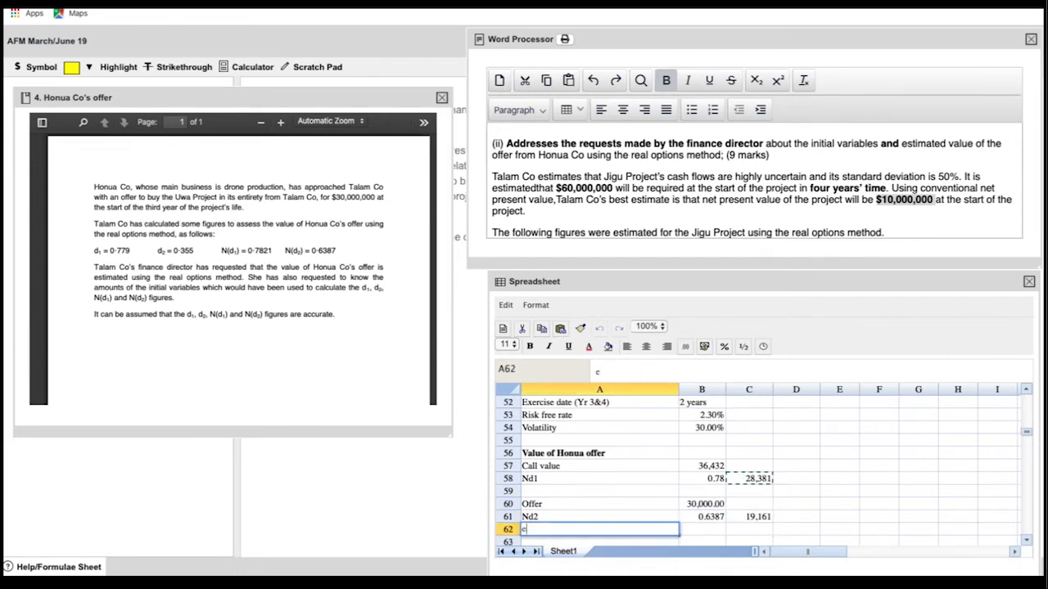
Add the e^(-0.023*2) row with an EXP formula giving a discount factor of 0.96
text(^(-)
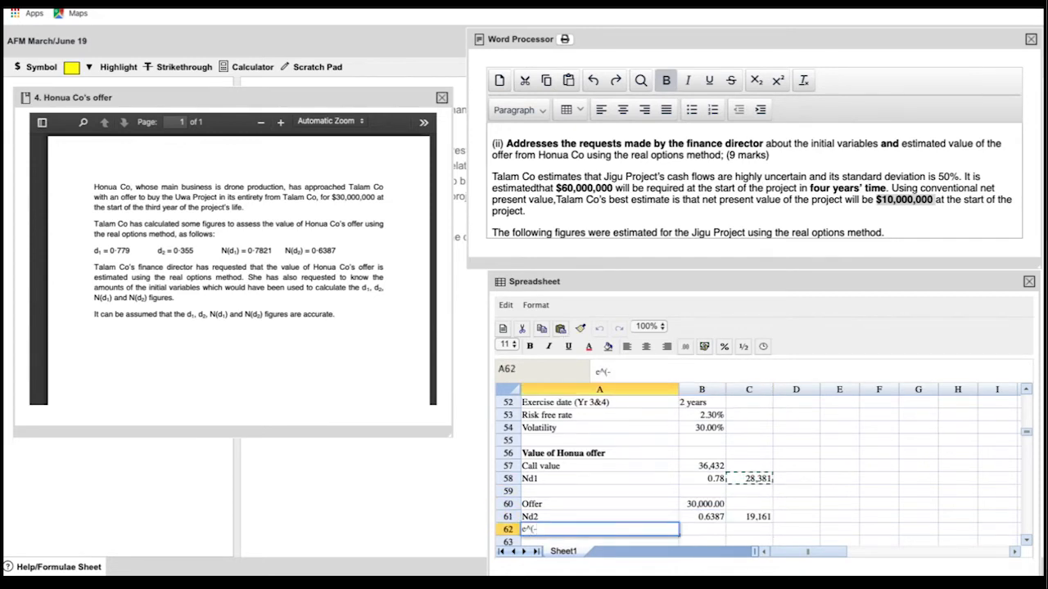
text(0.0)
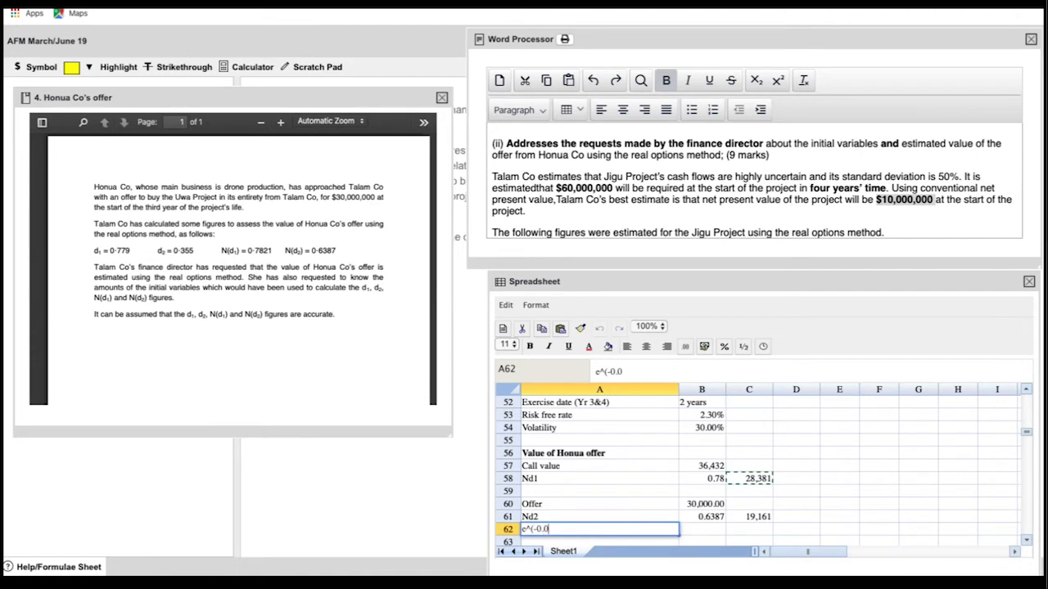
text(23)
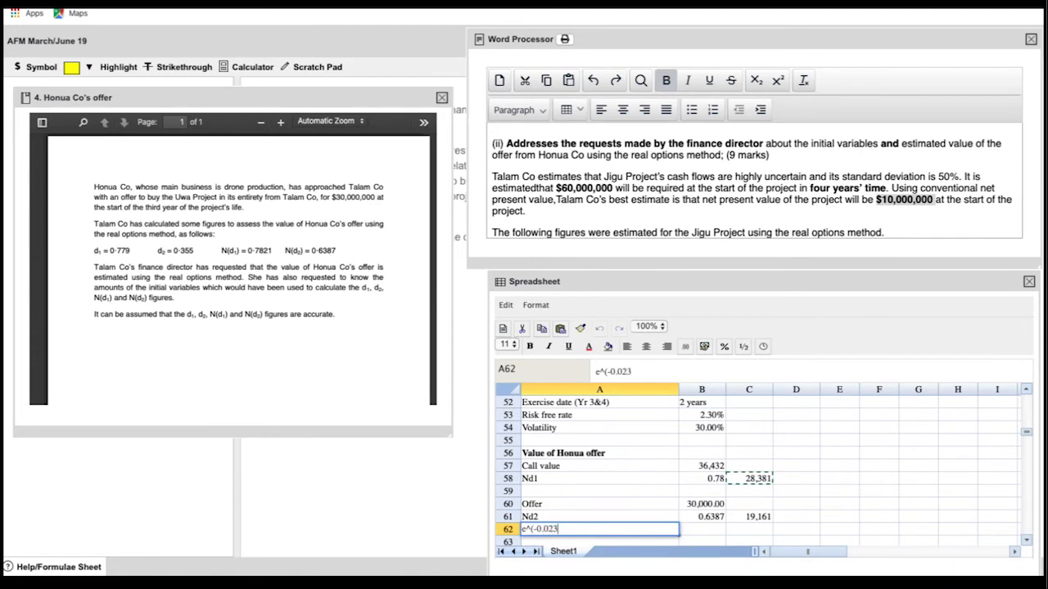
text(*2)
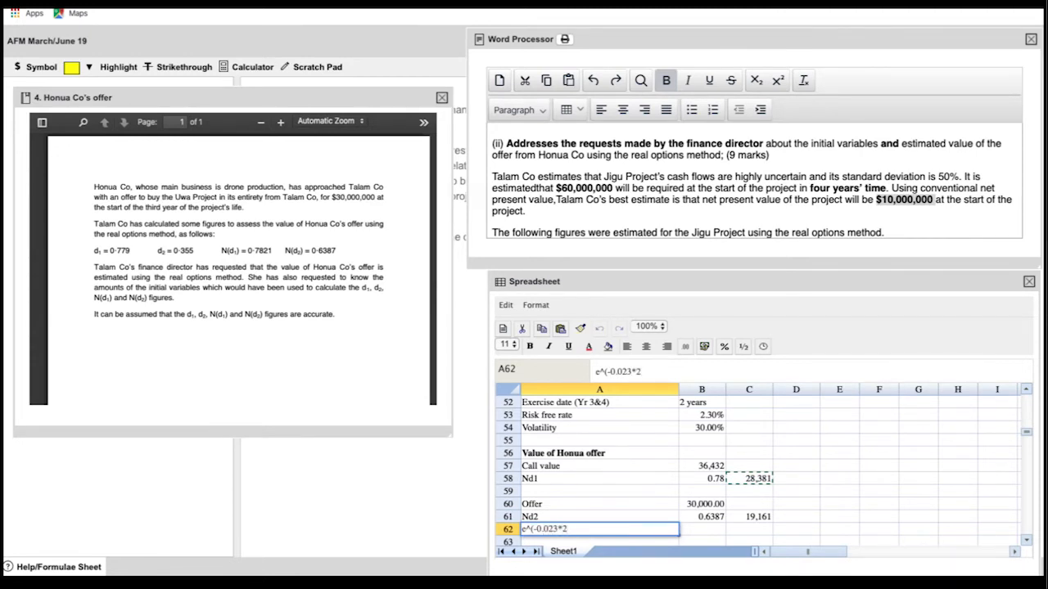
scroll(down, 3)
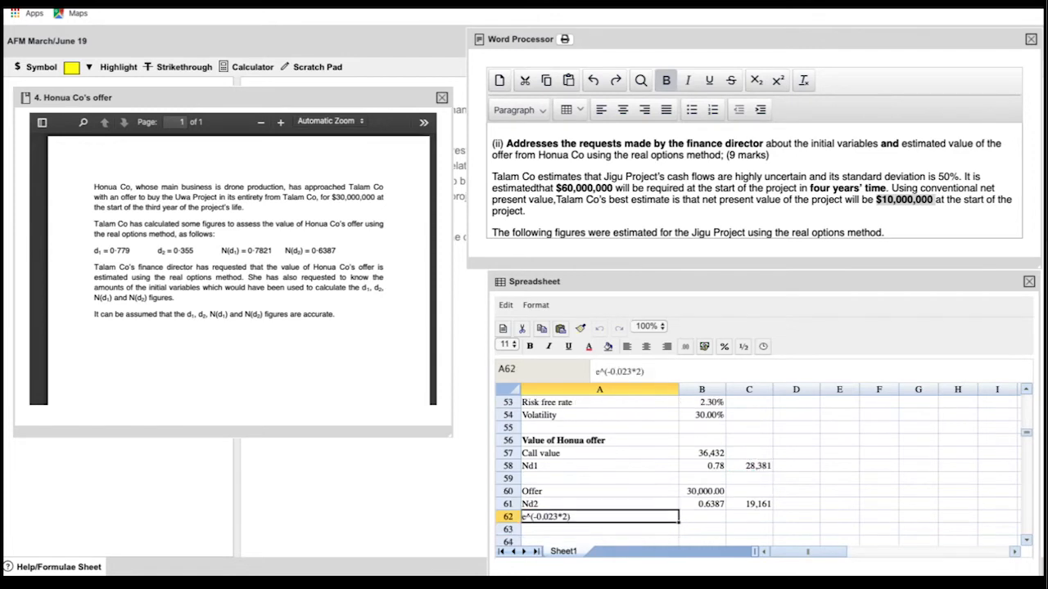
click(748, 516)
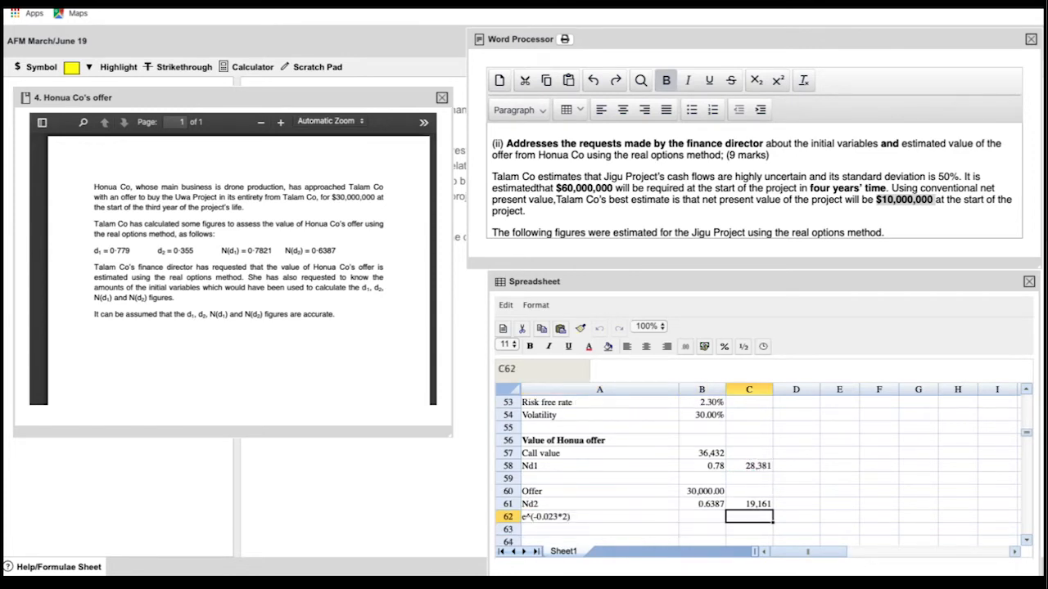
text(=)
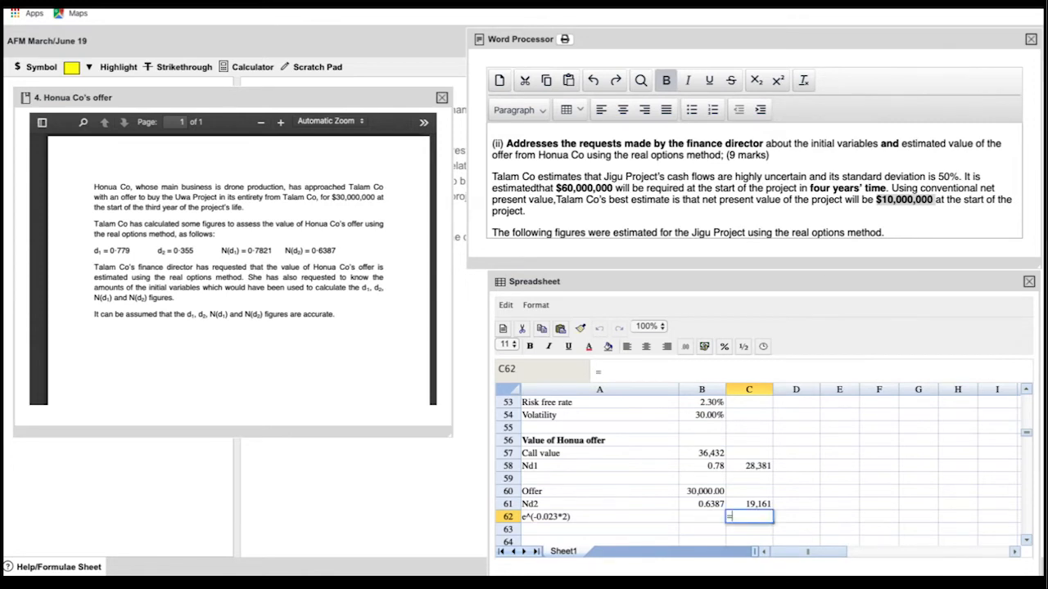
text(exp)
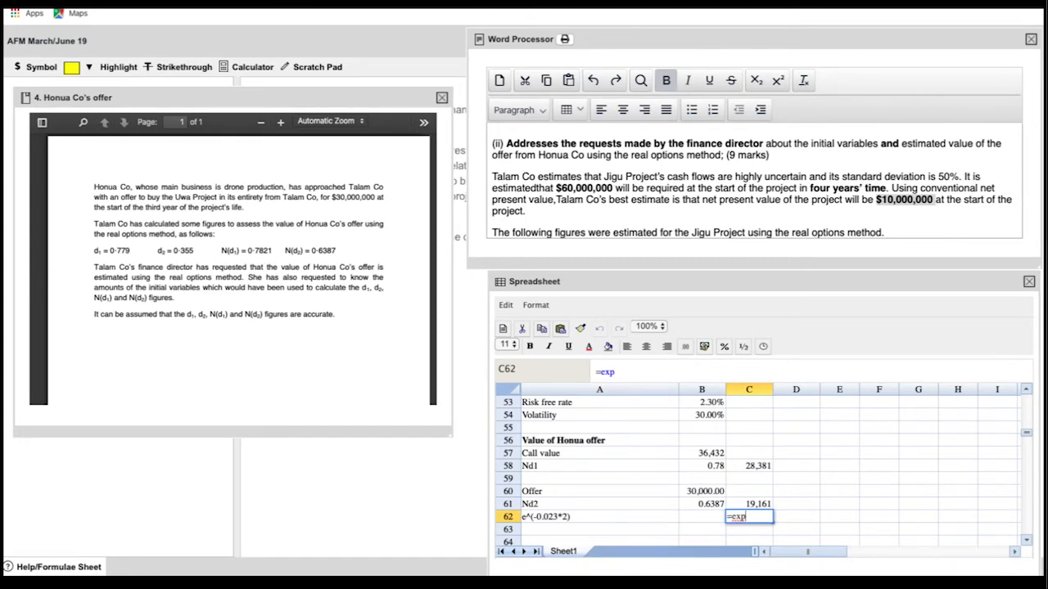
text(()
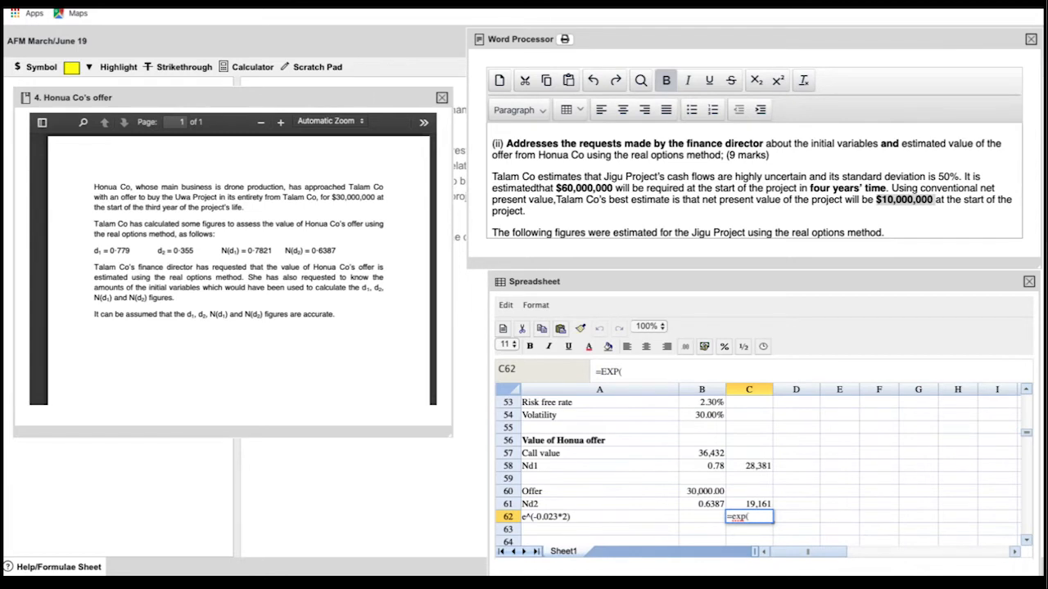
text(-.02)
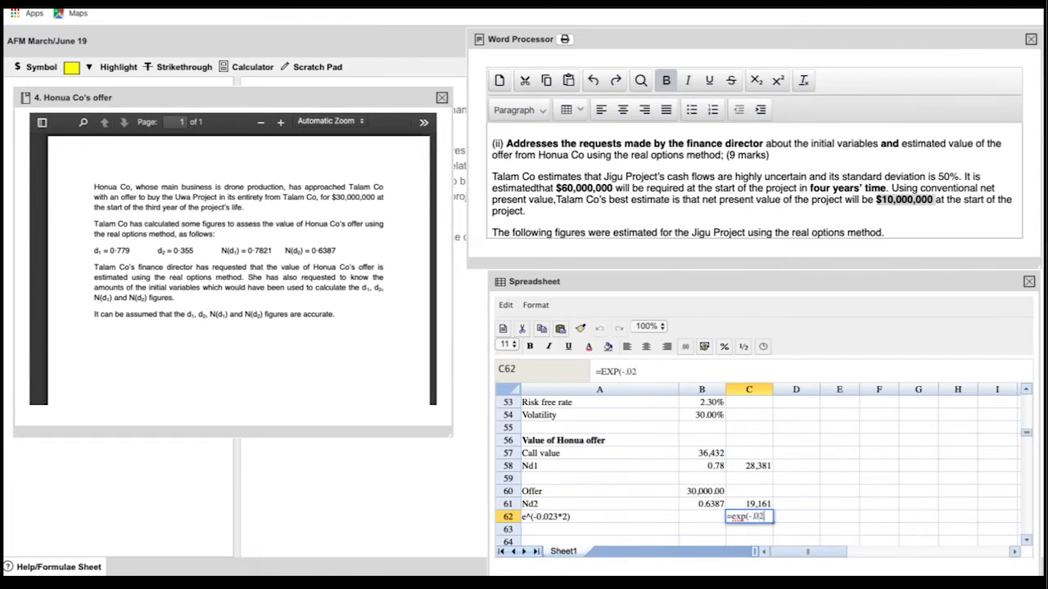
text(3)
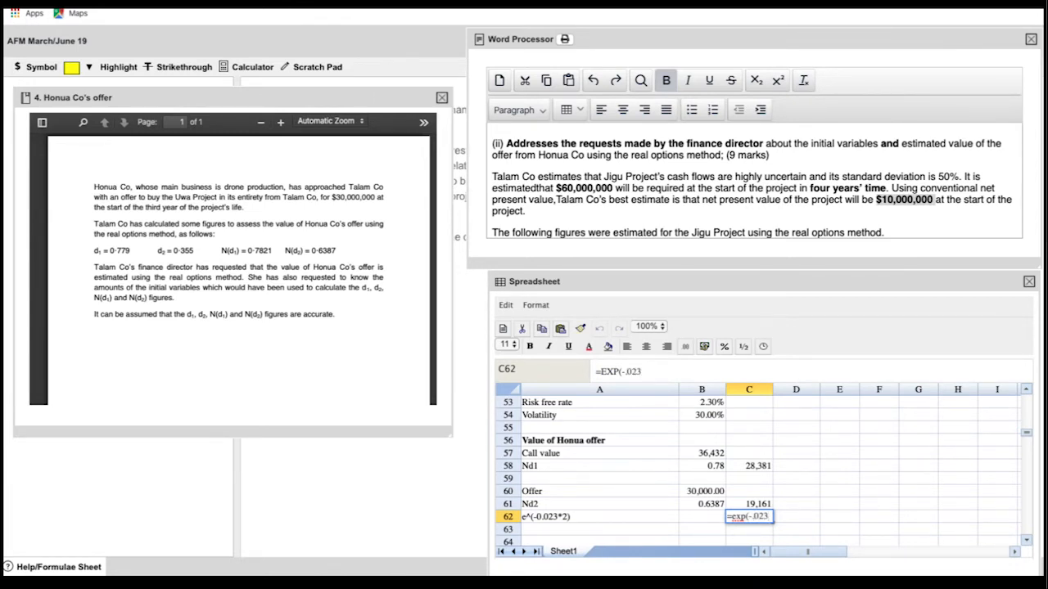
key(Return)
text(=C58)
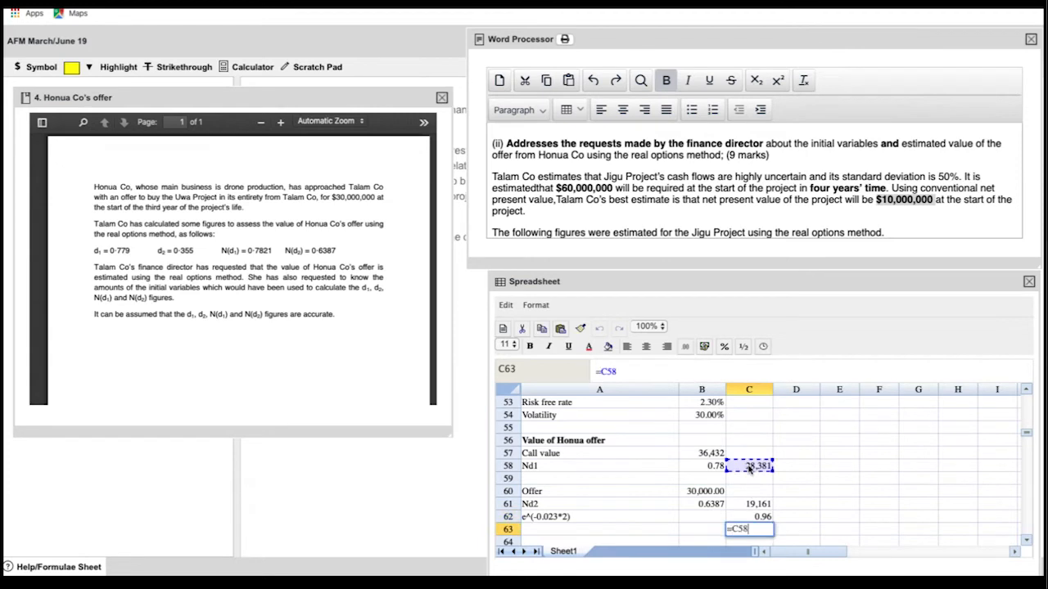
Compute the Honua's offer put value from the 19,161 figure and format it as 10081.04
text(-()
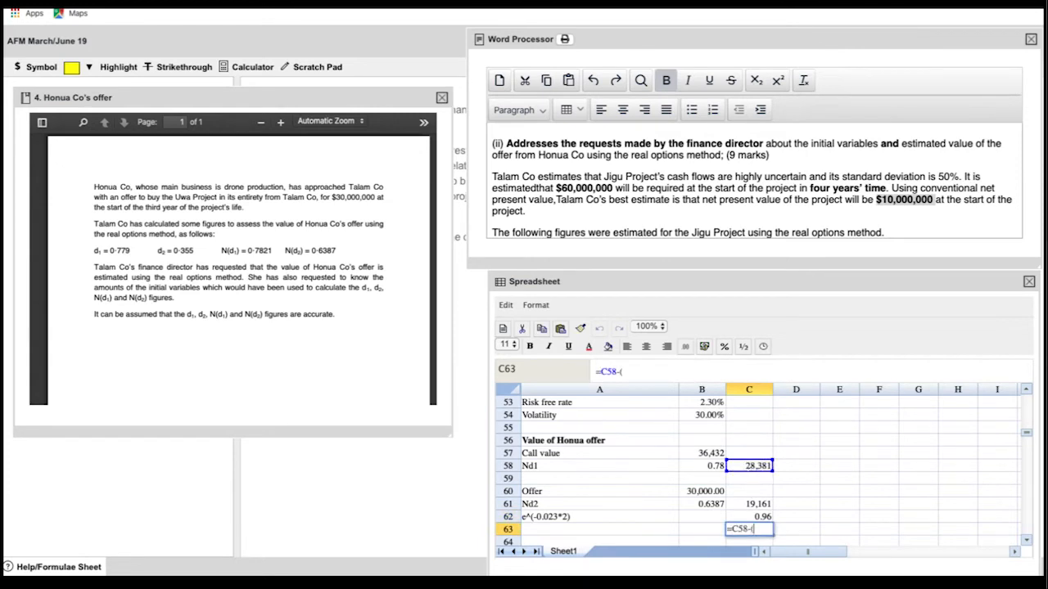
click(748, 505)
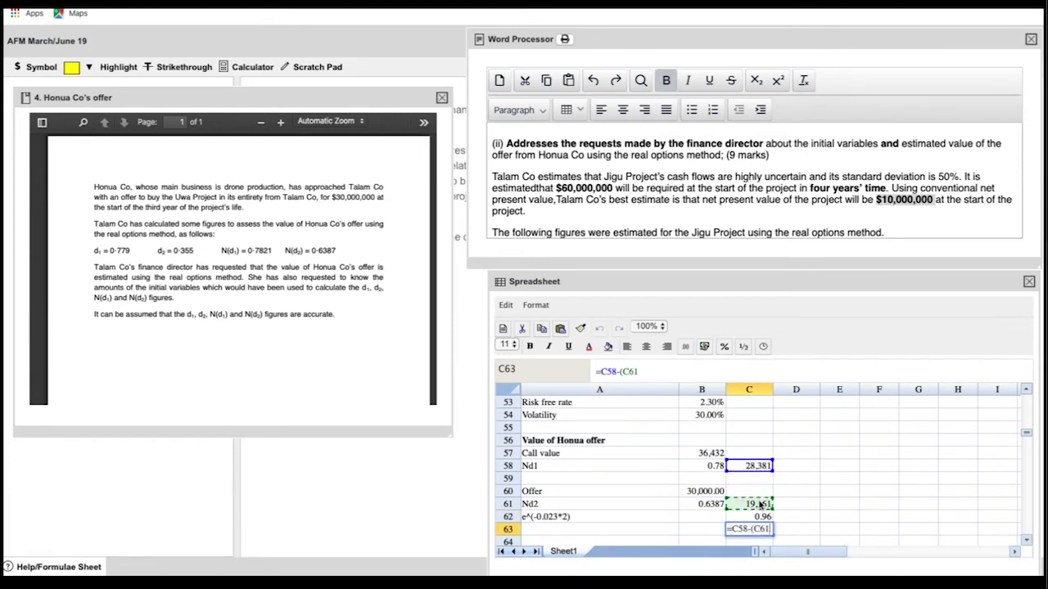
click(763, 518)
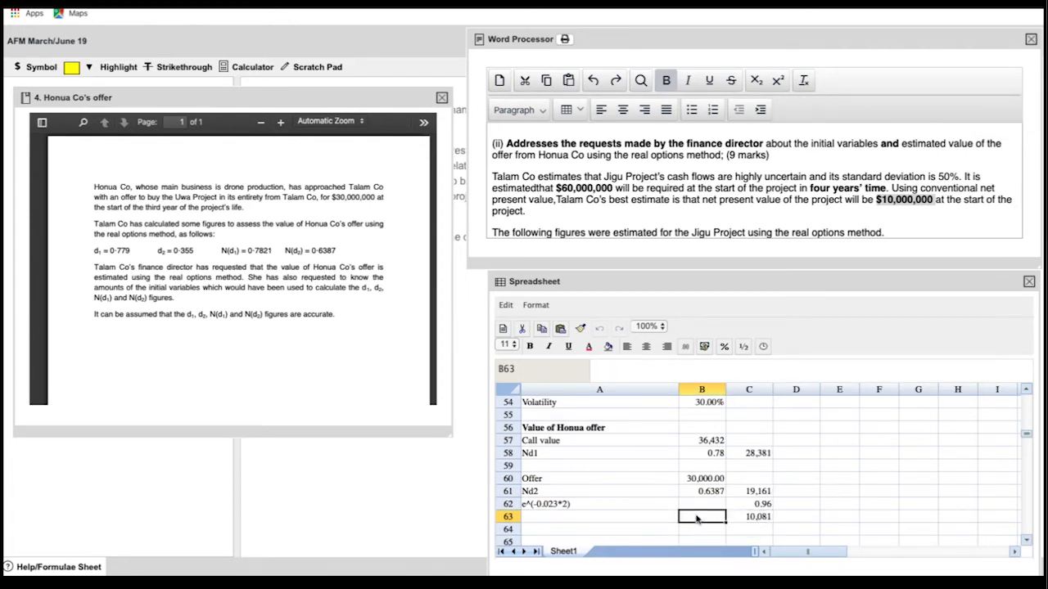
text(Honua's offer is same as a put option)
text(=)
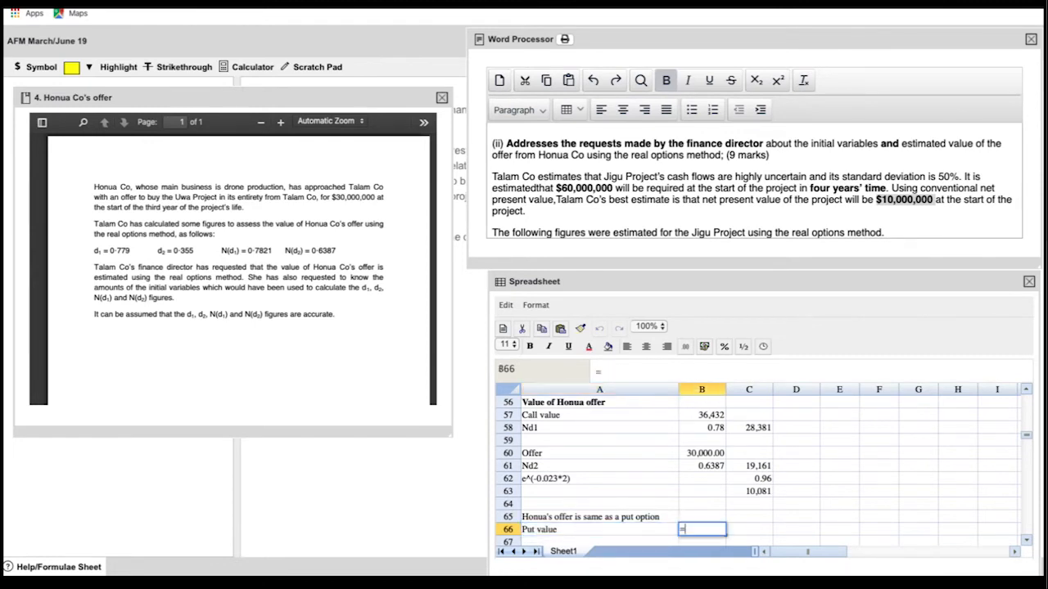
key(Return)
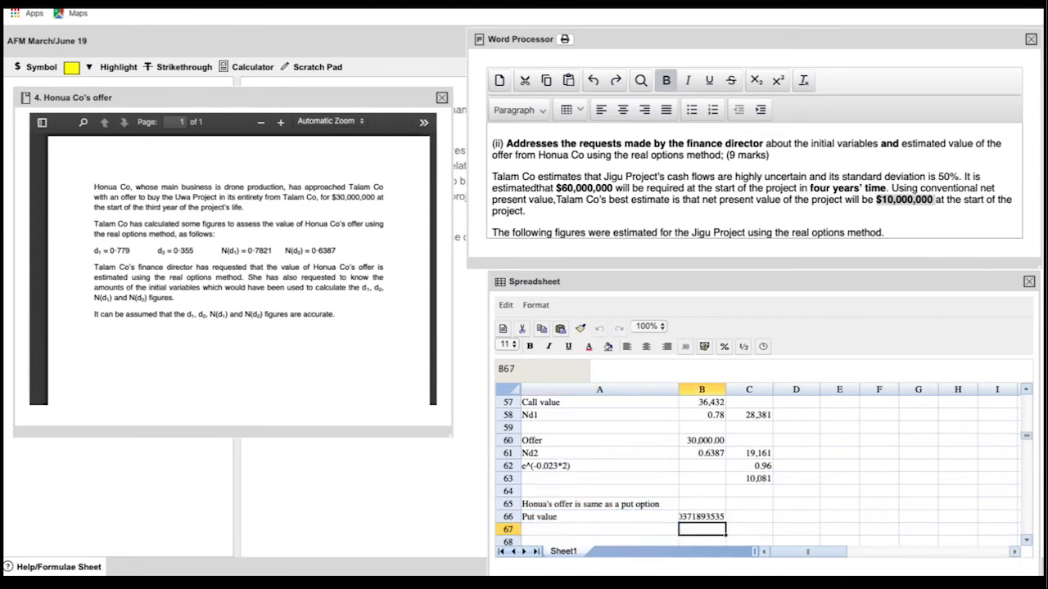
click(701, 515)
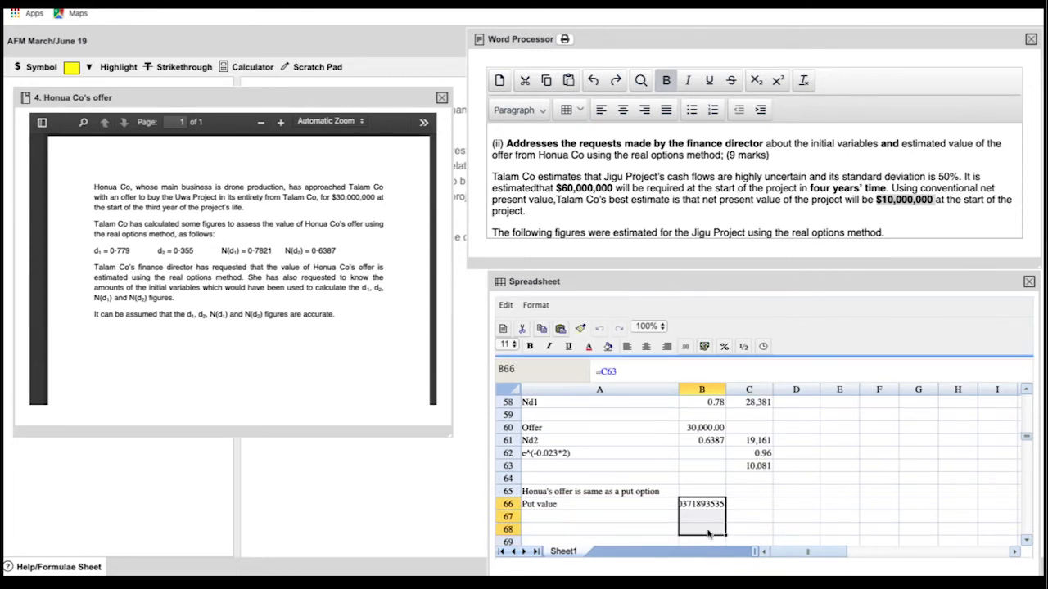
drag(701, 504, 700, 528)
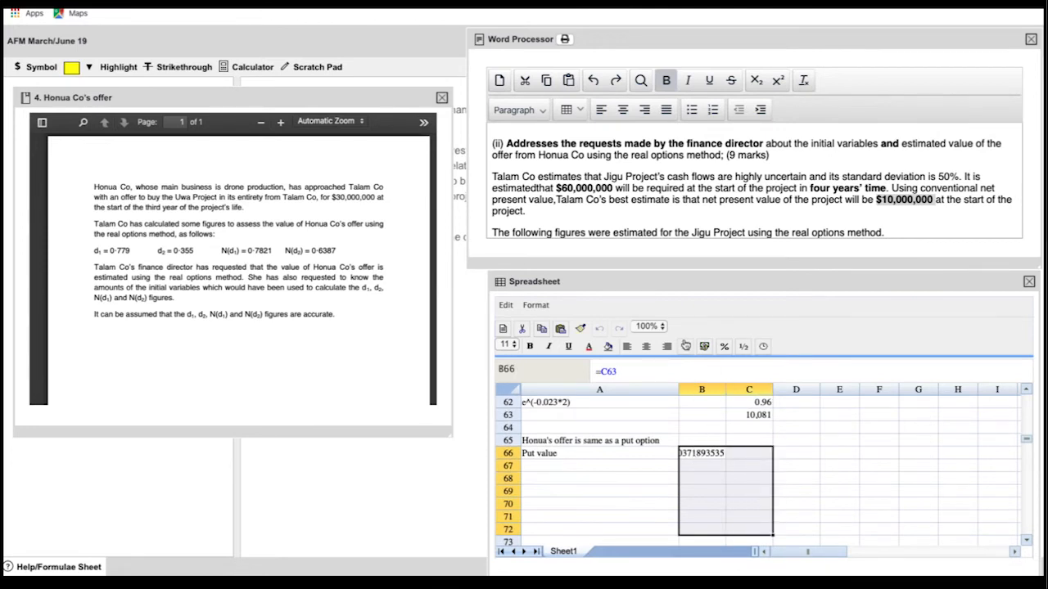
click(684, 347)
text(Cashflow)
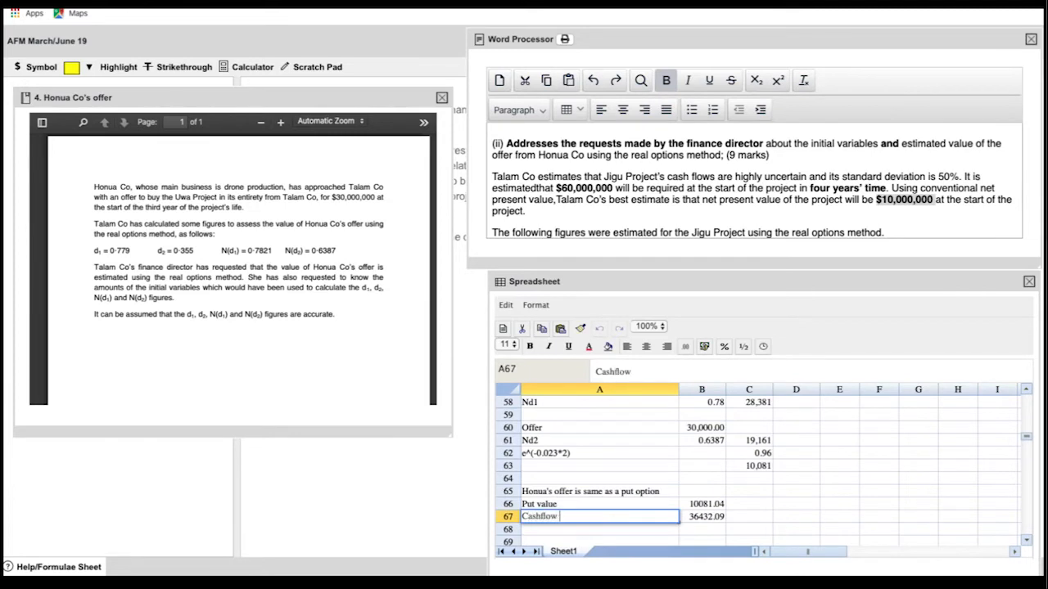
Add the cashflow foregone and discounted offer rows and begin the estimated total row
text(foregone)
click(700, 529)
text(=3)
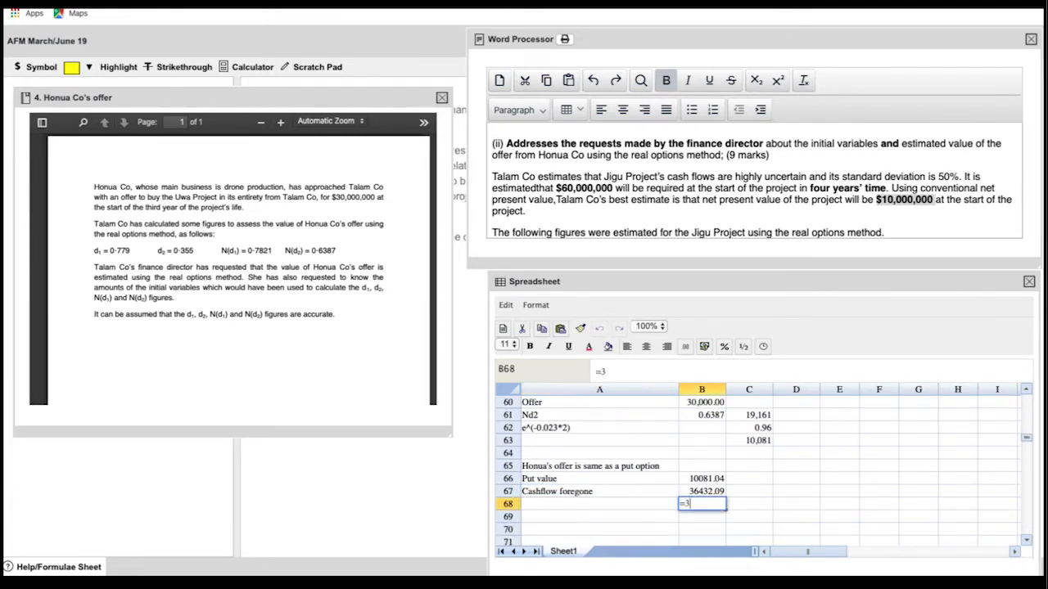
text(0000)
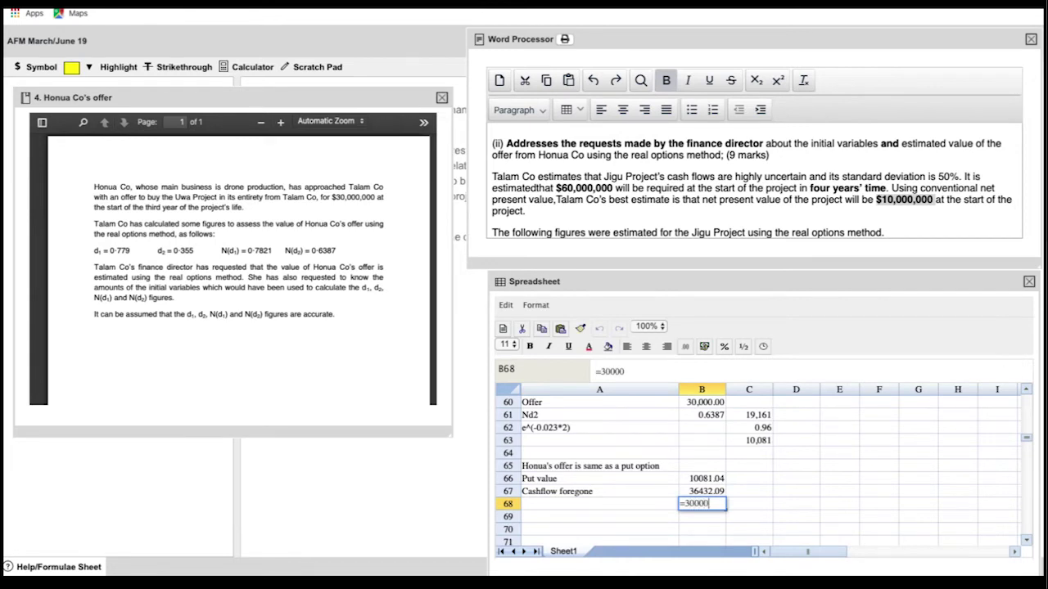
text(*)
click(599, 504)
text(Offer)
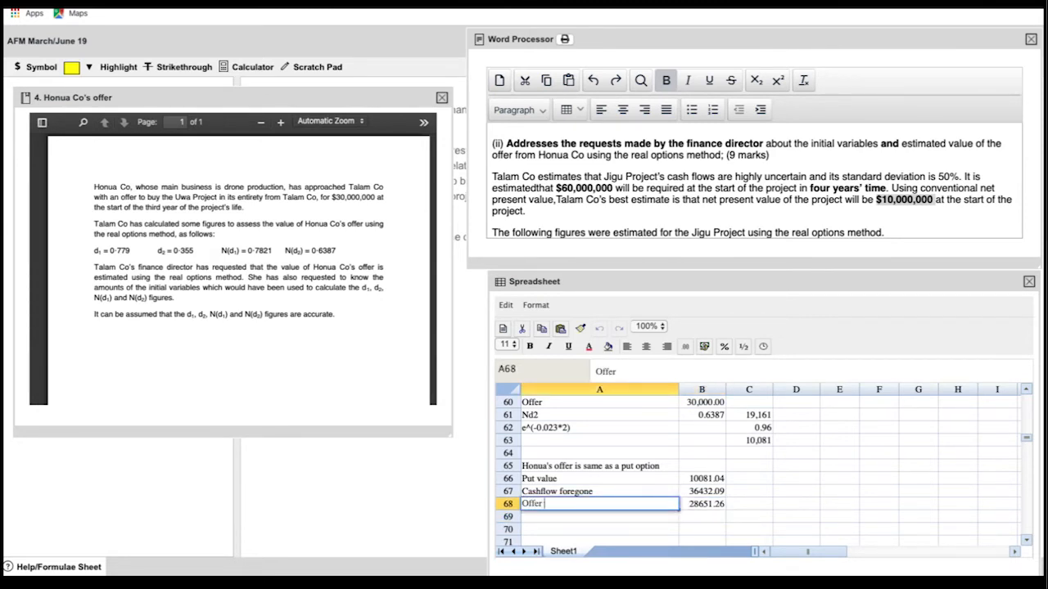
text(x e)
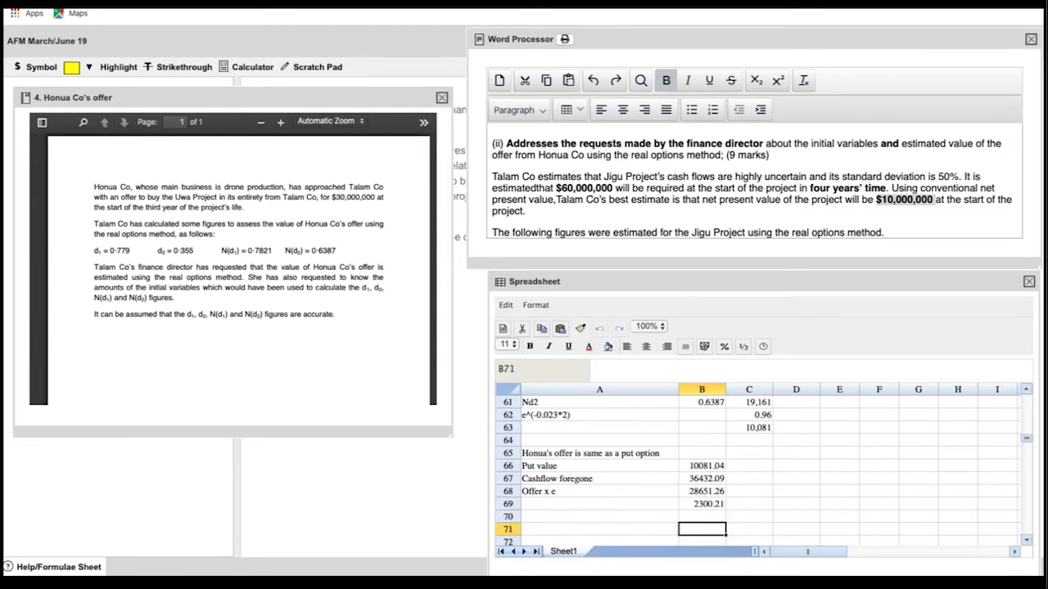
text(Estimated total value)
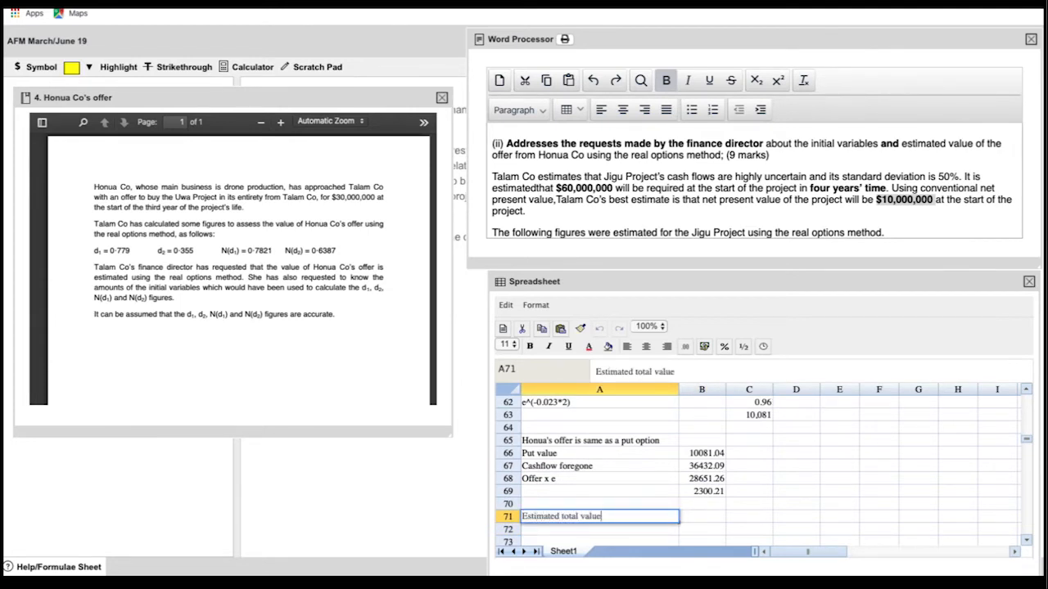
Enter the Honua value as =B69*1000 (2,300,208) and label row 74 'Estimated from 2 real options'
text(from)
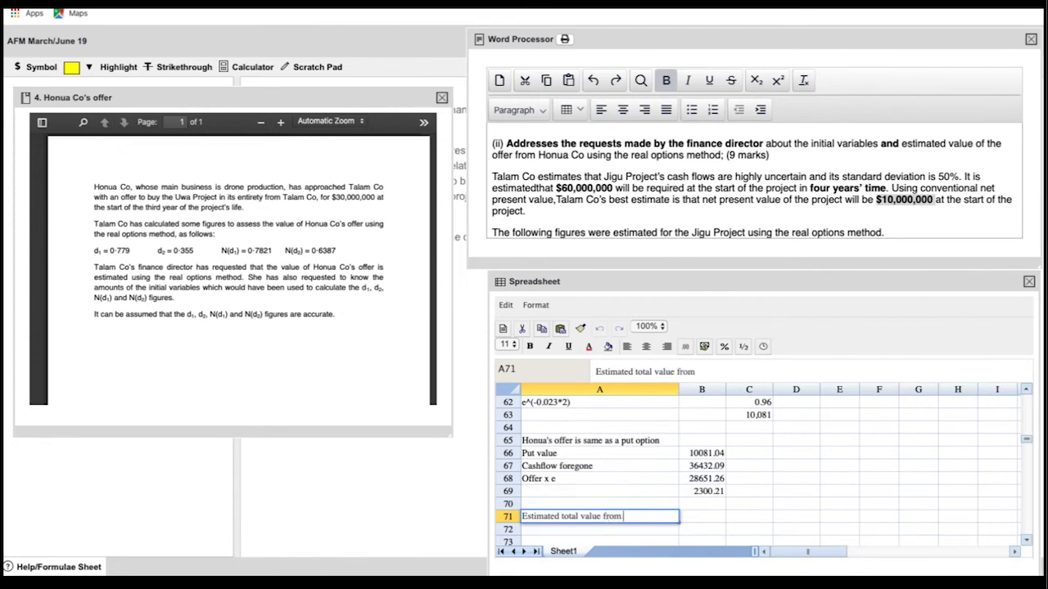
text(2 real)
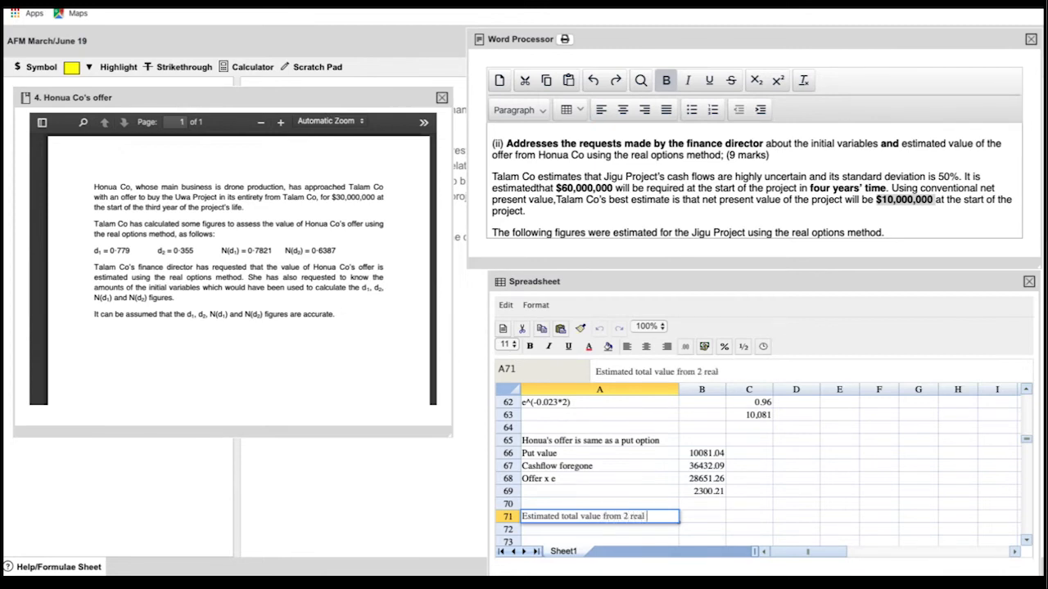
text(options)
click(599, 529)
text(Value of Jigu)
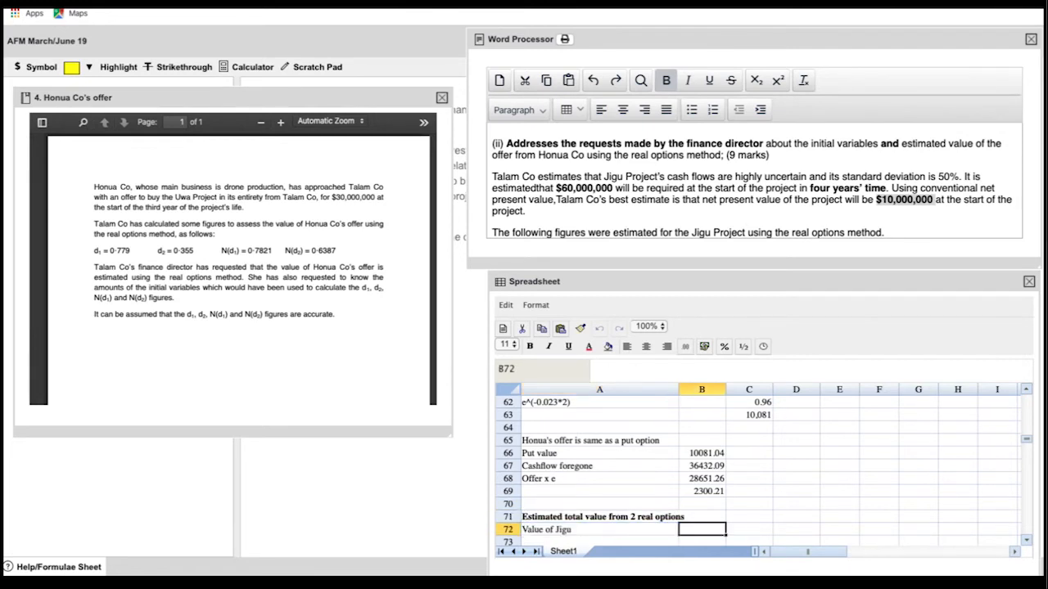
click(599, 530)
text(15,258,399 from question)
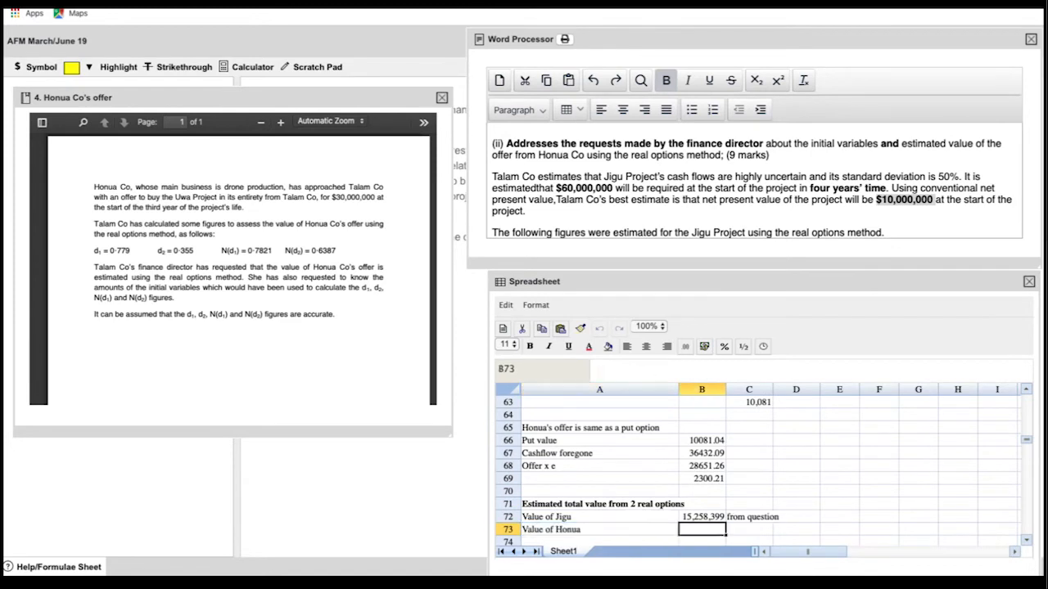
text(=B69)
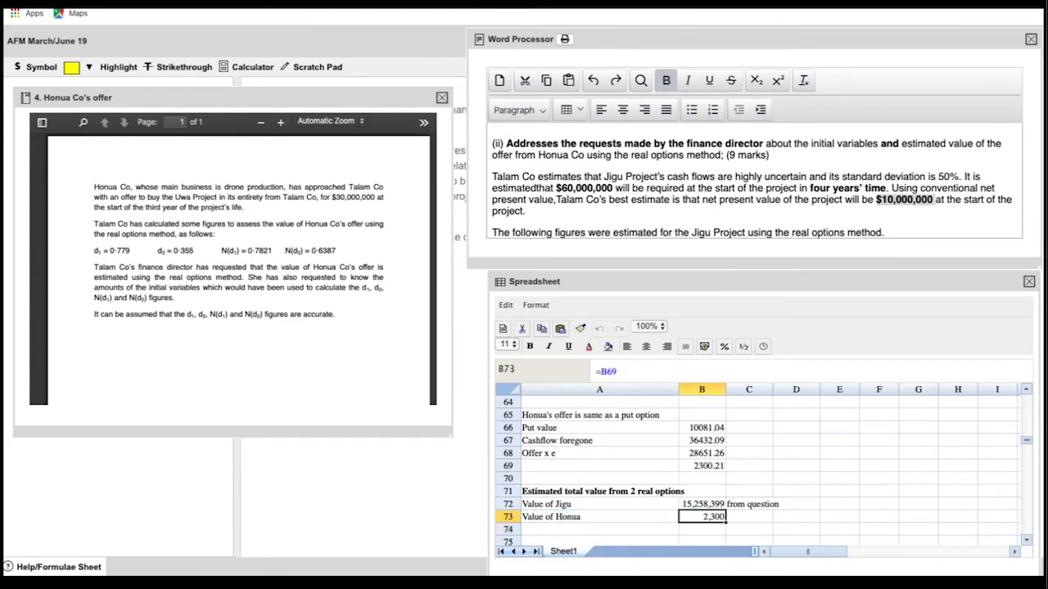
text(*1000)
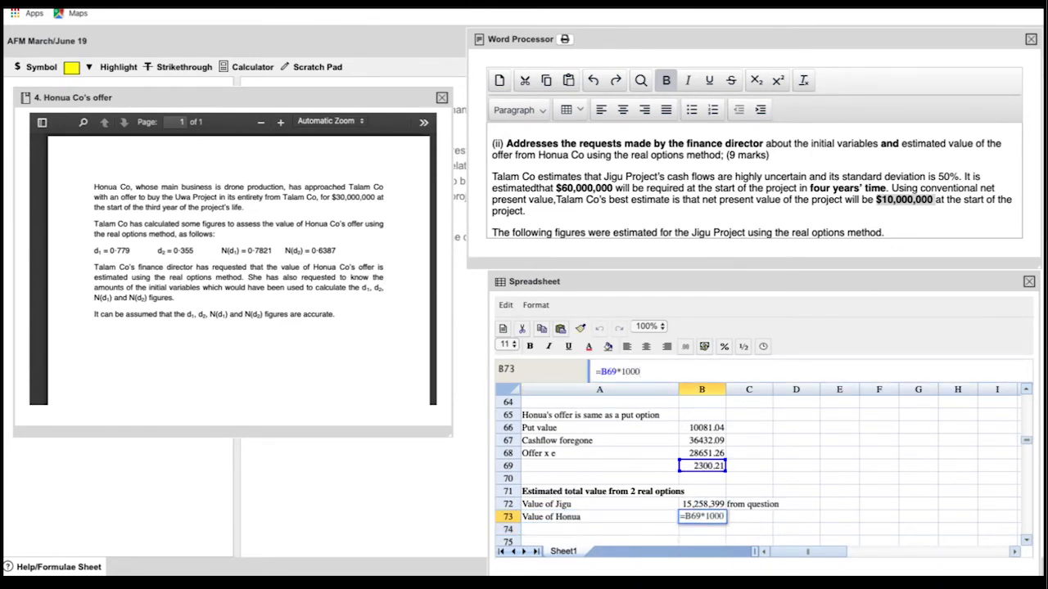
key(Return)
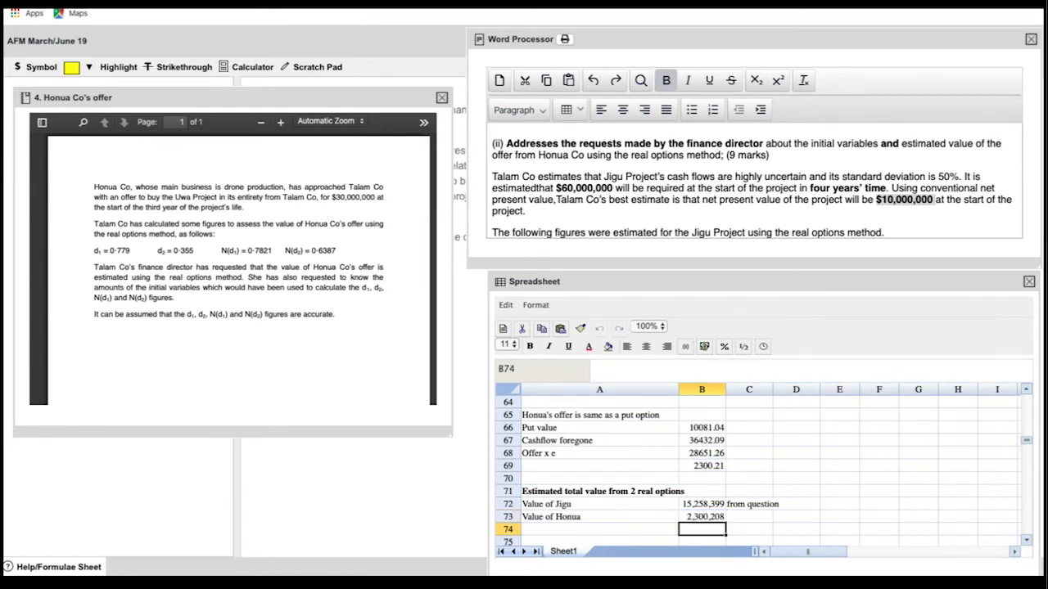
click(599, 528)
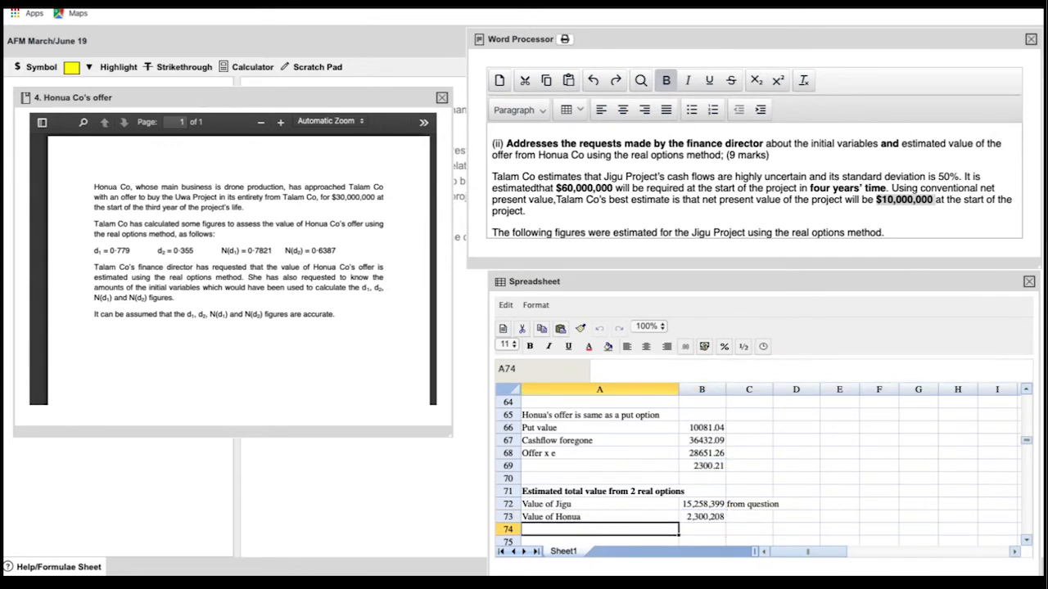
text(Estimated from 2 real options)
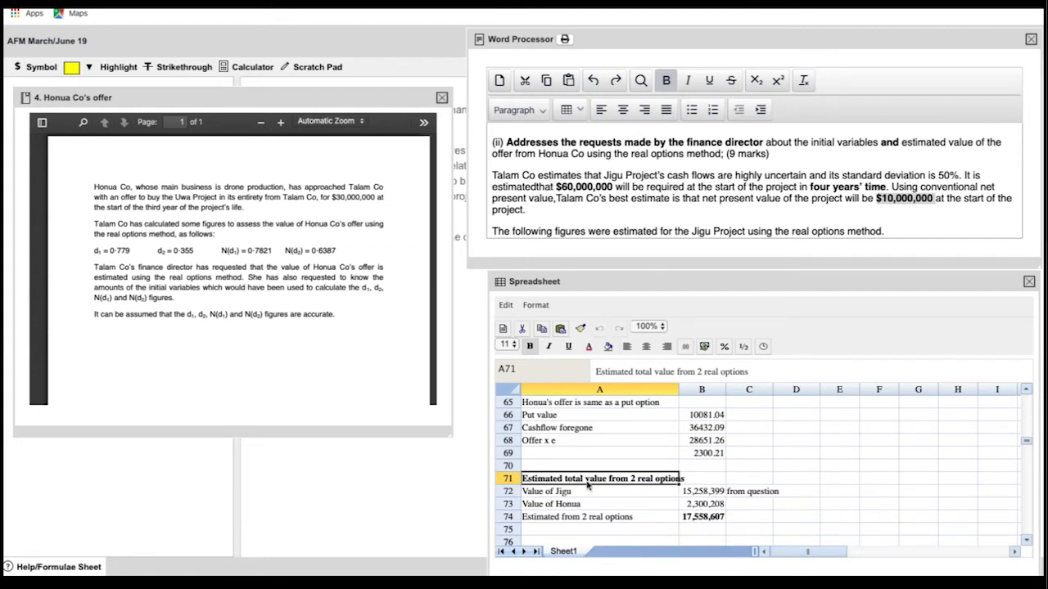
Copy the rows 71–74 total-value table (ending 17,558,607) into the report under part (ii)
drag(540, 478, 794, 517)
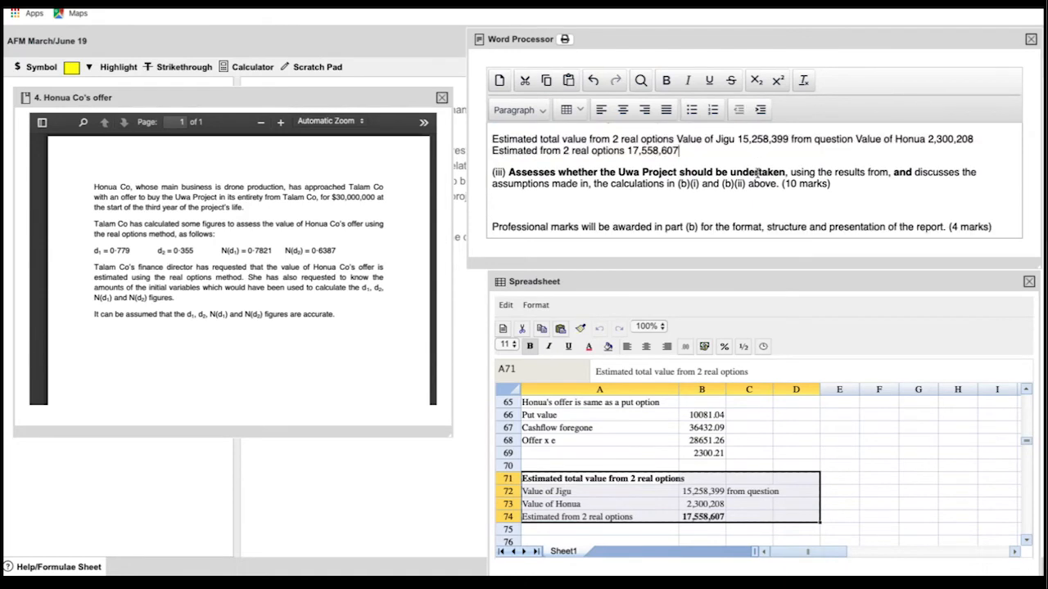
scroll(up, 3)
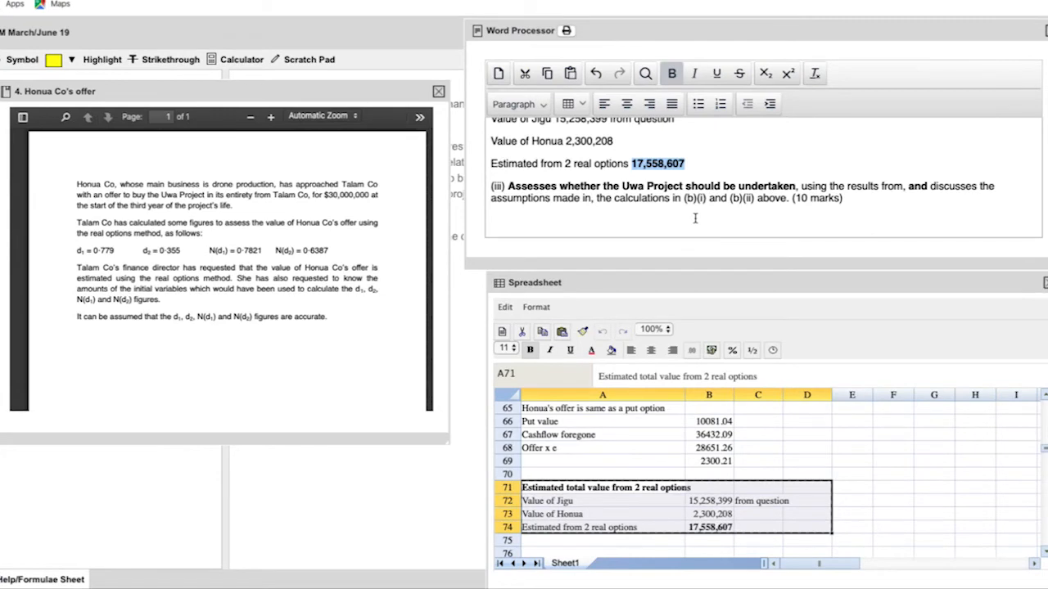
Write the bold title 'Report to the board of directors (BoD) of Talam Co.' below part (b)
scroll(up, 3)
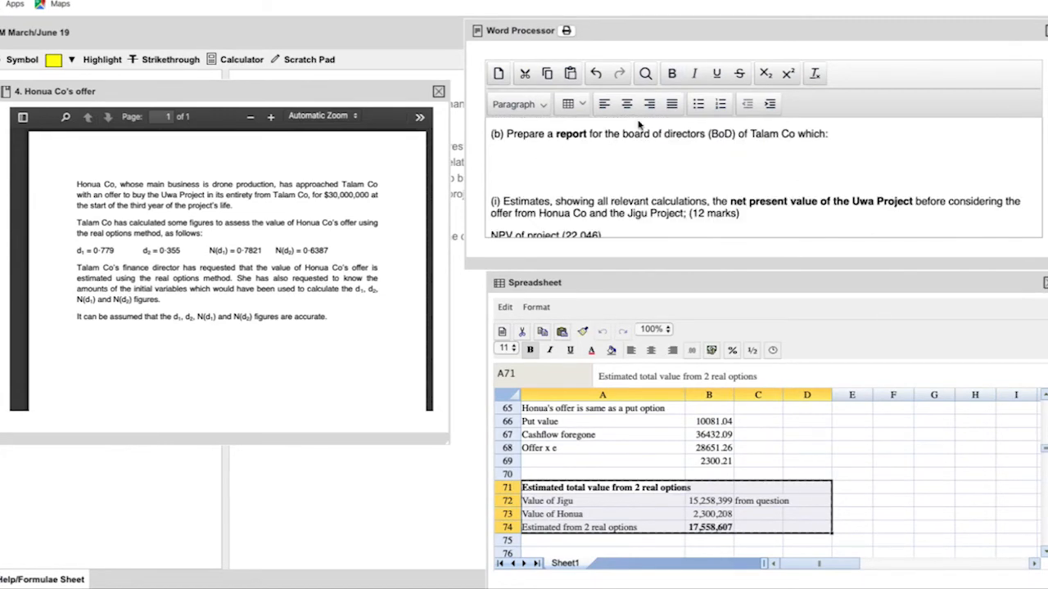
mouse_move(638, 125)
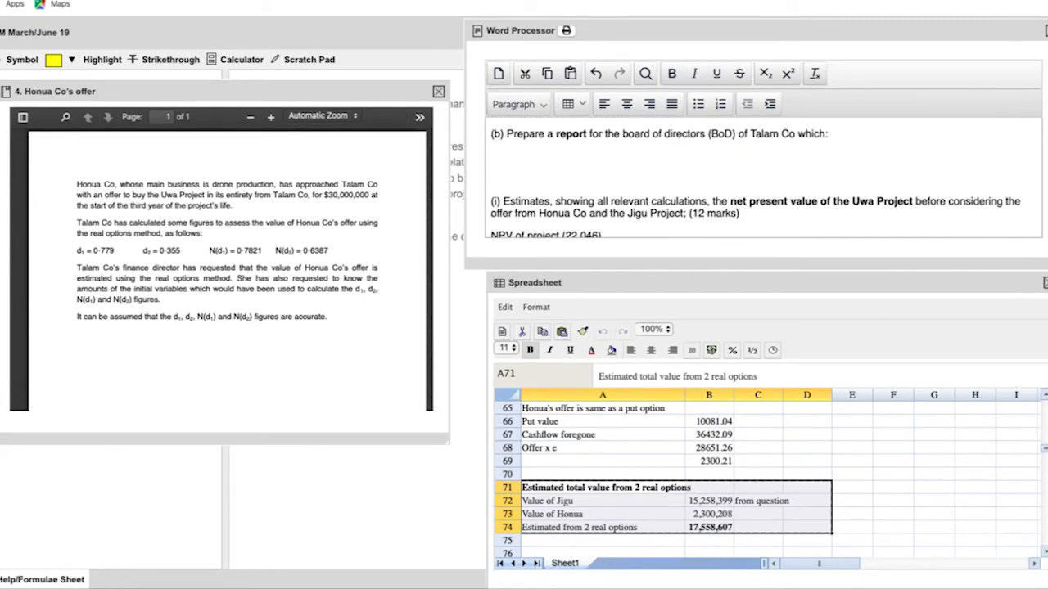
click(491, 157)
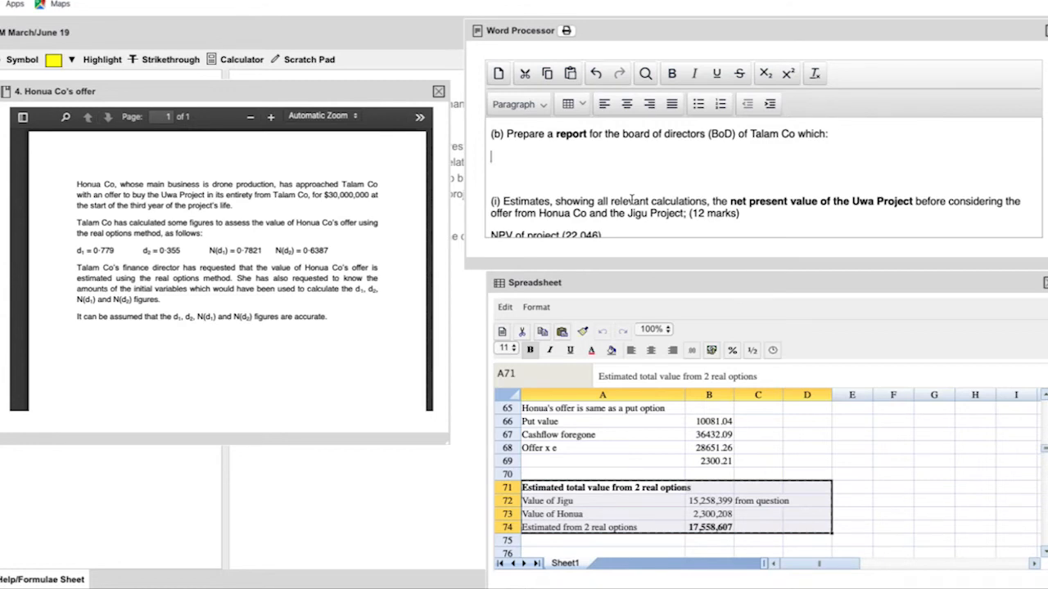
text(Report to)
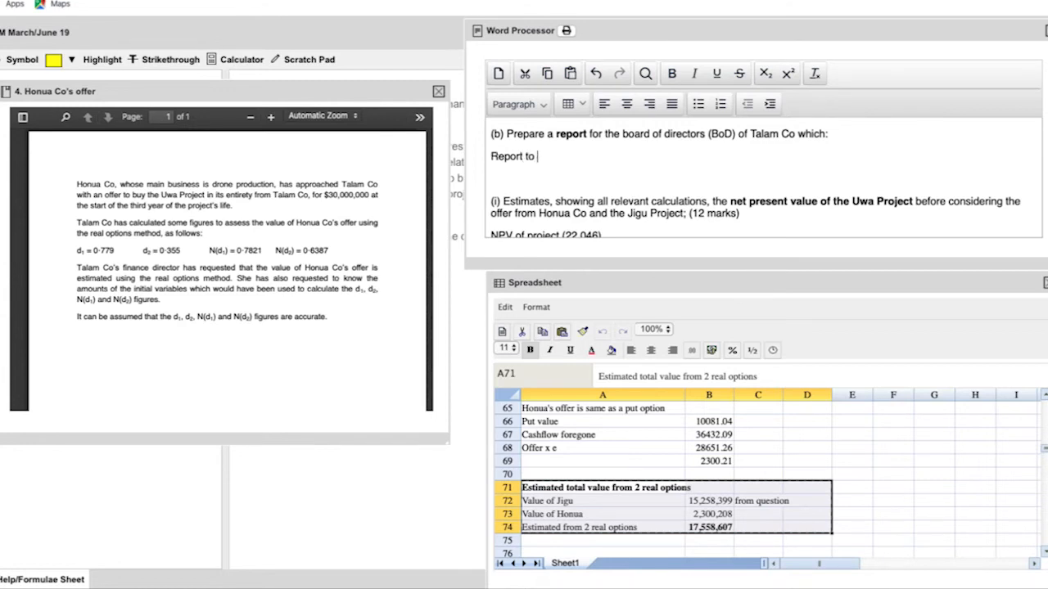
text(the bo)
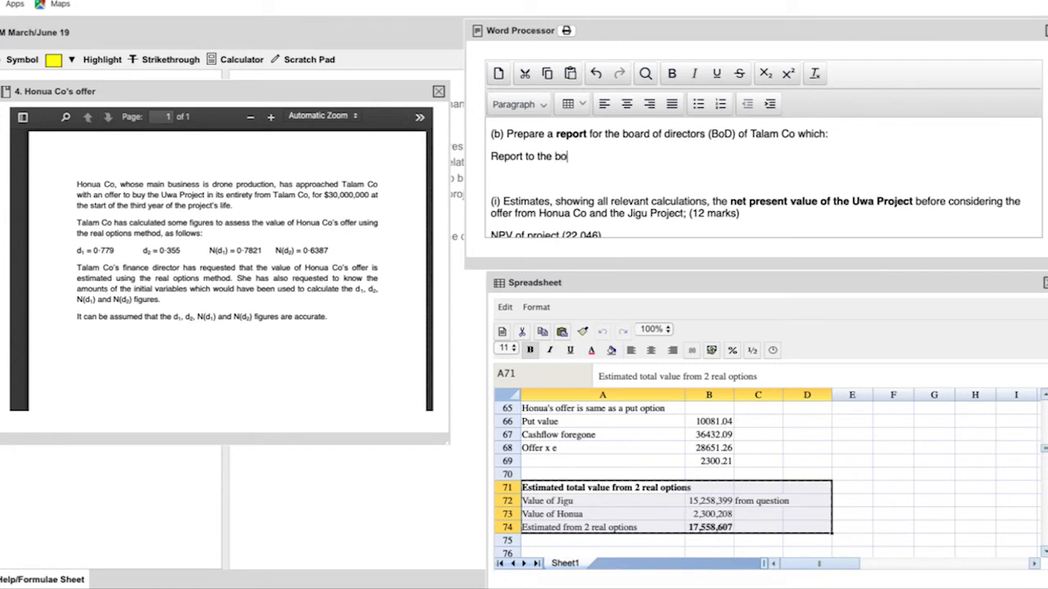
text(ard of directors)
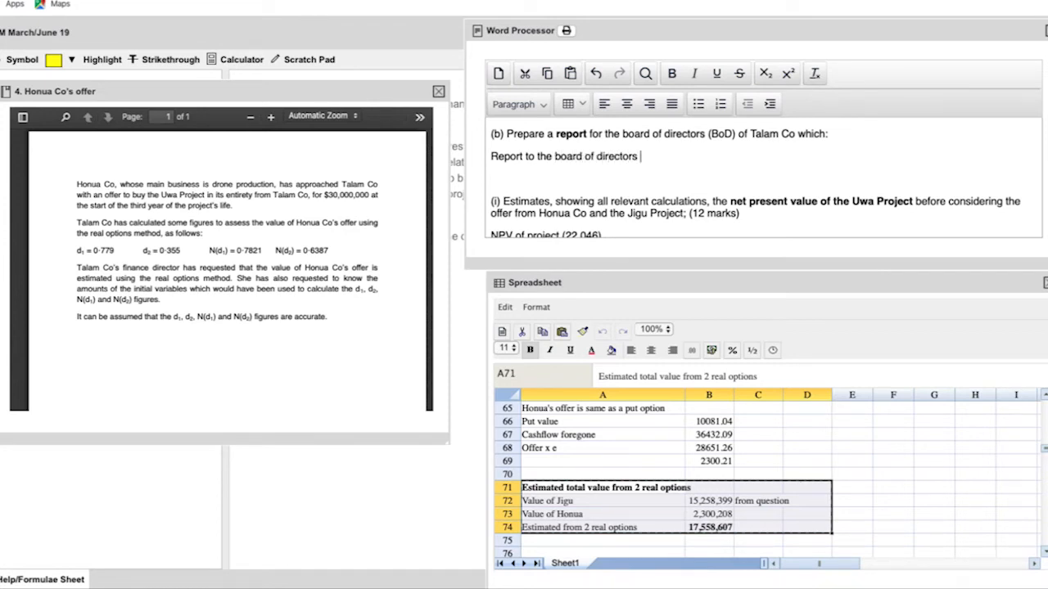
text((BoD))
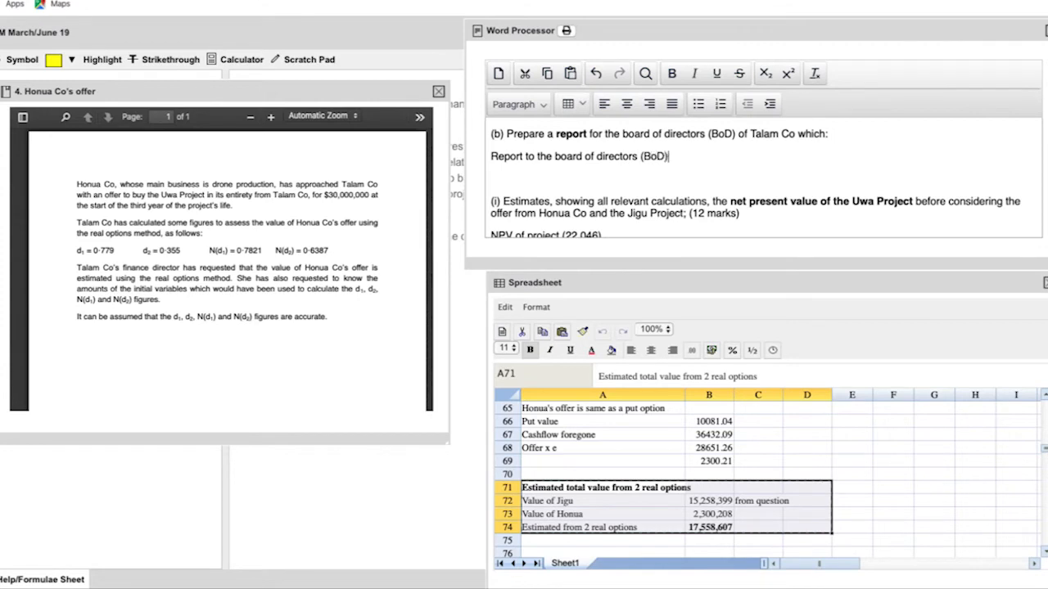
text(of)
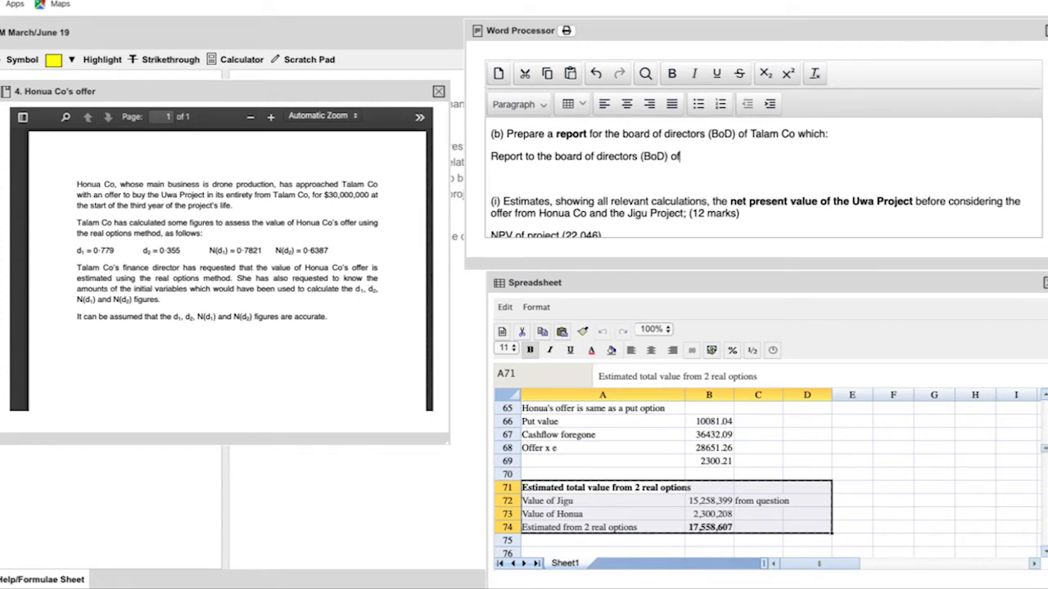
text(Talam)
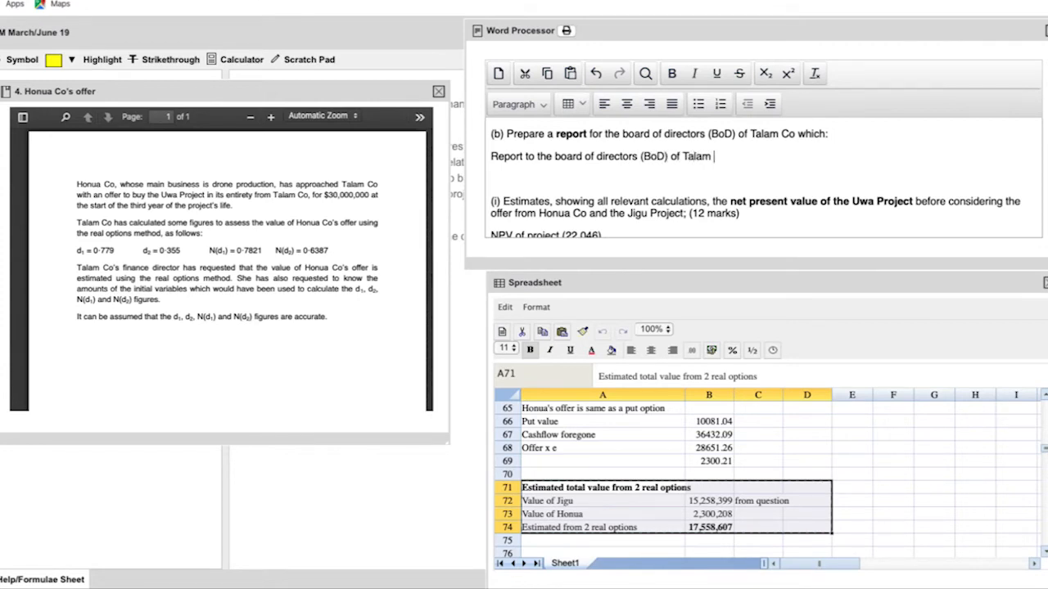
text(Co.)
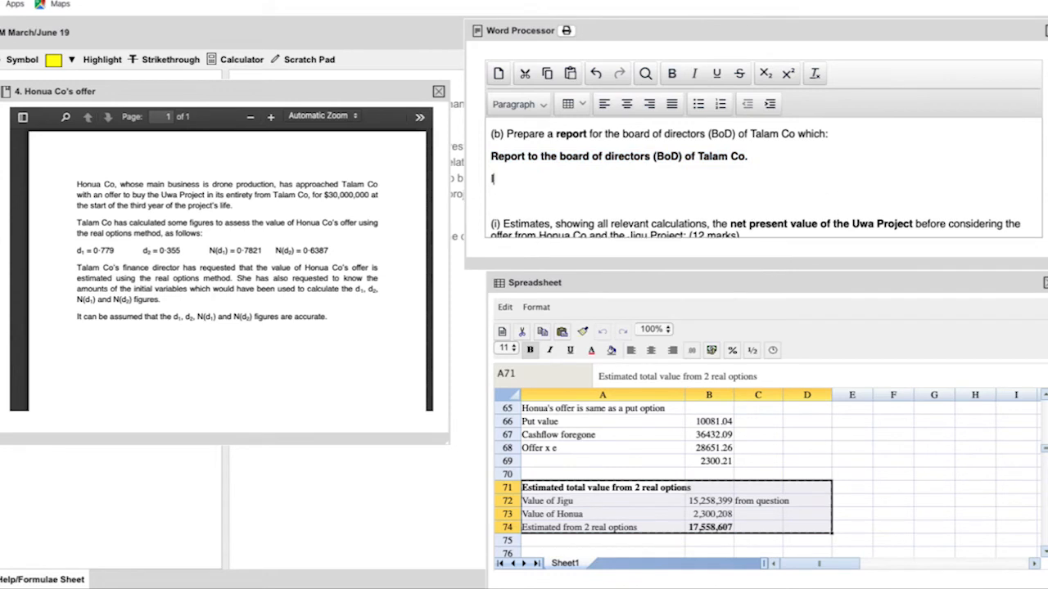
Add the Introduction, Assessment, Assumptions and Conclusion headings on separate lines
text(Introduction)
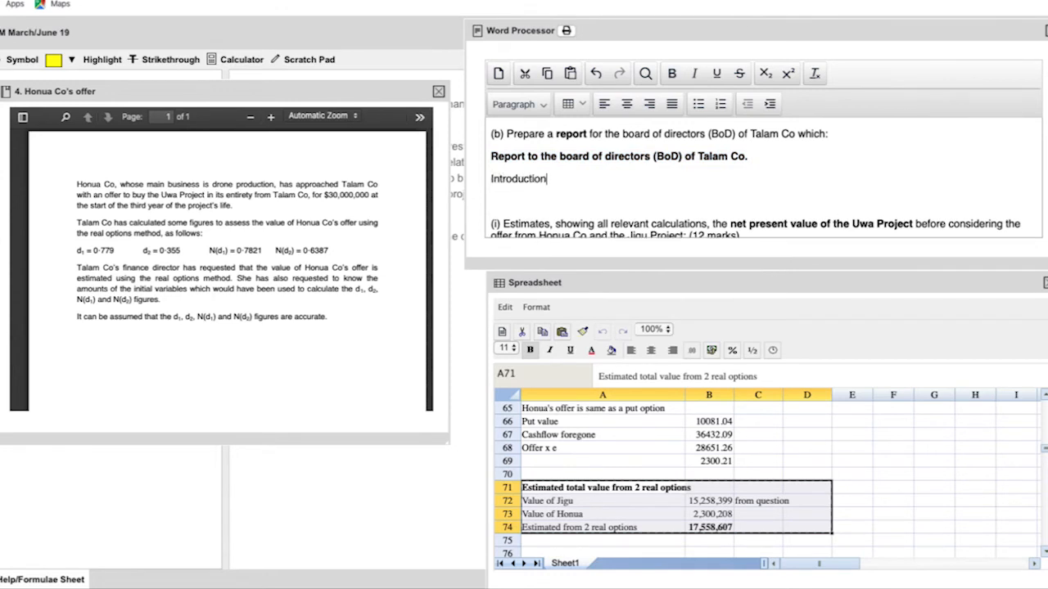
key(Return)
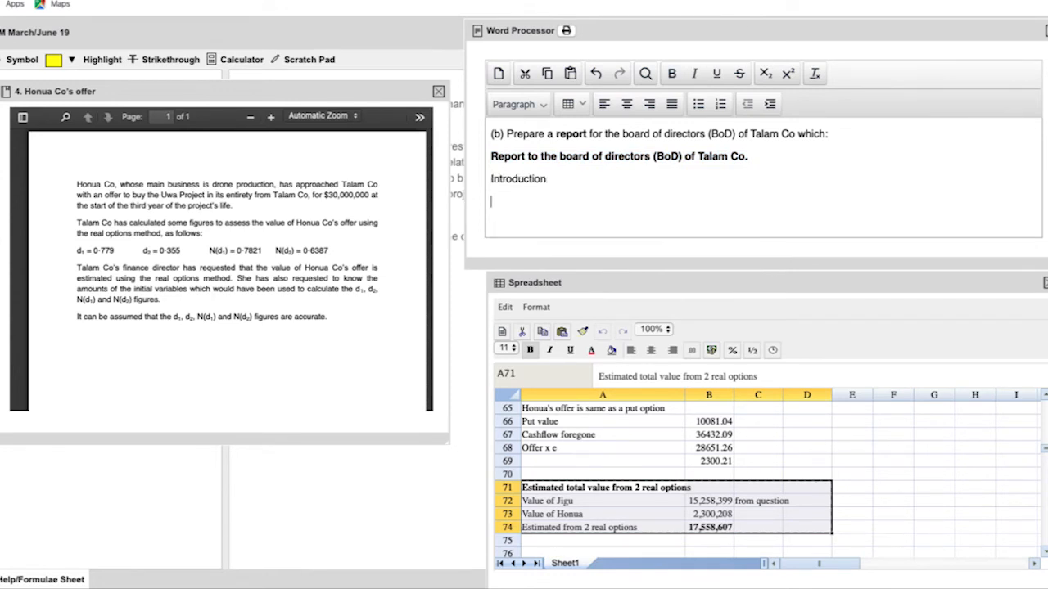
text(Asse)
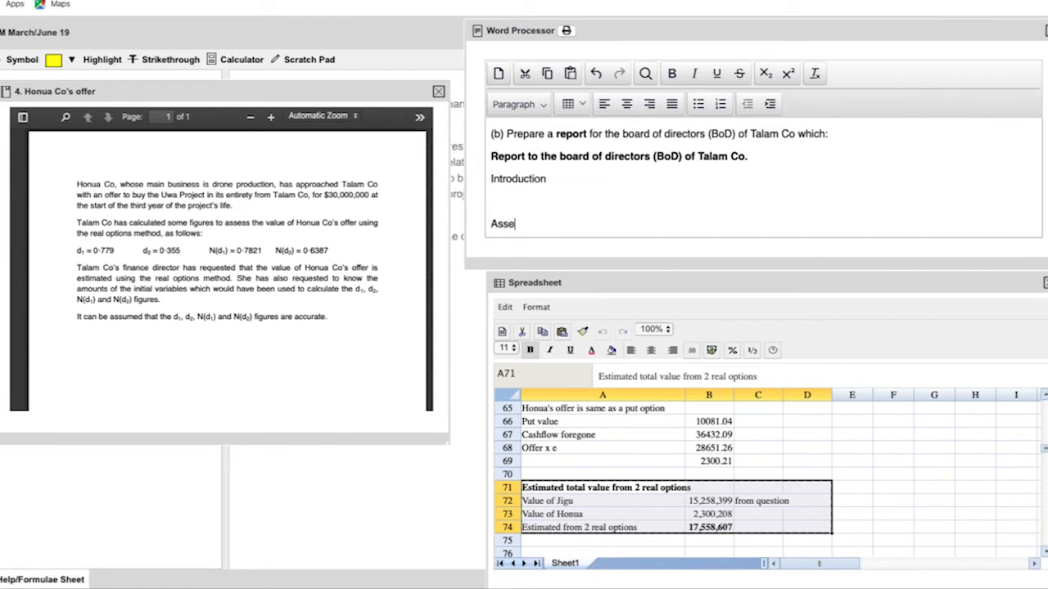
text(ssment)
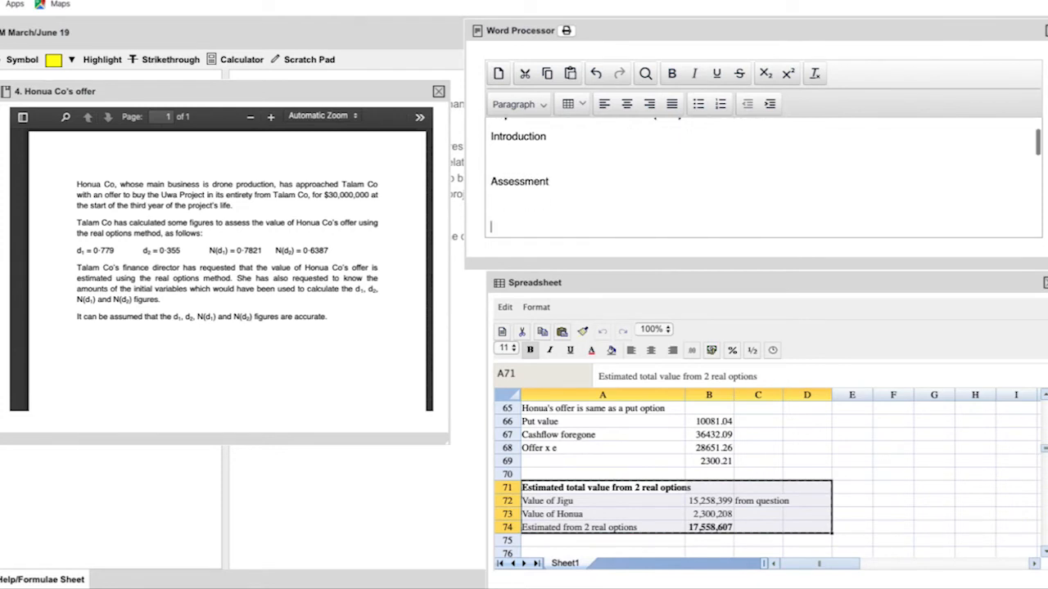
text(Assu)
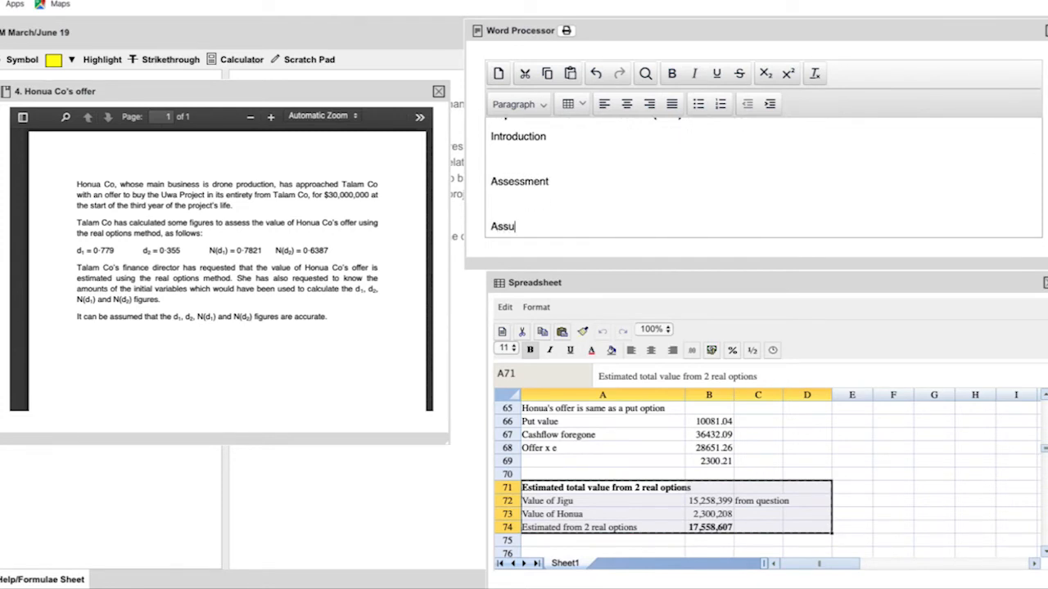
text(mptions)
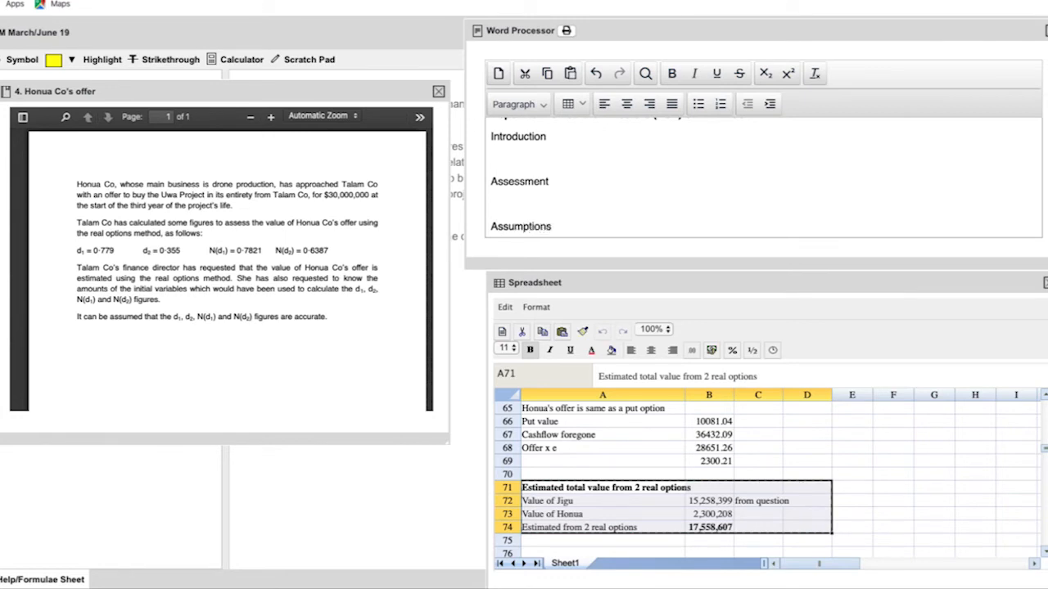
text(Concl)
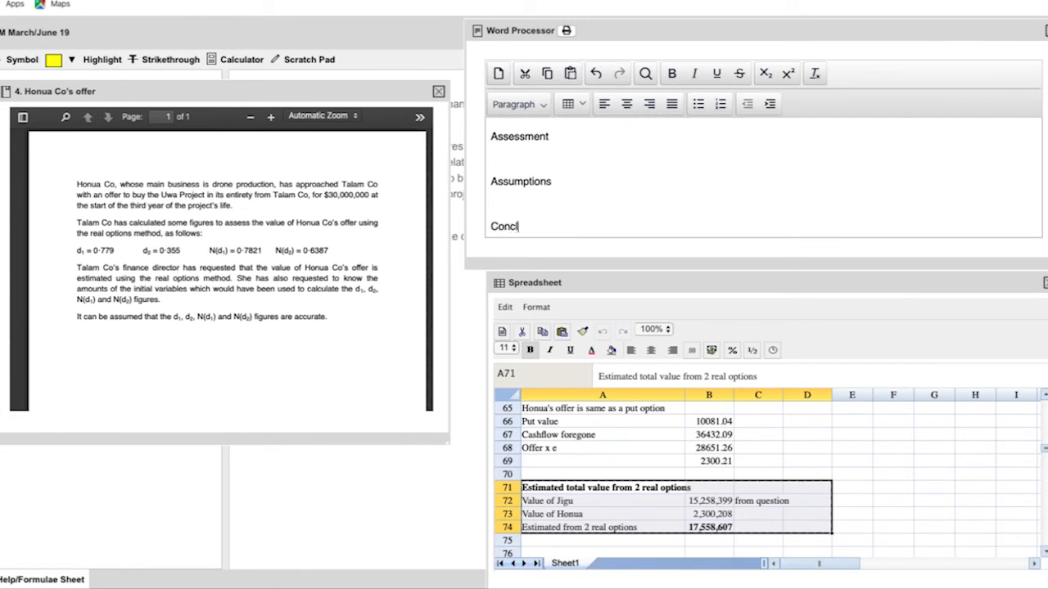
text(usion)
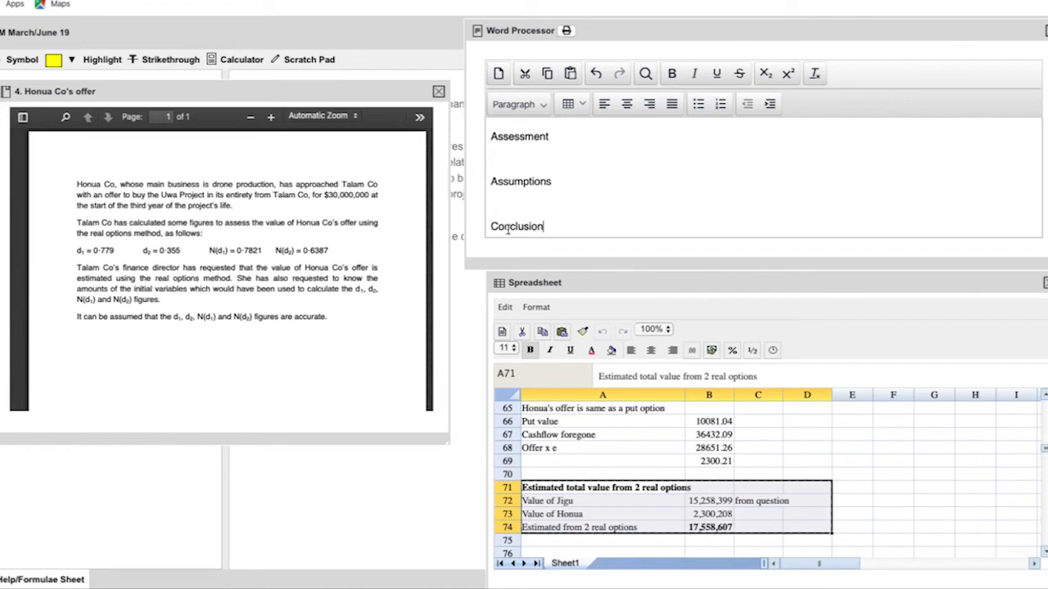
Write that the report assesses whether to undertake Uwa via NPV and the Honua and Jigu options
double_click(517, 226)
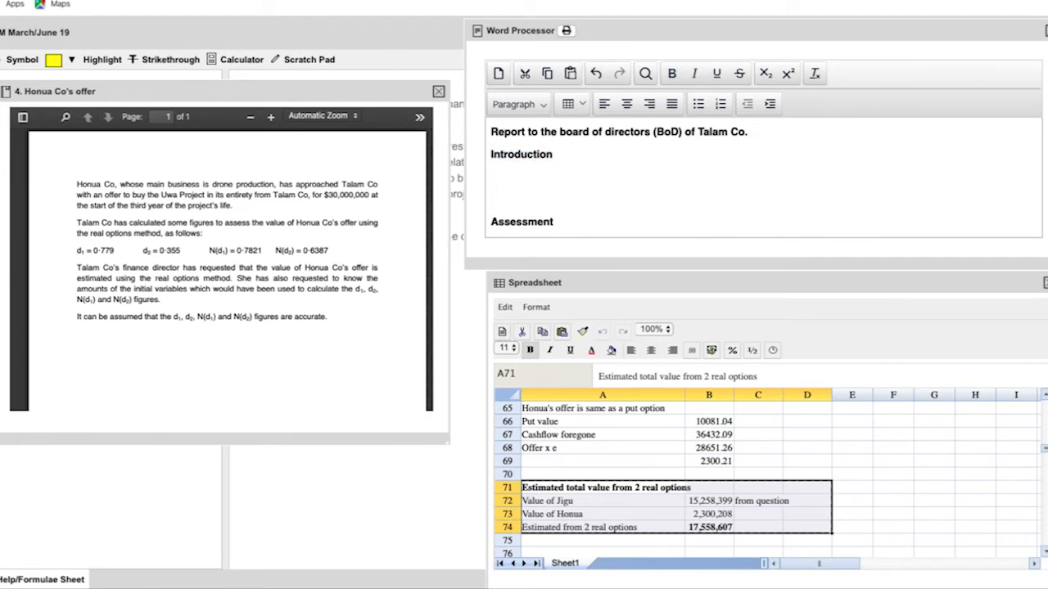
text(This)
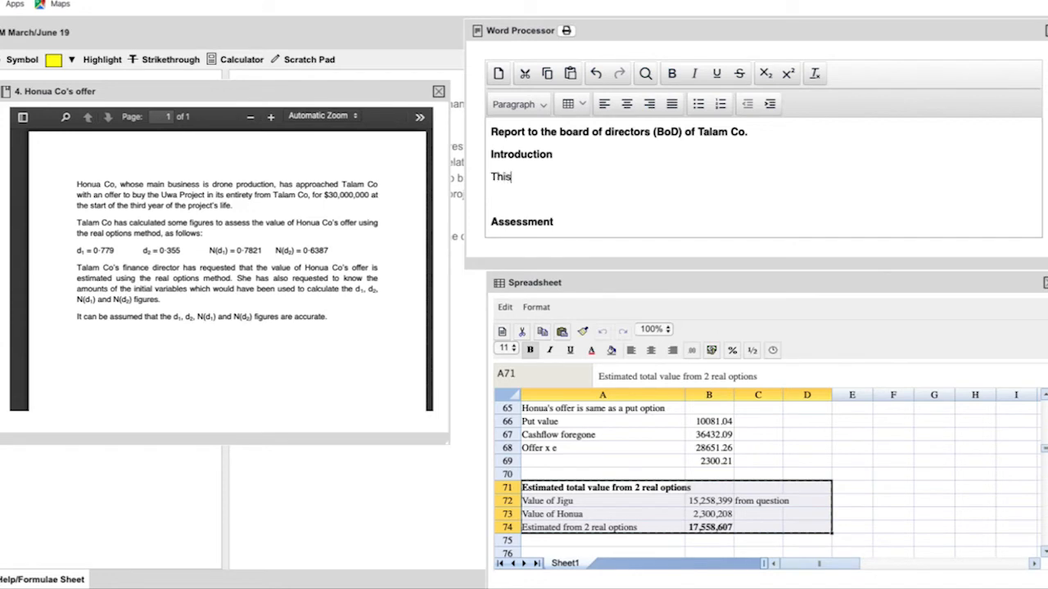
text(report assesses wh)
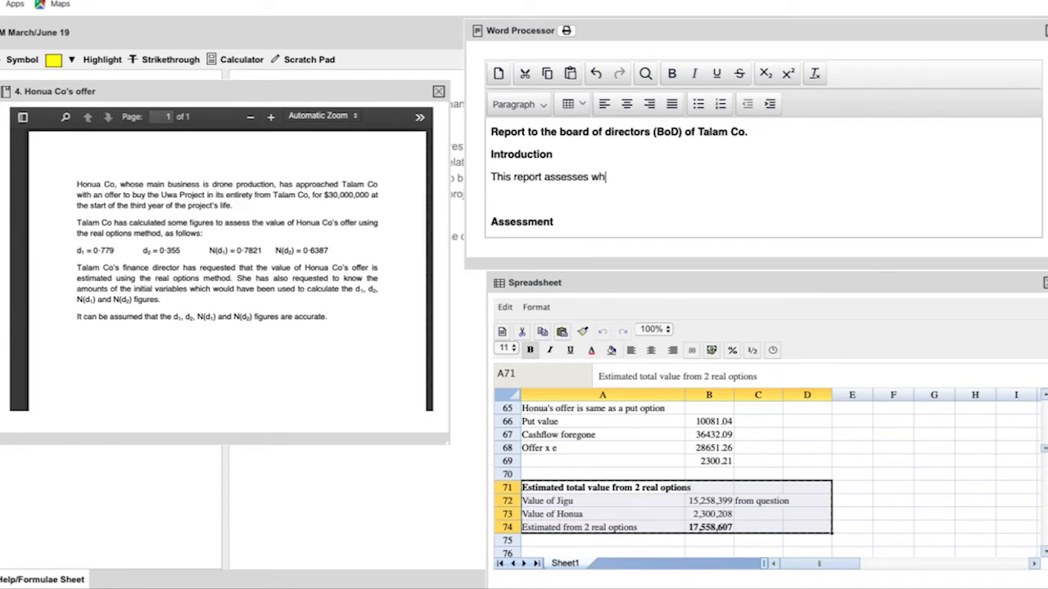
text(ether of not the Uwa)
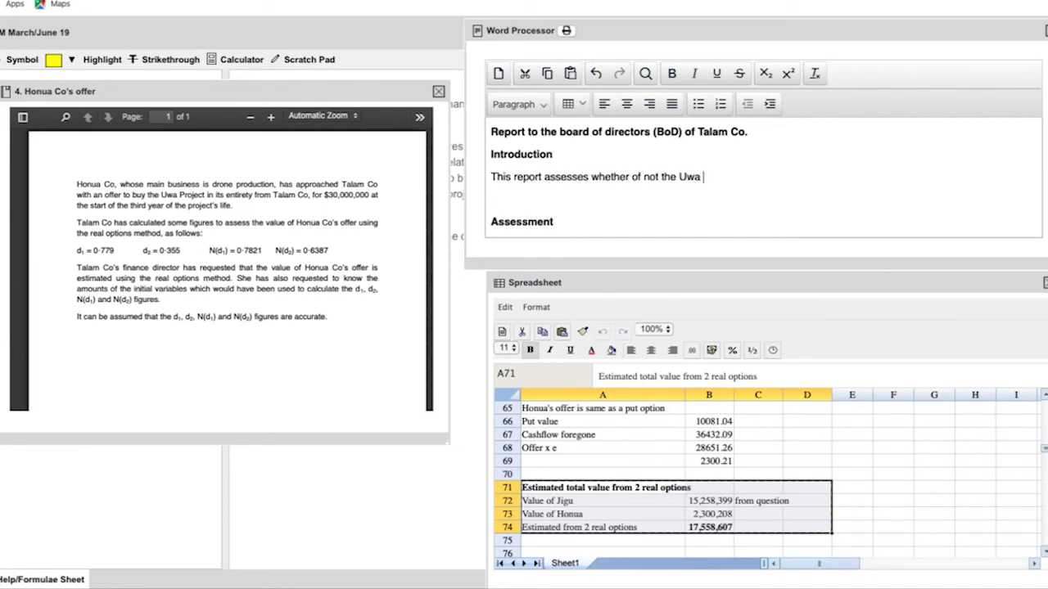
text(project should)
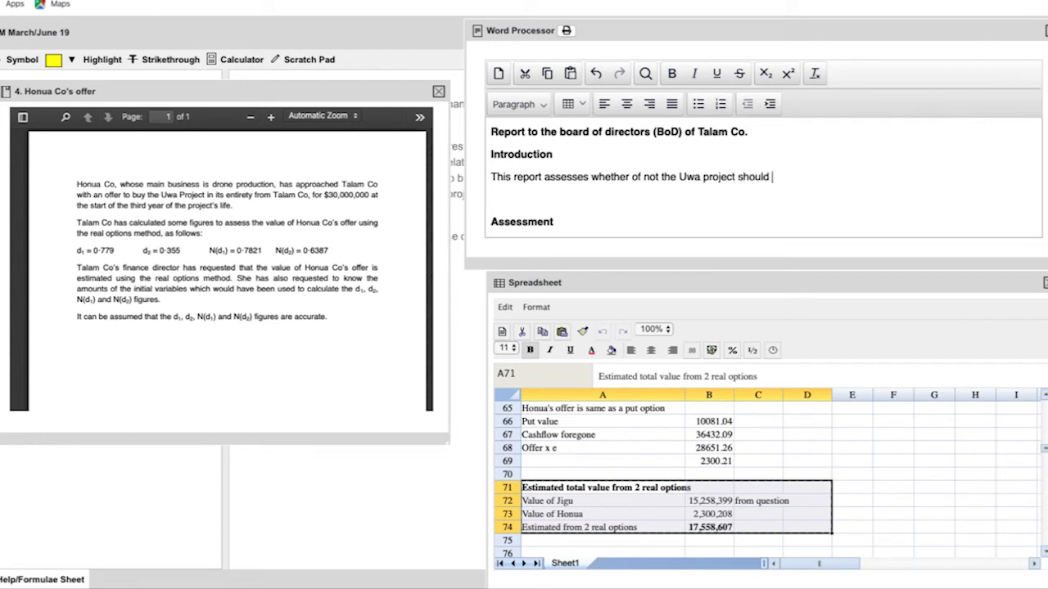
text(be undertaken based on the values from)
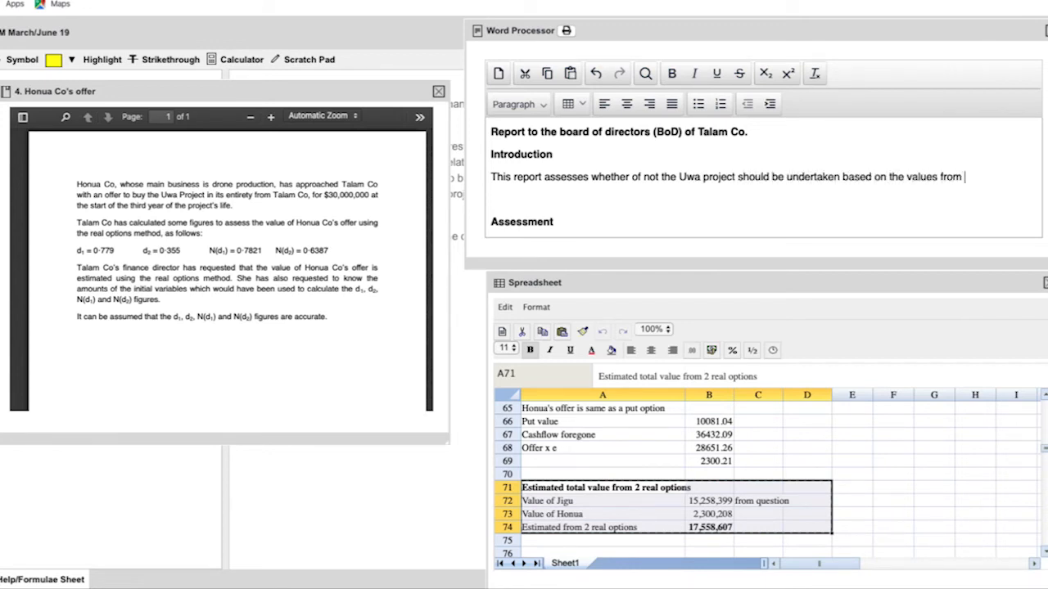
text(the NPV calculation)
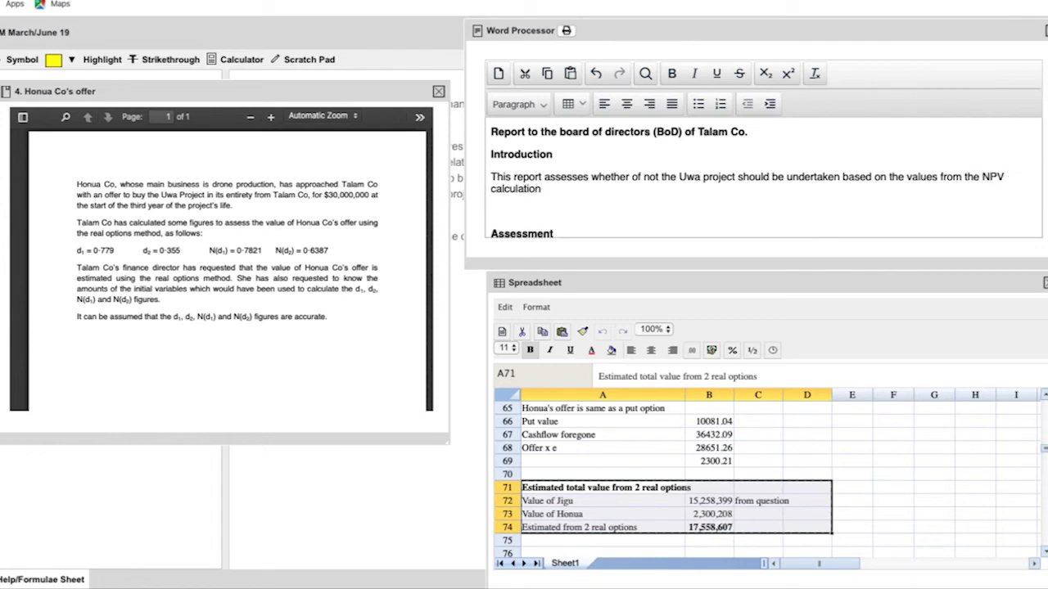
text(and then)
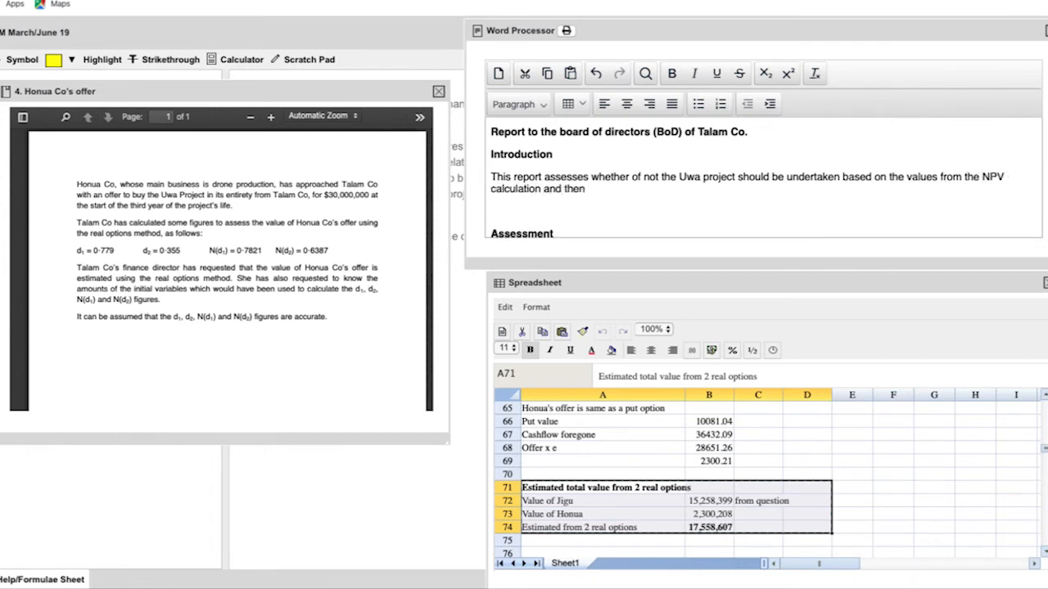
text(assessing the)
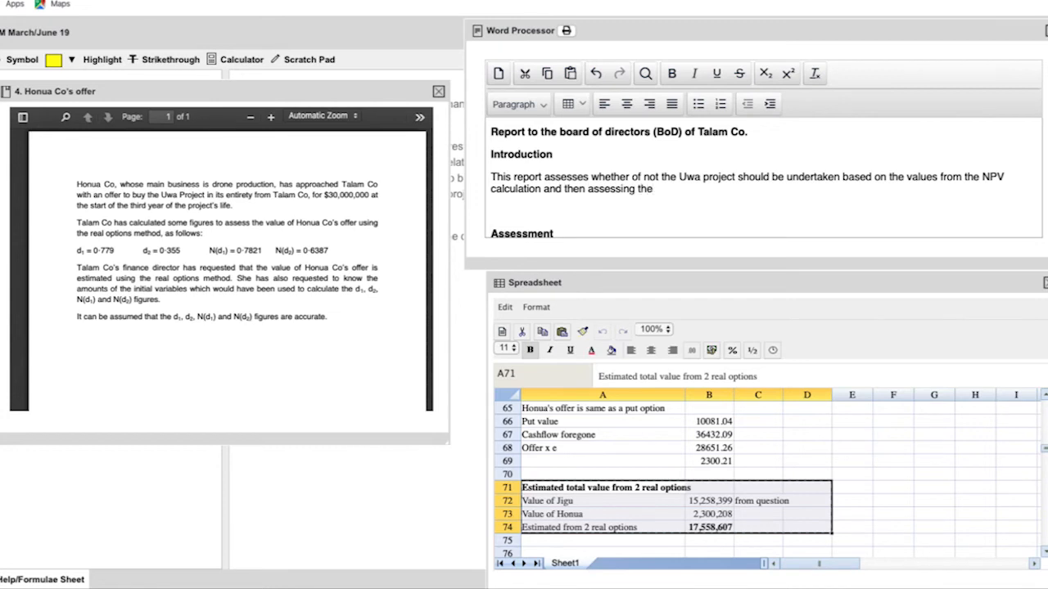
text(options from the)
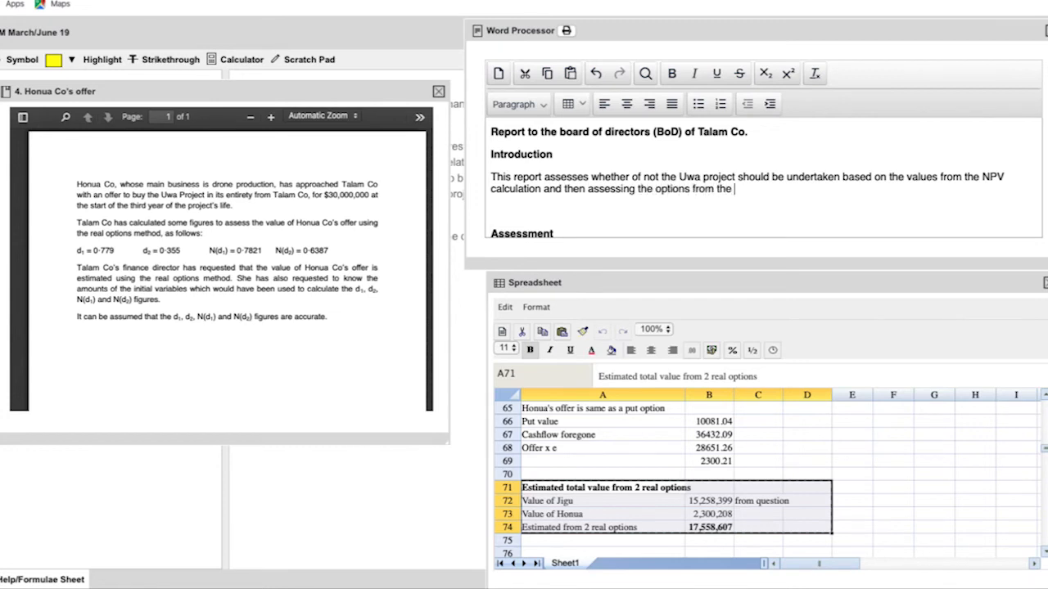
text(Honua and Jigu projects.)
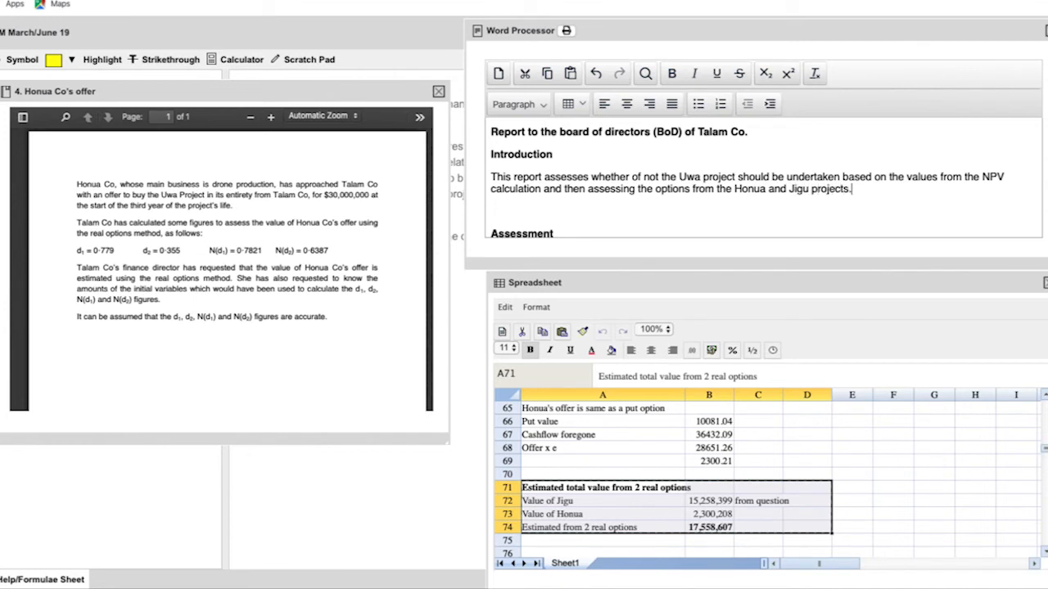
Add that a discussion of the assumptions and impact on assessment is included below
text(A discussion)
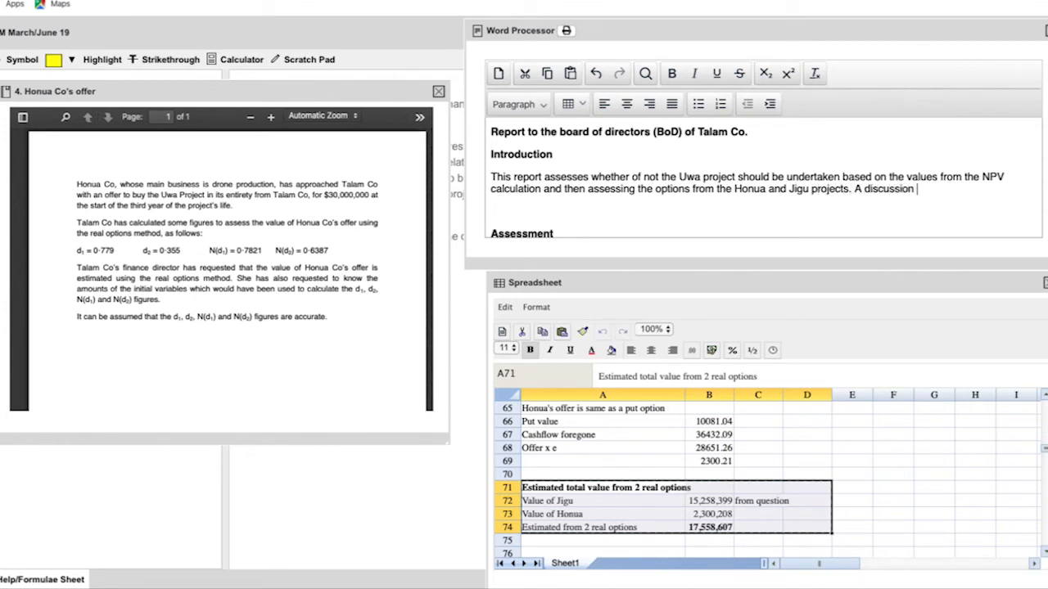
text(of the assumptions and)
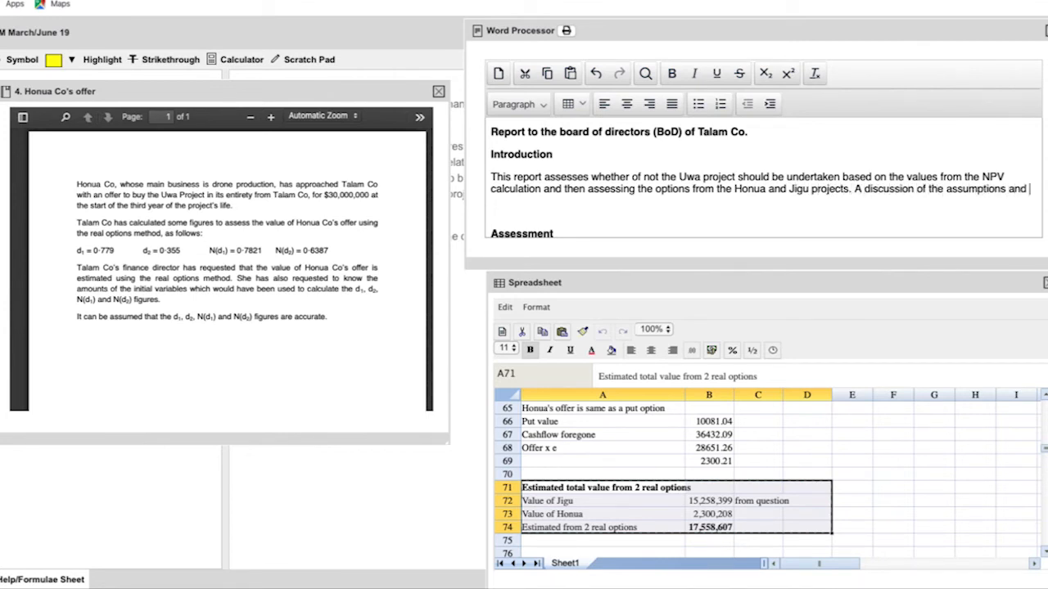
text(impact on assessmnt)
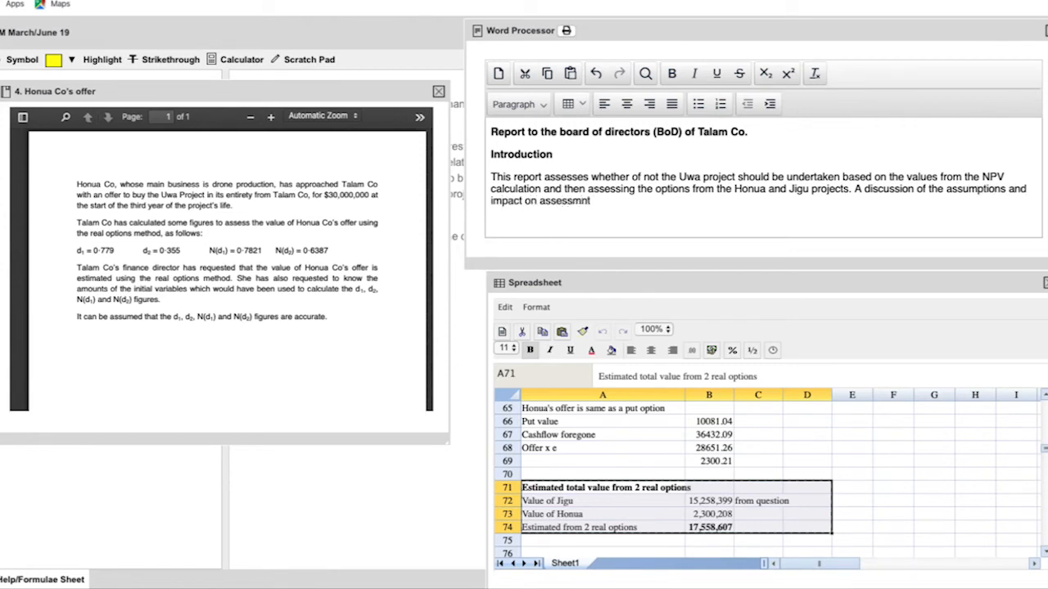
text(is included be)
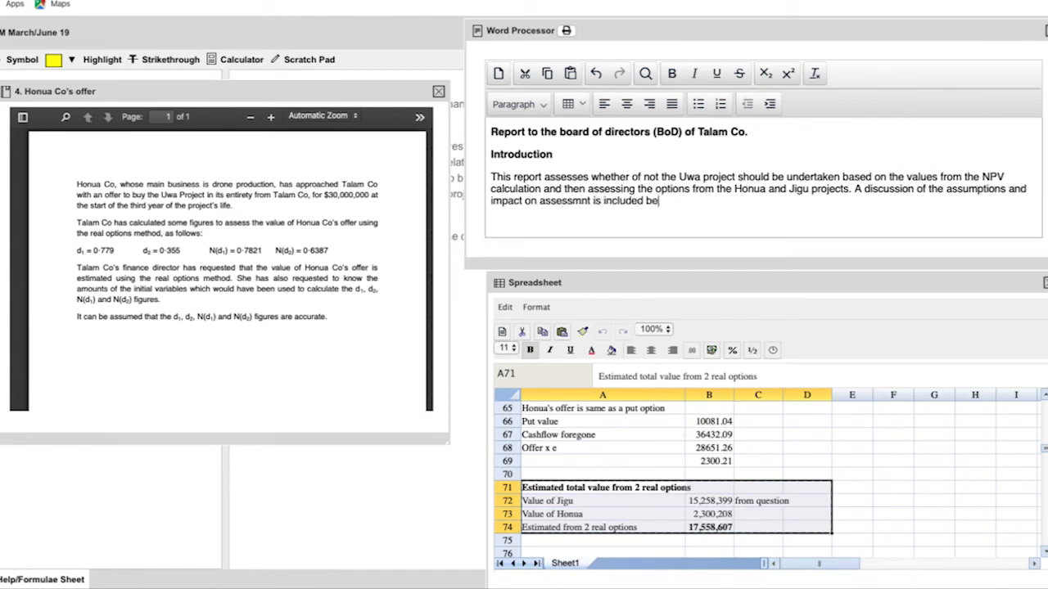
text(low.)
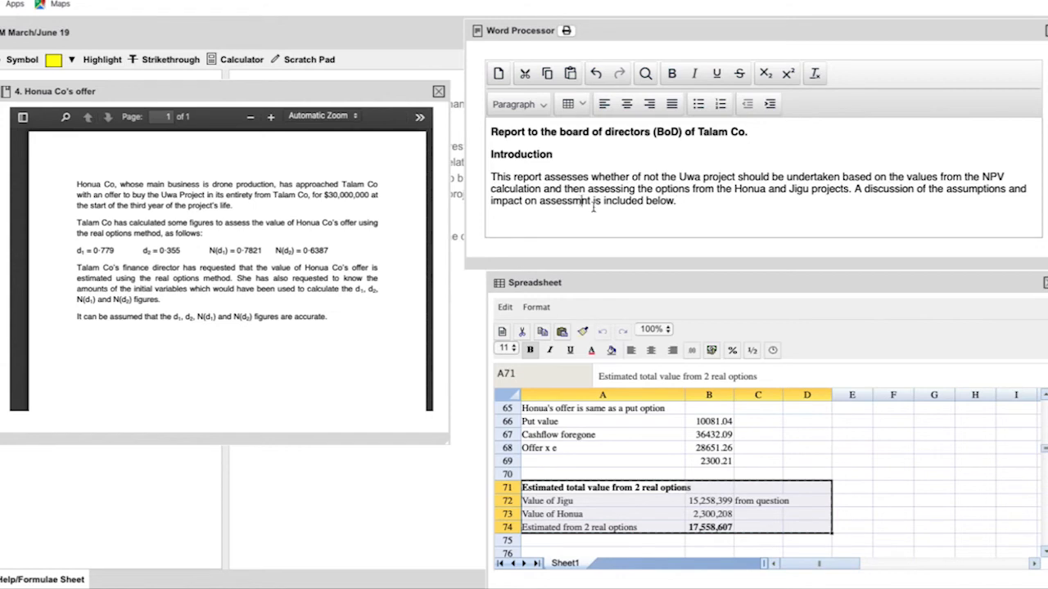
scroll(down, 3)
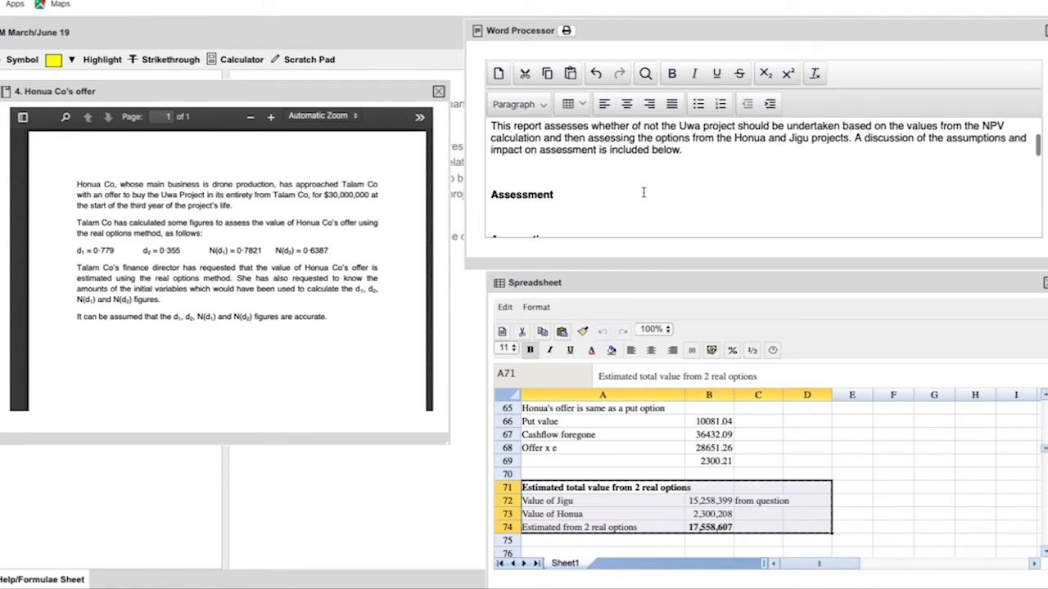
State the Uwa NPV of ($22,046) is a small, relatively marginal negative (see appendix 1)
scroll(down, 3)
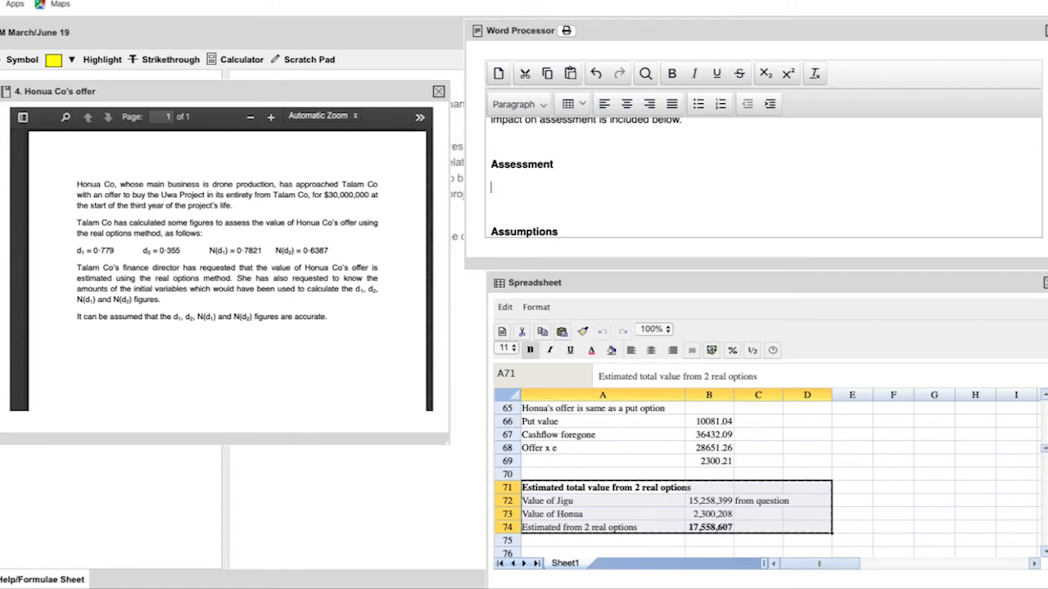
text(Th)
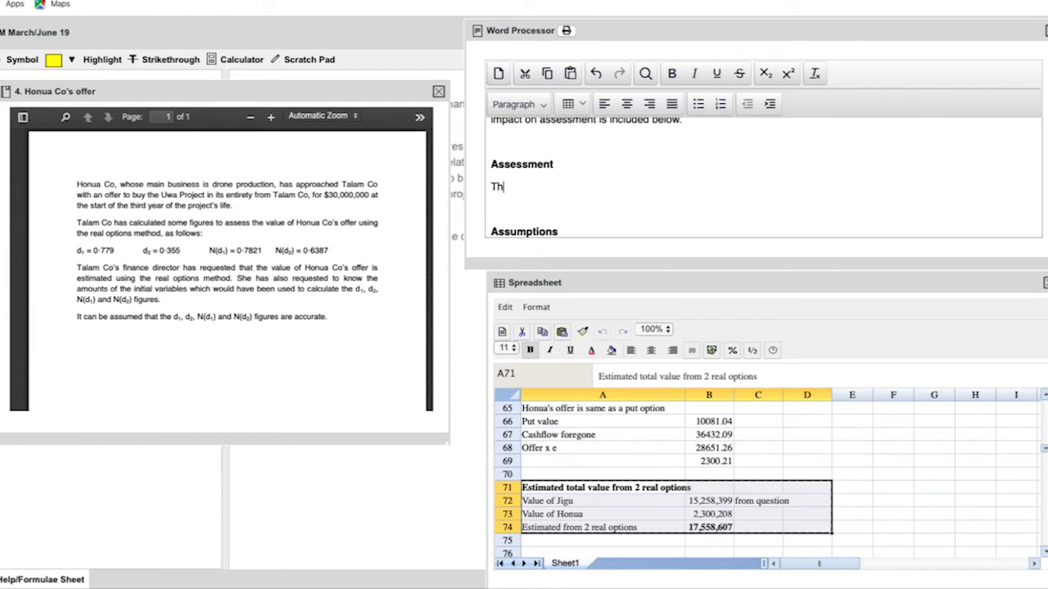
text(e v)
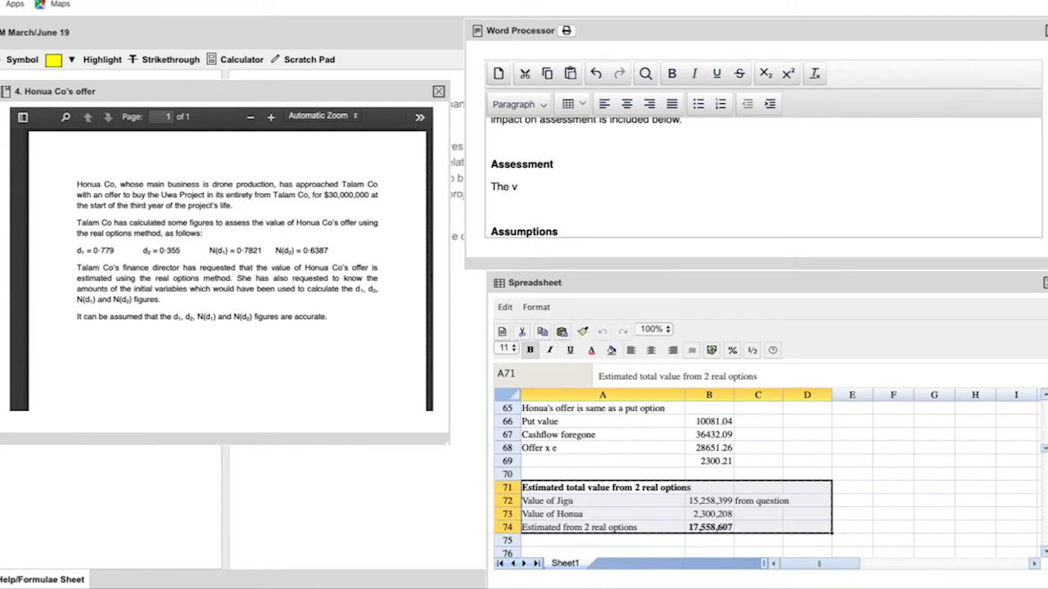
text(alue of the)
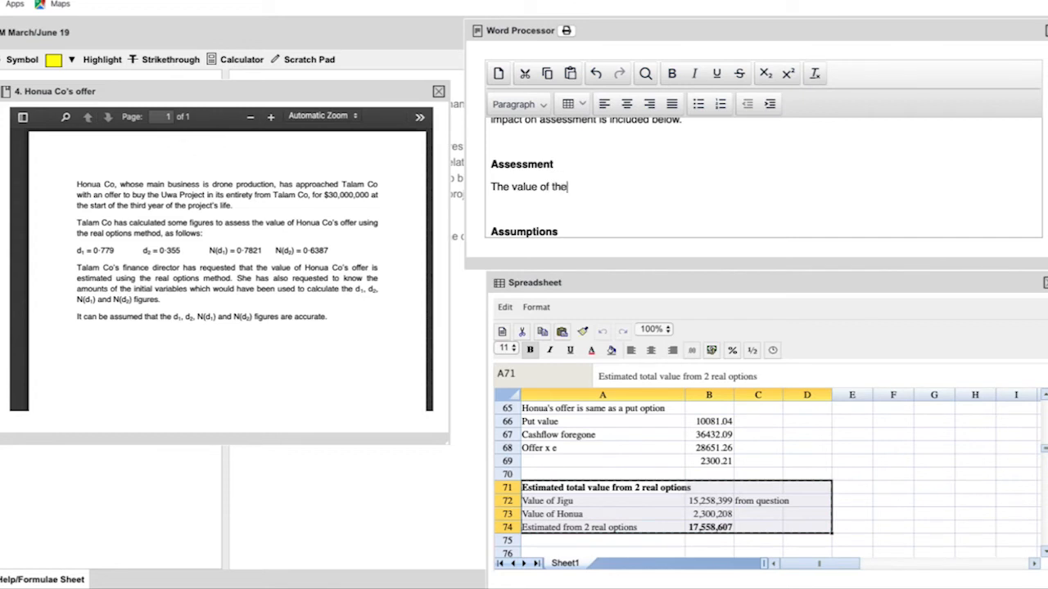
text(U)
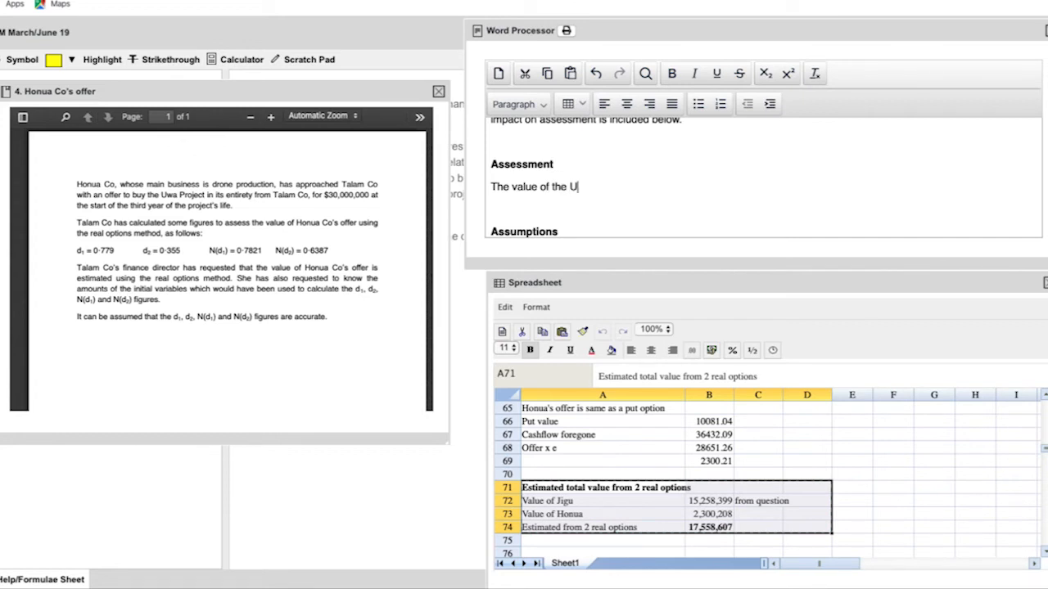
text(wa pro)
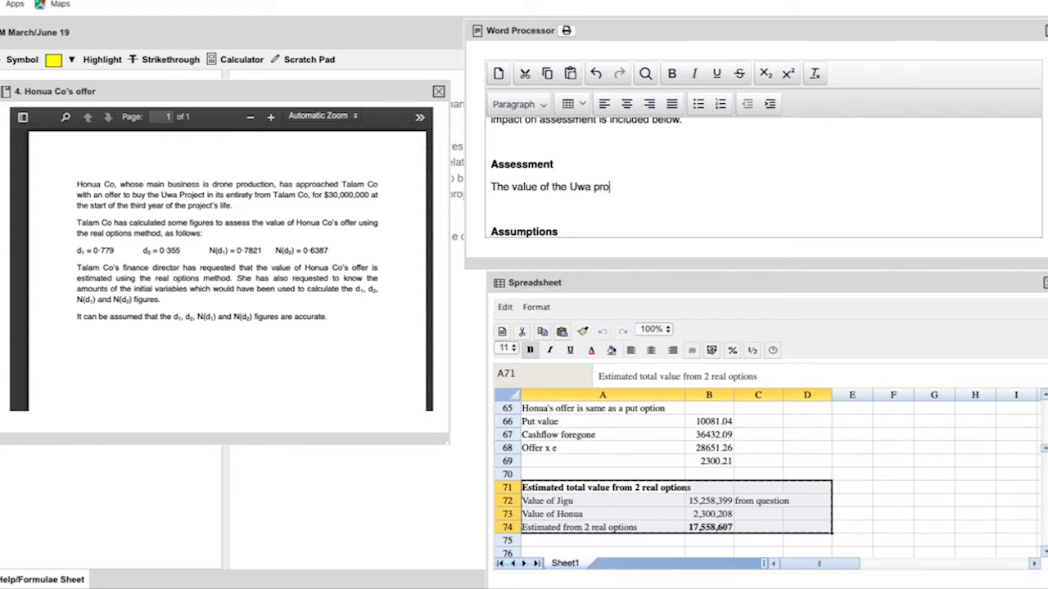
text(ject based on inital NPV is ()
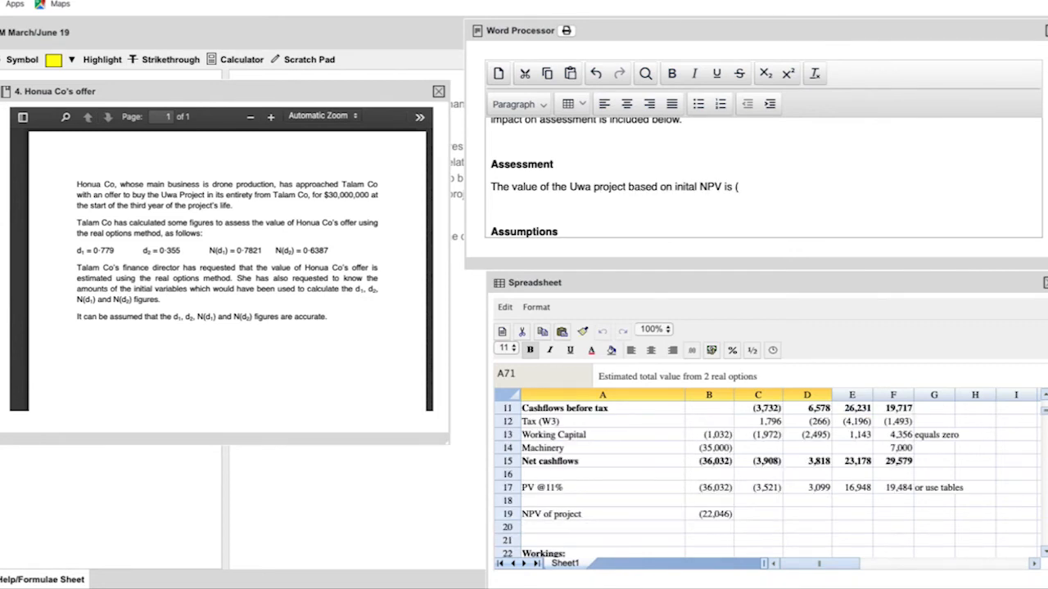
text($22,046) which)
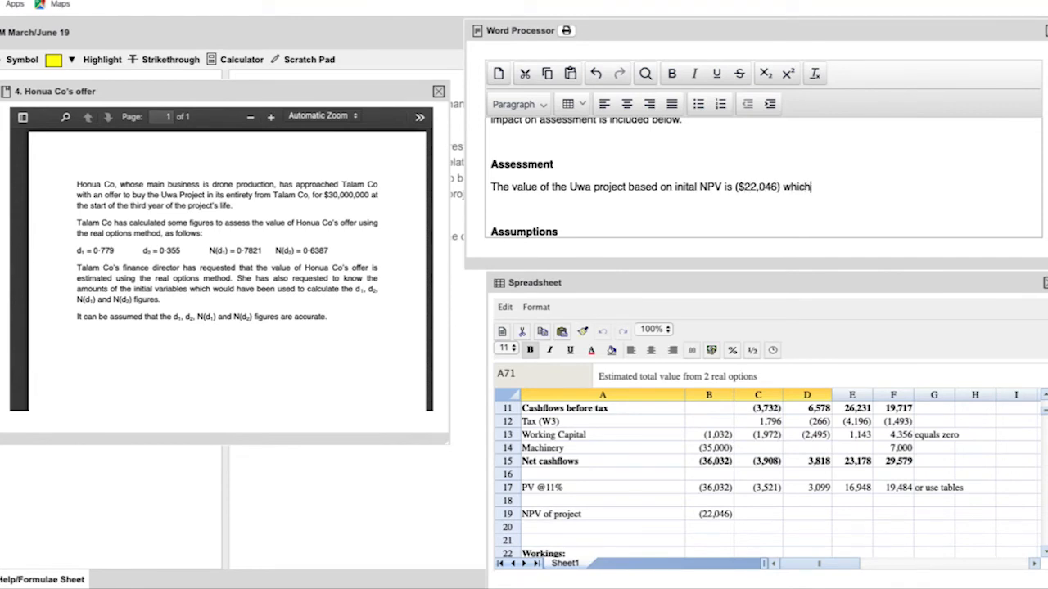
text(is a small negative (s)
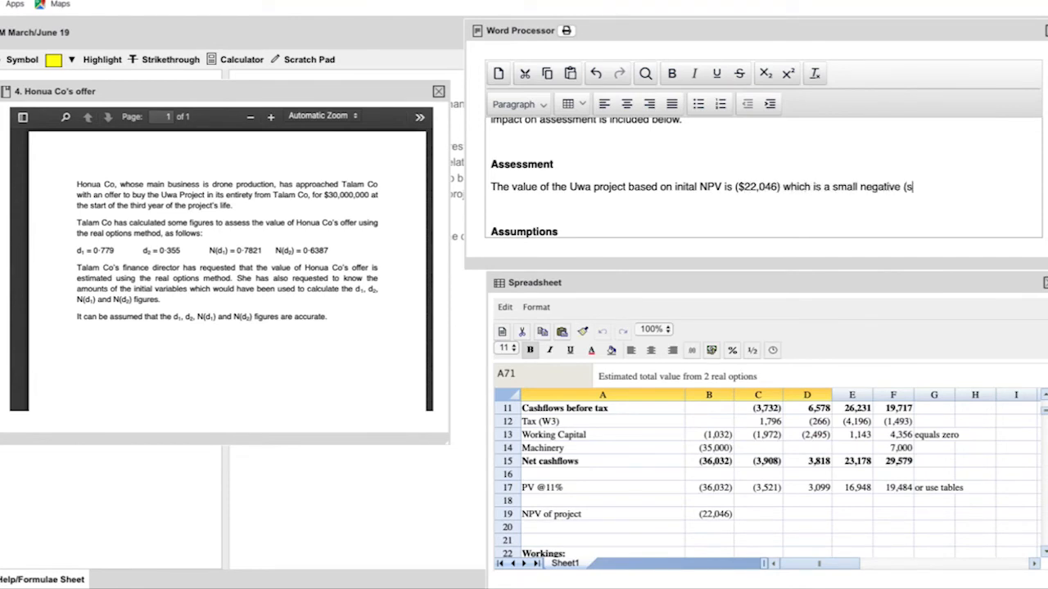
text(ee appendix 1). The initial decison would be to not pursue this project although the)
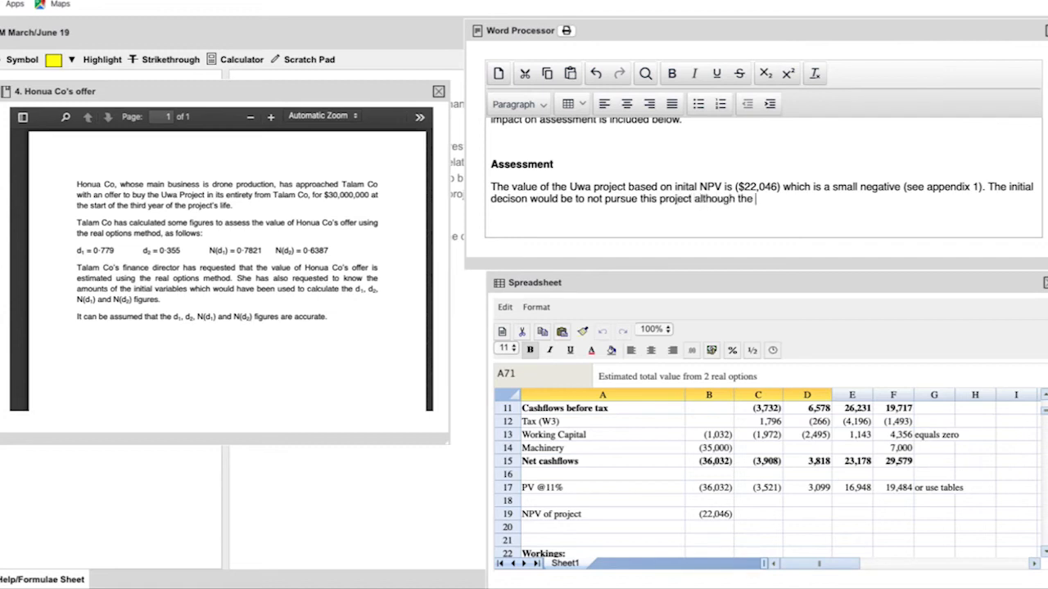
text(negative is relative)
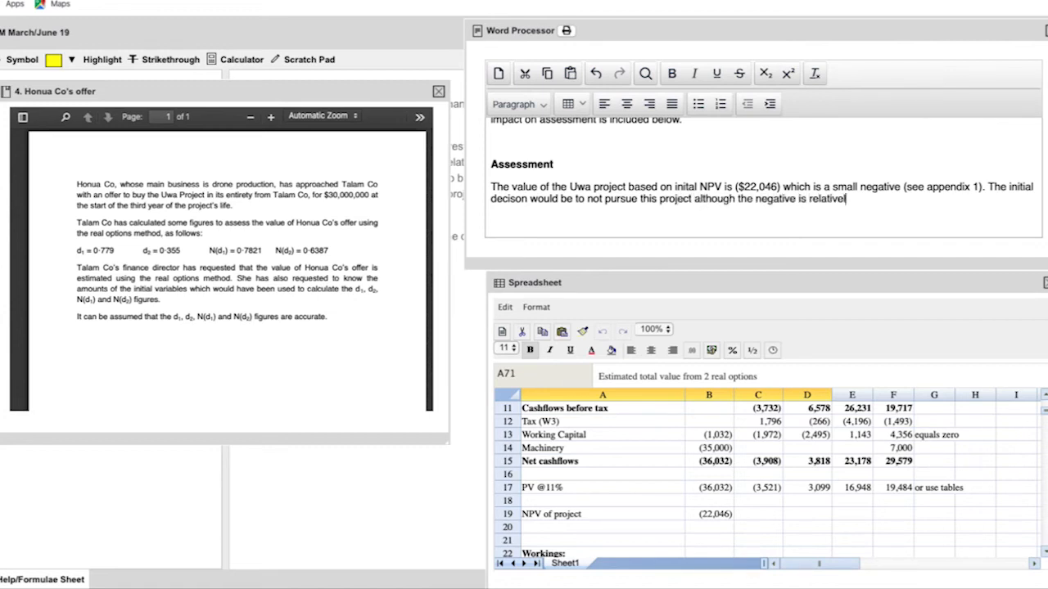
text(y marginal. The offer from Honua Co)
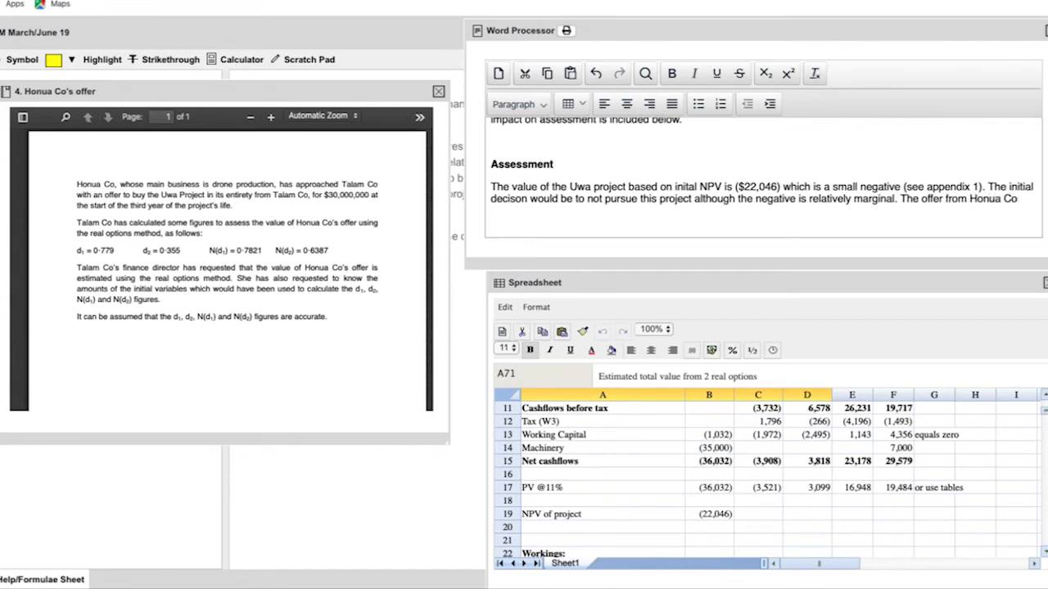
Add that the Honua and Jigu real options give 17,558,607 (appendix 2), so Uwa should be undertaken
text(and Jigu pro)
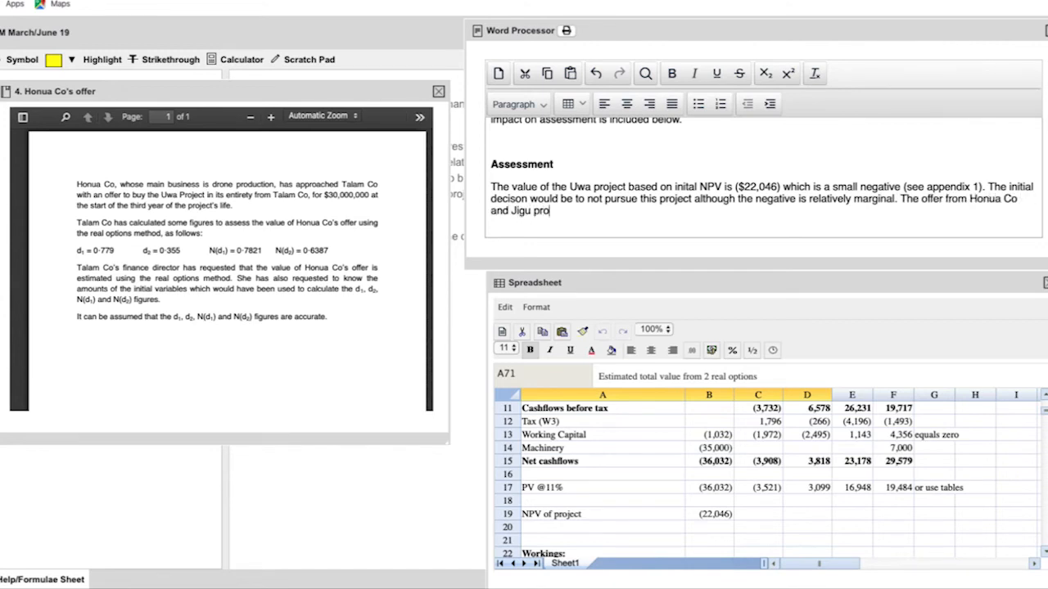
text(ject, using the real options me)
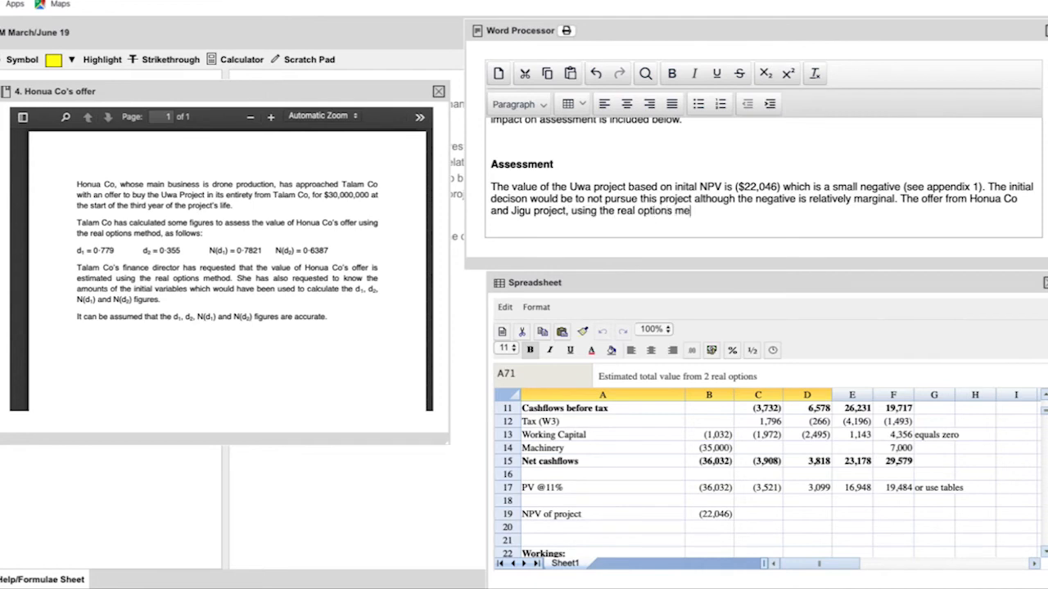
text(thod, give a value of $17,558,)
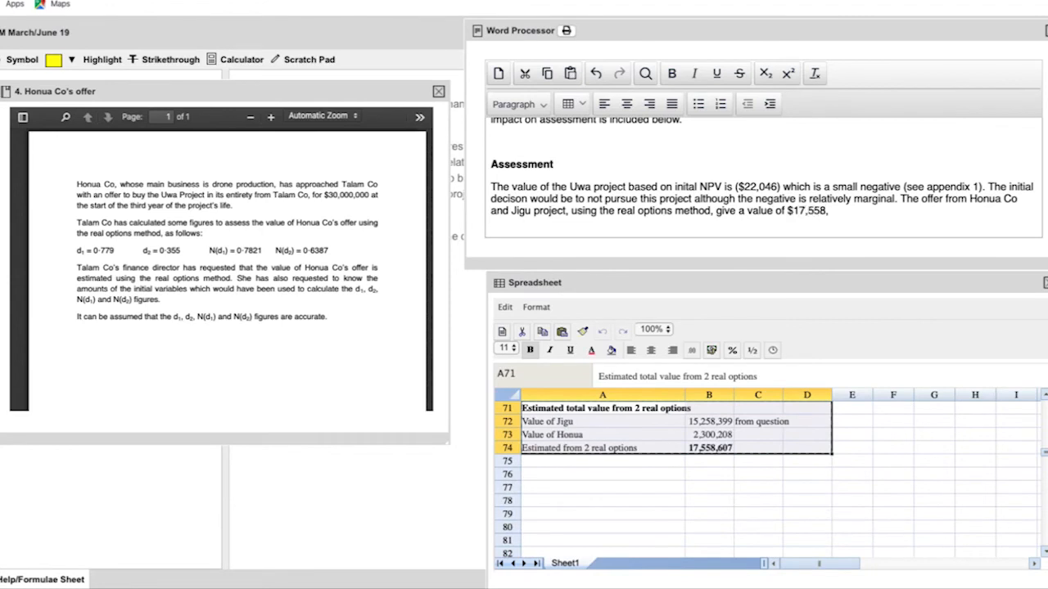
text(607 (see appendix 2), which is positive and)
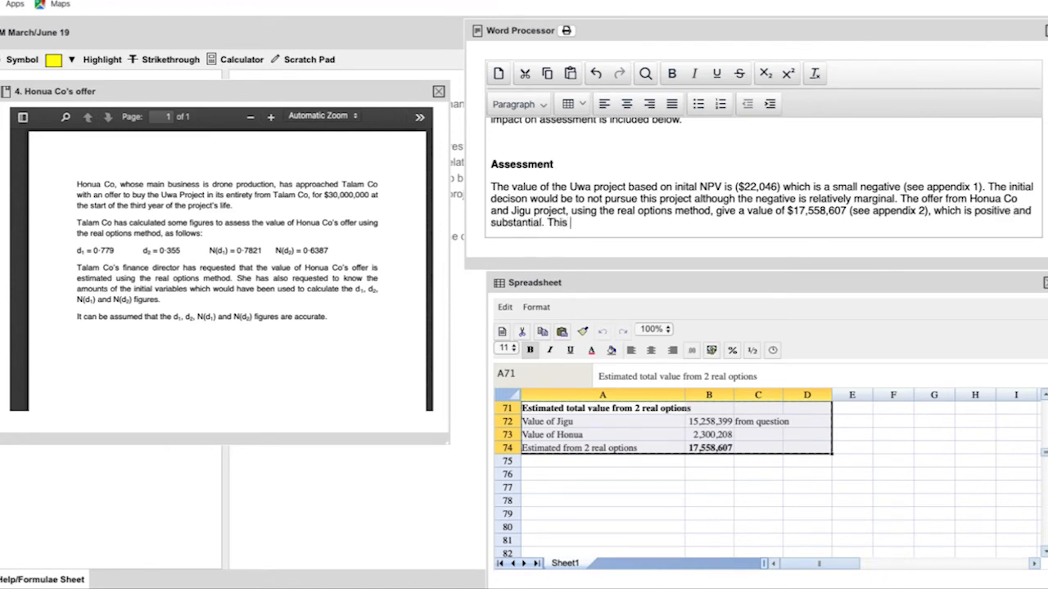
text(indicates the Uwa project s)
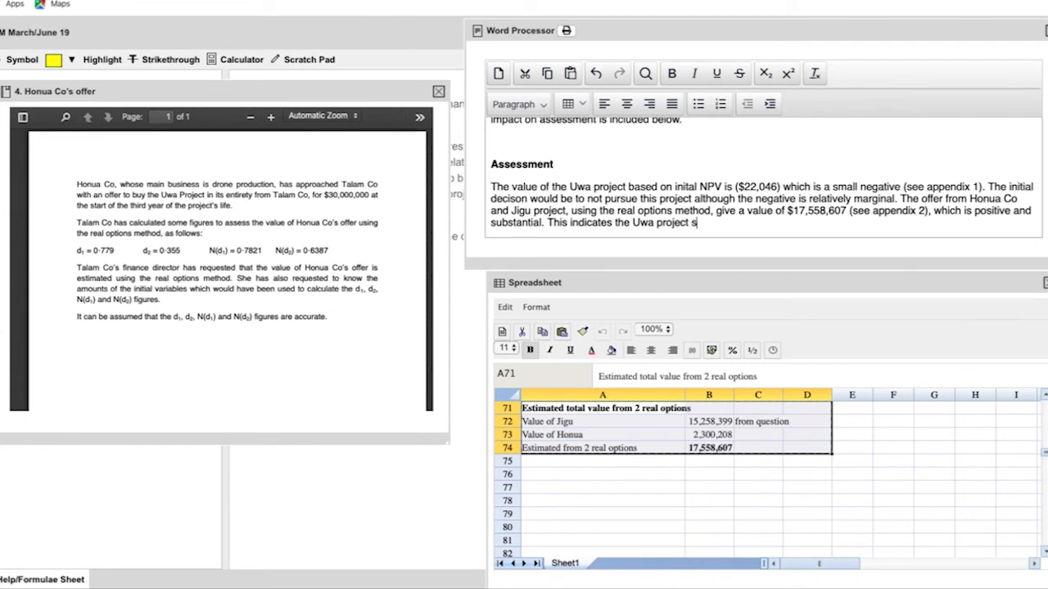
text(hould be undertaken.)
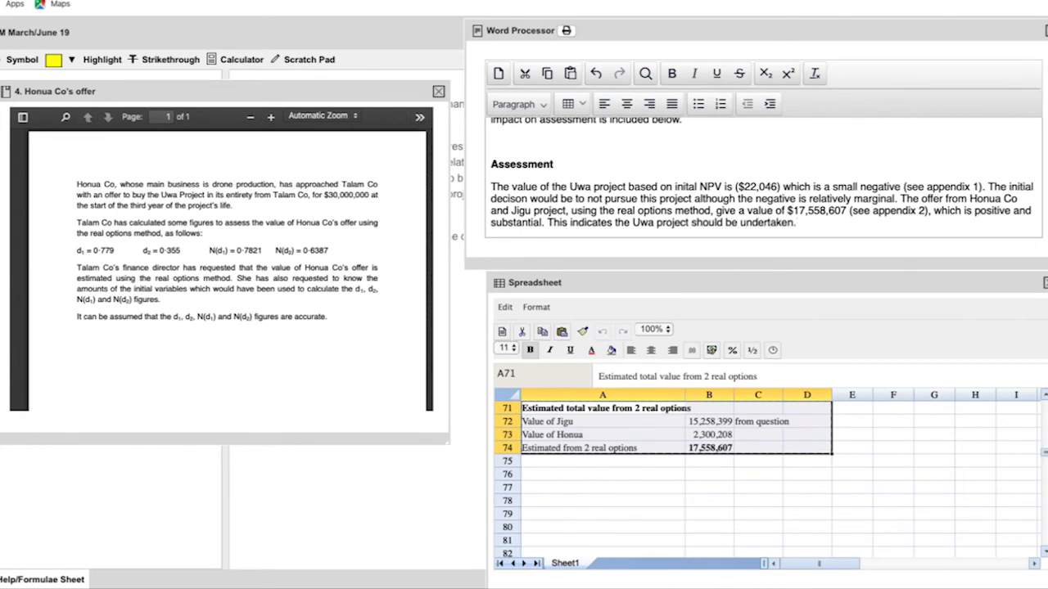
mouse_move(793, 247)
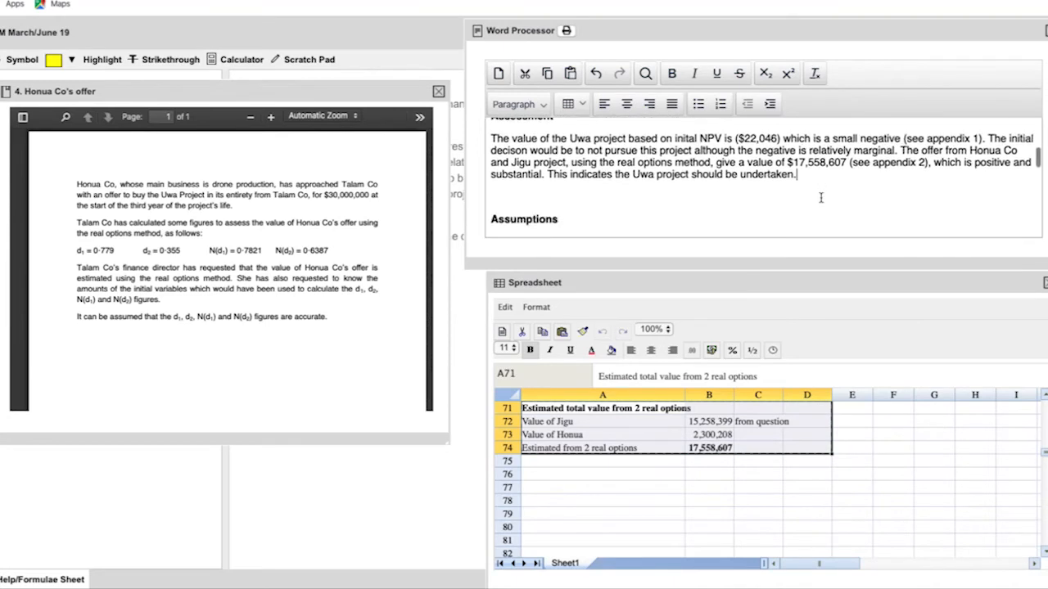
Introduce the assumptions made for appendix 1 and 2 calculations and start a bulleted list
scroll(down, 3)
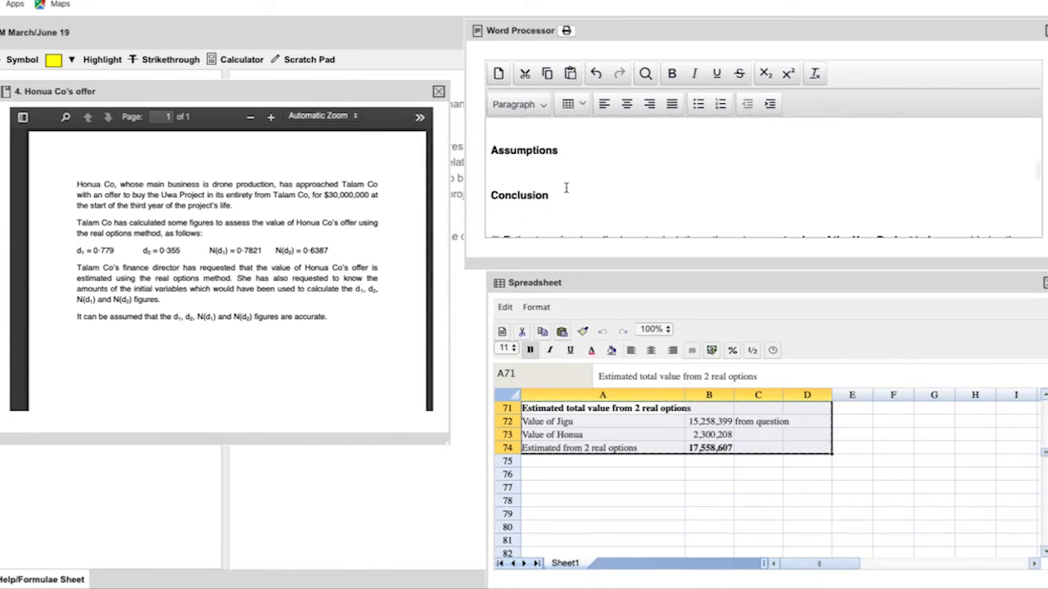
text(The)
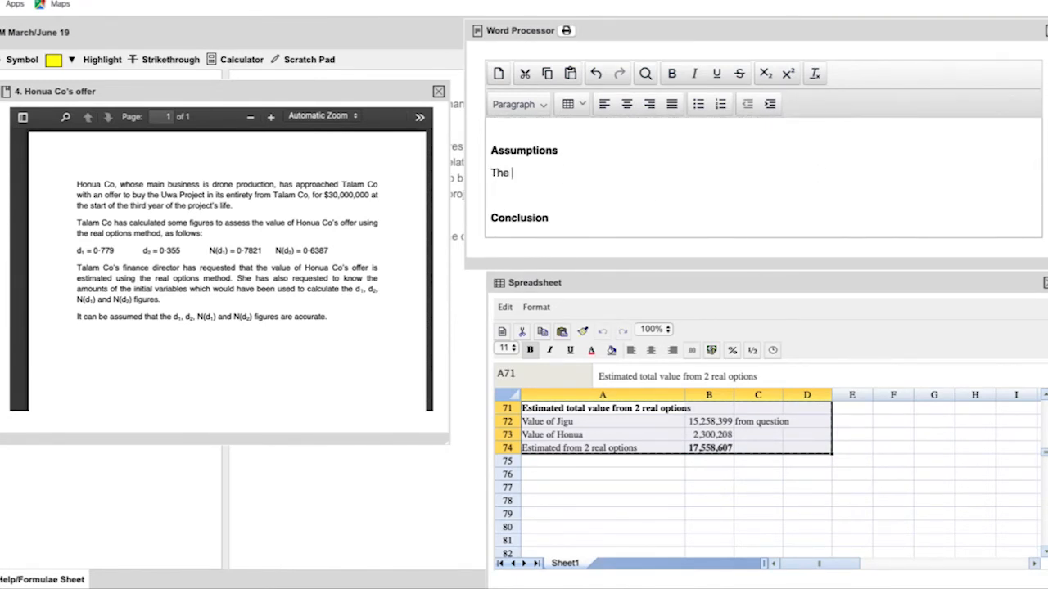
text(following assumption)
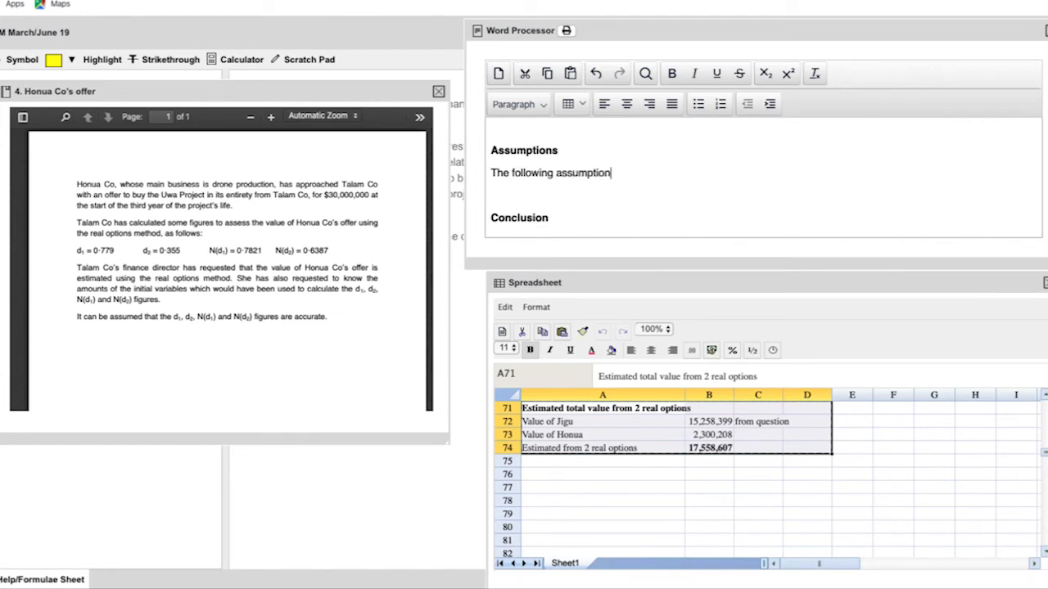
text(s have been)
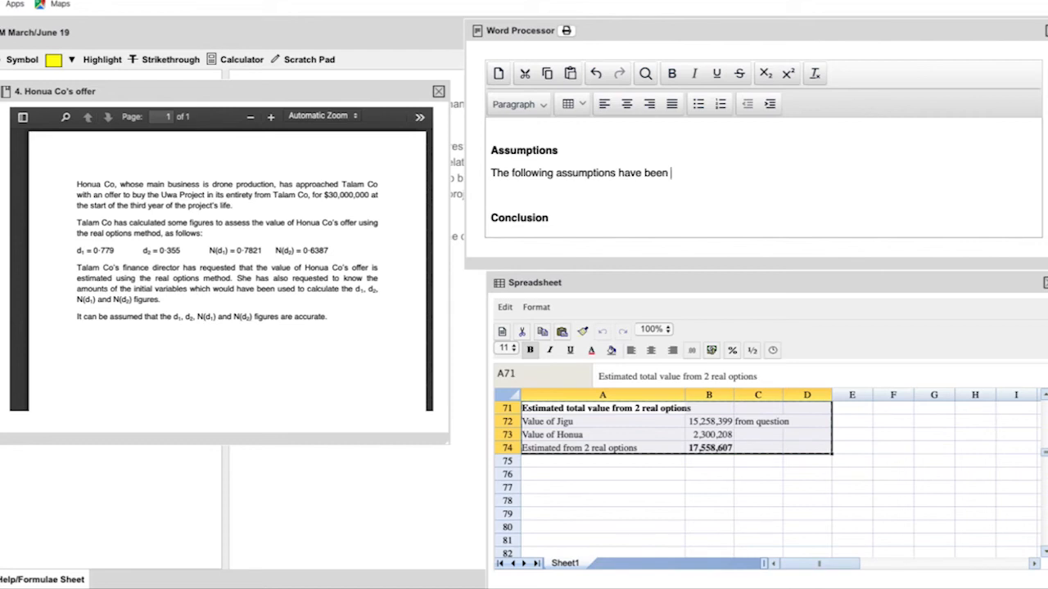
text(made)
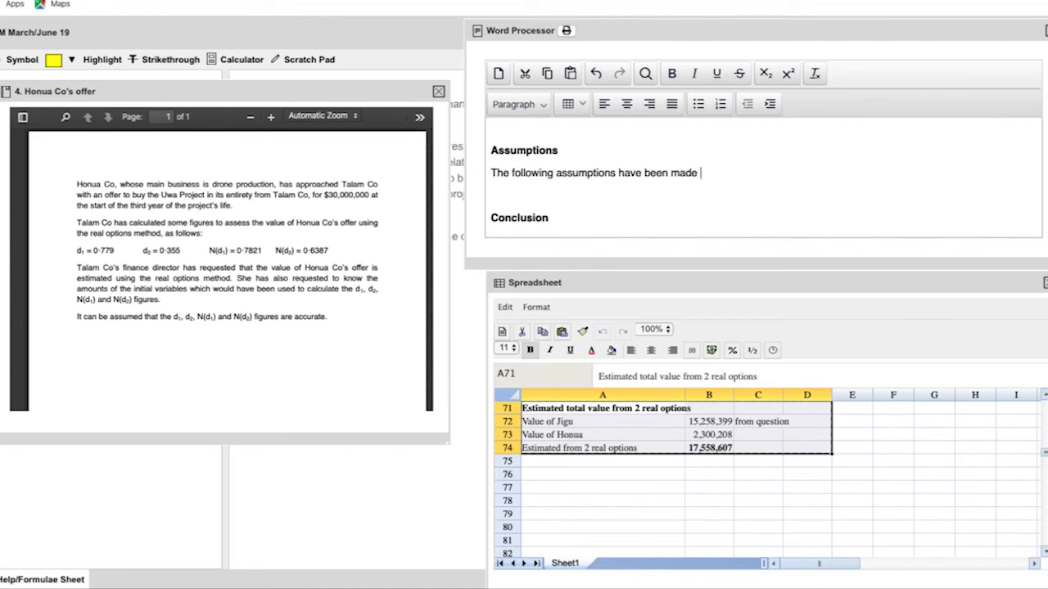
text(for c)
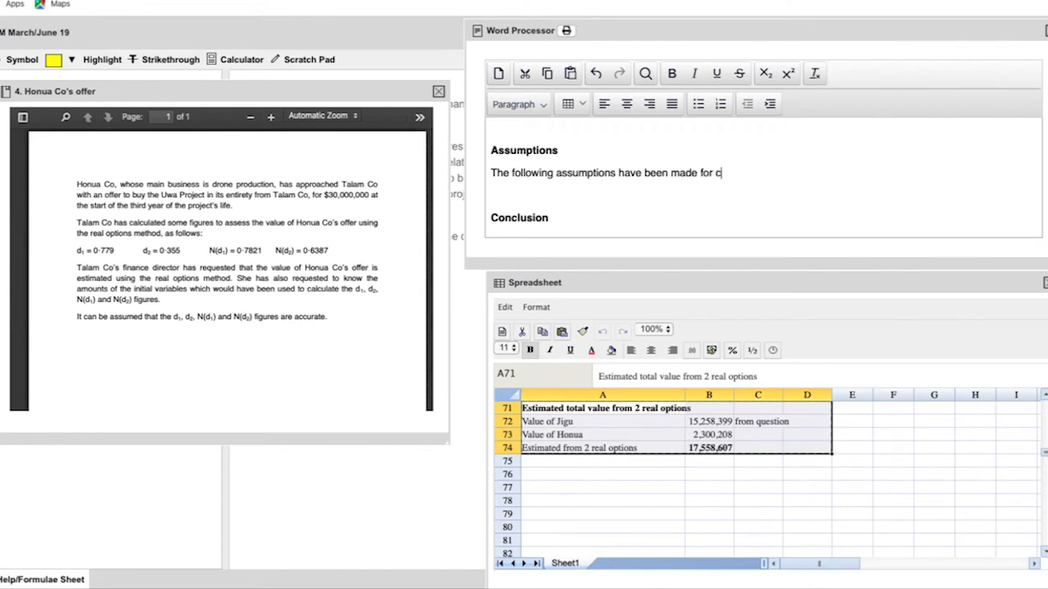
text(alculations in)
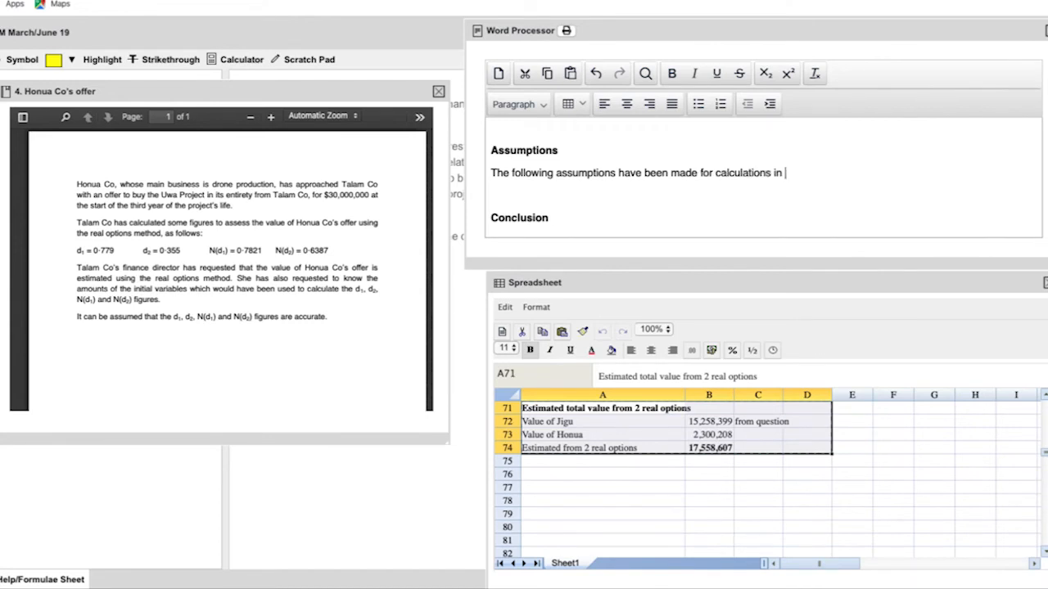
text(appendix)
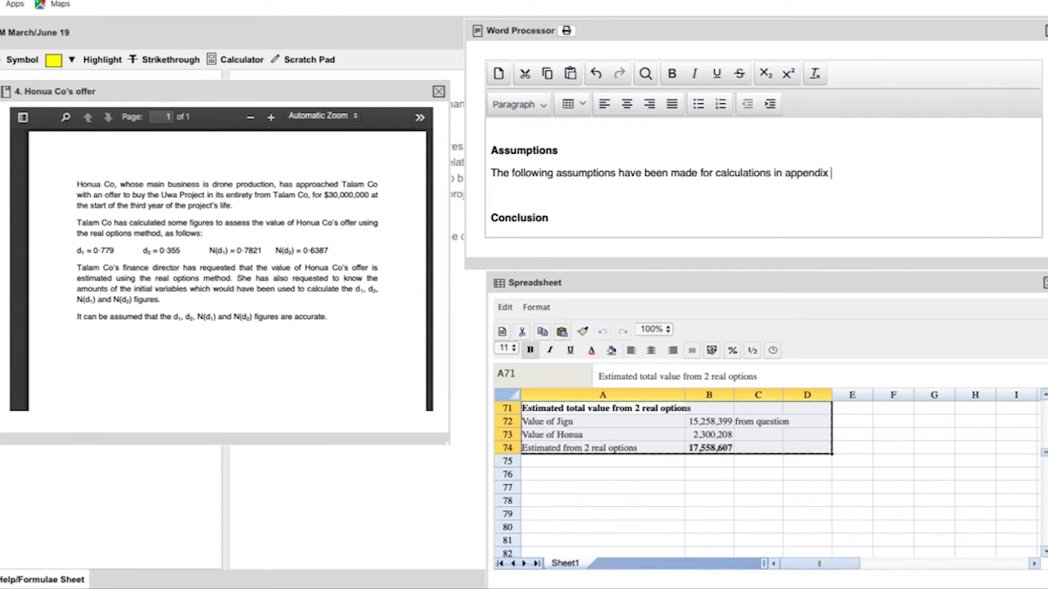
text(1 and 2:)
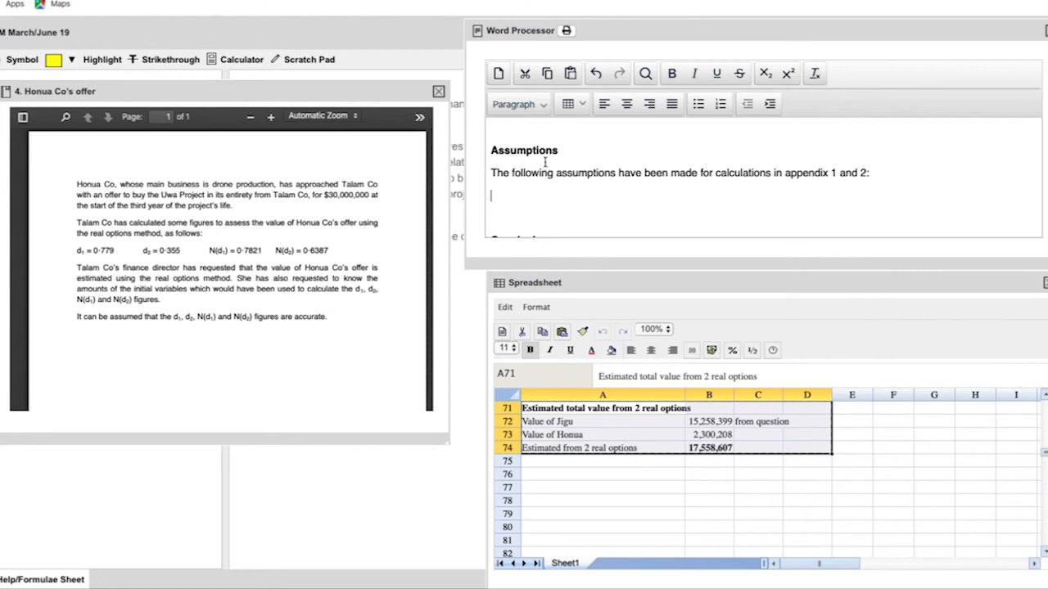
click(697, 104)
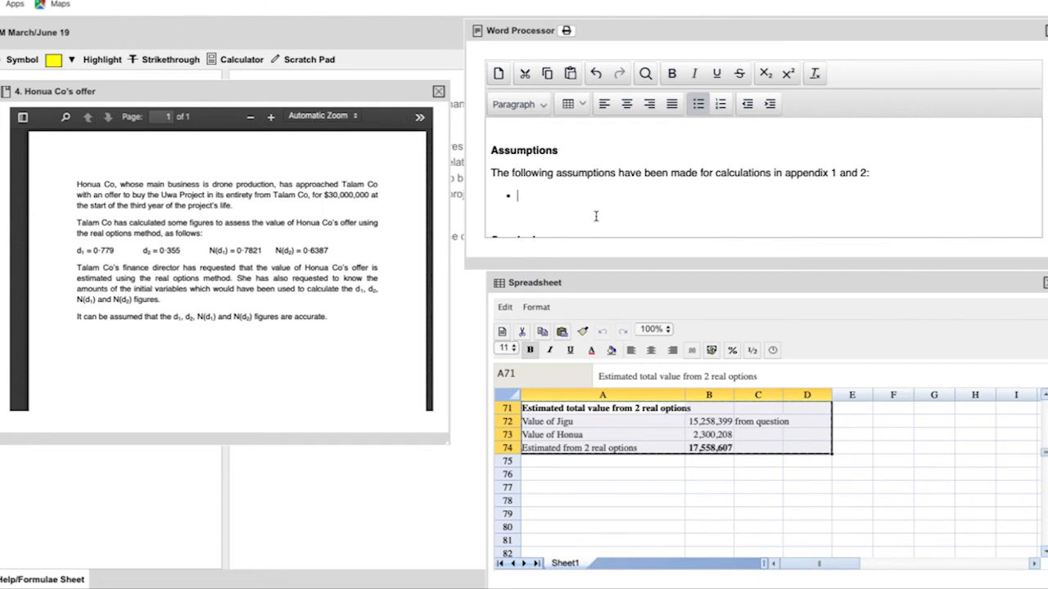
List bullets on Honua's asset beta, accurate variables, and BSOP not generally used for physical products
text(Used)
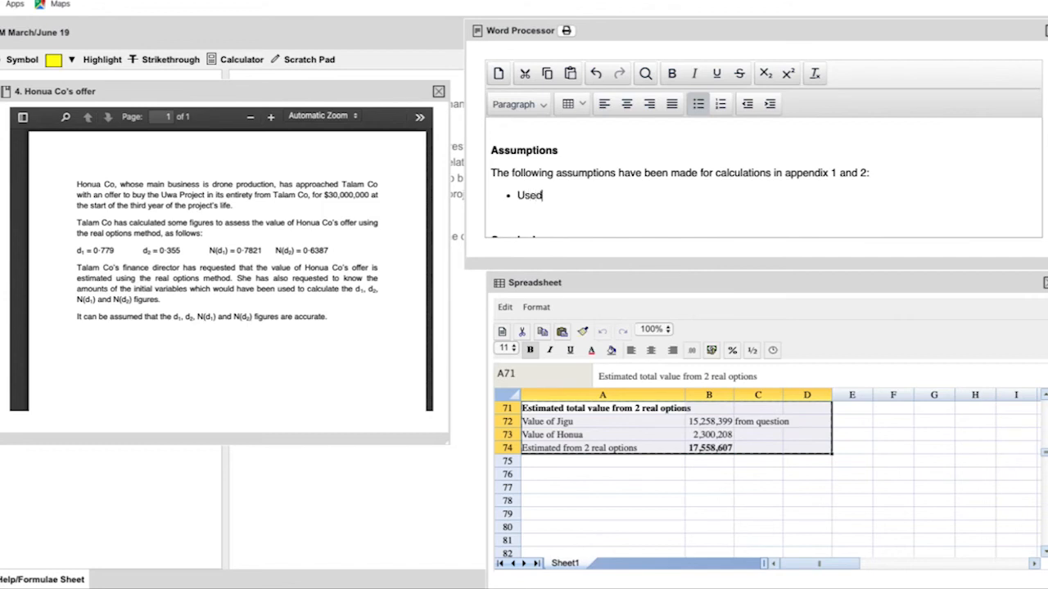
text(Honua)
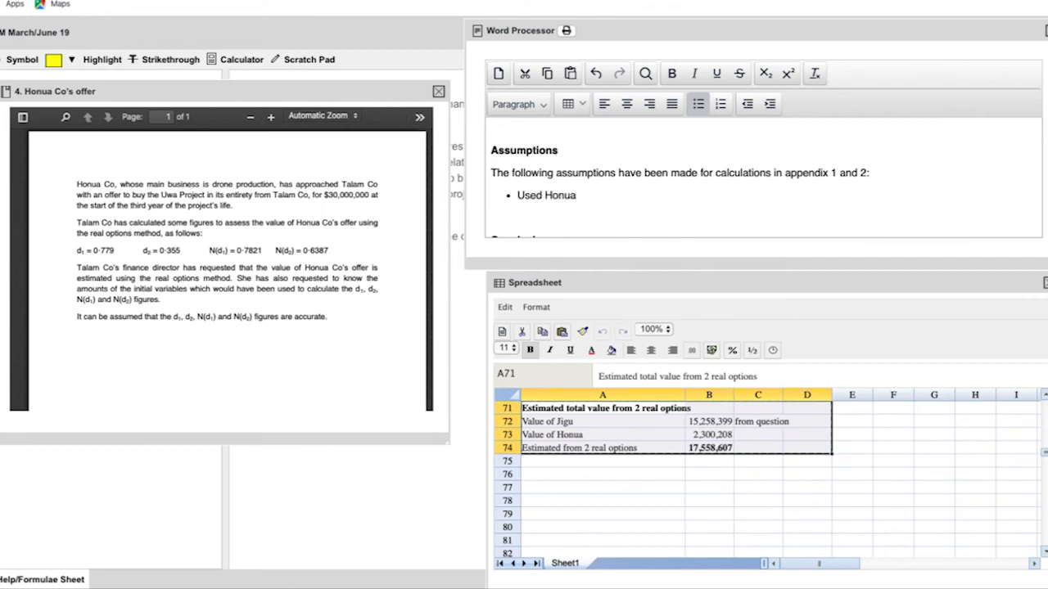
text('s asset)
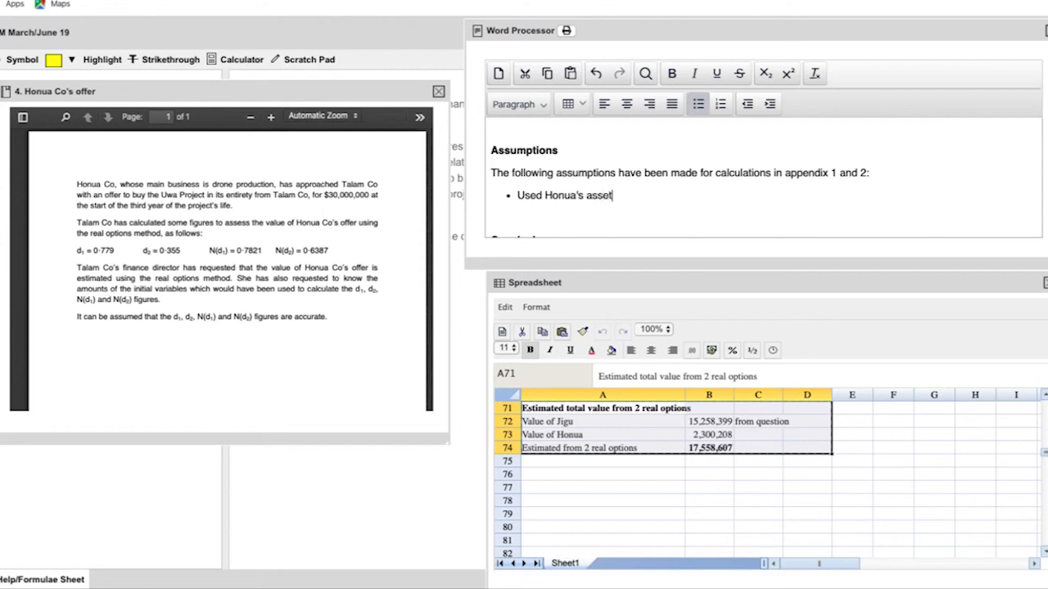
text(beta)
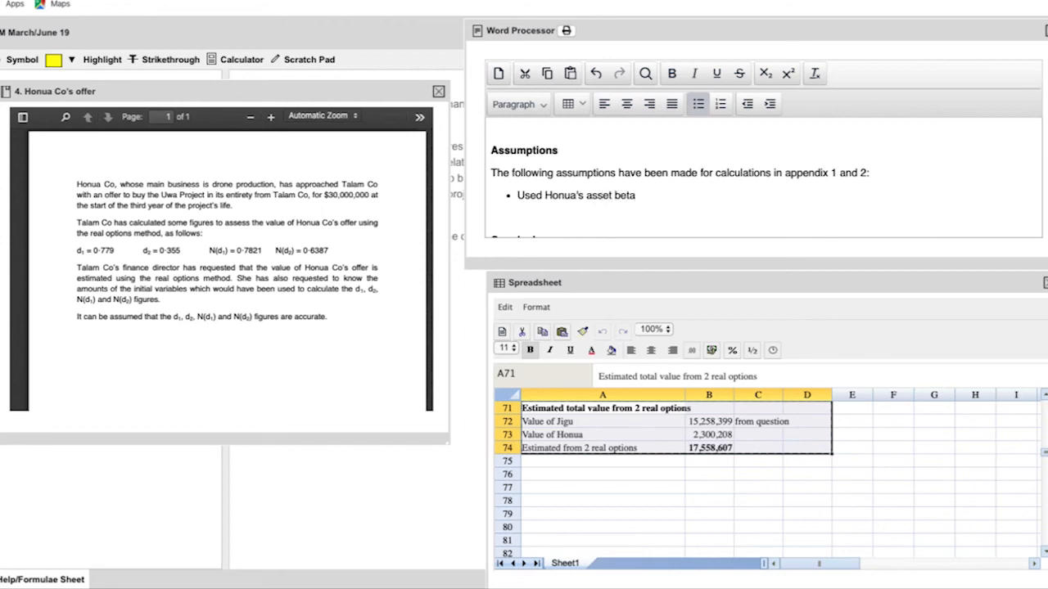
text(Variab)
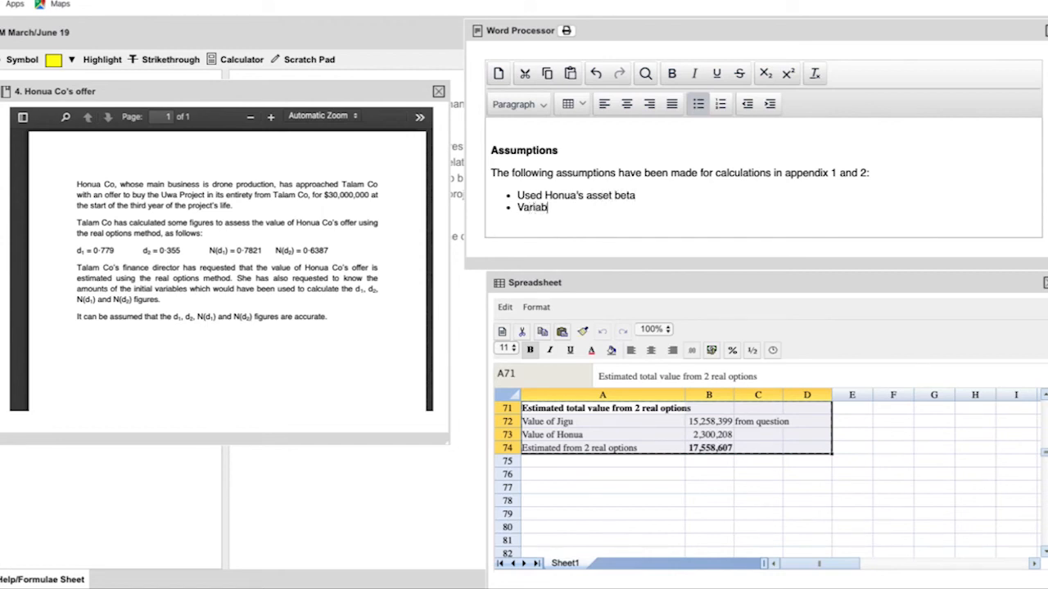
text(les provided a)
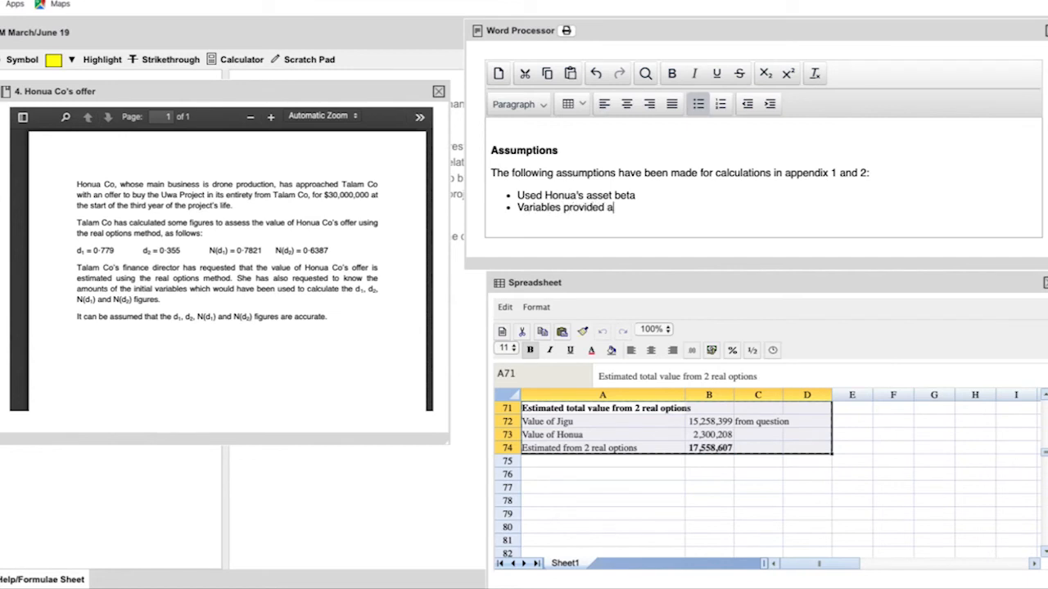
text(re accurate and re)
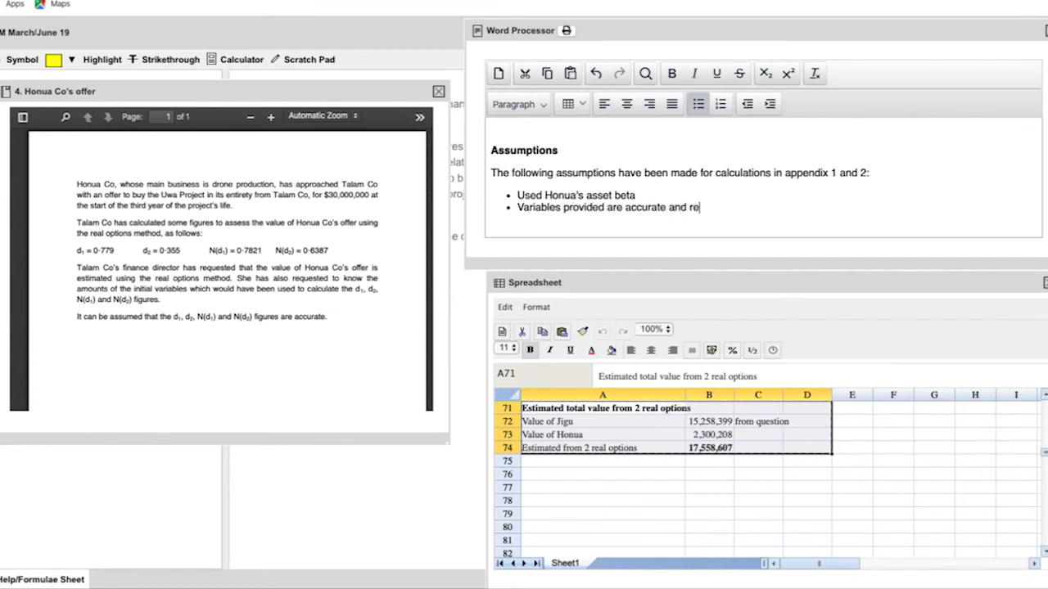
text(reasonable)
text(Black Scholes Option Pricing Mode)
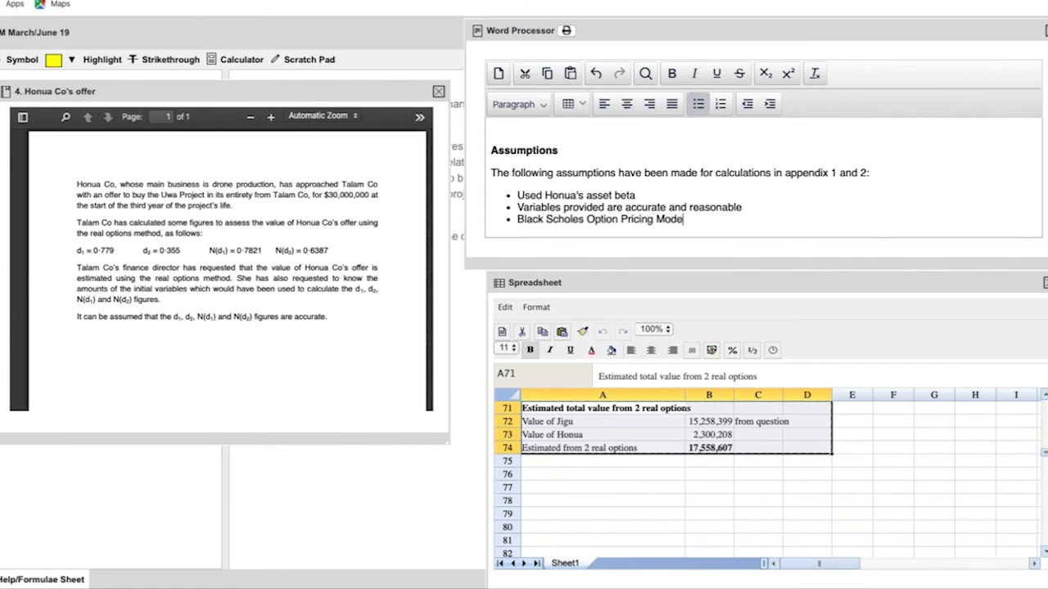
text(()
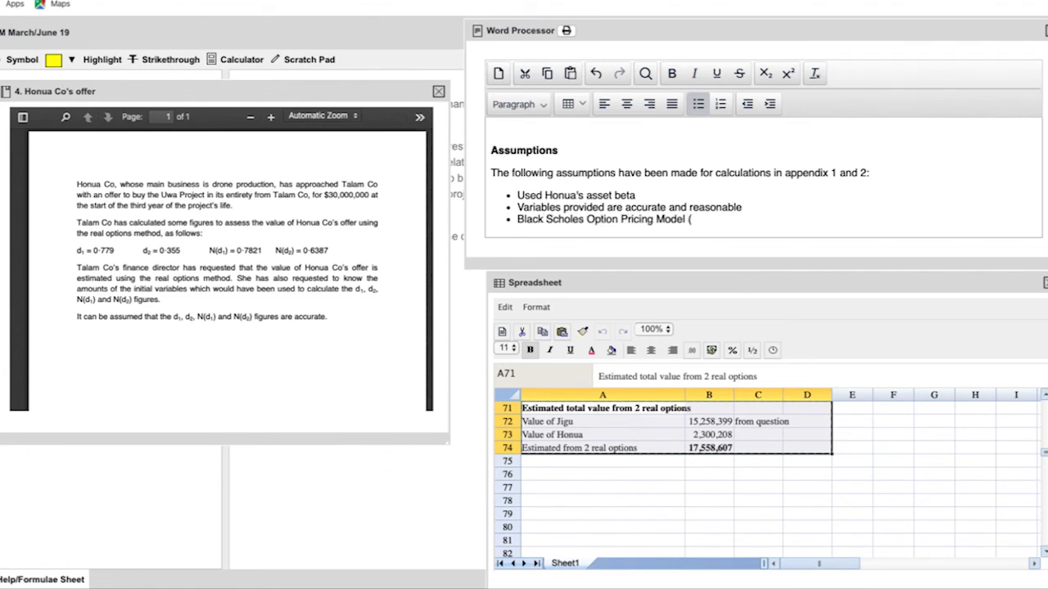
text((BSOP) is not generally used)
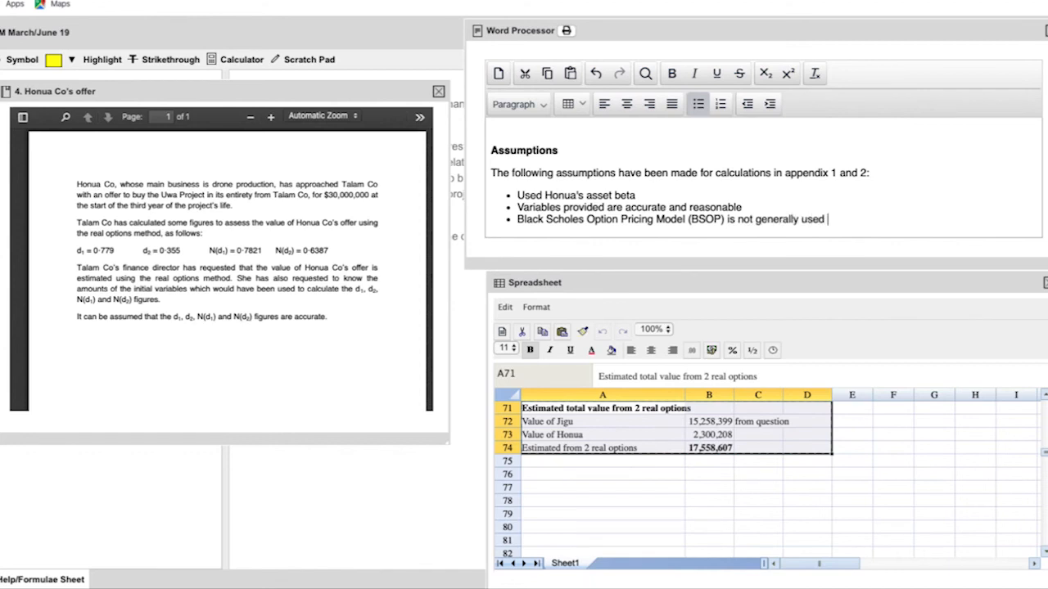
text(from physical products)
text(BSOP assumes volatility and risk can be determined accurately and readily)
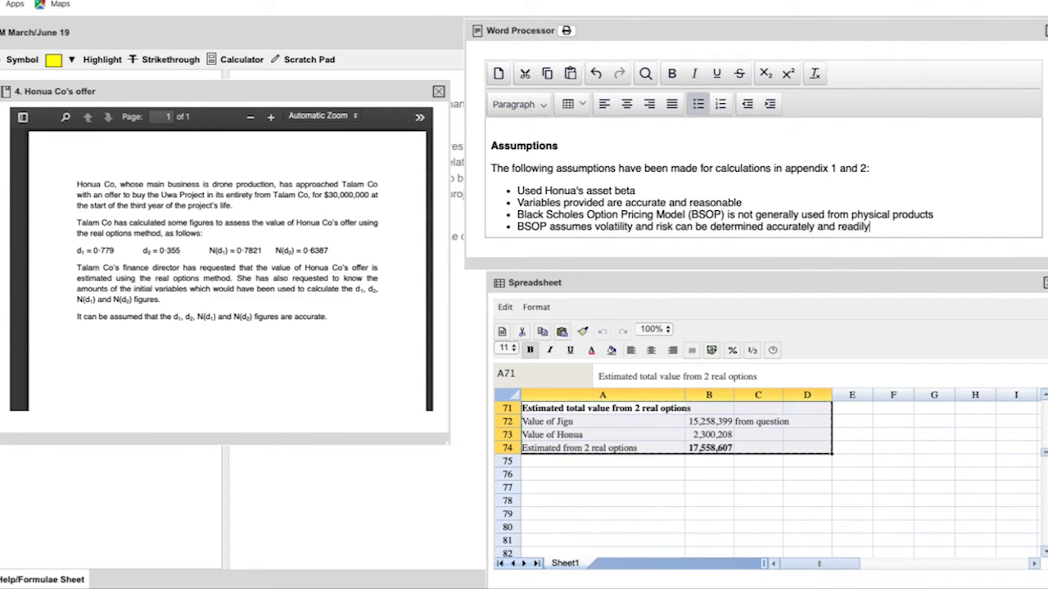
key(Return)
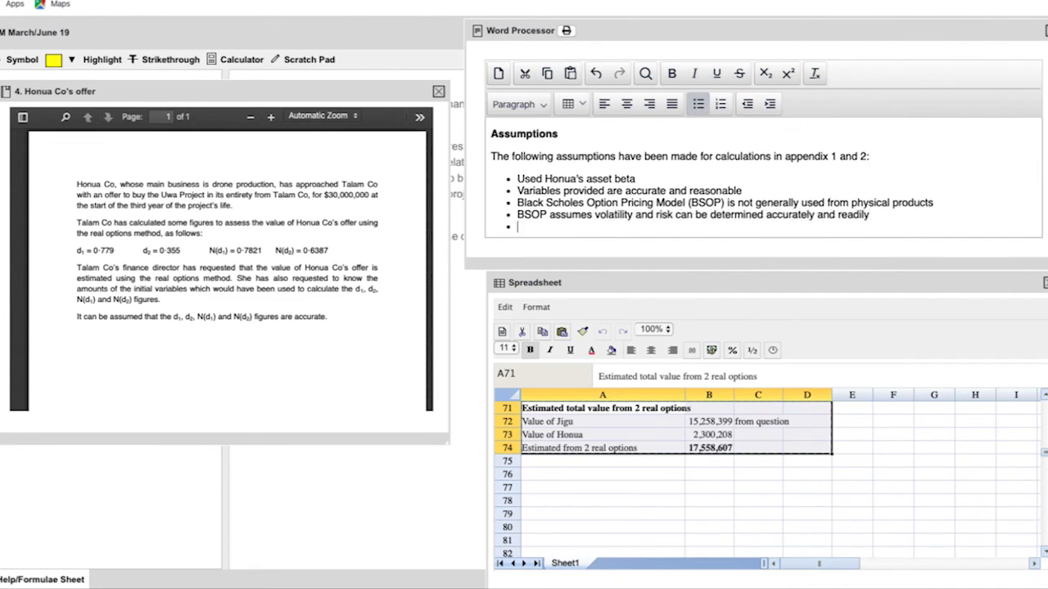
Add bullets on European-style options, binding contractual obligations, ignored management behaviour and Uwa's different industry
text(BSOP assumes it is a)
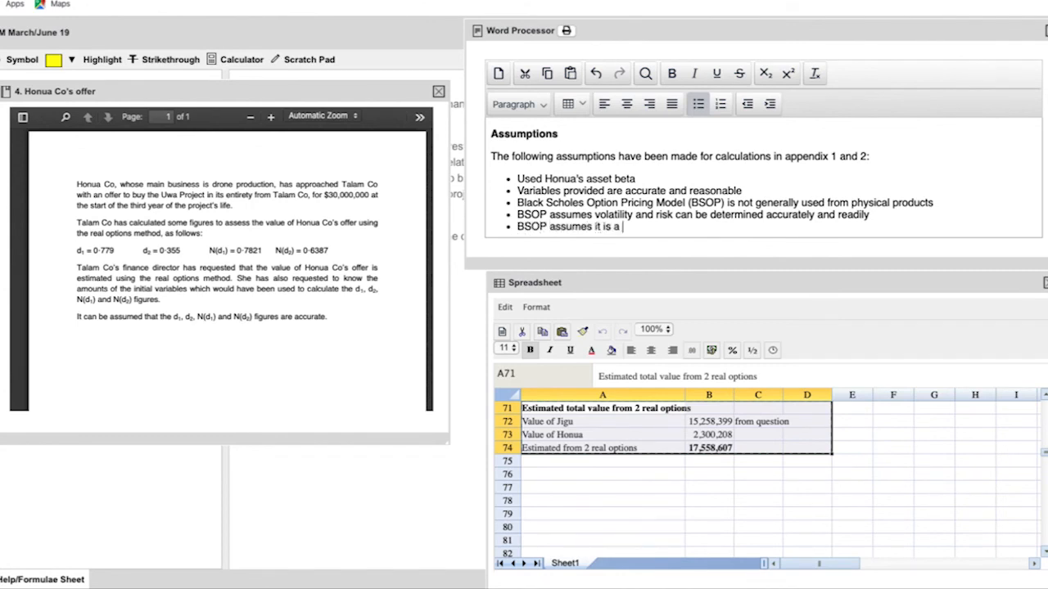
text(European-style option, more likely US)
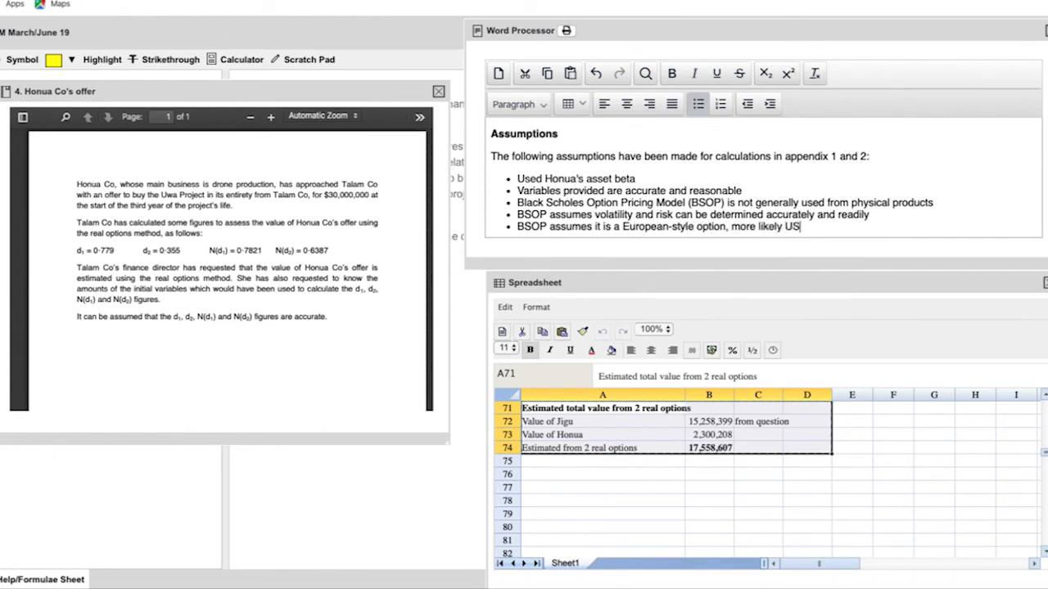
text(Real opt)
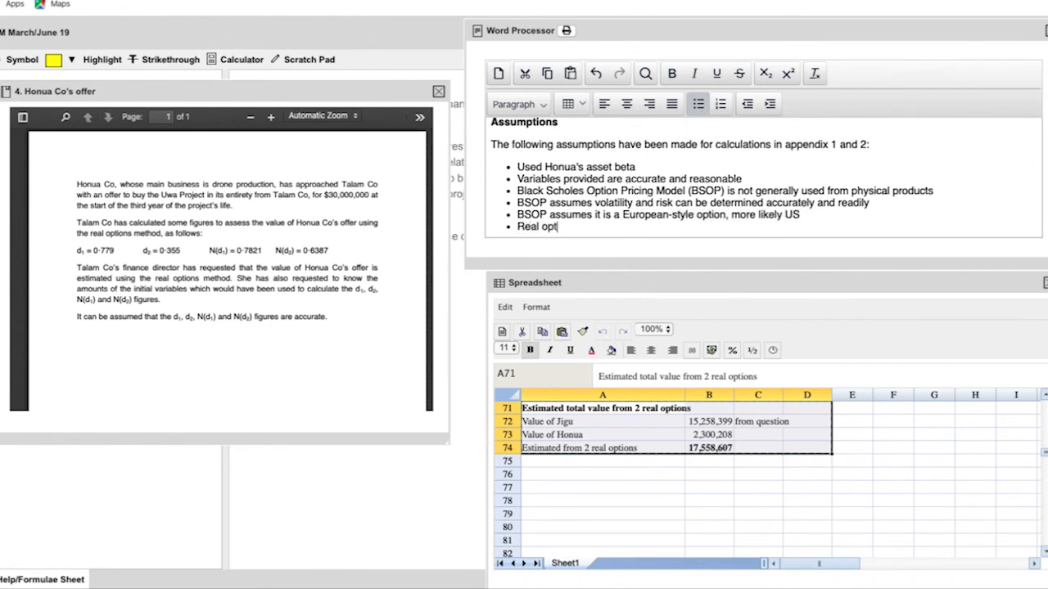
text(ion assume contractual obligatio)
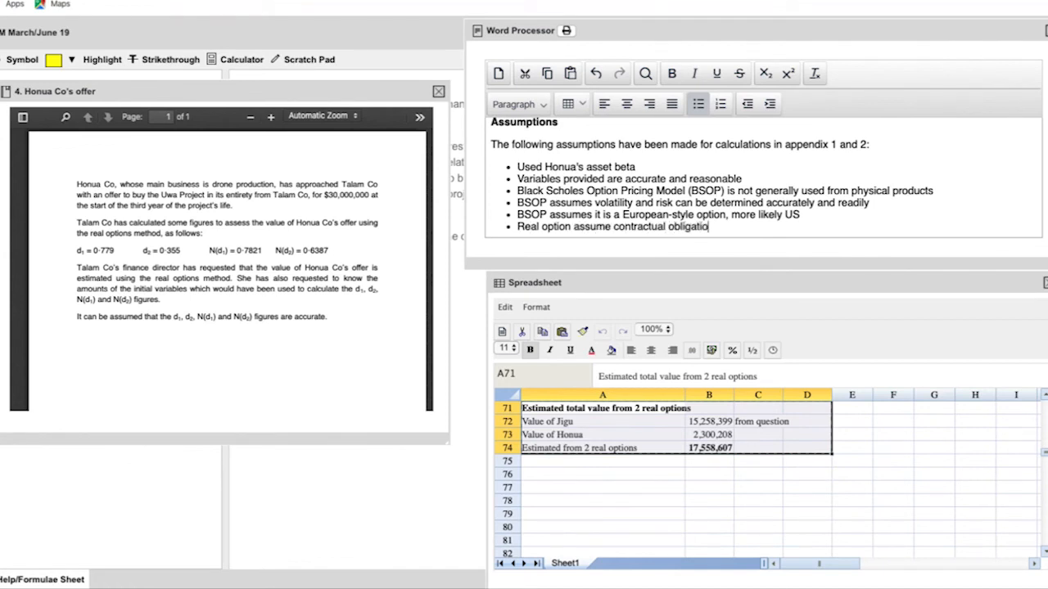
text(ns are binding)
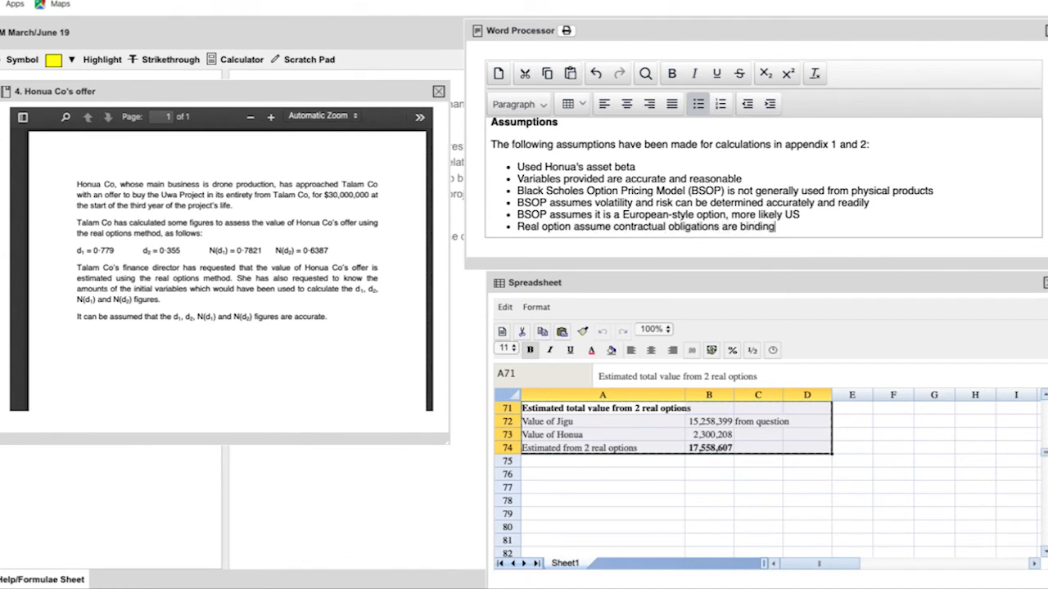
text(BSOP does no)
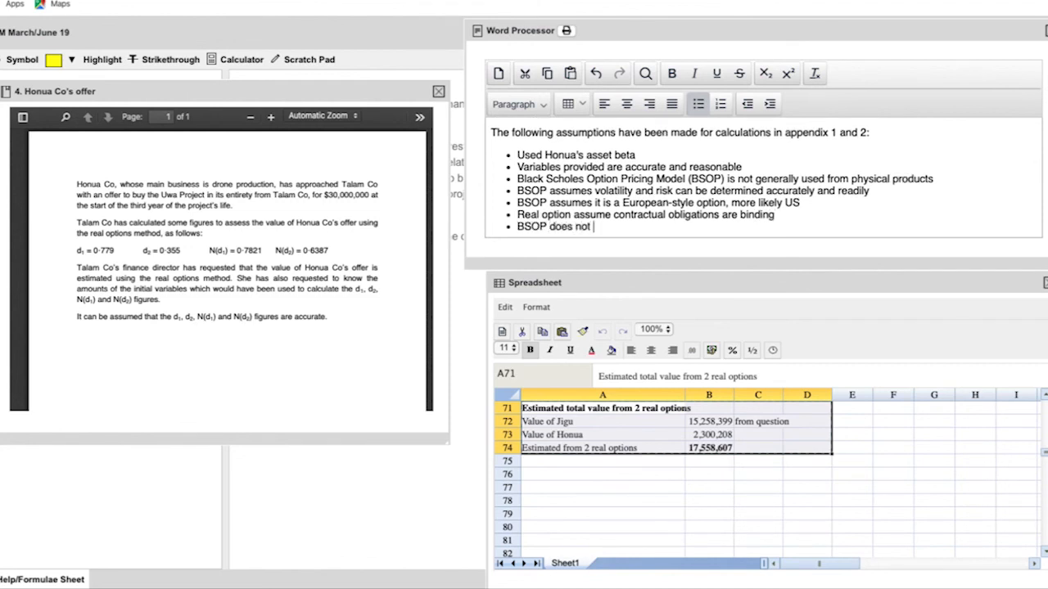
text(take into account m)
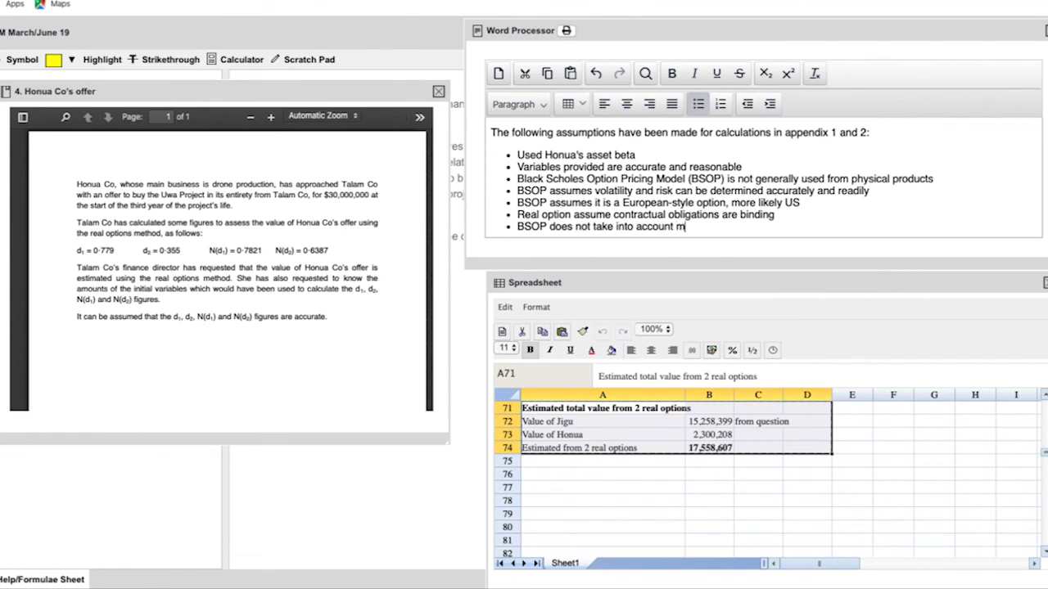
text(anagement behaviour in decision)
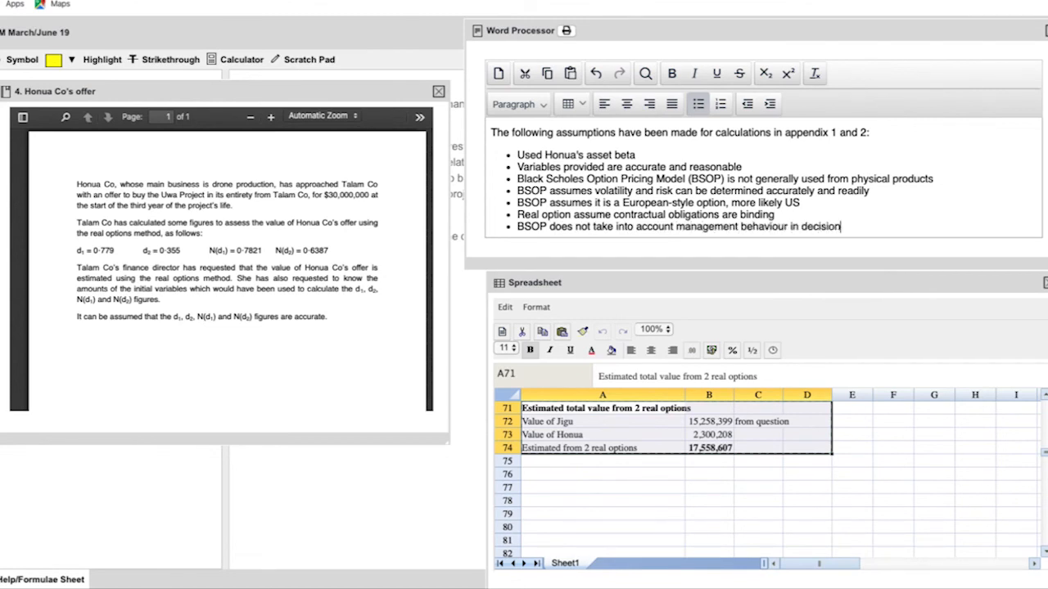
text(Uwa project is in a different industry to Talam Company and the risk adjusted cost of capital)
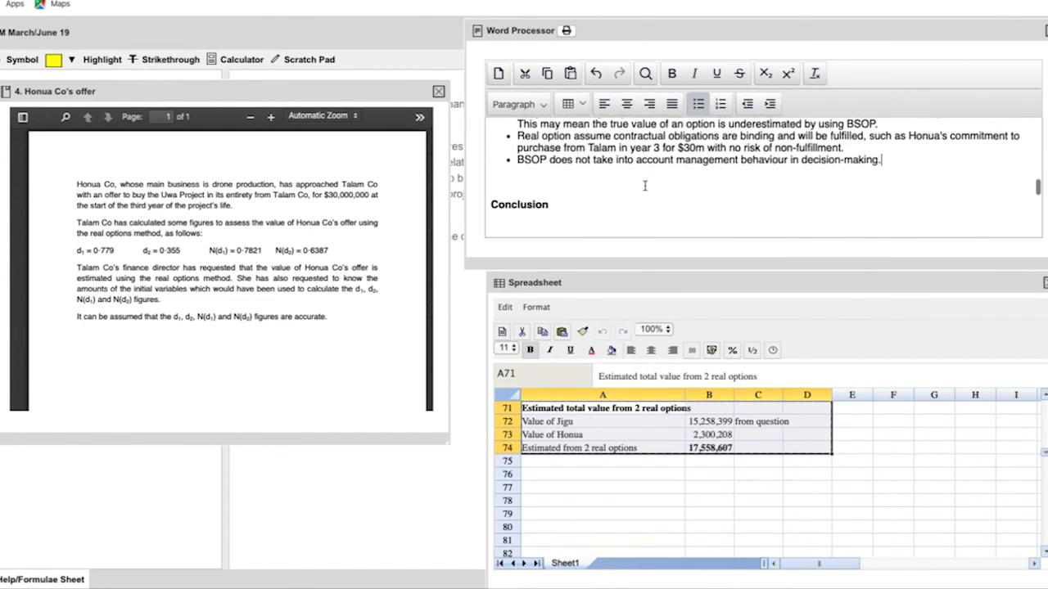
Write the initial recommendation: undertake Uwa with the Honua Co offer and Jigu project included, together significantly positive
scroll(down, 3)
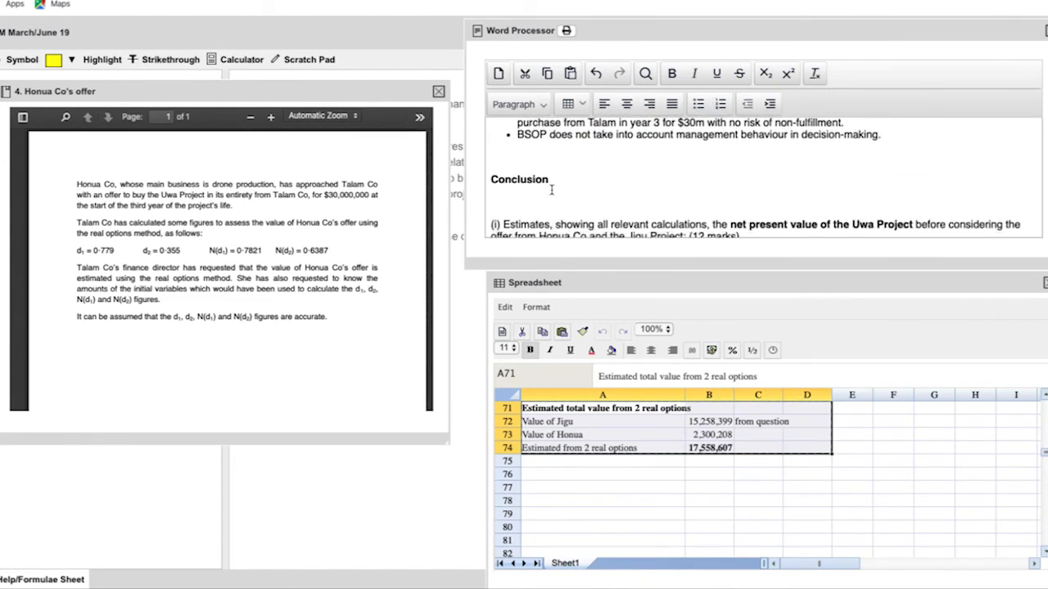
text(The inital recomme)
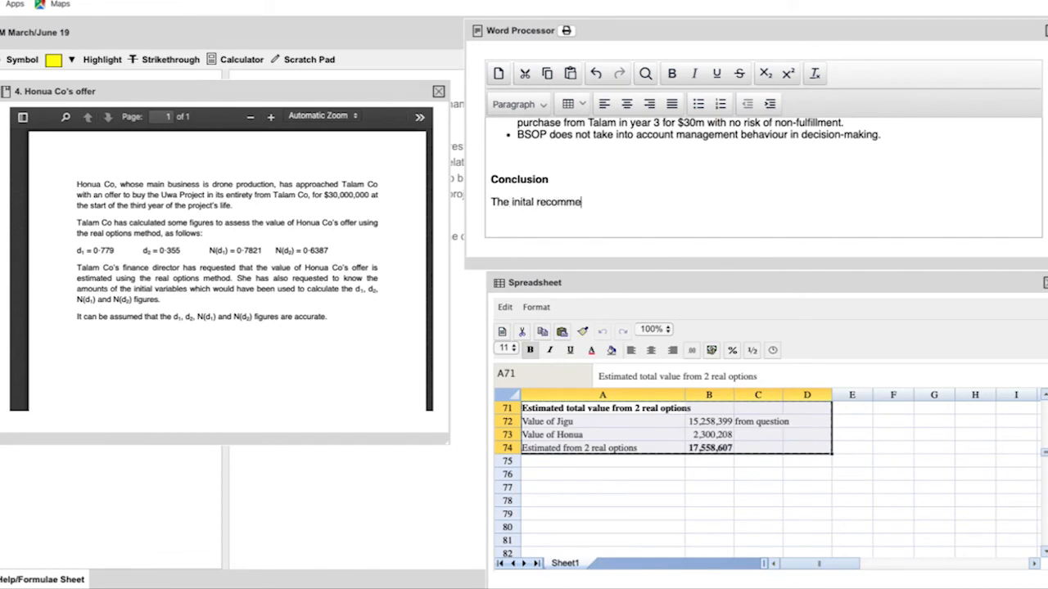
text(ndation)
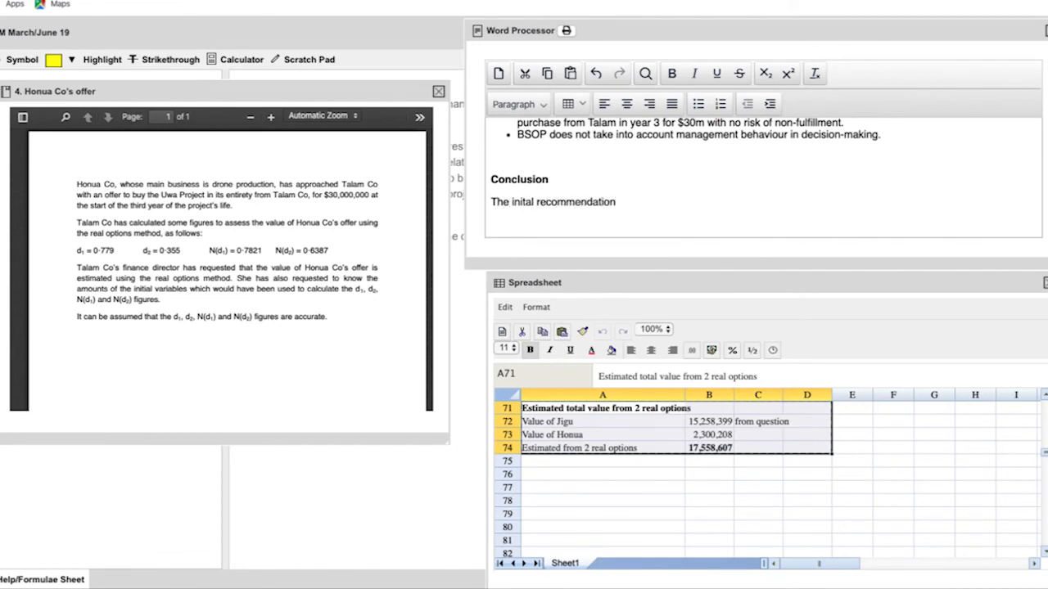
text(is that the Uwa p)
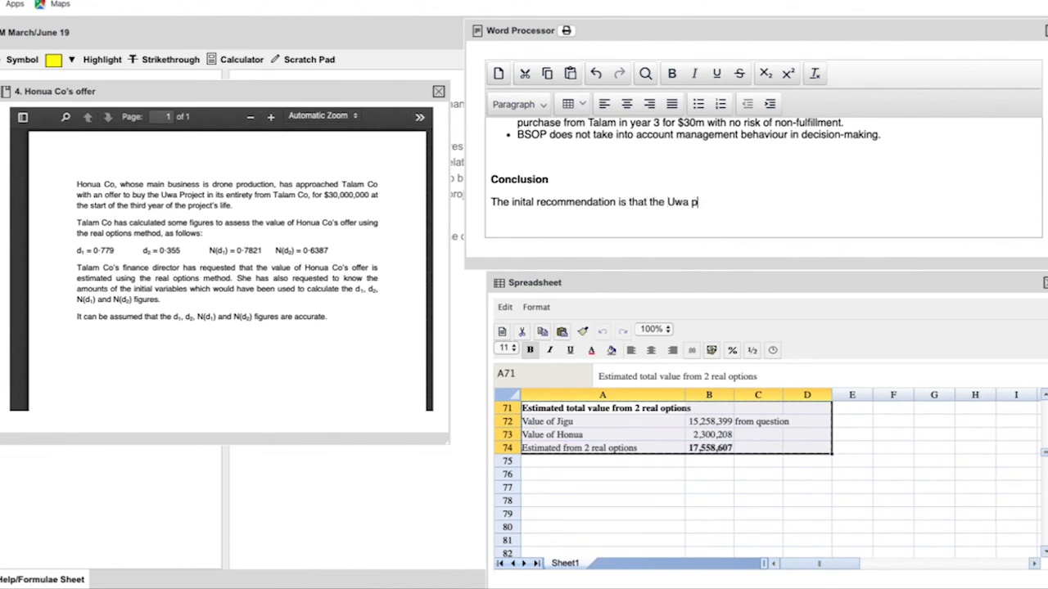
text(roject)
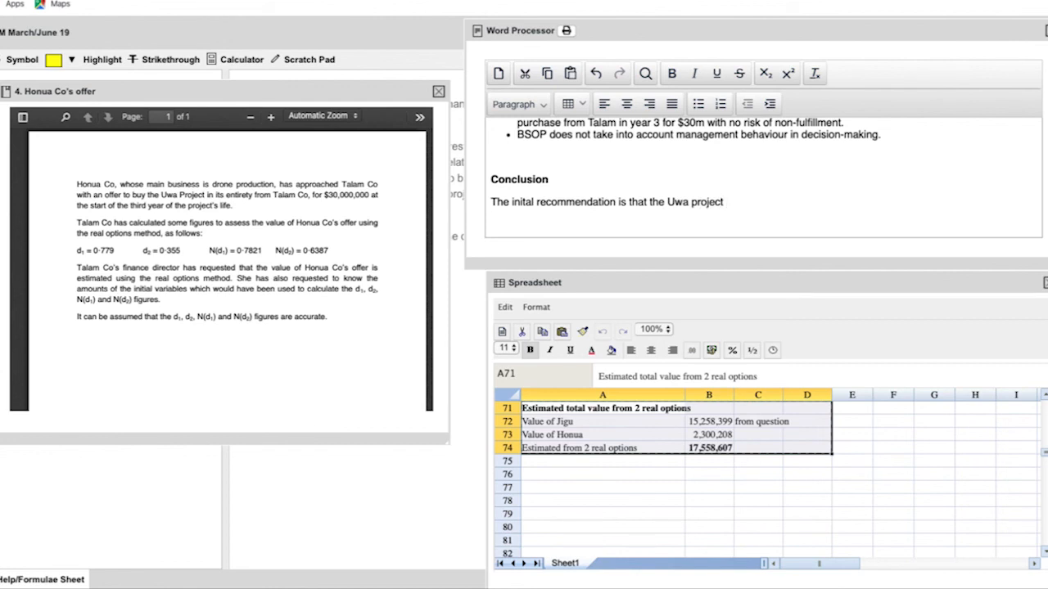
text(should b)
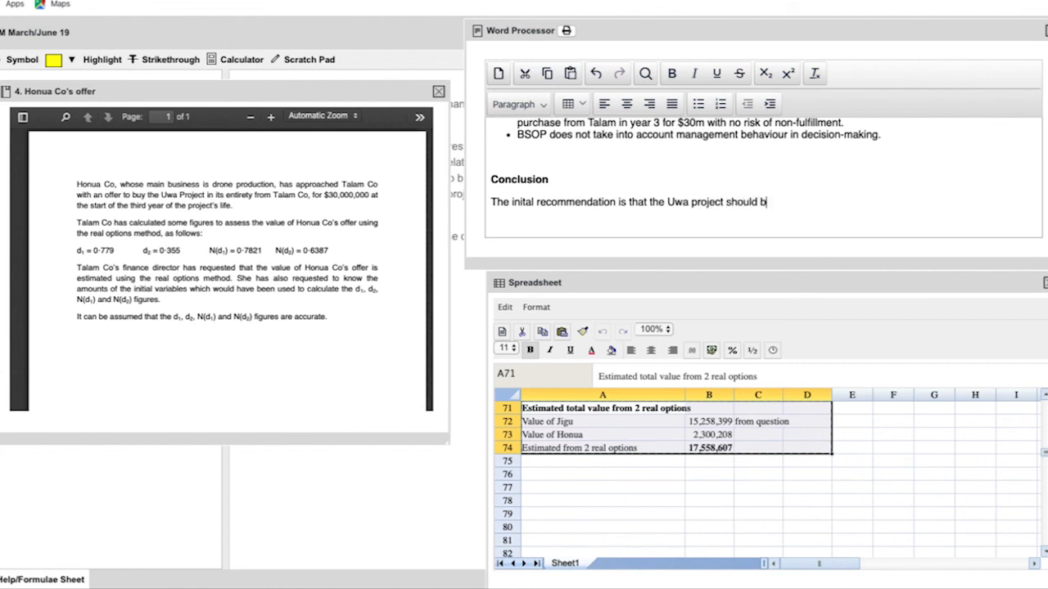
text(e undertaken)
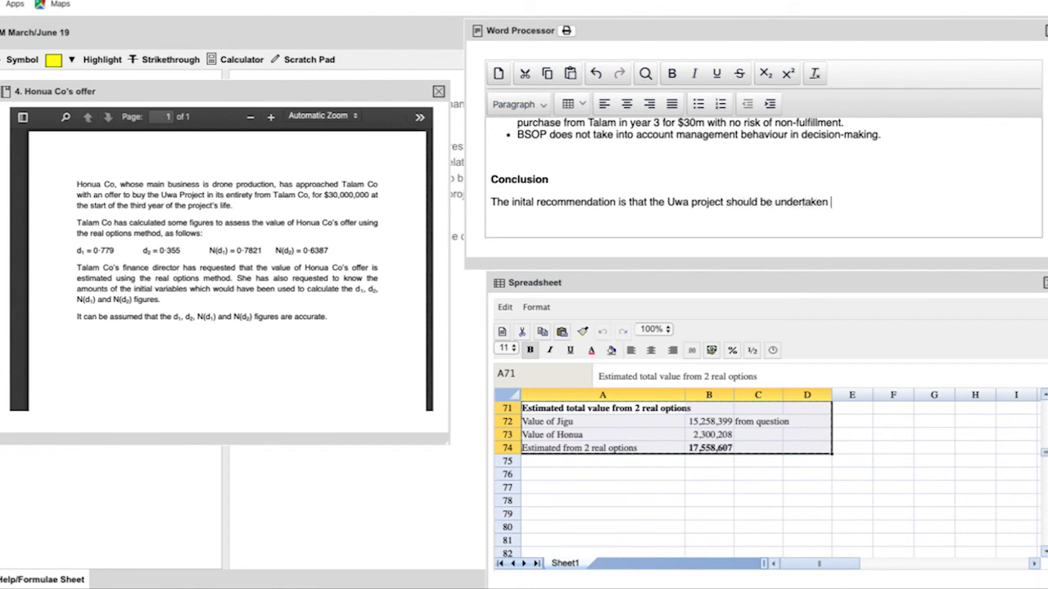
text(when the offer from)
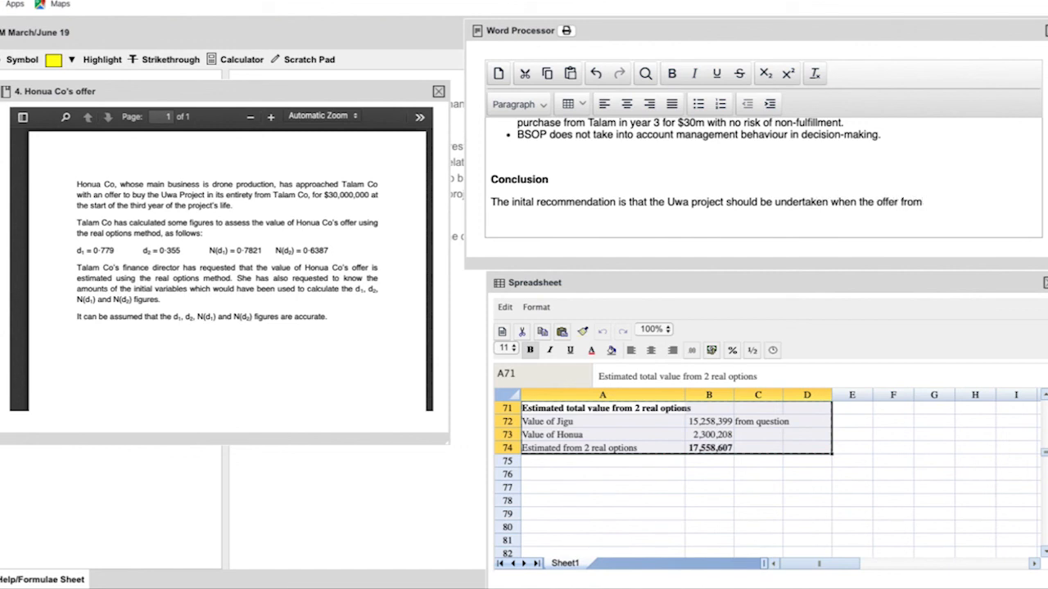
text(Honua Co and going)
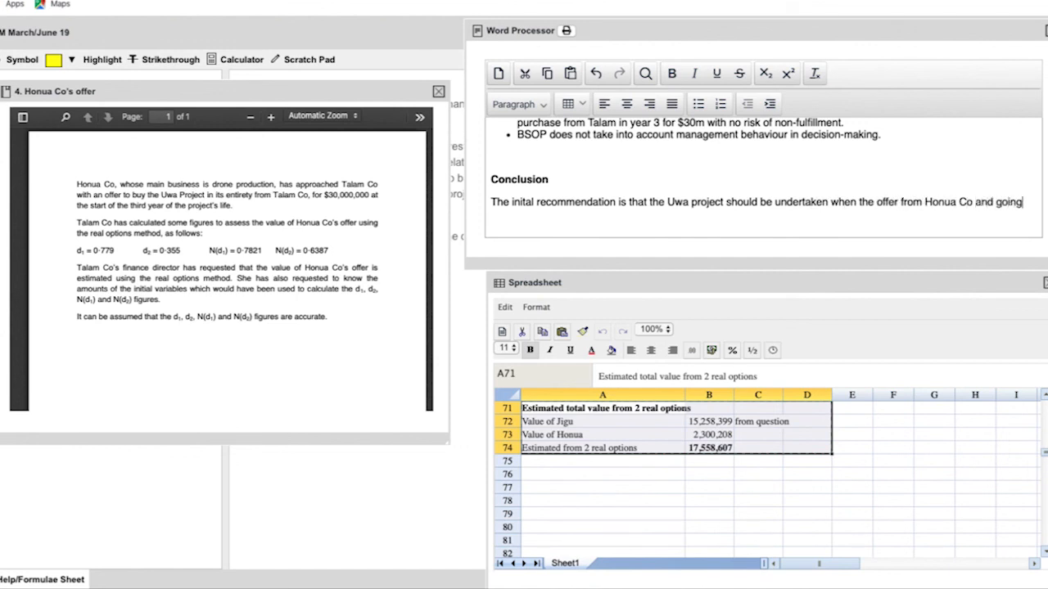
text(ahead with the Jigu project are incl)
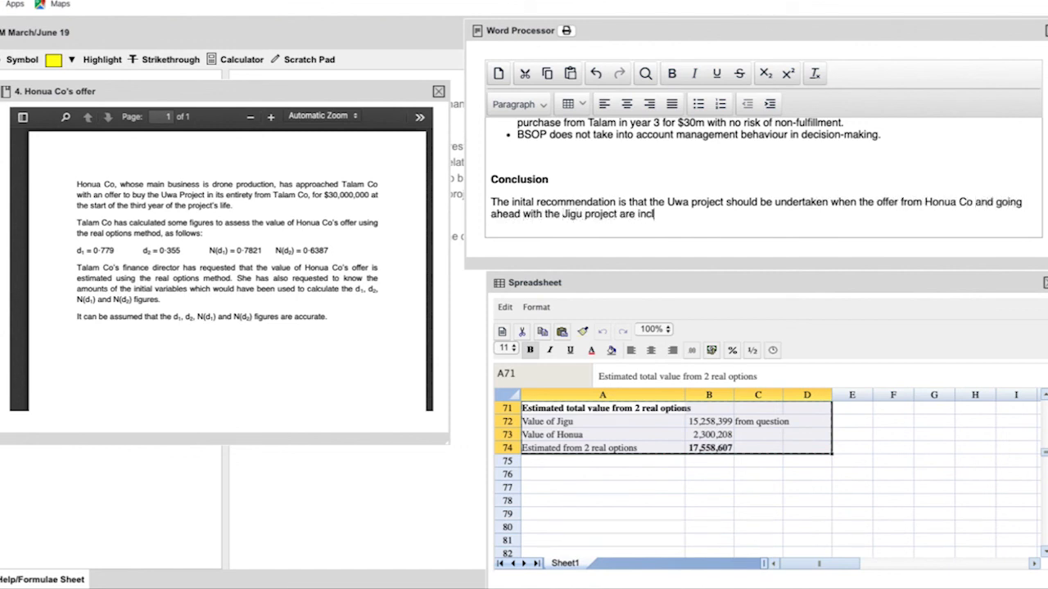
text(uded. Together they a)
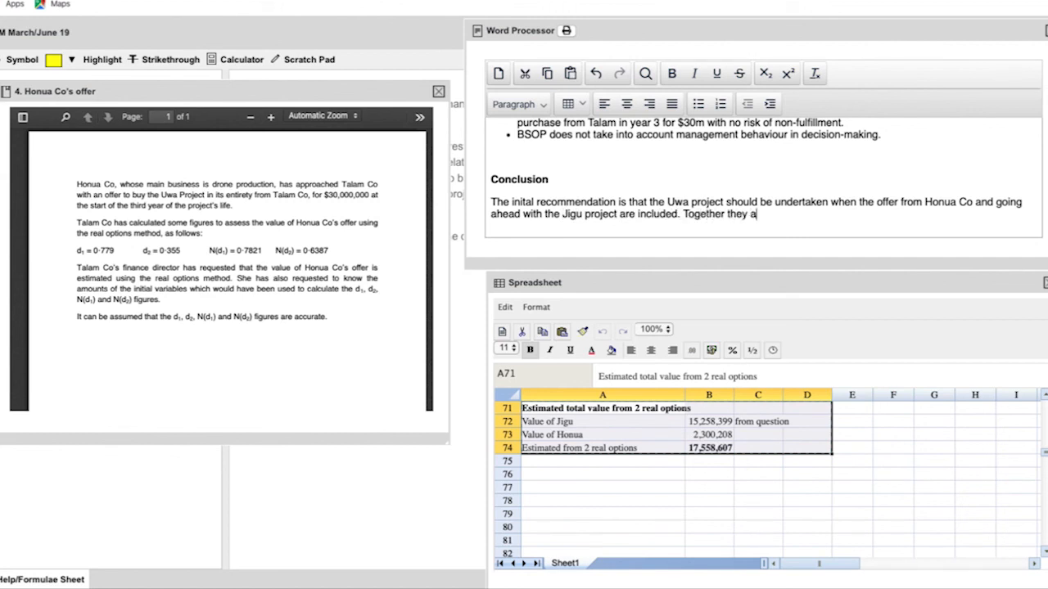
text(re a signific)
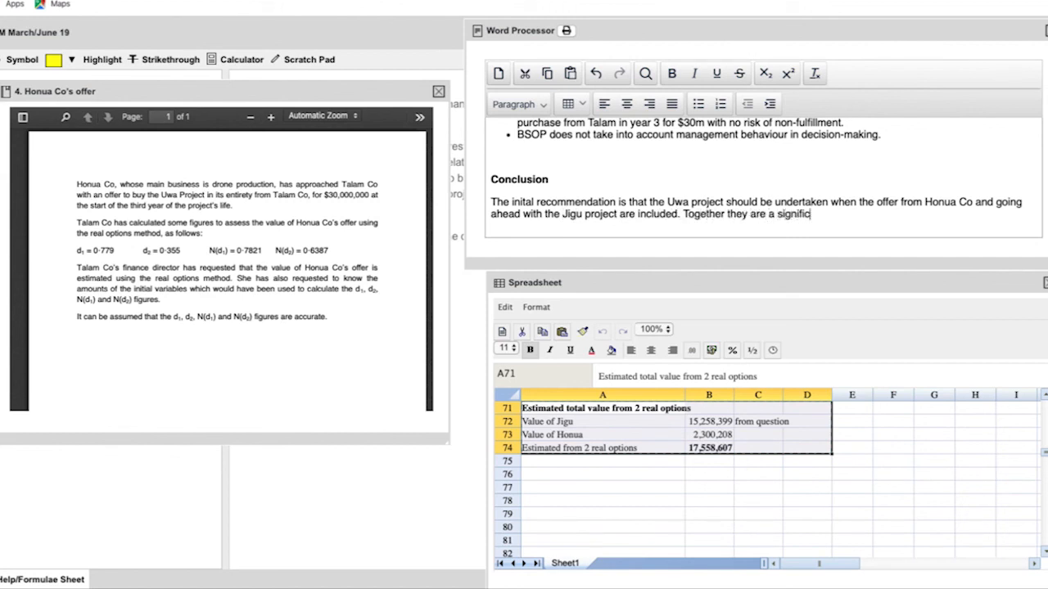
text(antly positive NPV.)
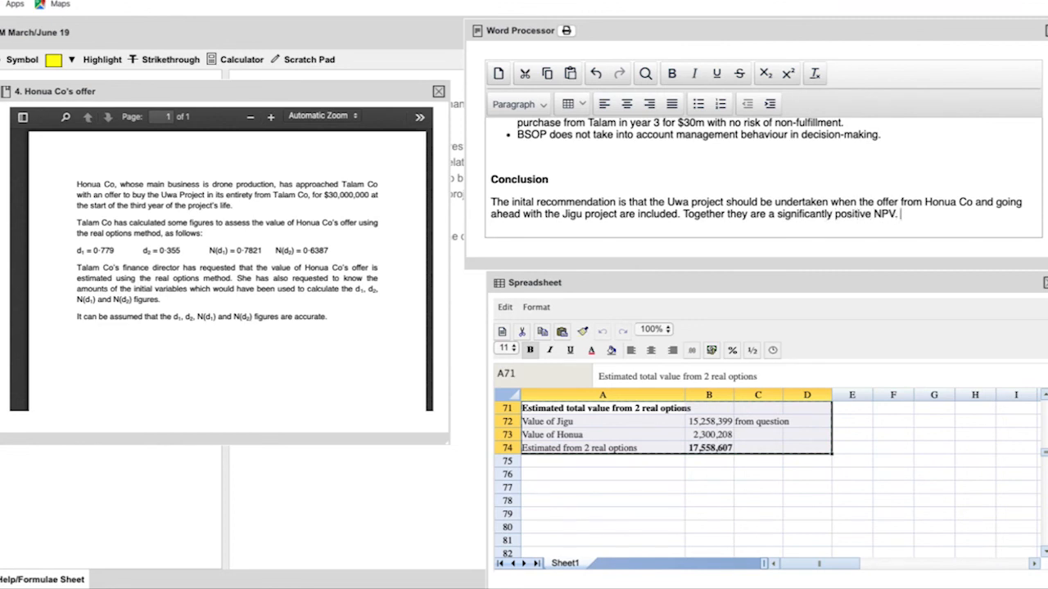
Add the caveat that awareness of the assumptions above is needed as changes could impact the NPV calculation
text(However the)
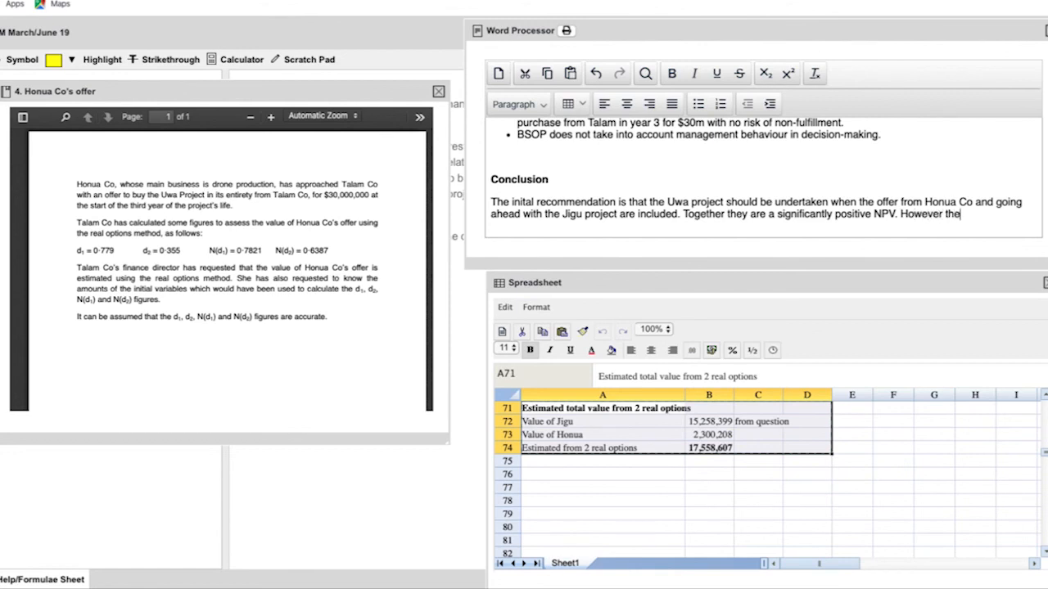
text(re i)
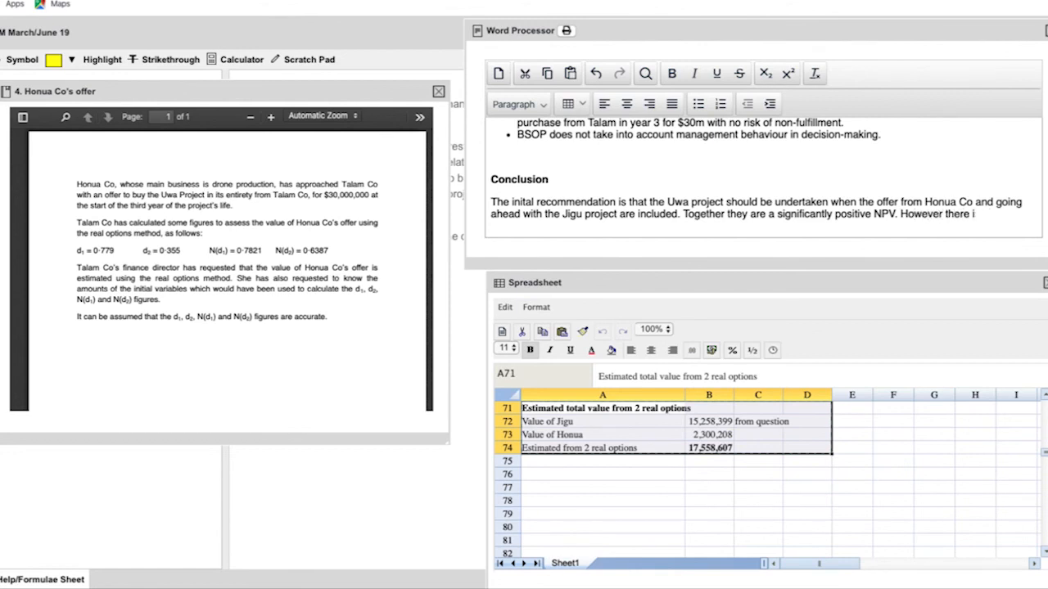
text(needs to be an awarene)
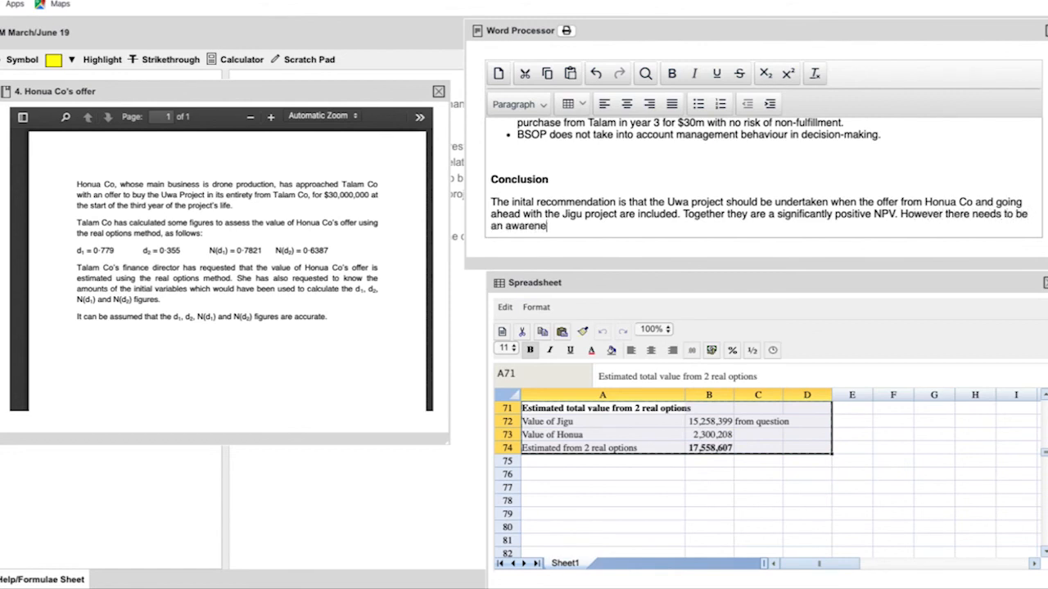
text(ness of the assumptions a)
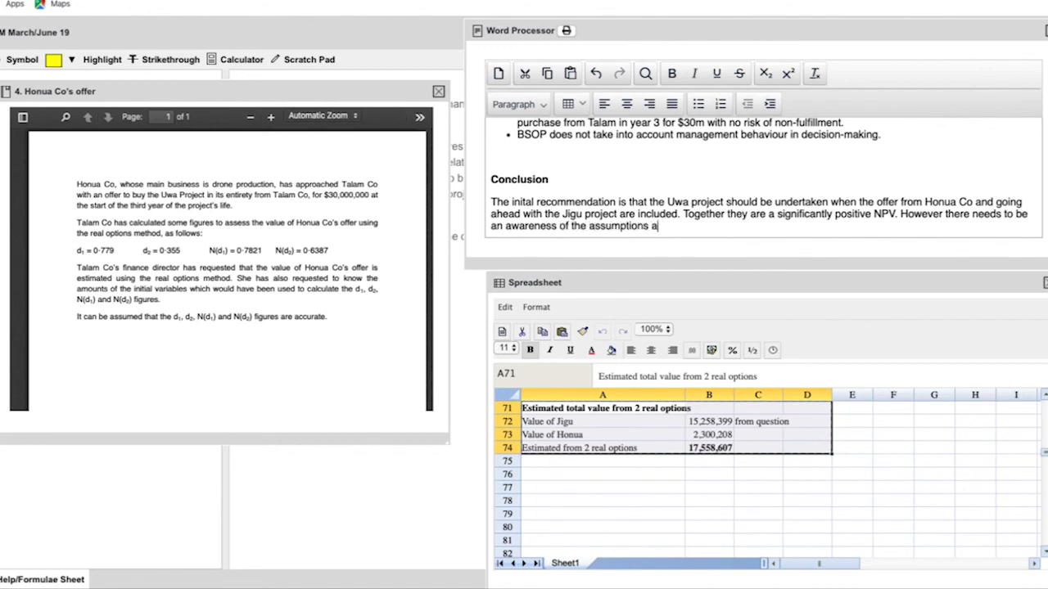
text(bove and how changes)
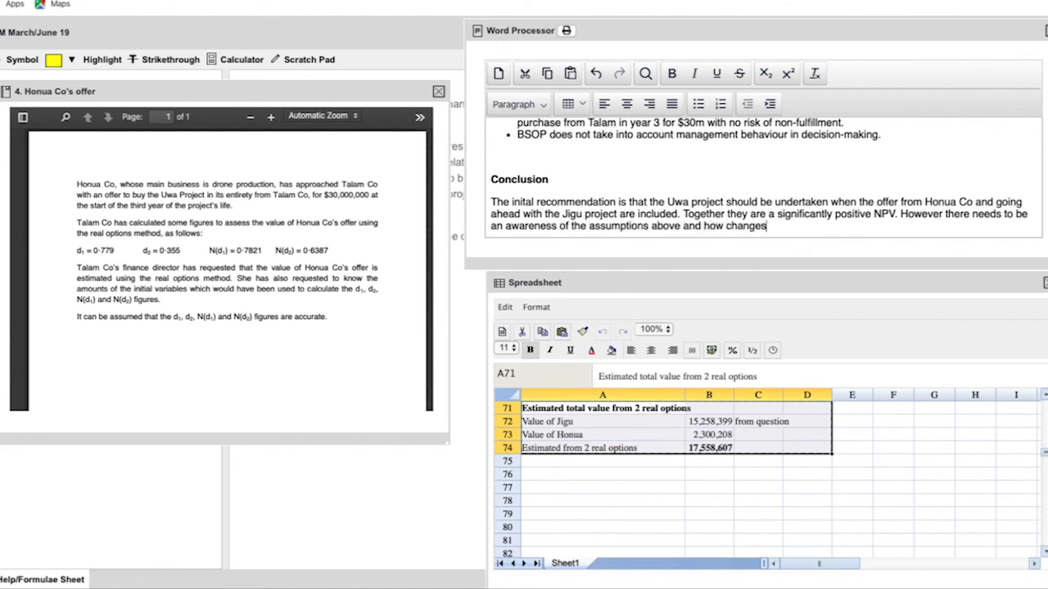
text(could impact the)
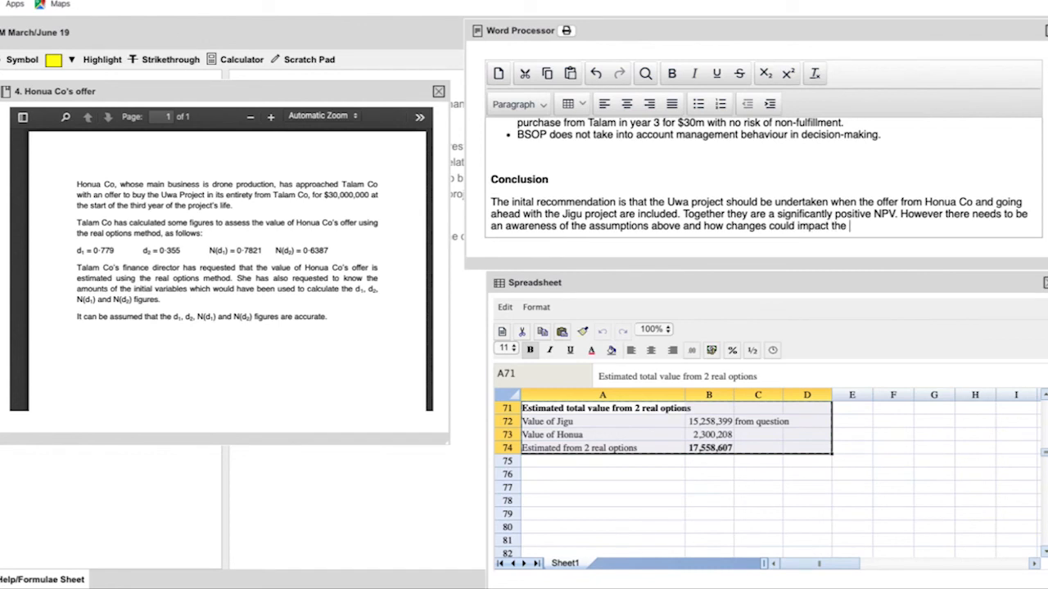
text(NPV calculation. The app)
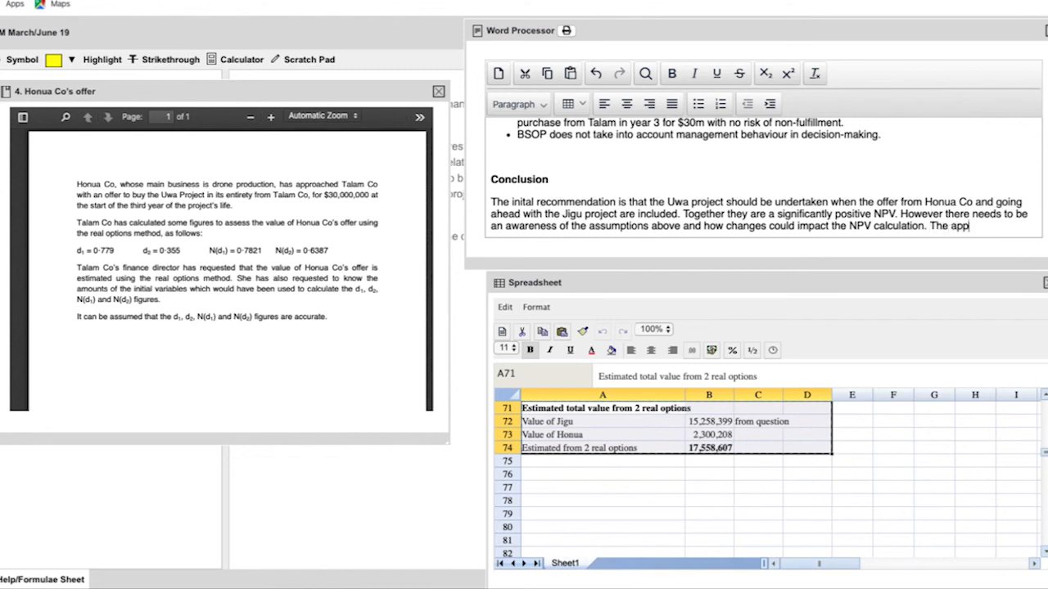
Note the appendices should be viewed as indicative values attached to the embedded future actions
text(endices should be viewed)
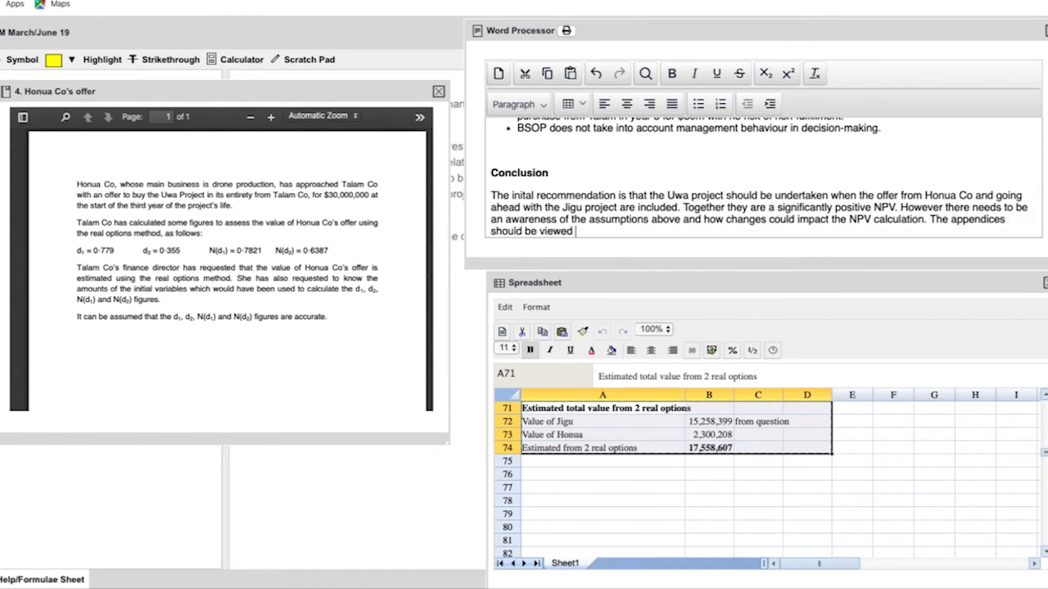
text(as an)
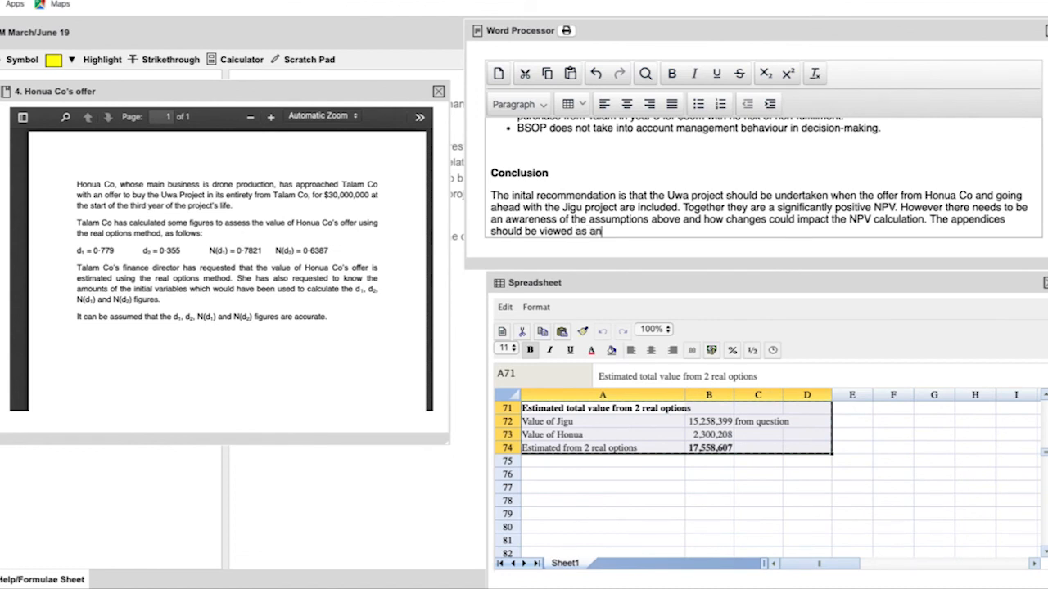
text(indicative value)
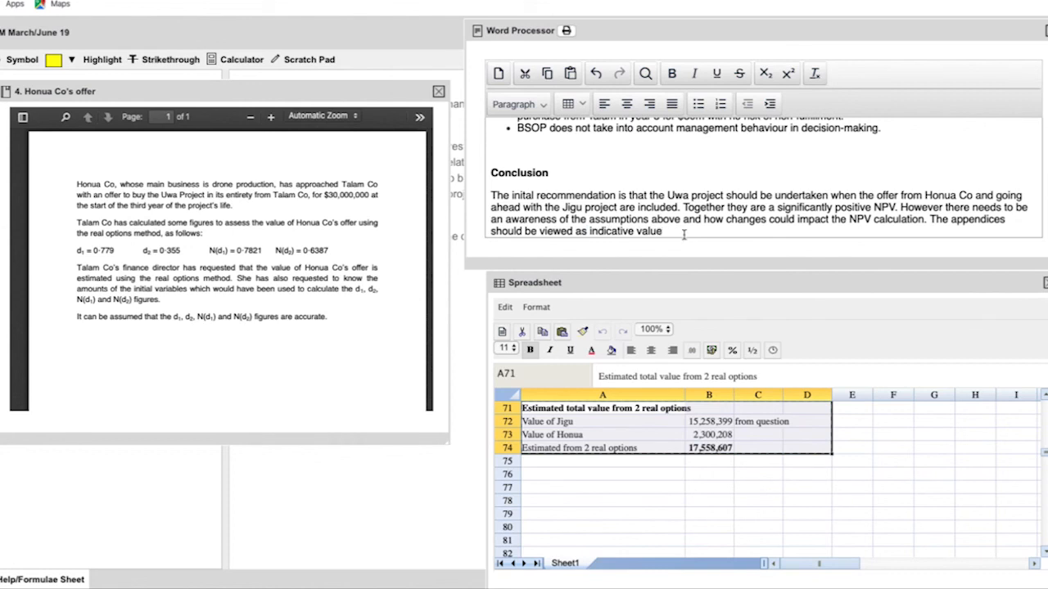
text(s that can be attached)
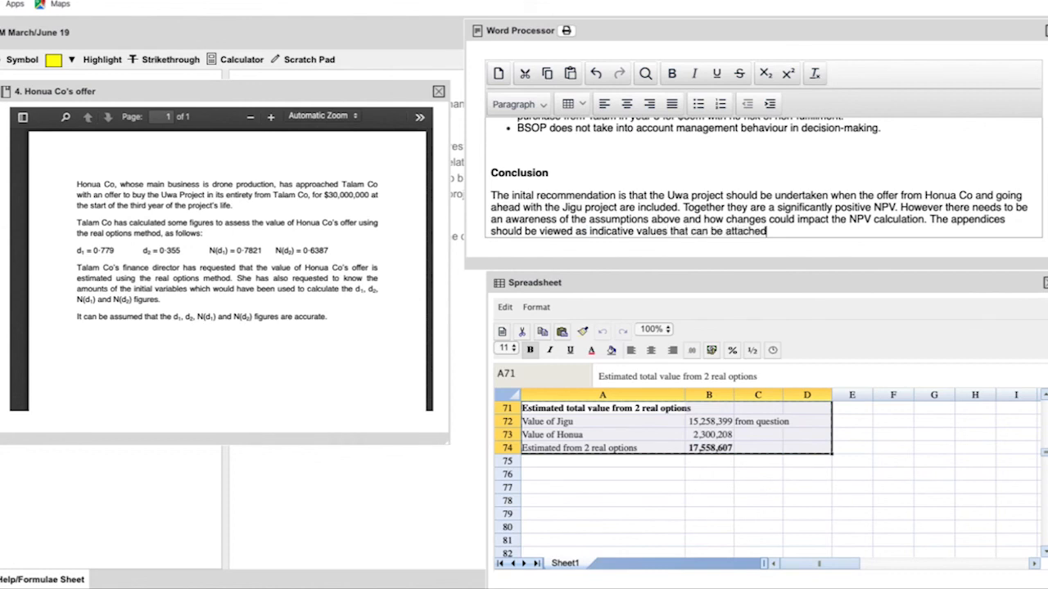
text(to the flexibility of a choice o)
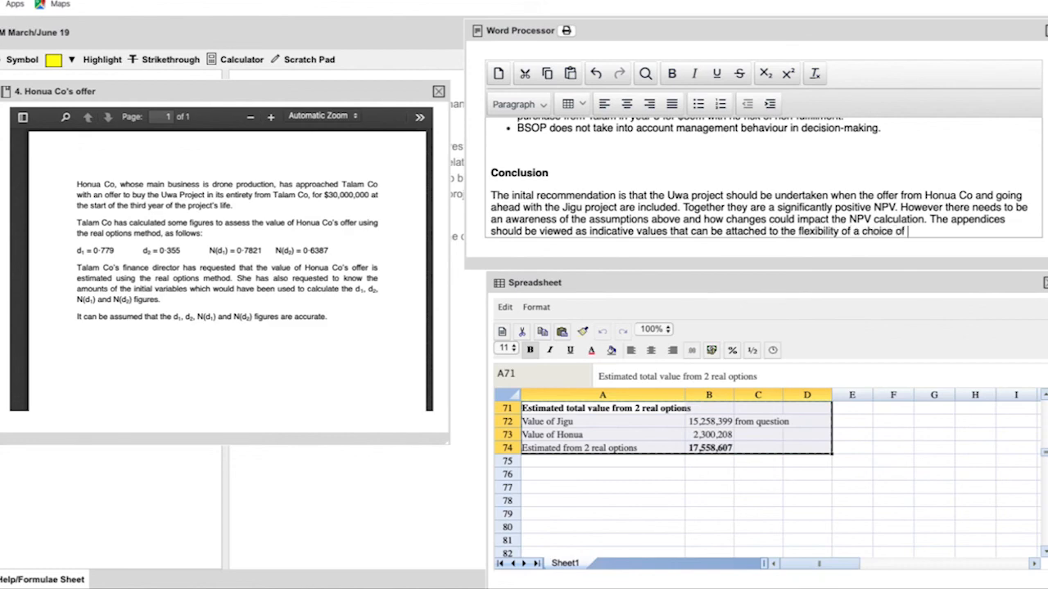
text(future actions which are embe)
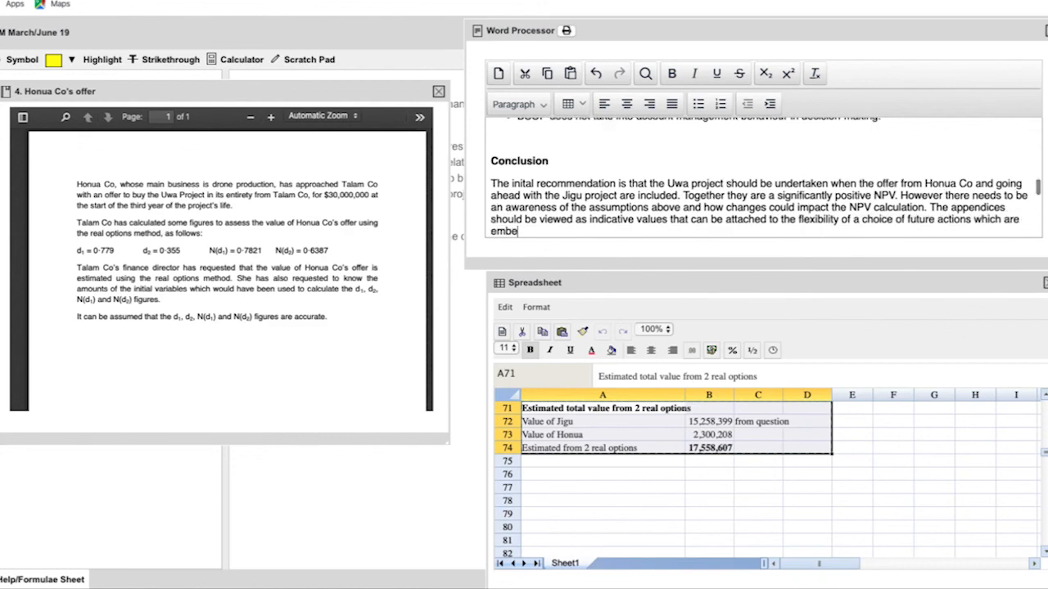